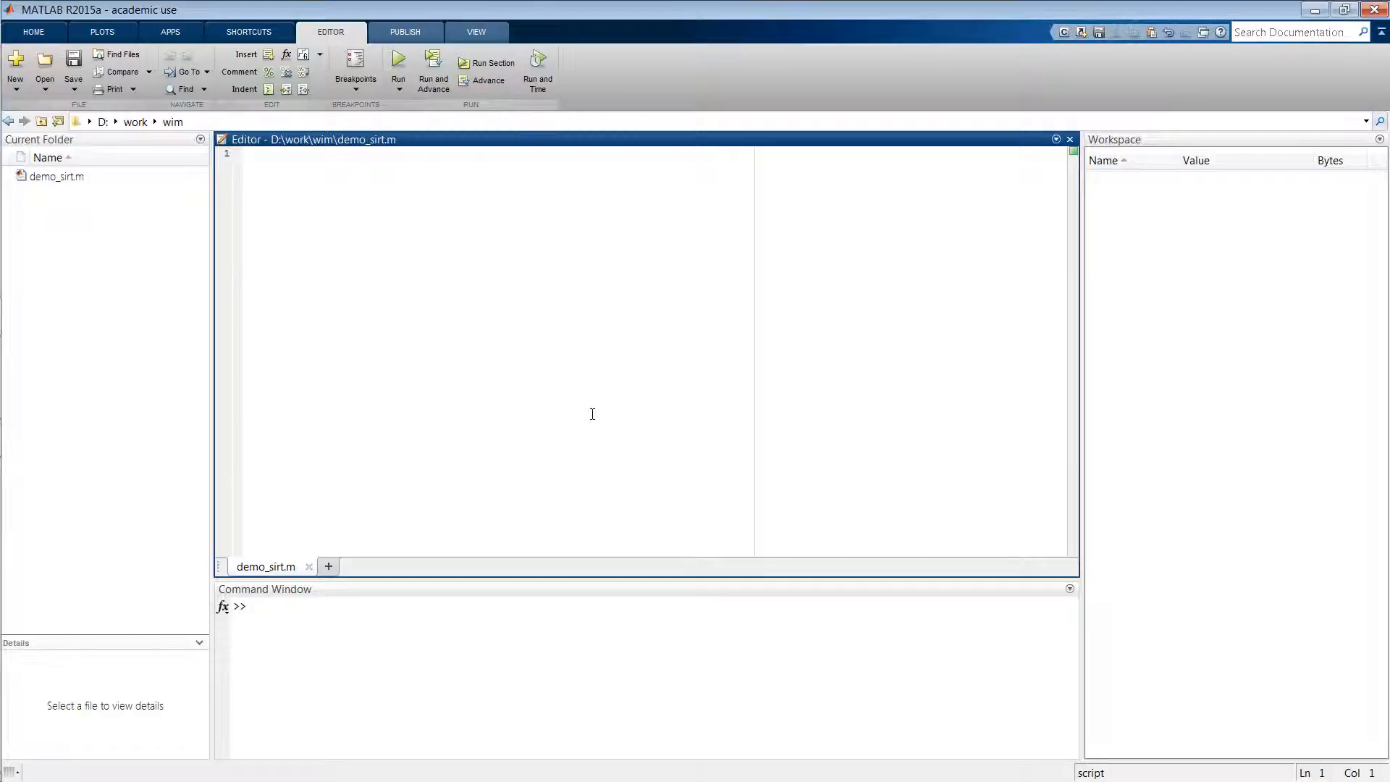
# Write im = phantom(512); then begin a '% define geometry' comment on the next line
pyautogui.write('im')
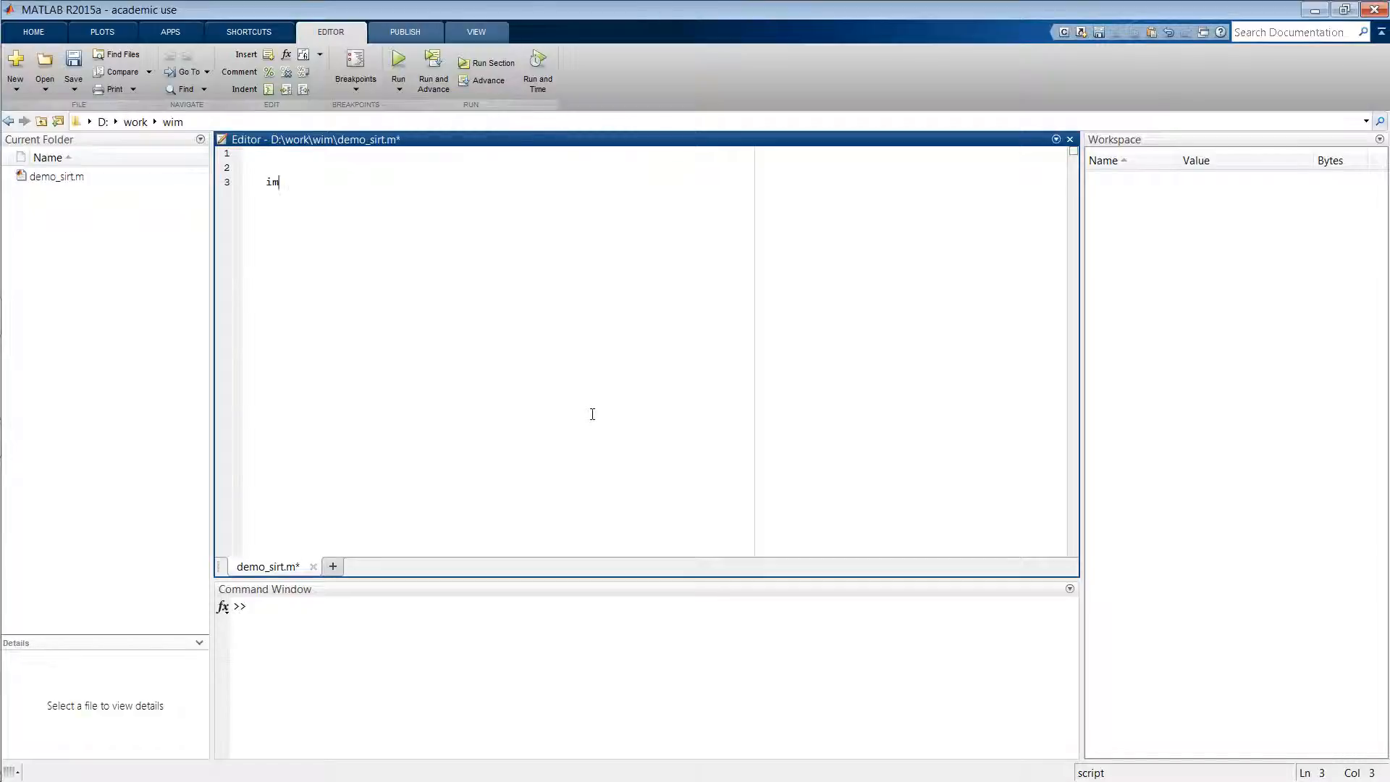
pyautogui.write('= p')
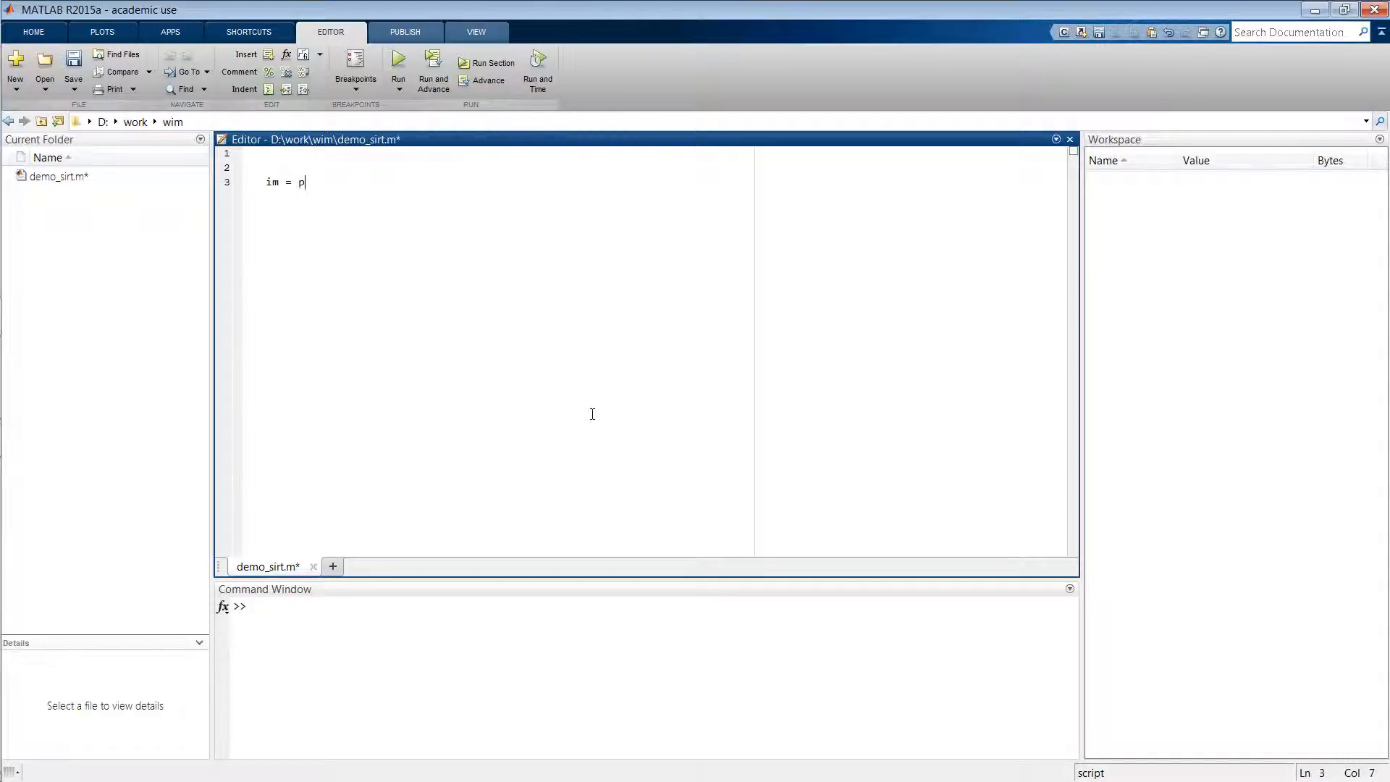
pyautogui.write('hantom(')
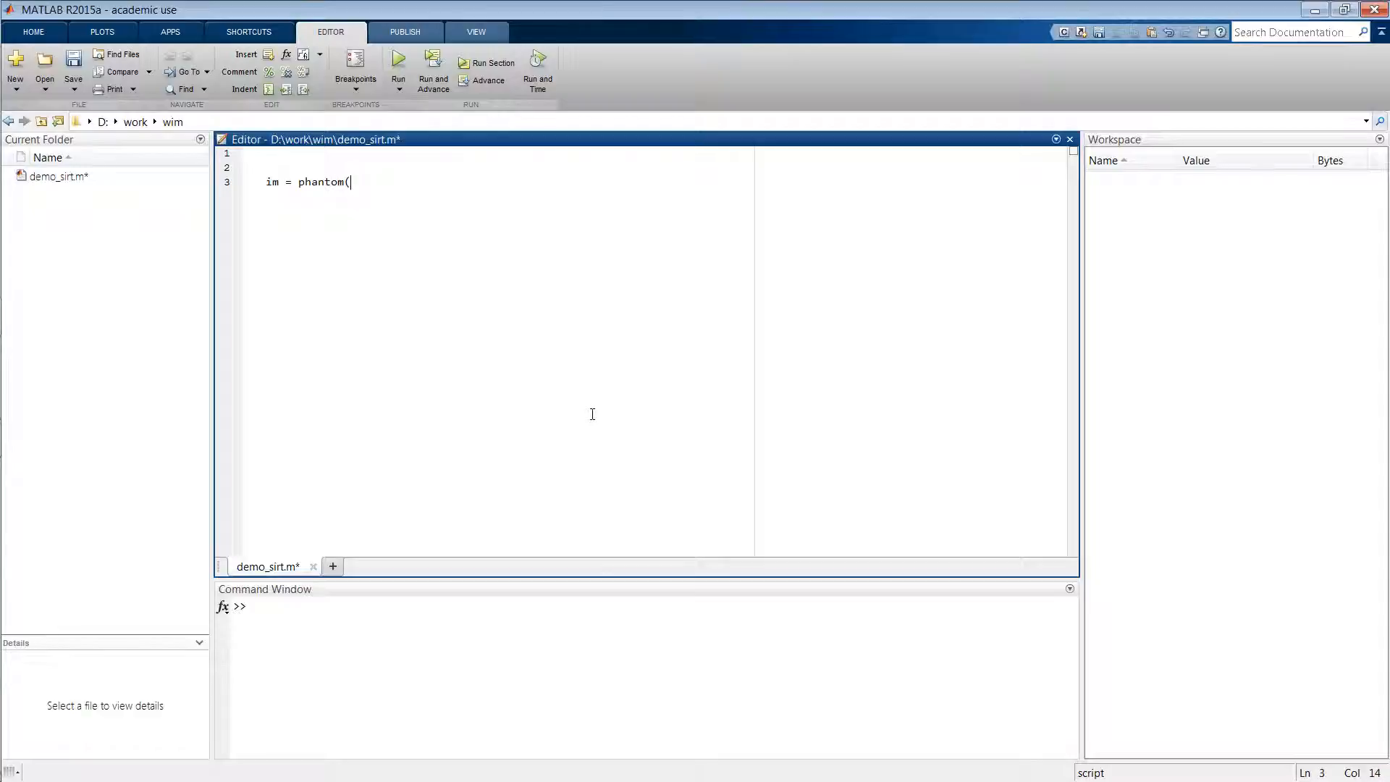
pyautogui.write('512);')
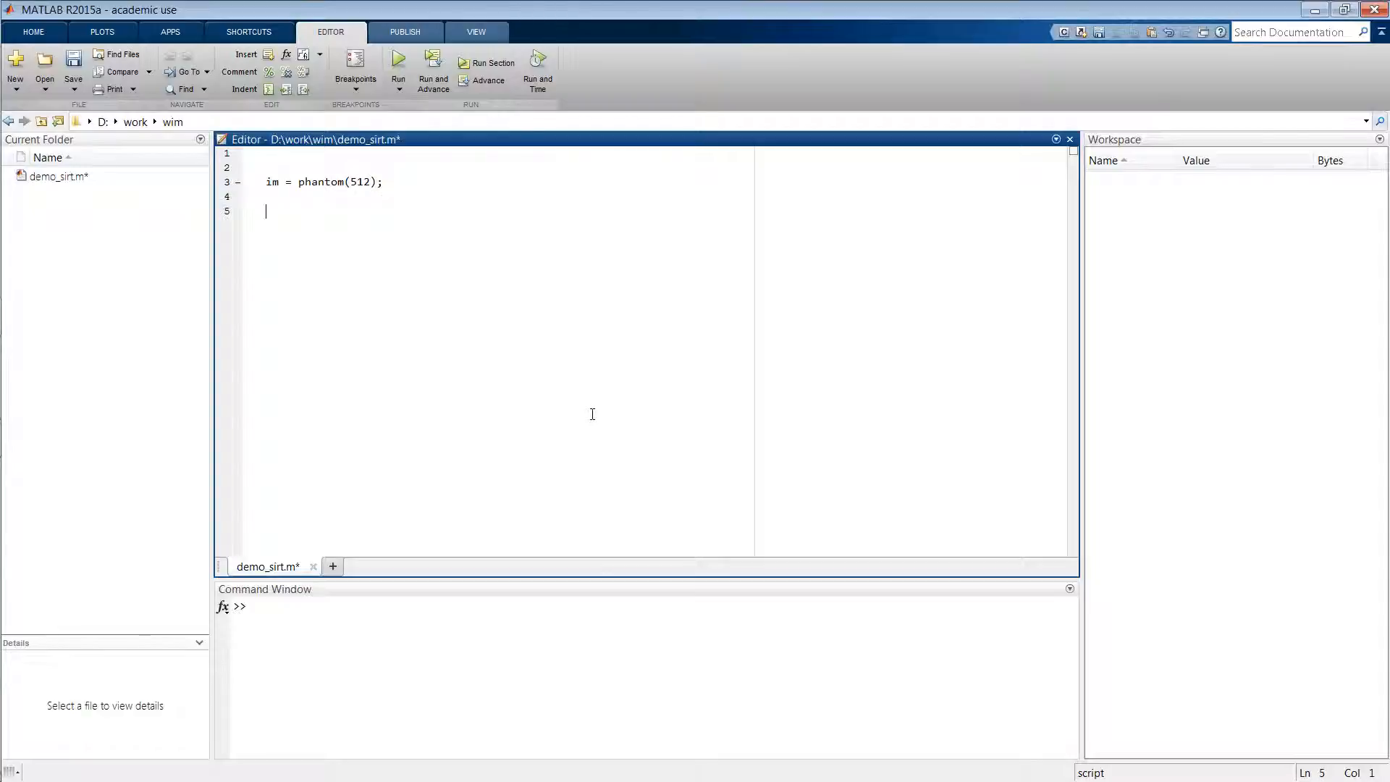
pyautogui.write('% define geome')
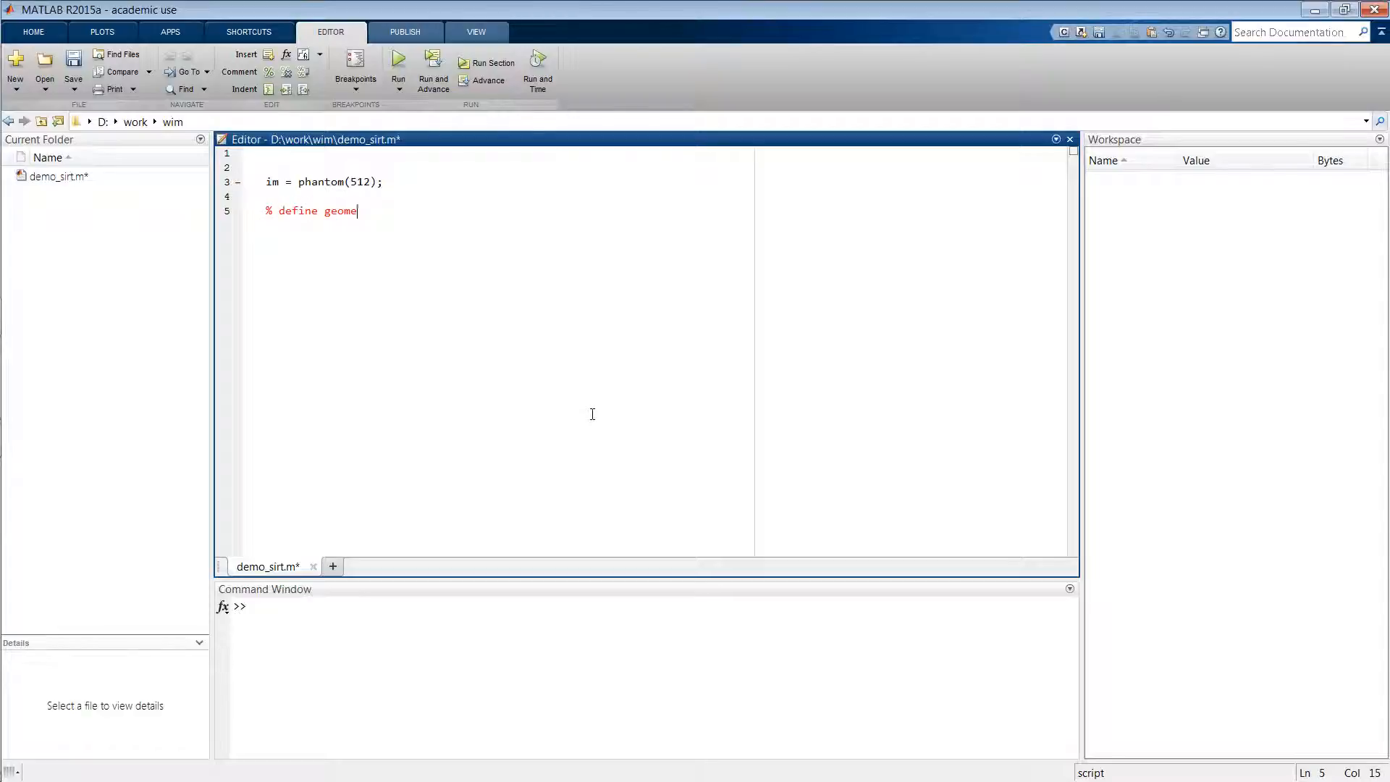
# Finish the geometry comment and write vol_geom = astra_create_vol_geom(512,512);
pyautogui.write('try')
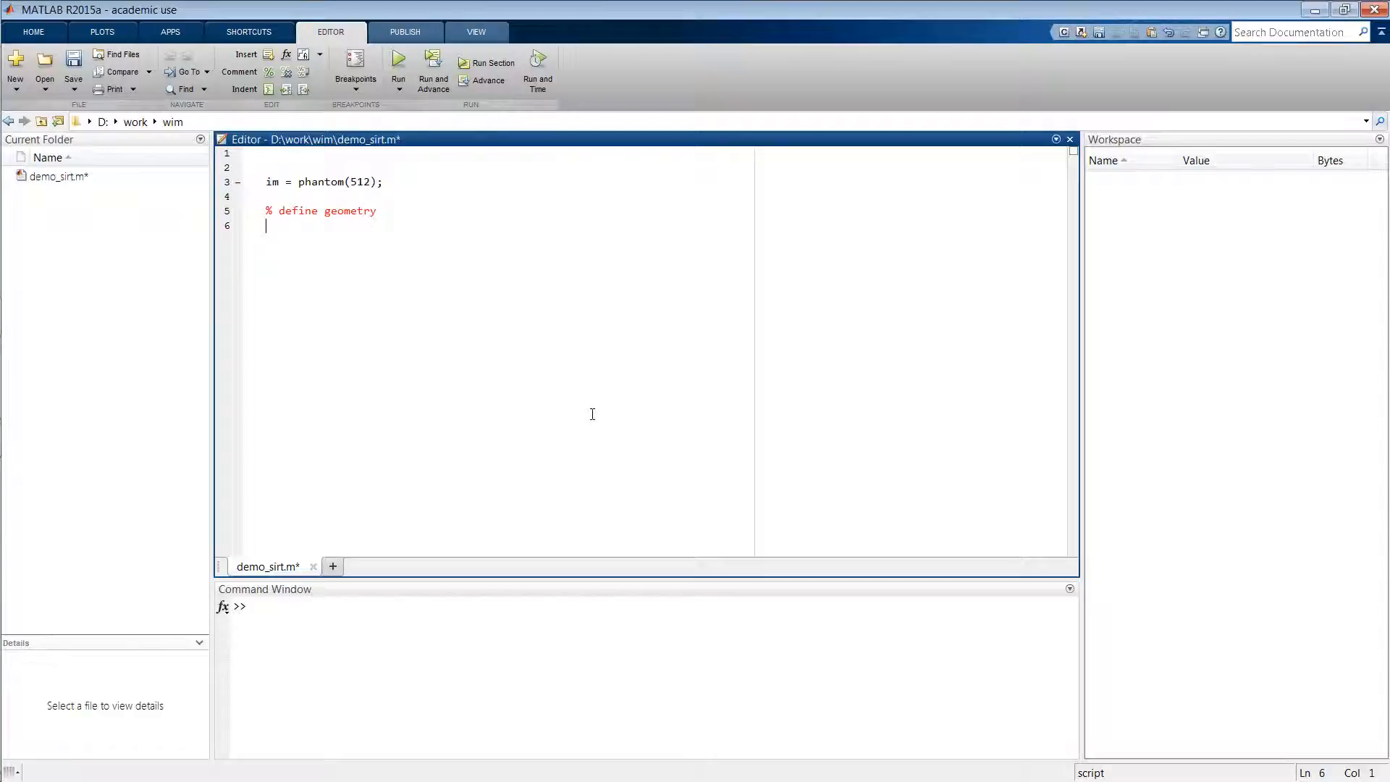
pyautogui.write('vol')
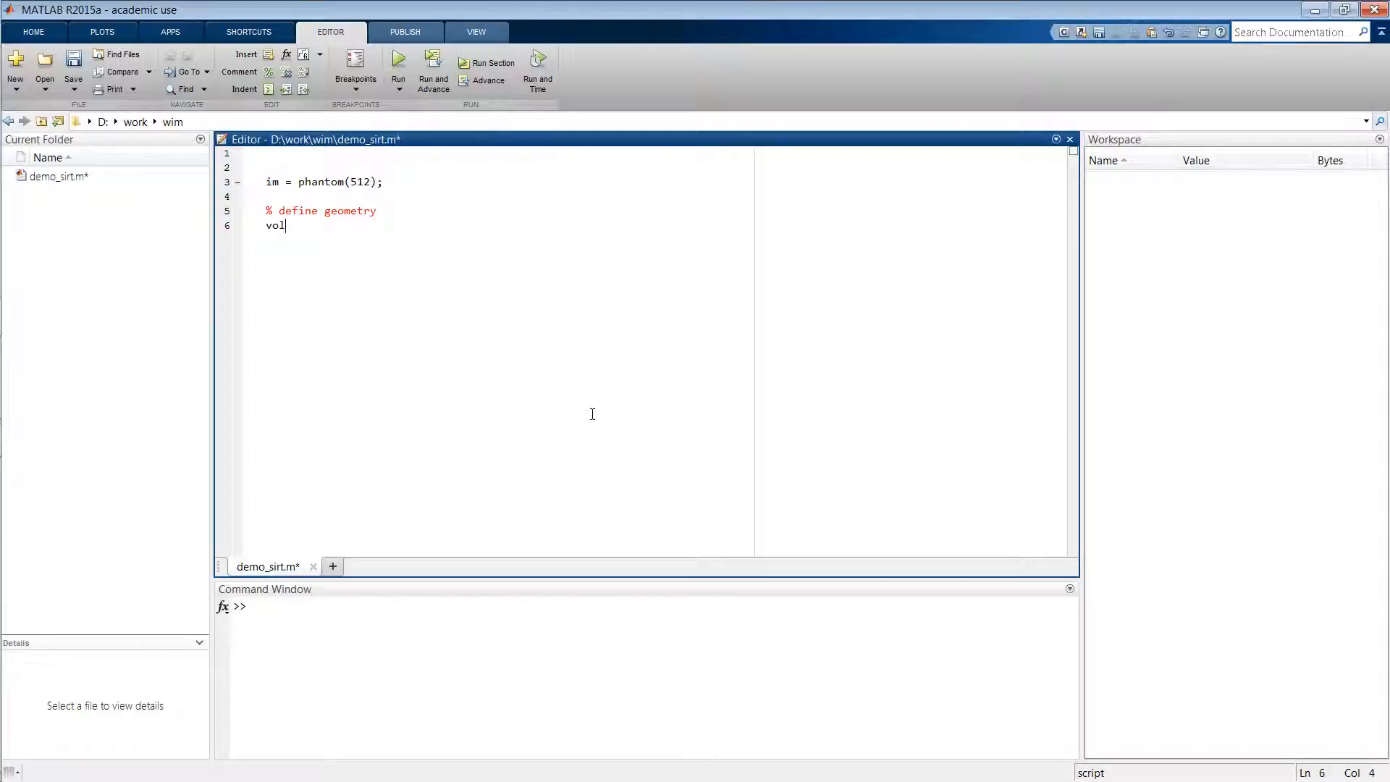
pyautogui.write('_geom = ast')
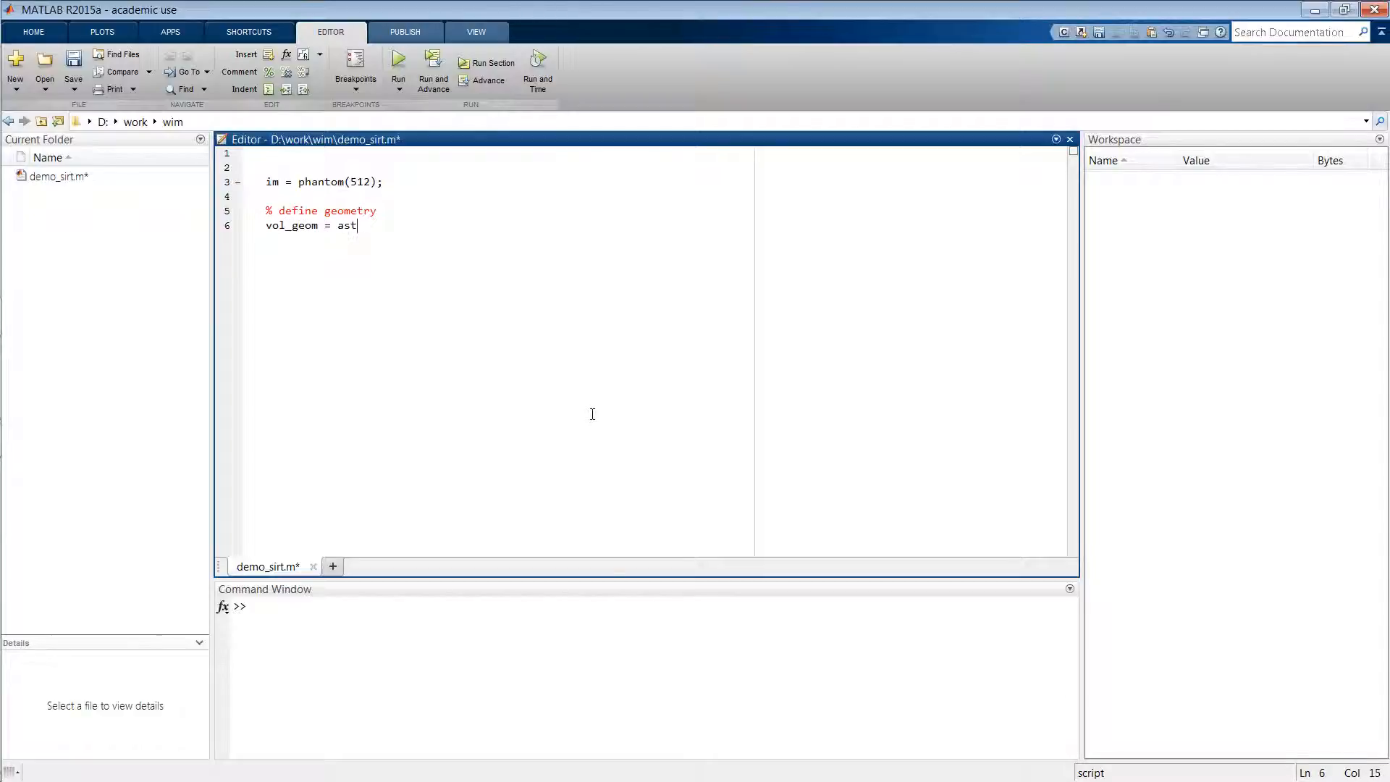
pyautogui.write('ra_crea')
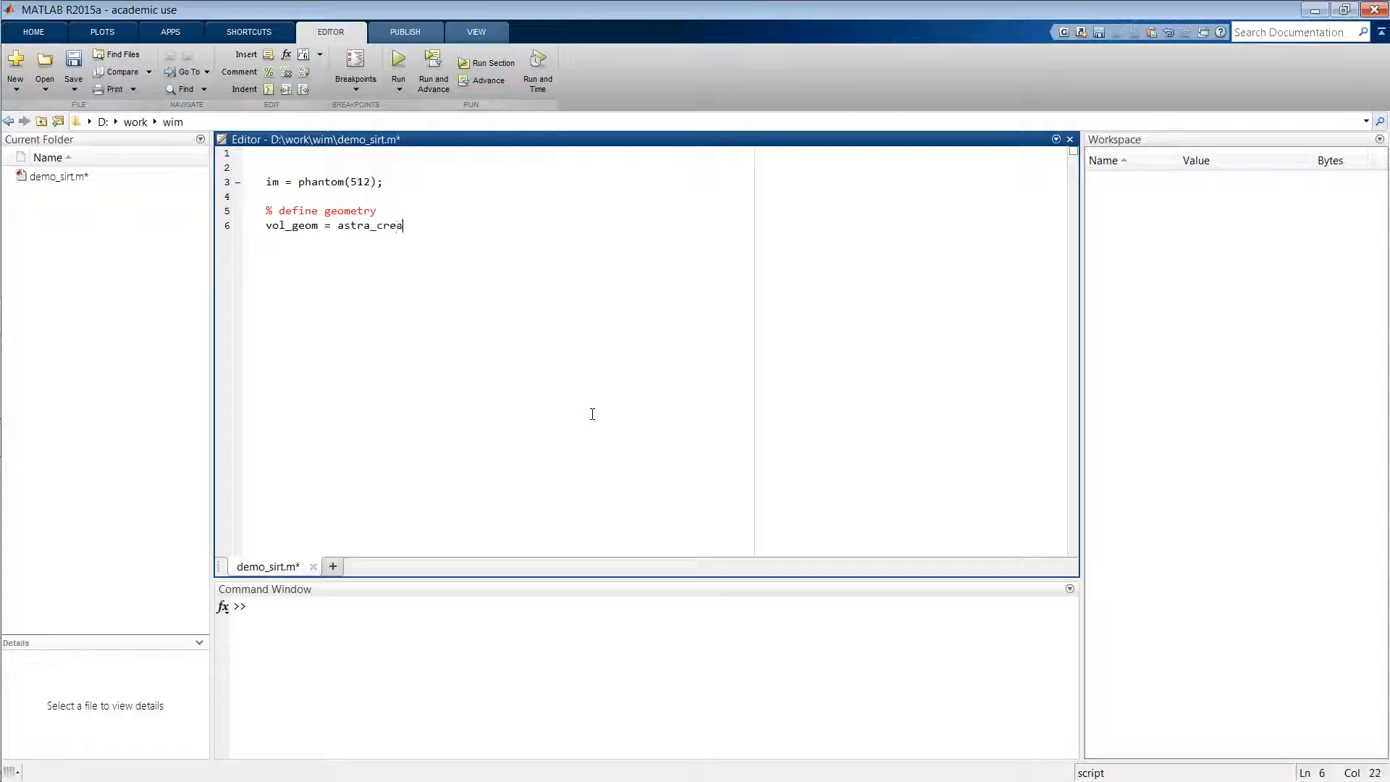
pyautogui.write('te_vol_')
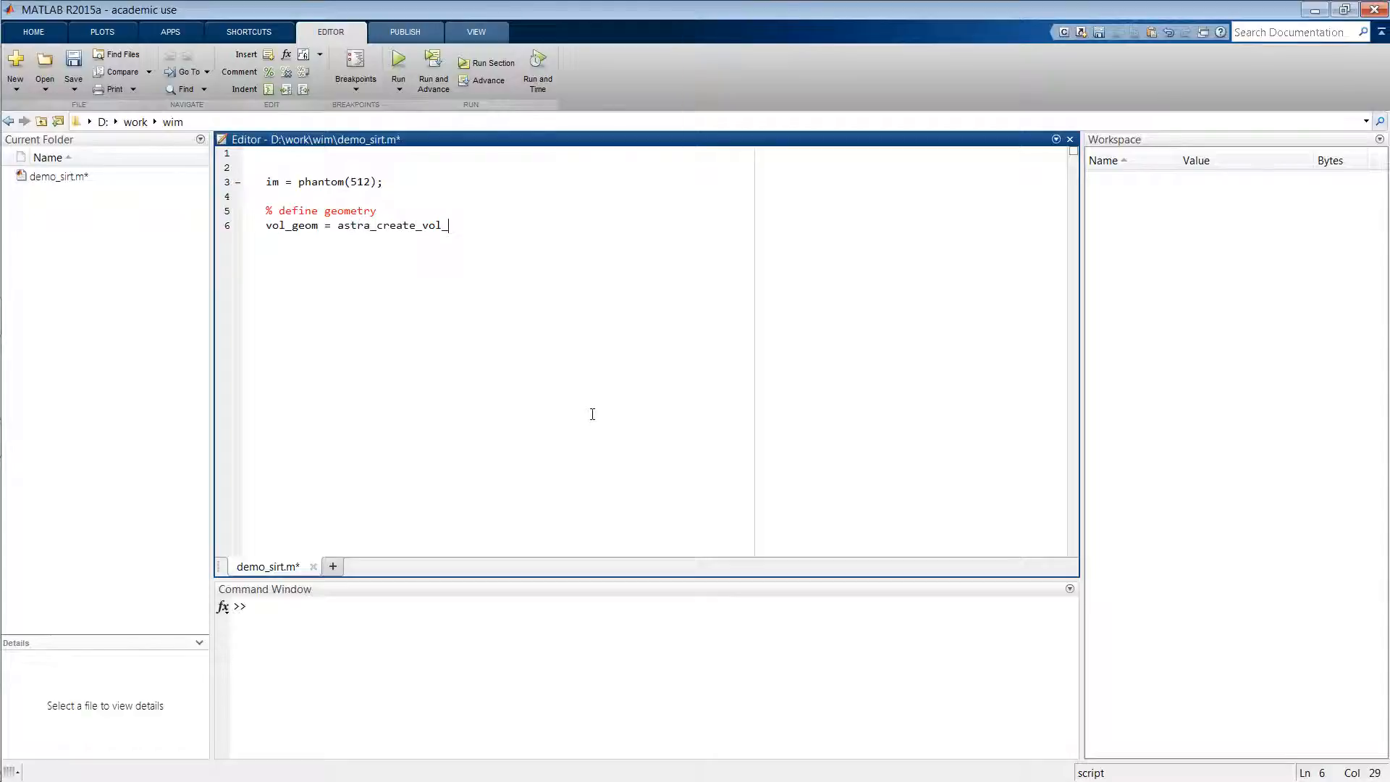
pyautogui.write('geom(')
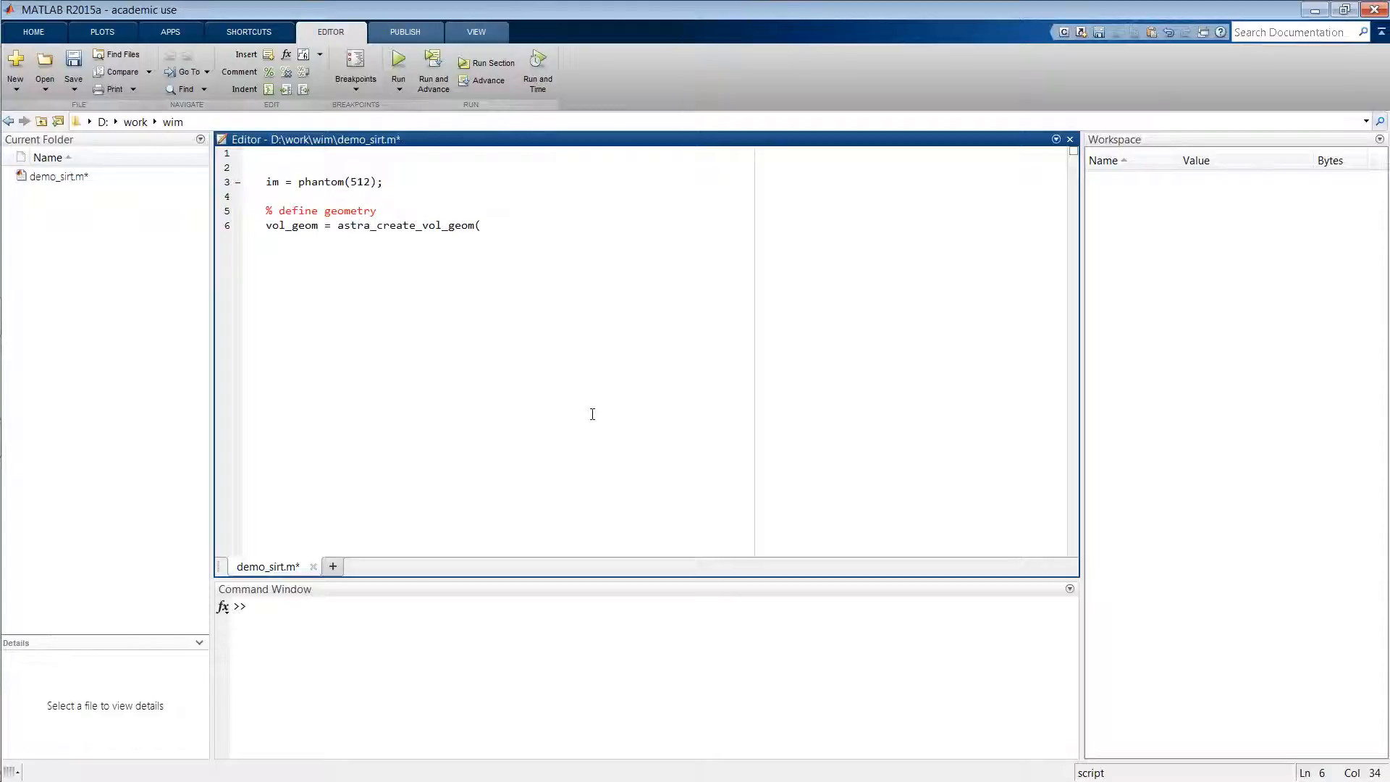
pyautogui.write('(')
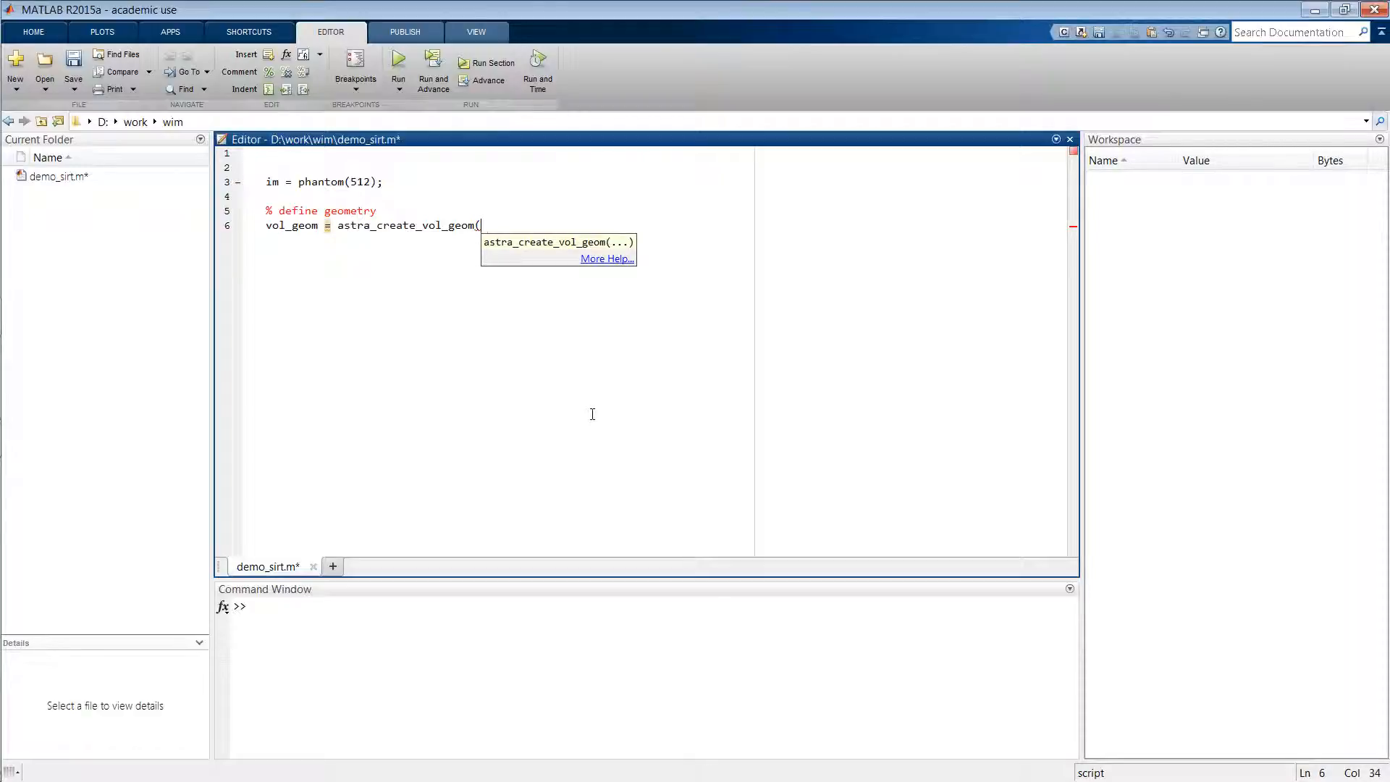
pyautogui.write('512,512')
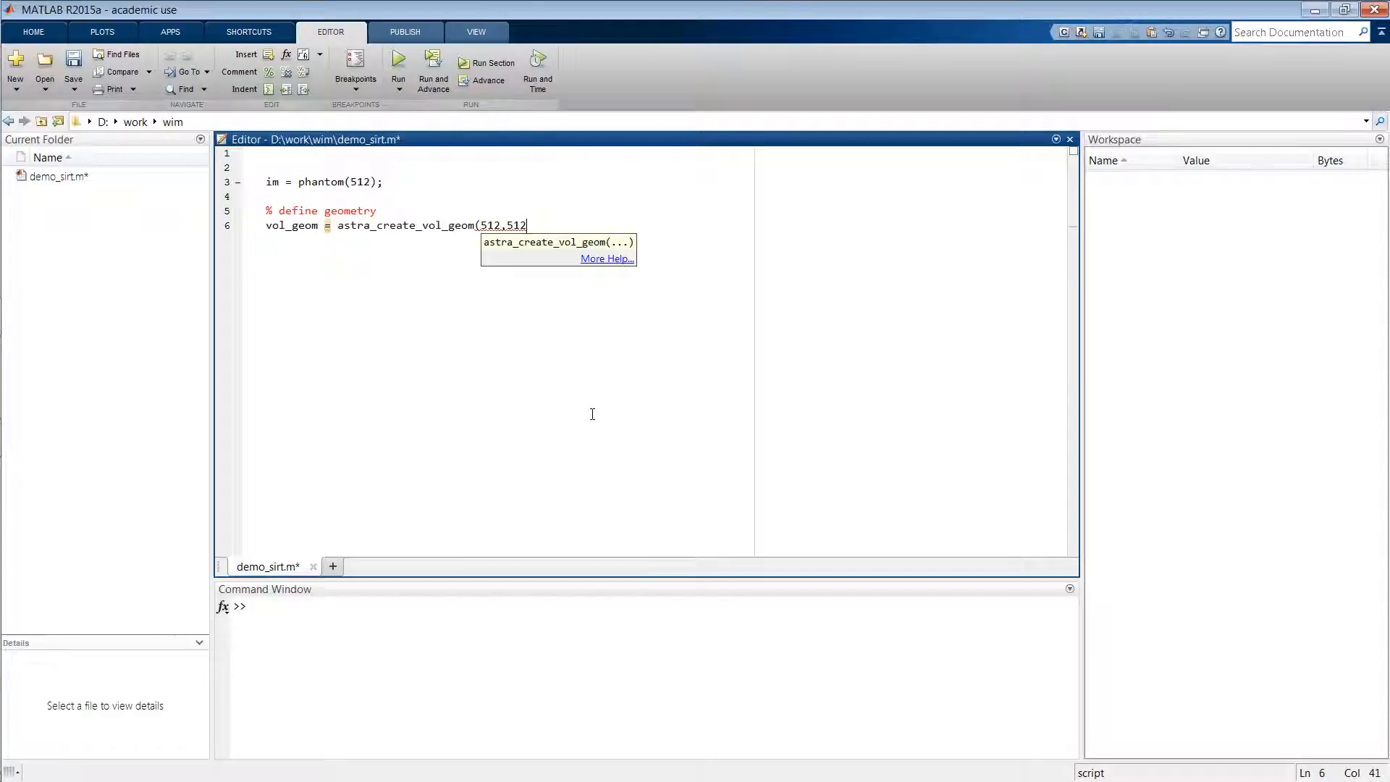
pyautogui.press('enter')
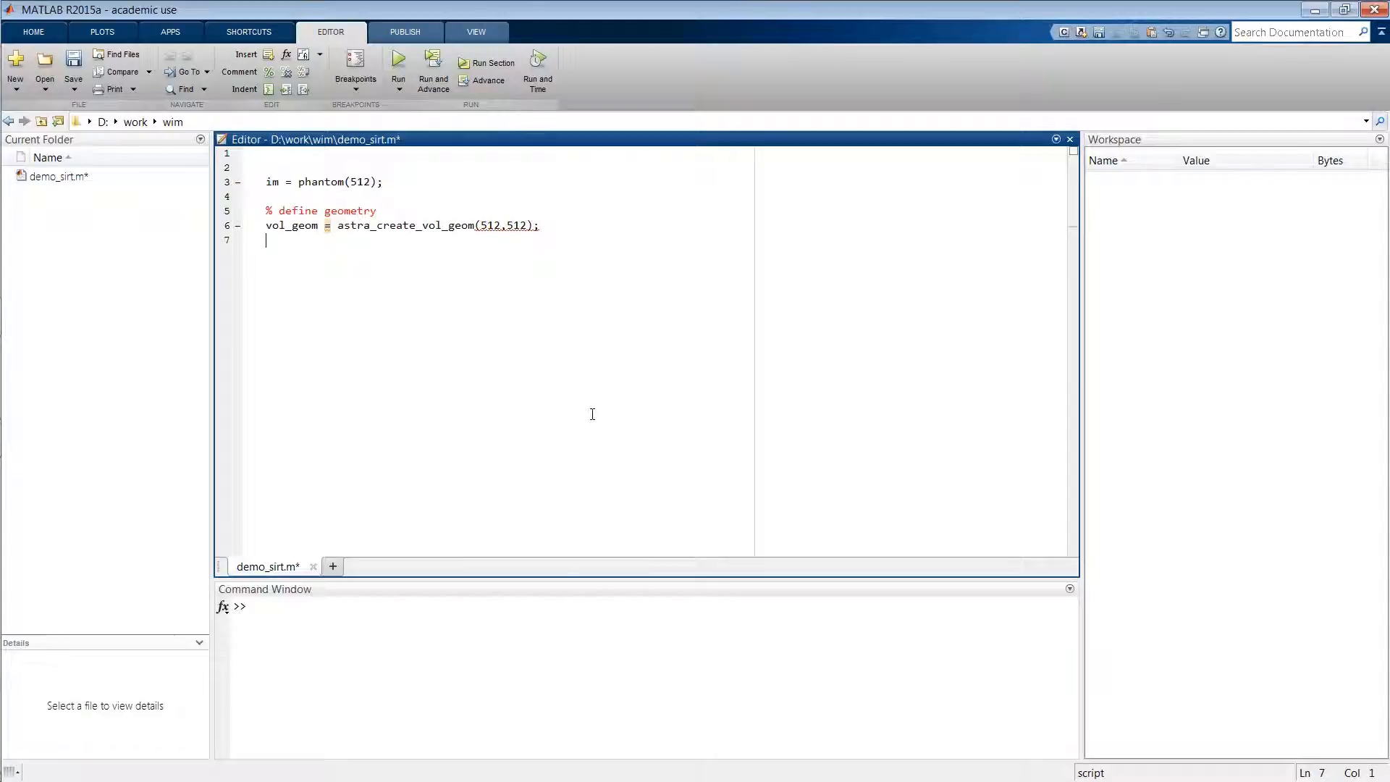
# Begin proj_geom = astra_create_proj_geom('parallel', for the projection geometry line
pyautogui.write('proj_geom = astra')
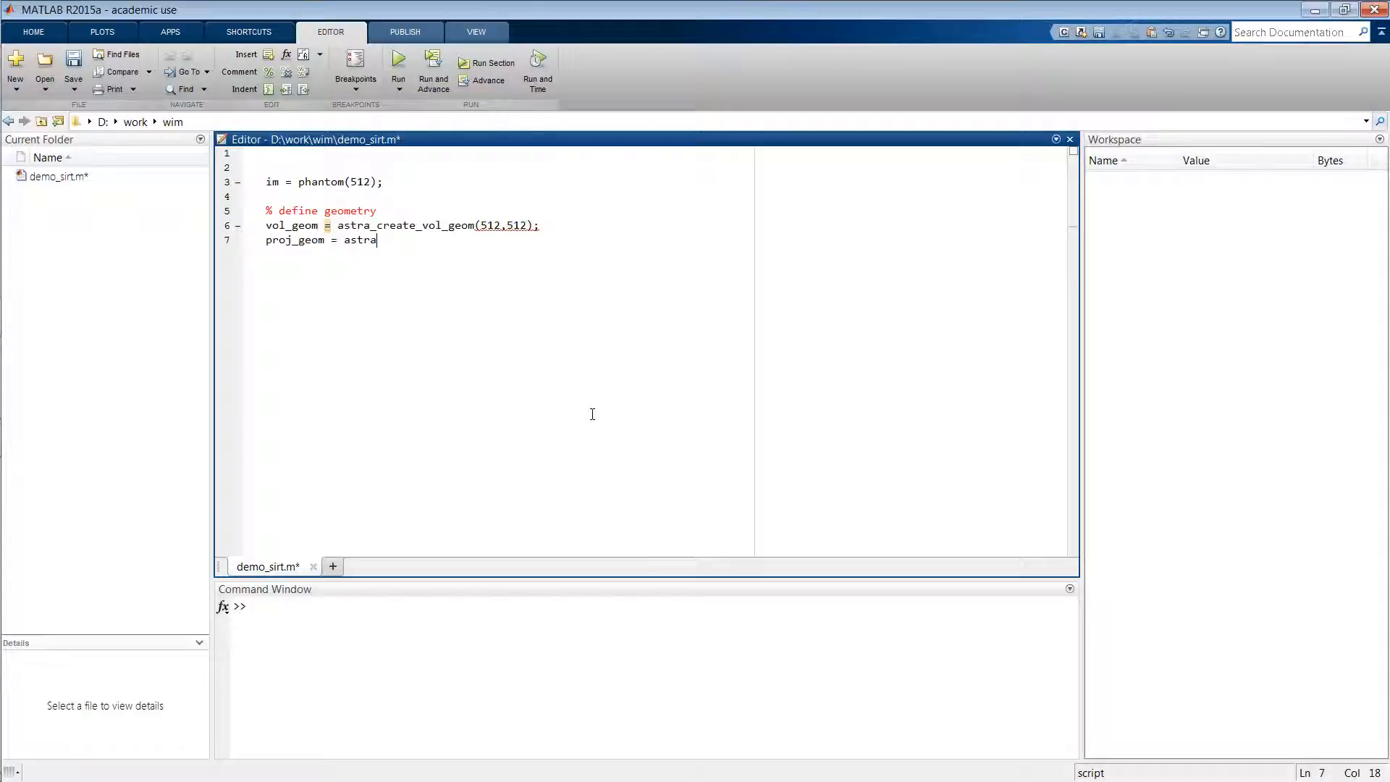
pyautogui.write('_')
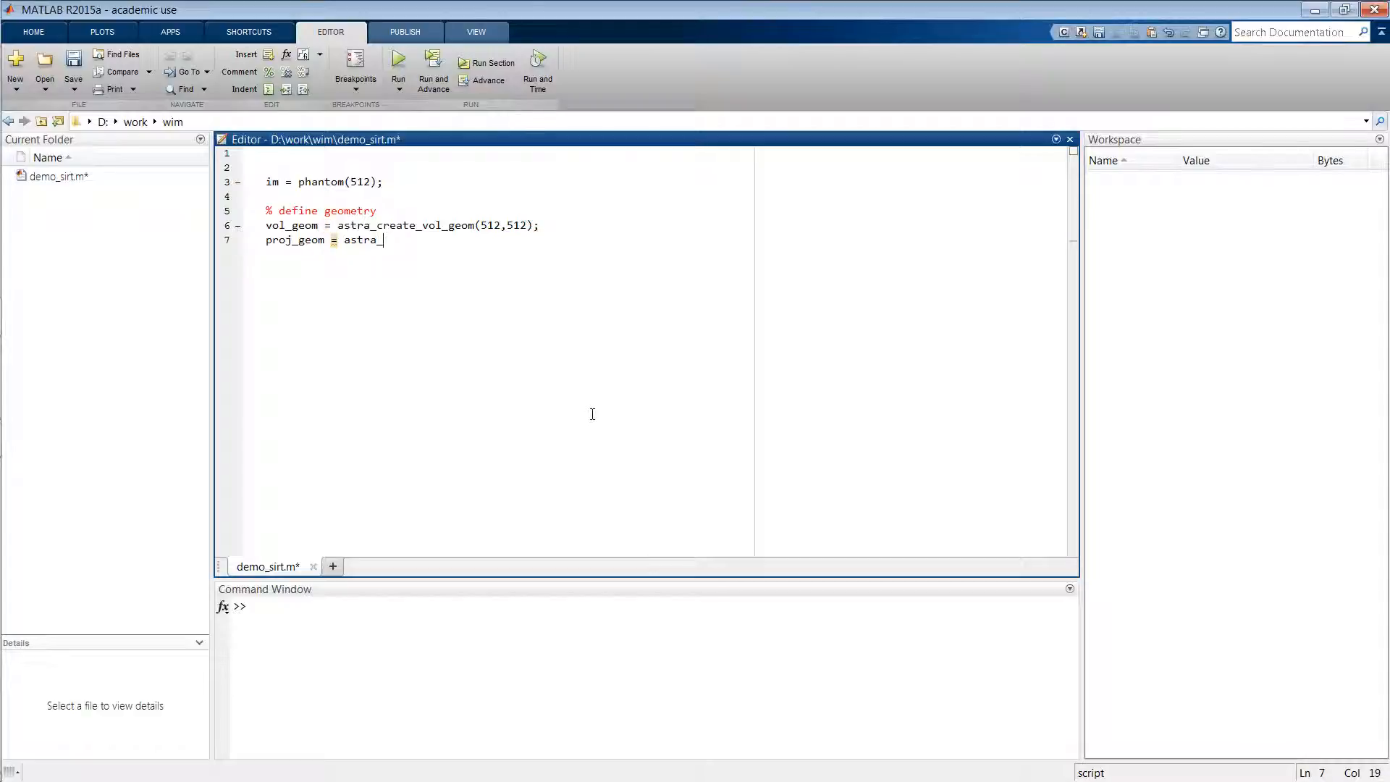
pyautogui.write('create_')
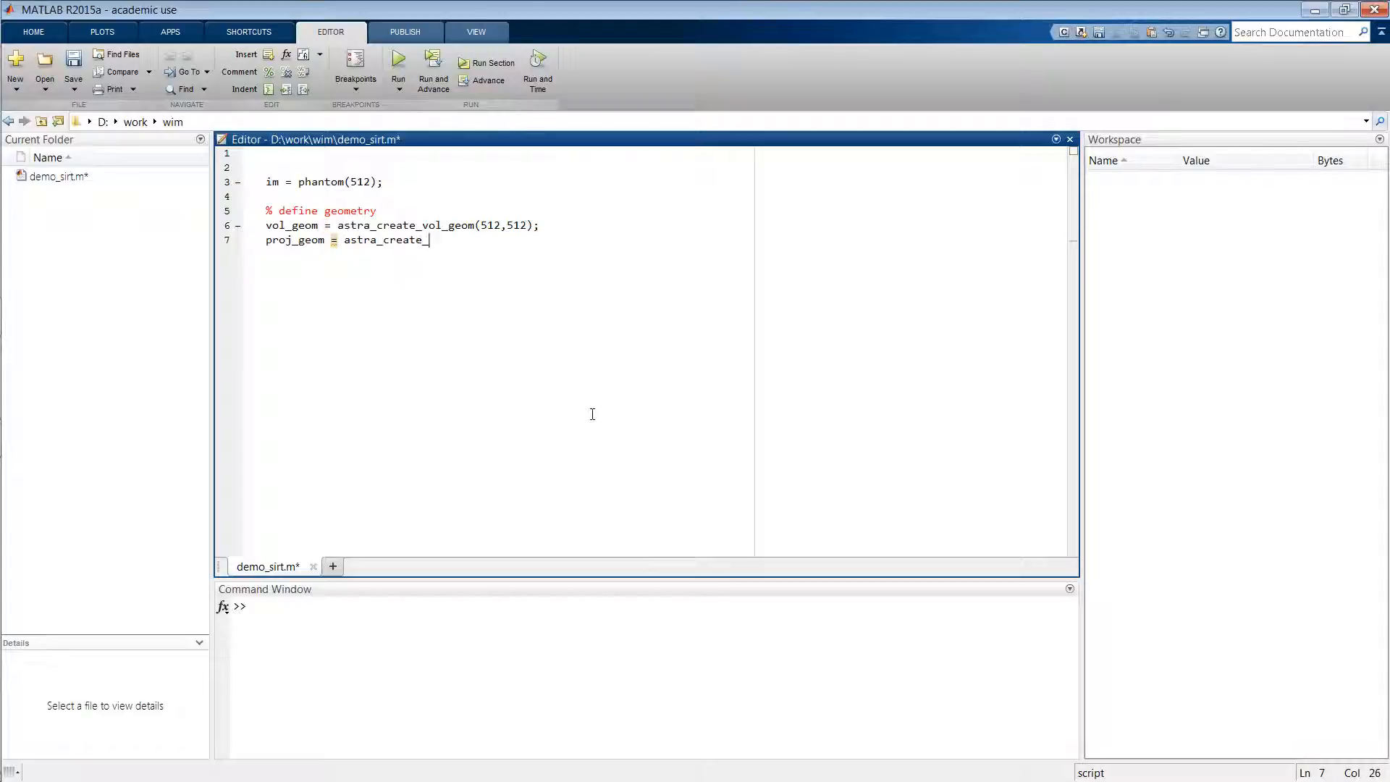
pyautogui.write('proj_geom')
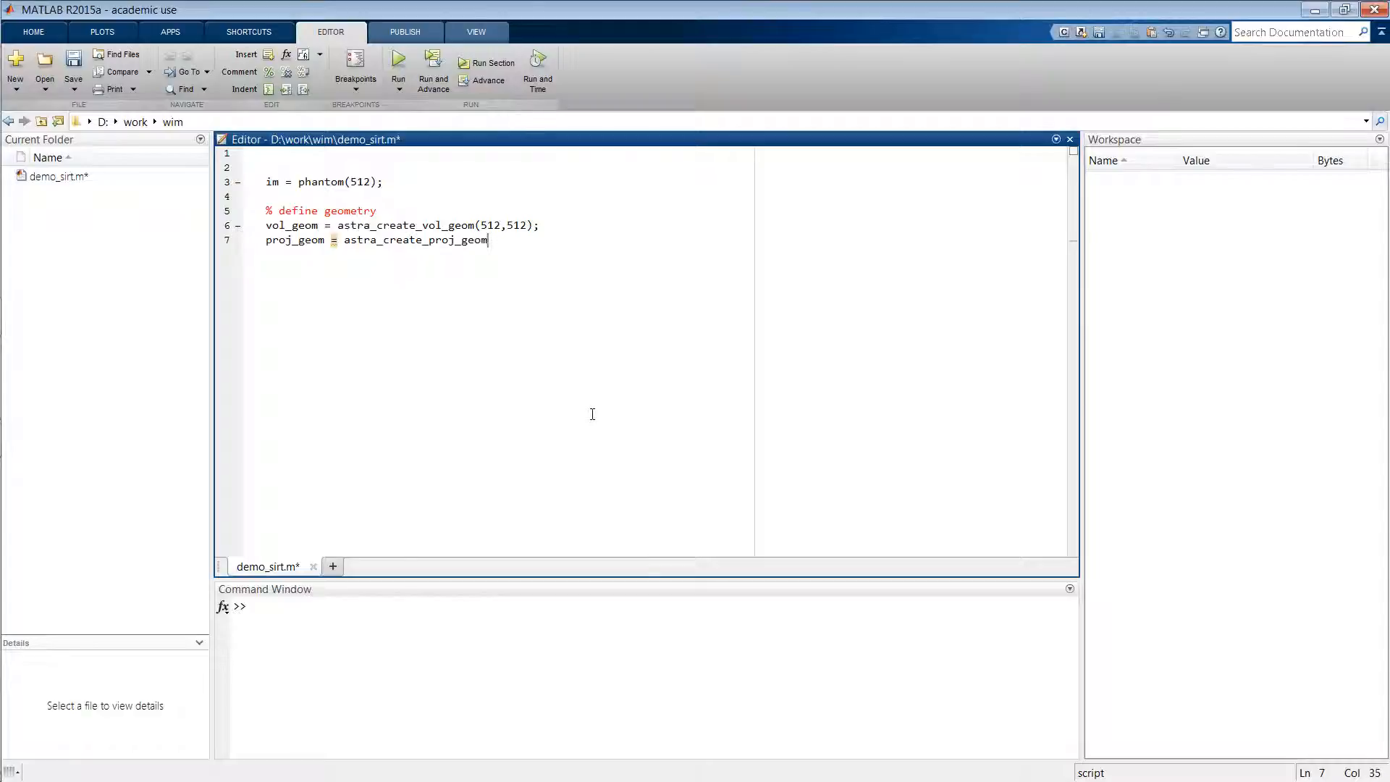
pyautogui.write("('pa")
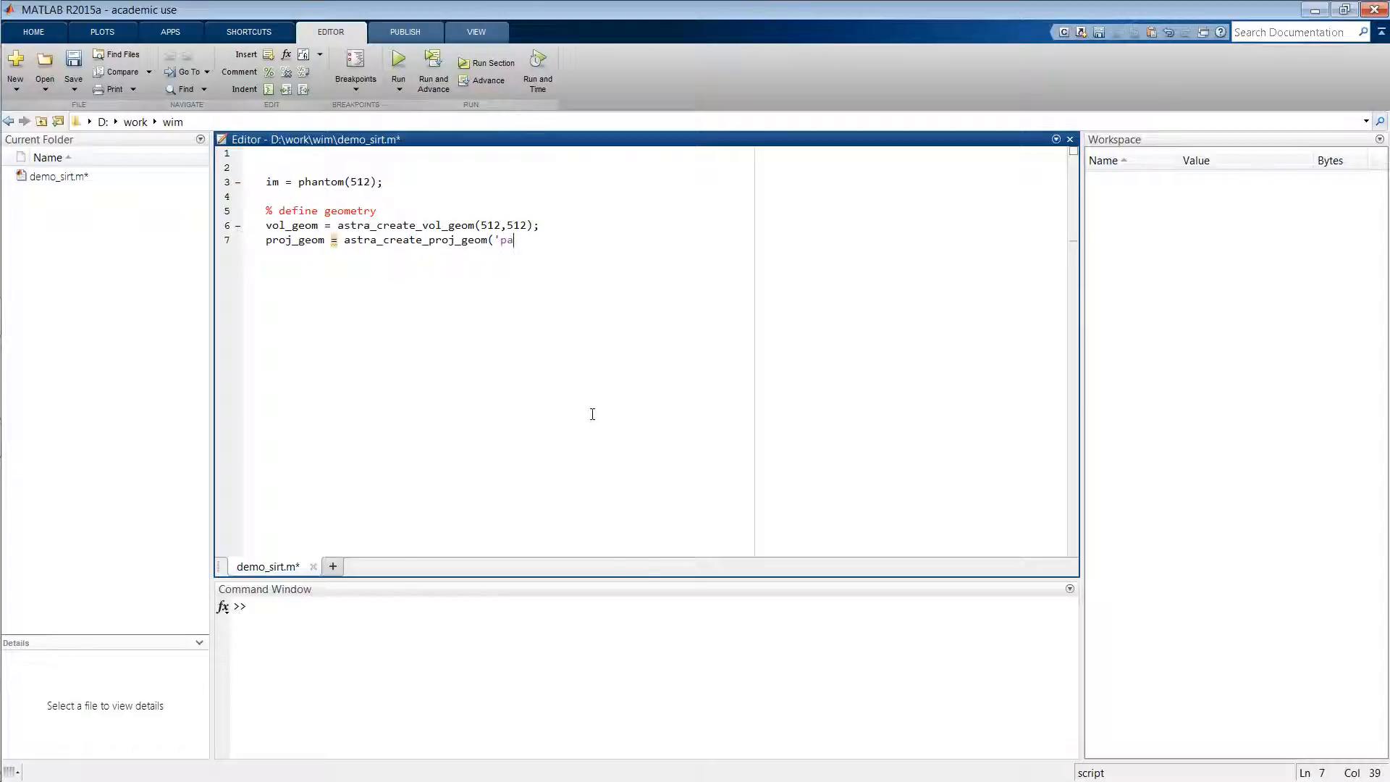
pyautogui.write('rallel')
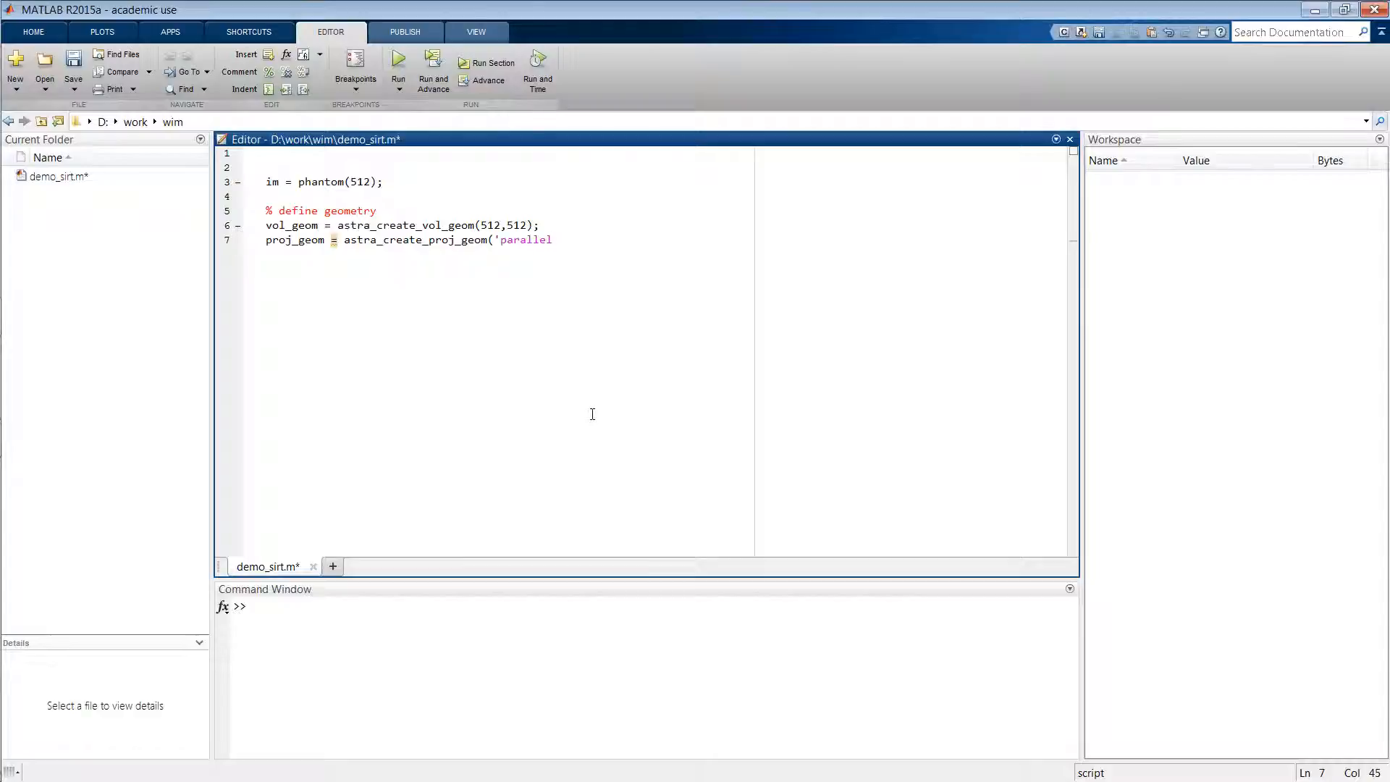
pyautogui.write("',")
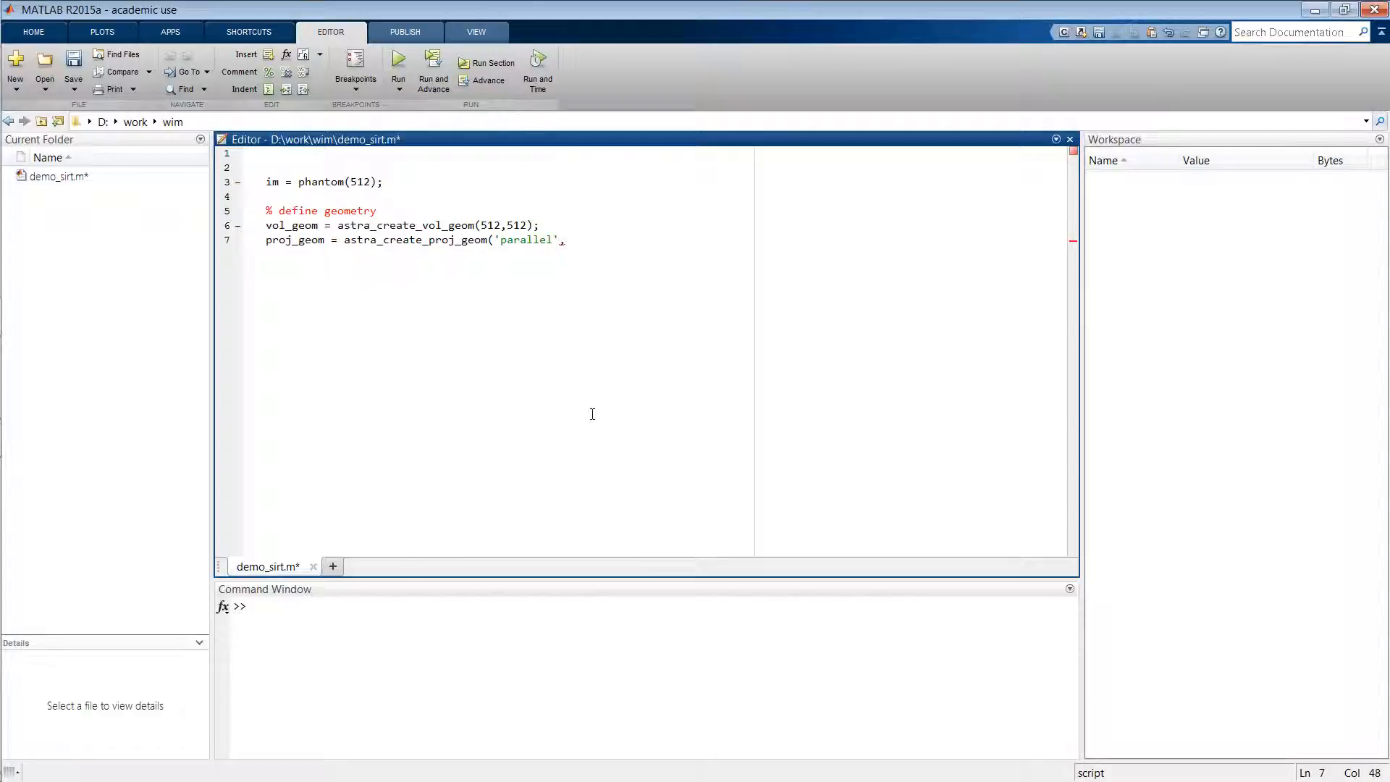
# Complete it with detector spacing 1, 512 detectors and linspace2(0,pi,180) angles
pyautogui.write('1, 5')
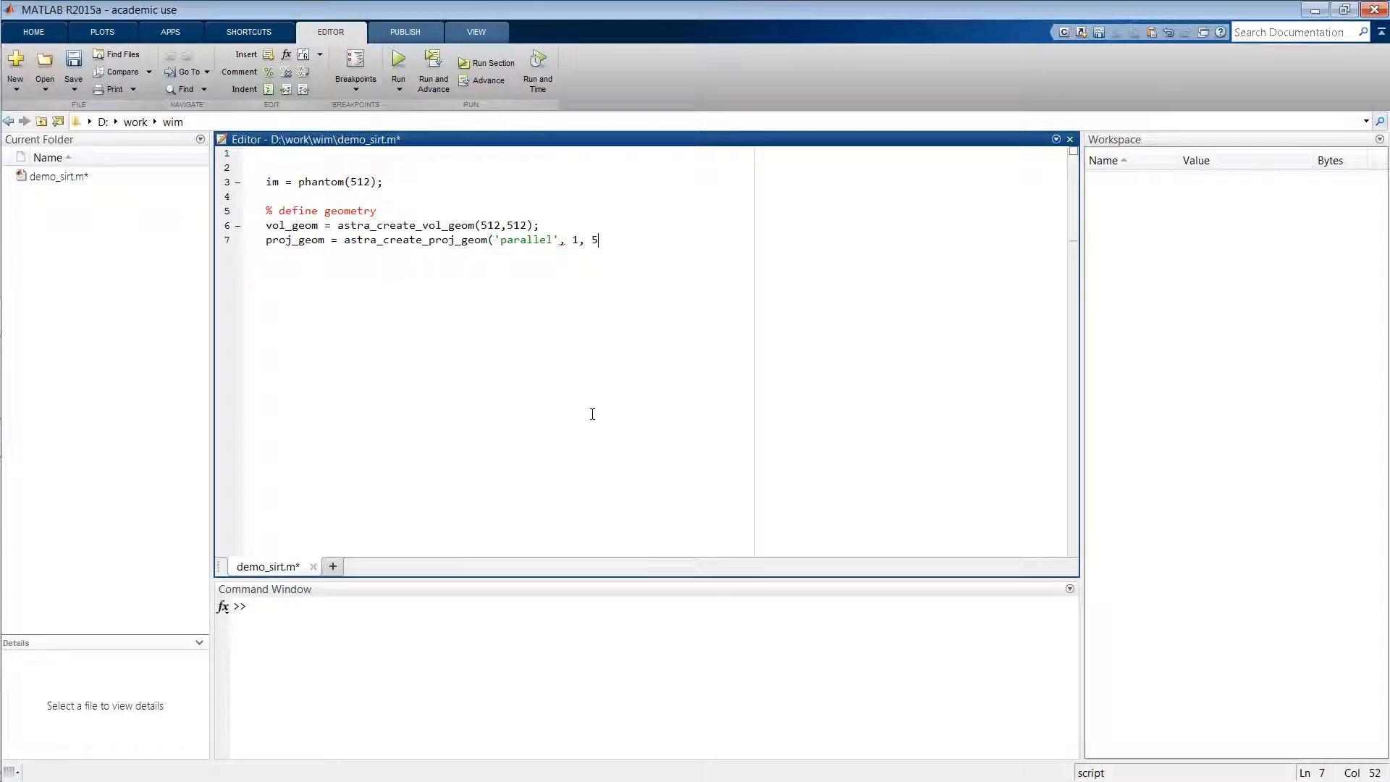
pyautogui.write('12, linspace2(0')
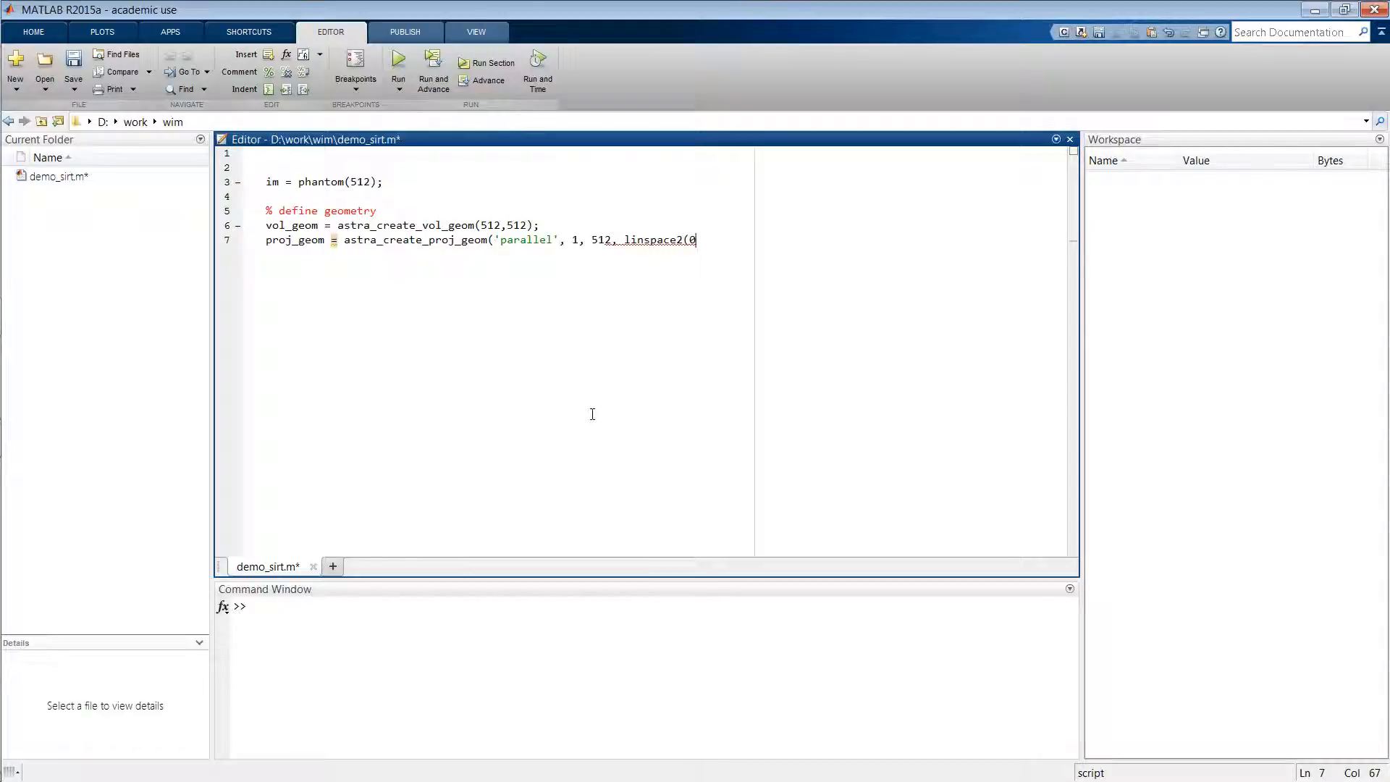
pyautogui.write(',')
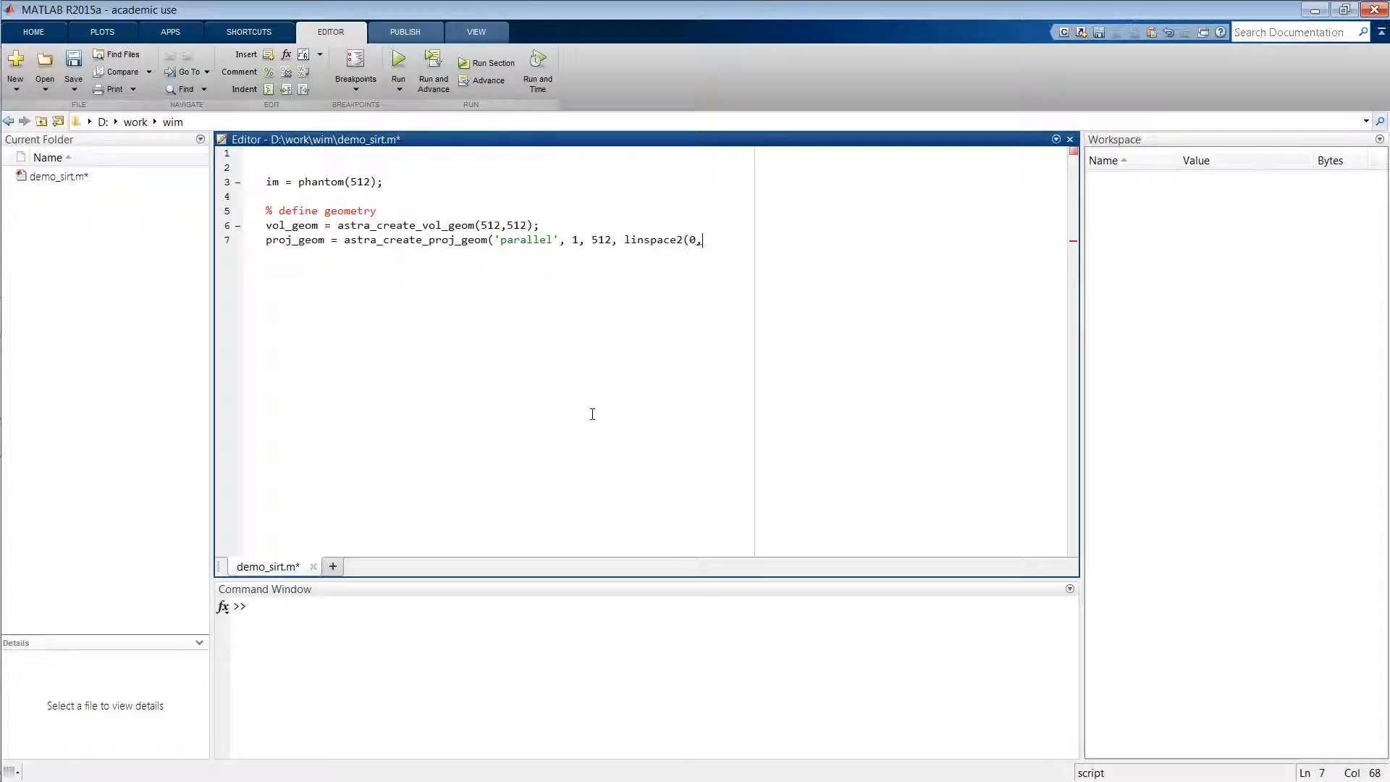
pyautogui.write('pi,')
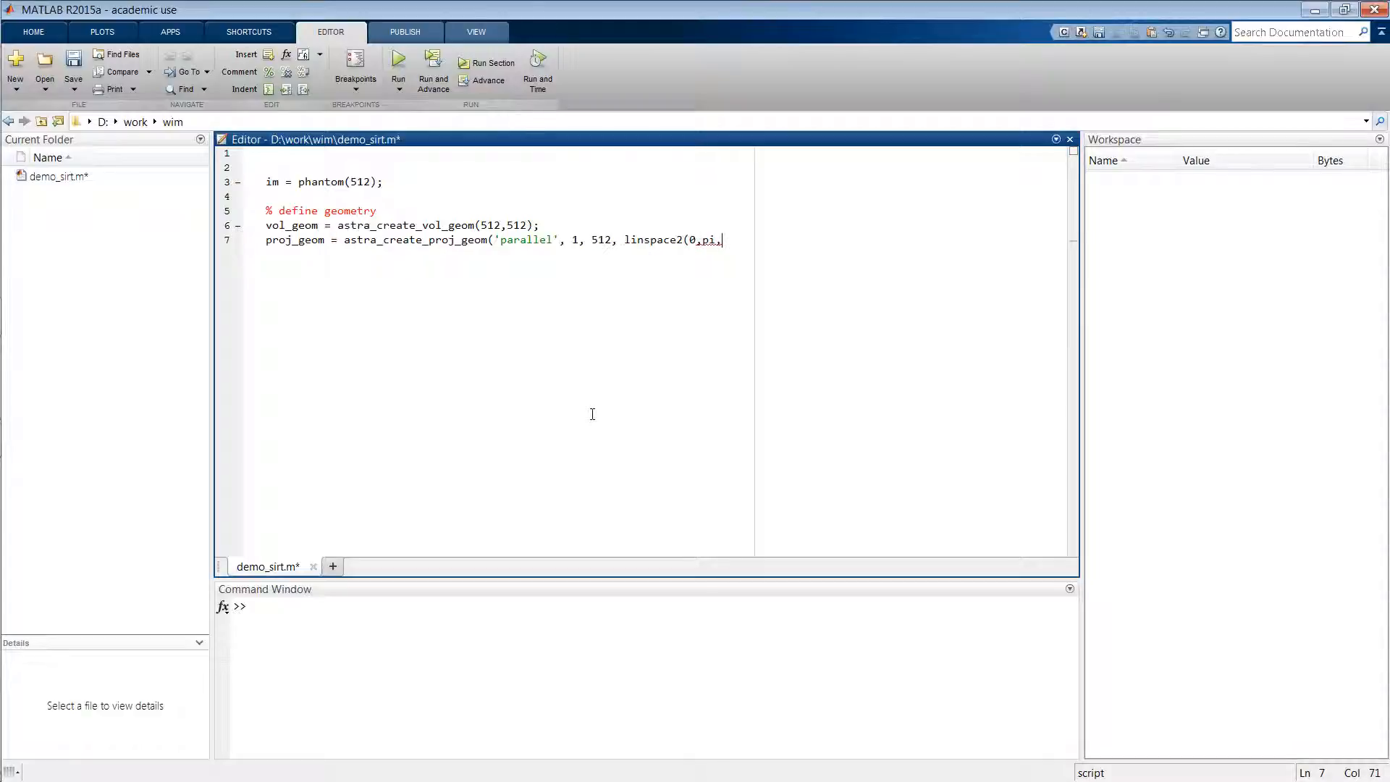
pyautogui.write('180))')
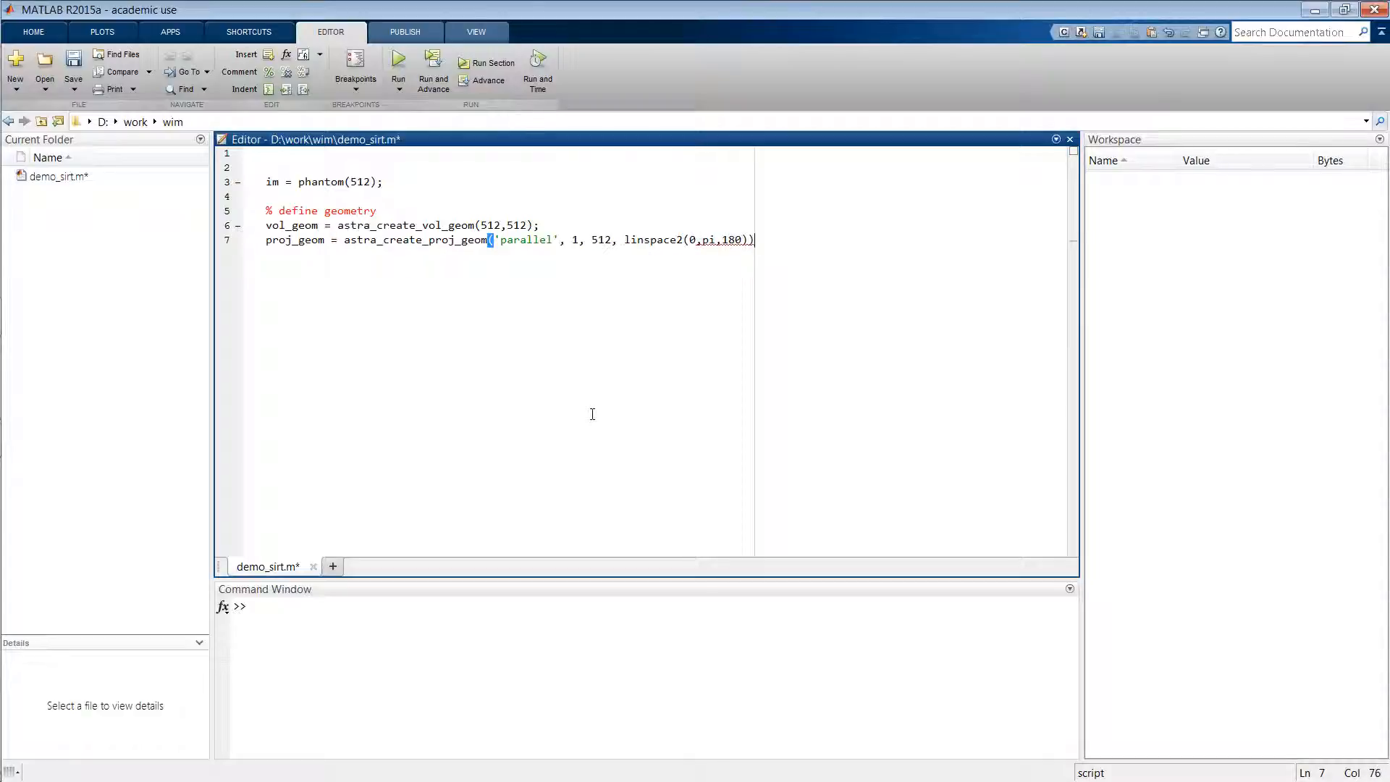
pyautogui.write(';')
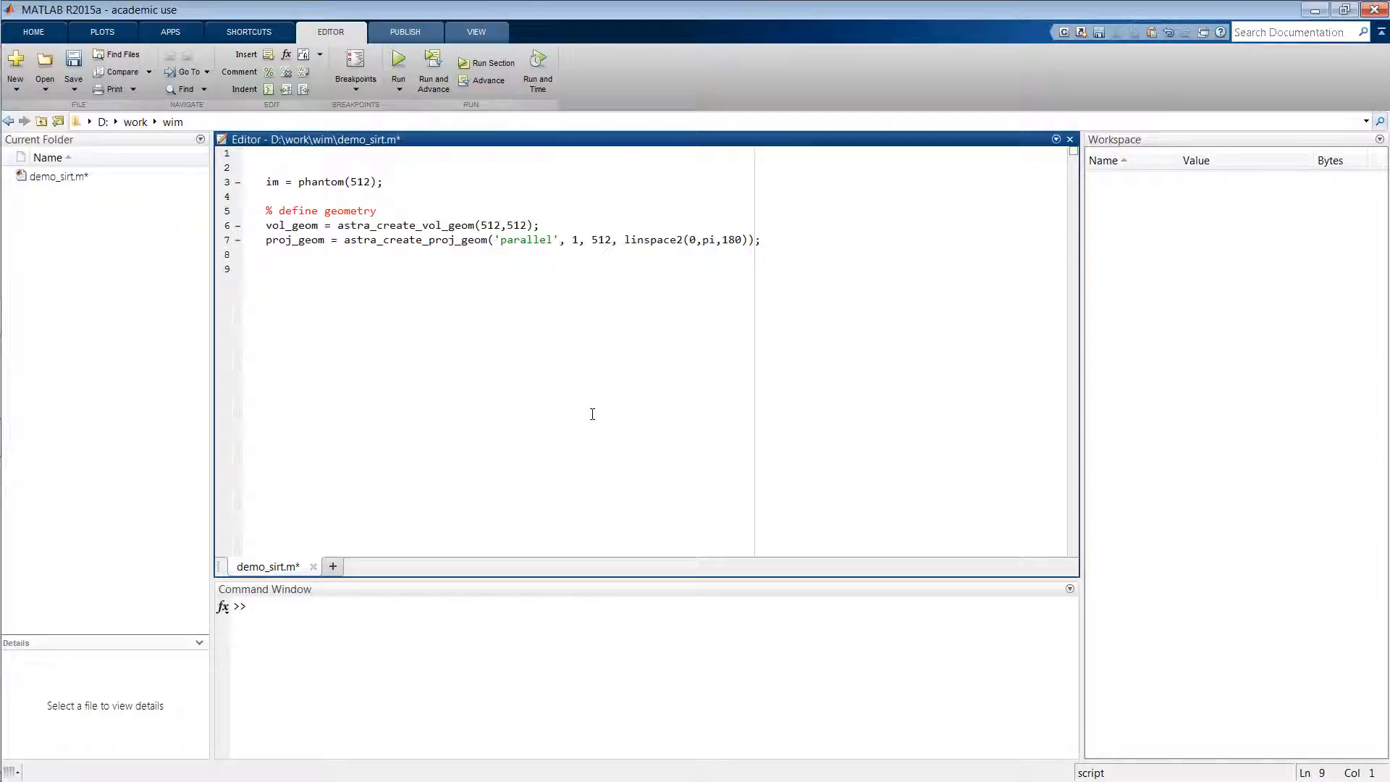
# Add a '% define projector' comment and start the astra_create_projector( call
pyautogui.write('% define p')
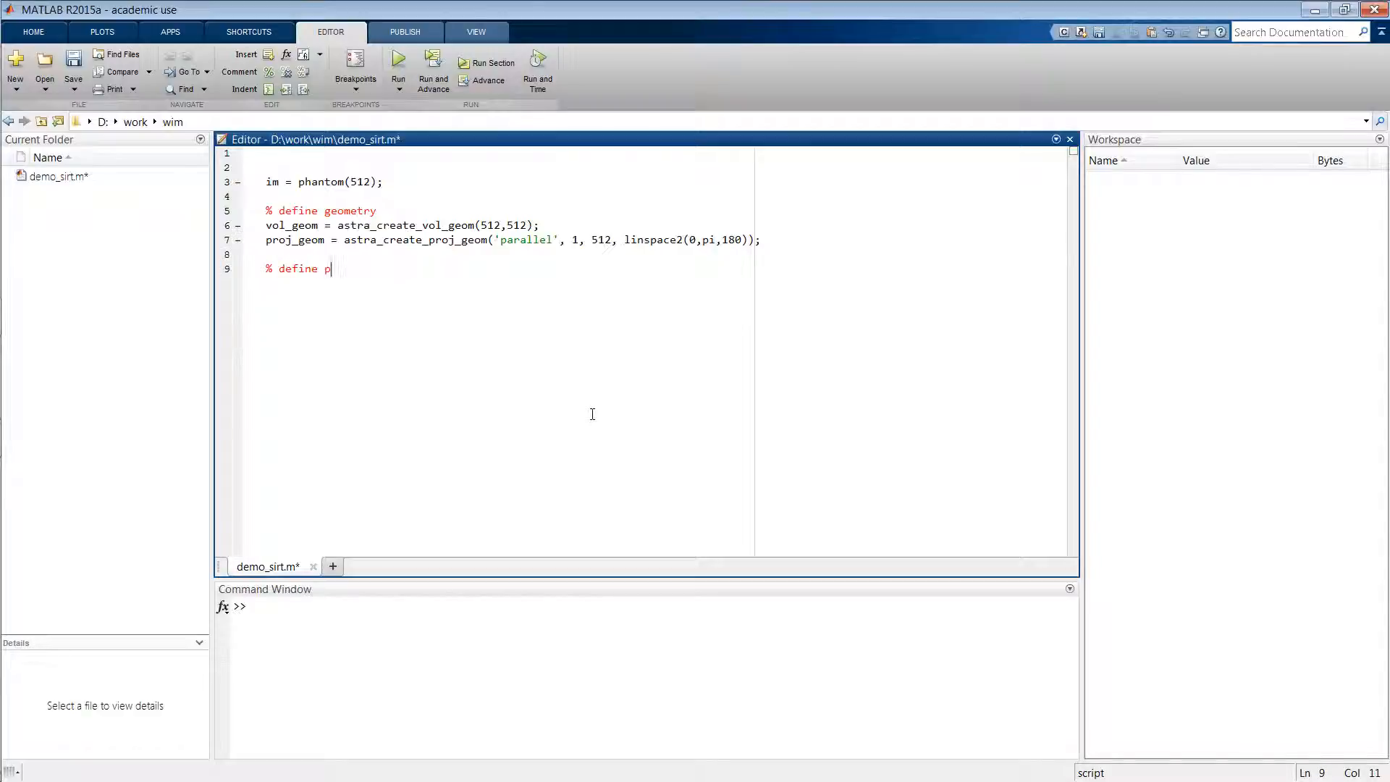
pyautogui.write('rojector')
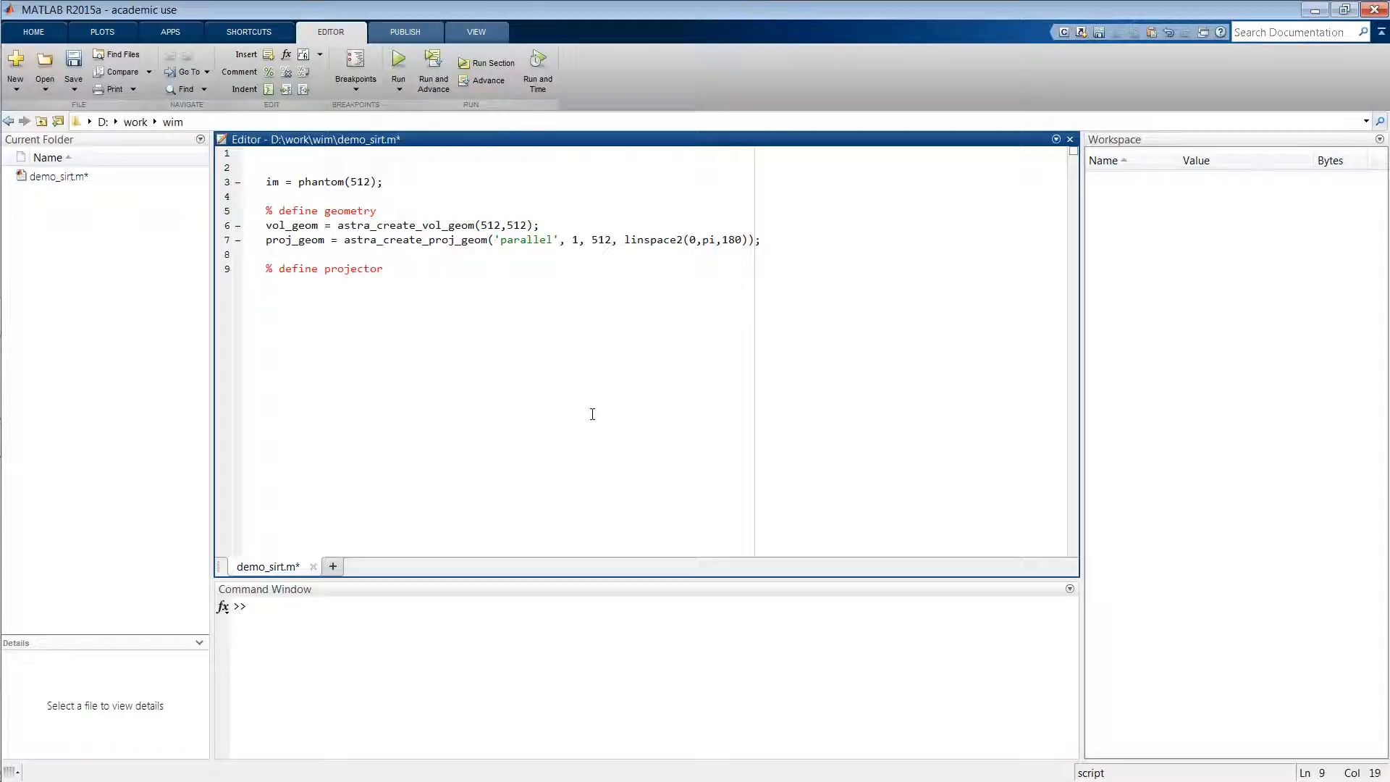
pyautogui.write('astra')
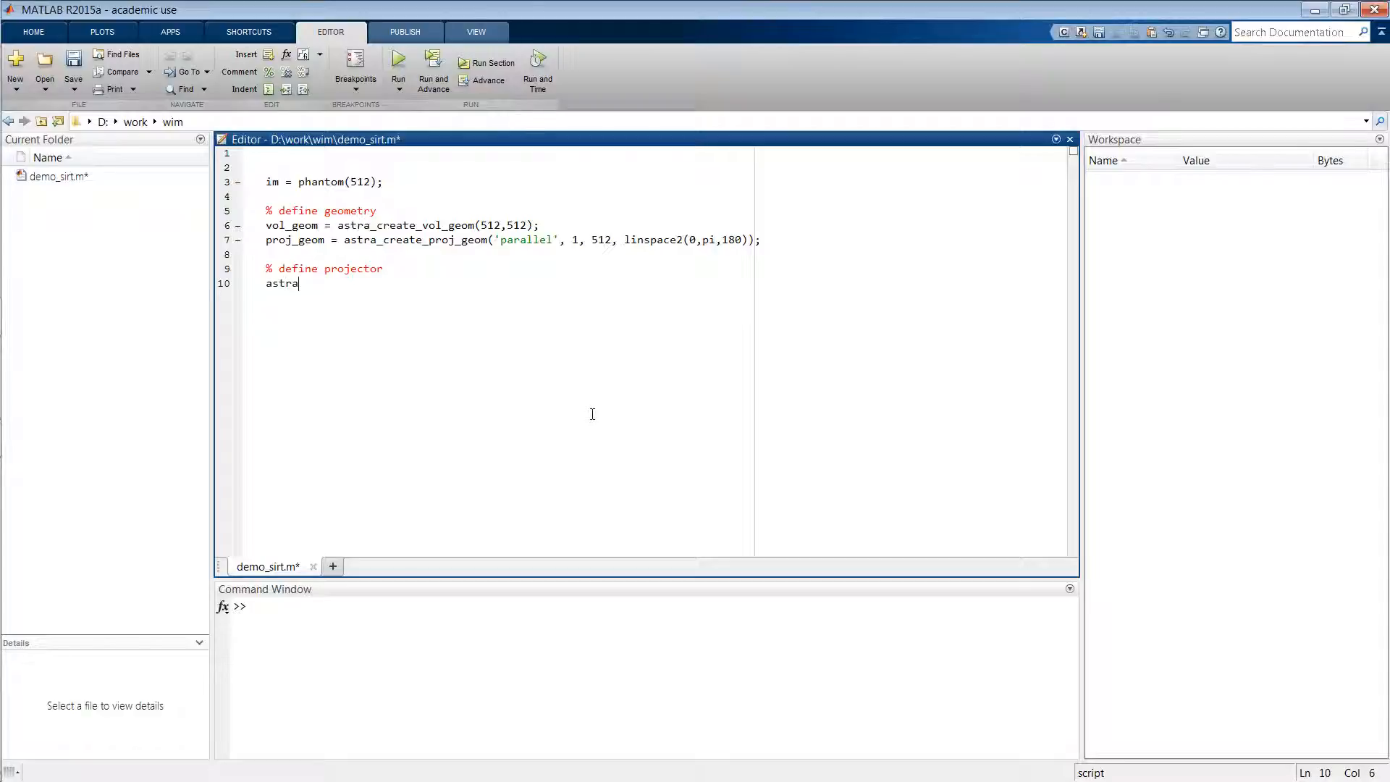
pyautogui.write('_crea')
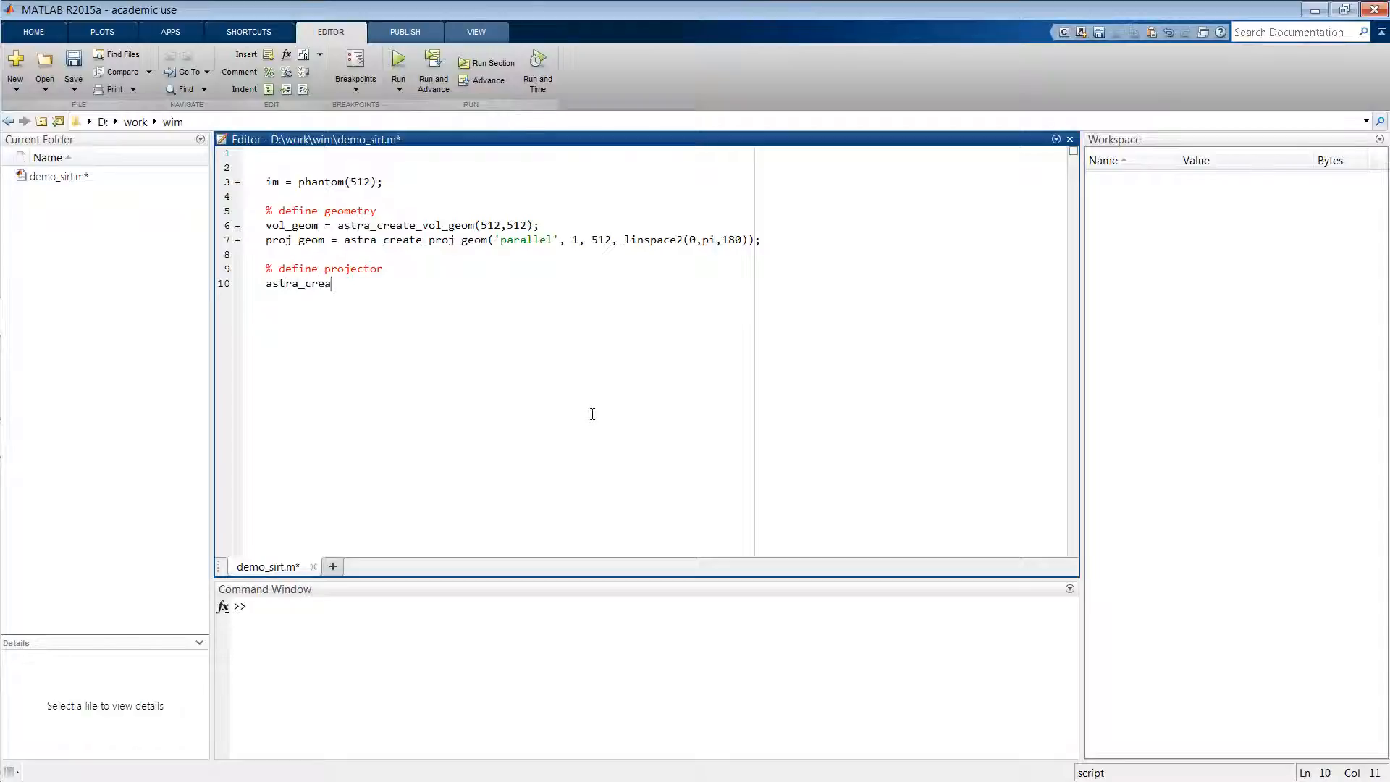
pyautogui.write('te_pr')
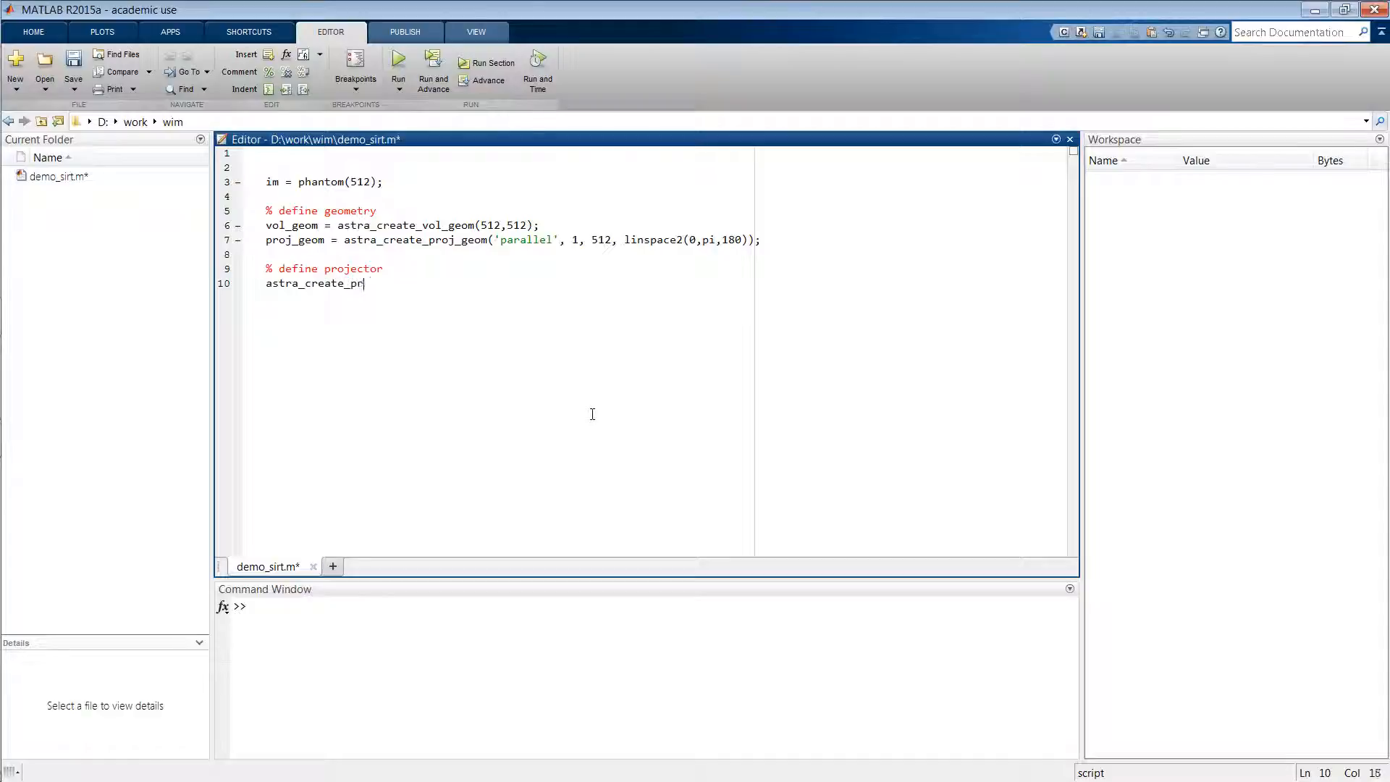
pyautogui.write('ojec')
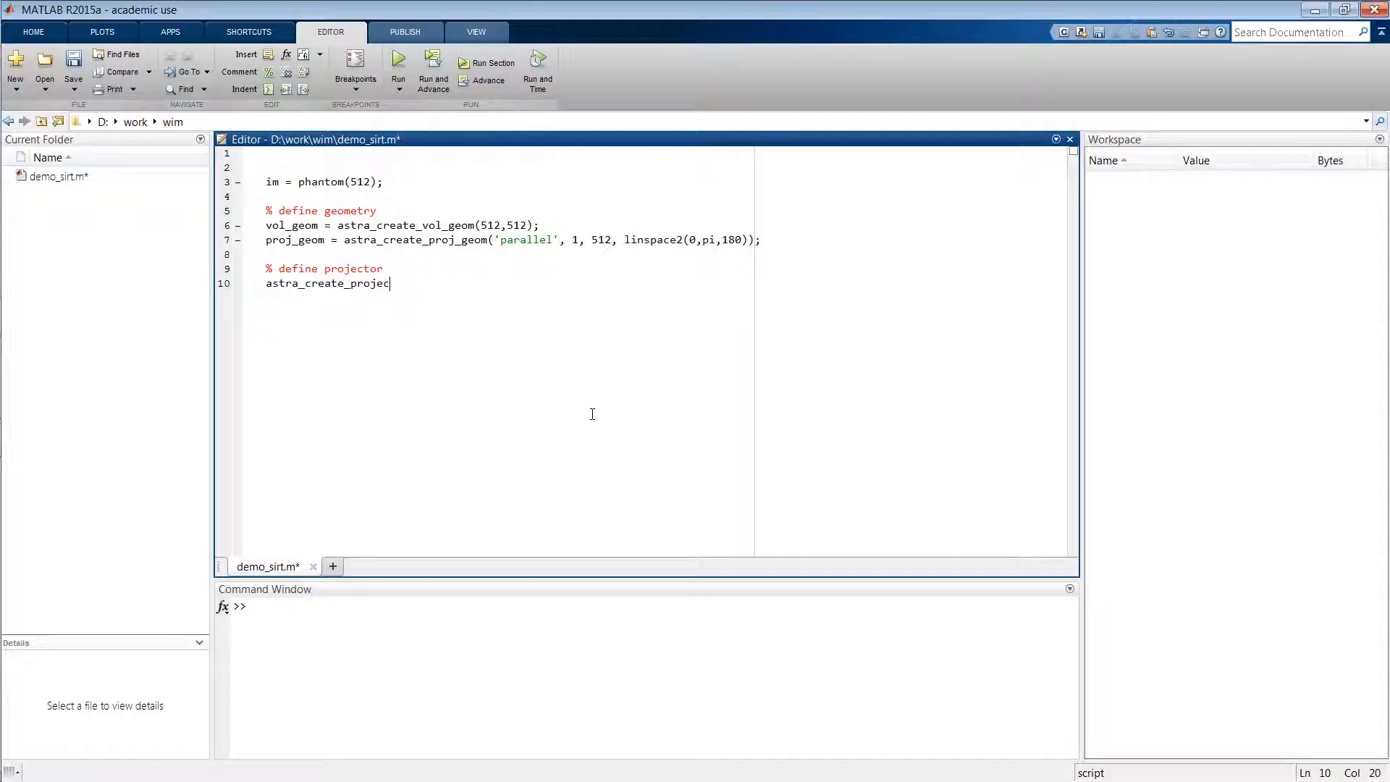
pyautogui.write('tor(')
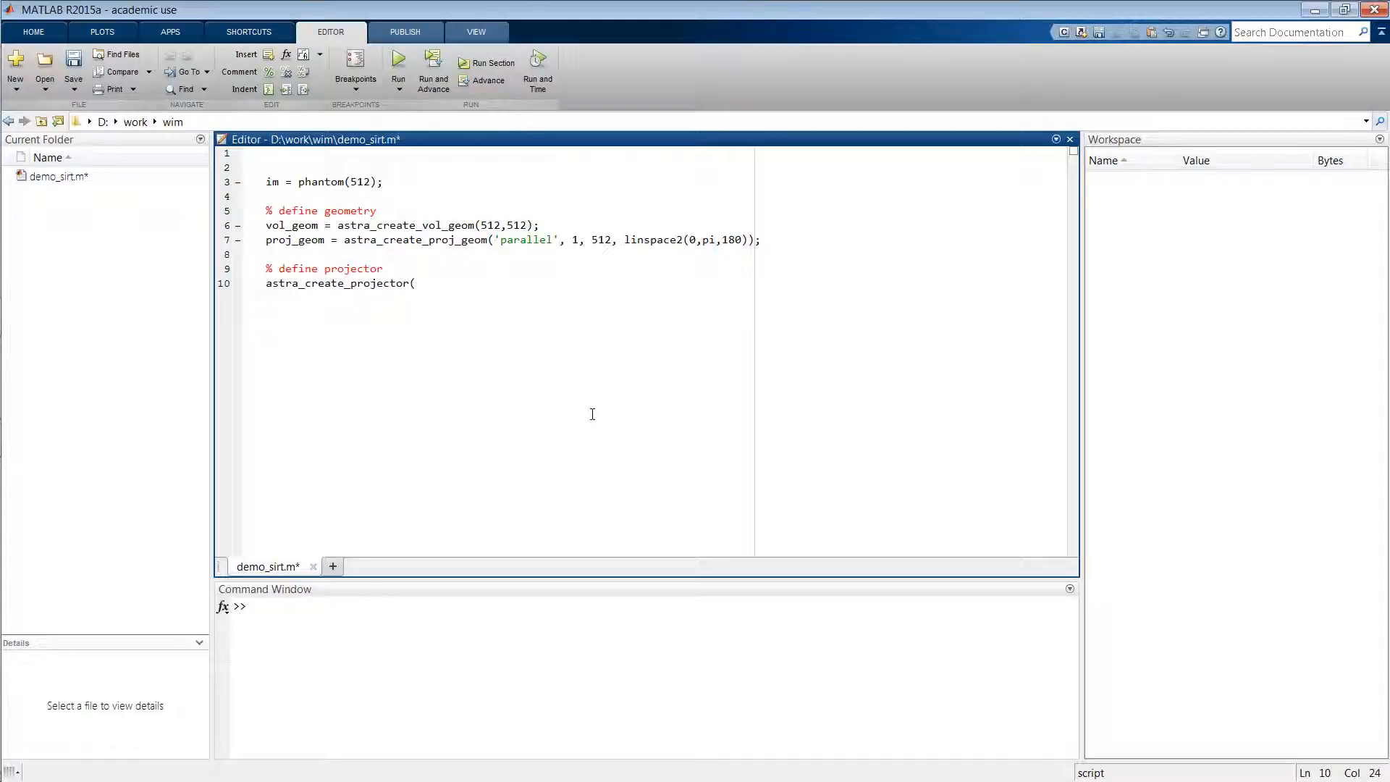
# Complete proj_id = astra_create_projector('linear', proj_geom, vol_geom);
pyautogui.write("'linear")
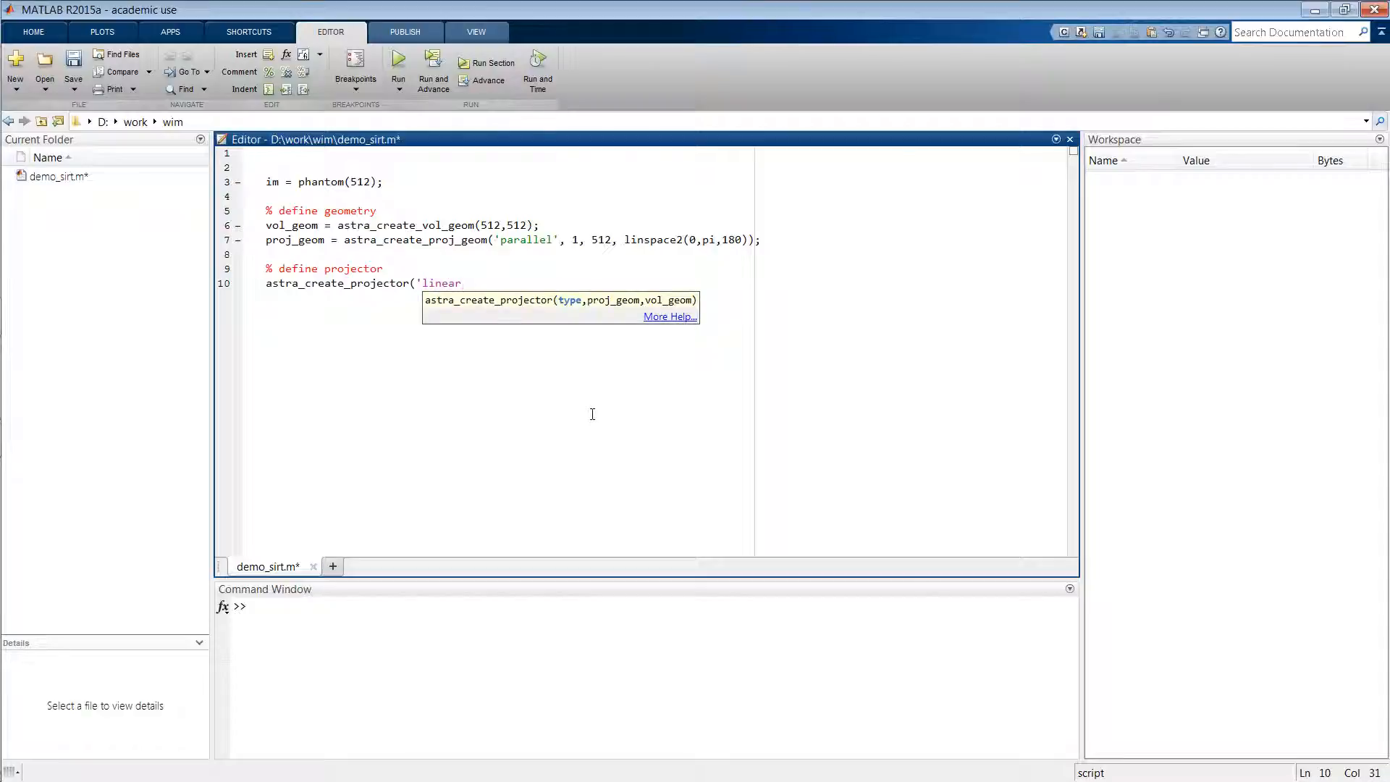
pyautogui.write("', proj_geom, vol_geom")
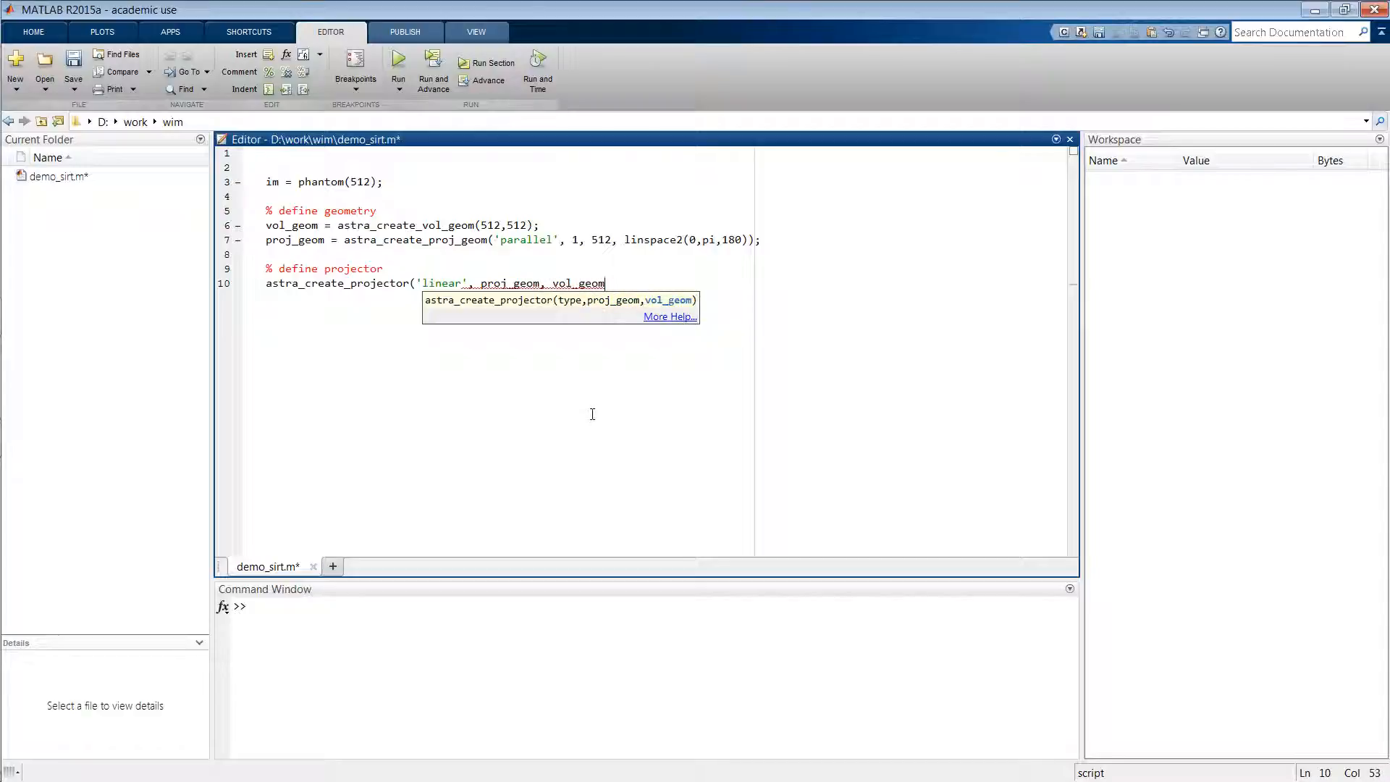
pyautogui.write(');')
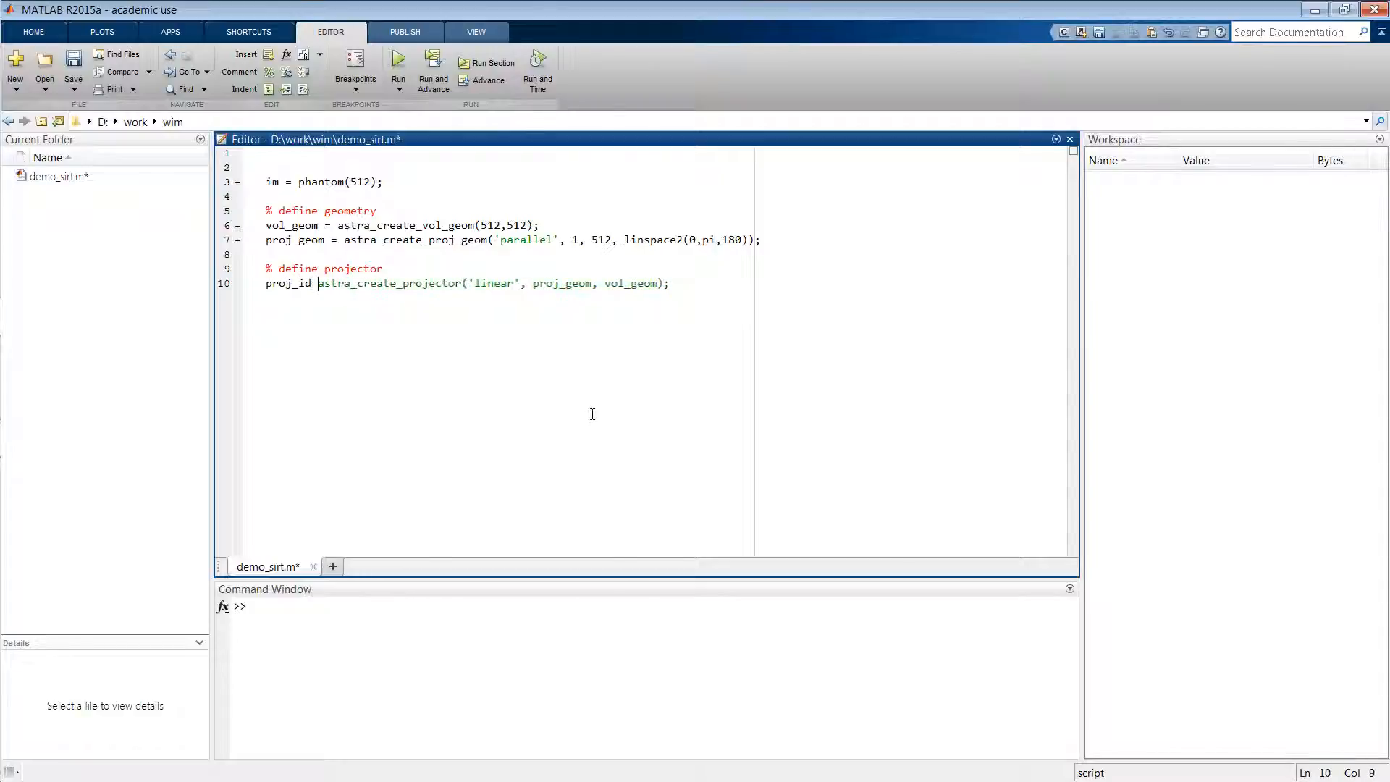
pyautogui.write('=')
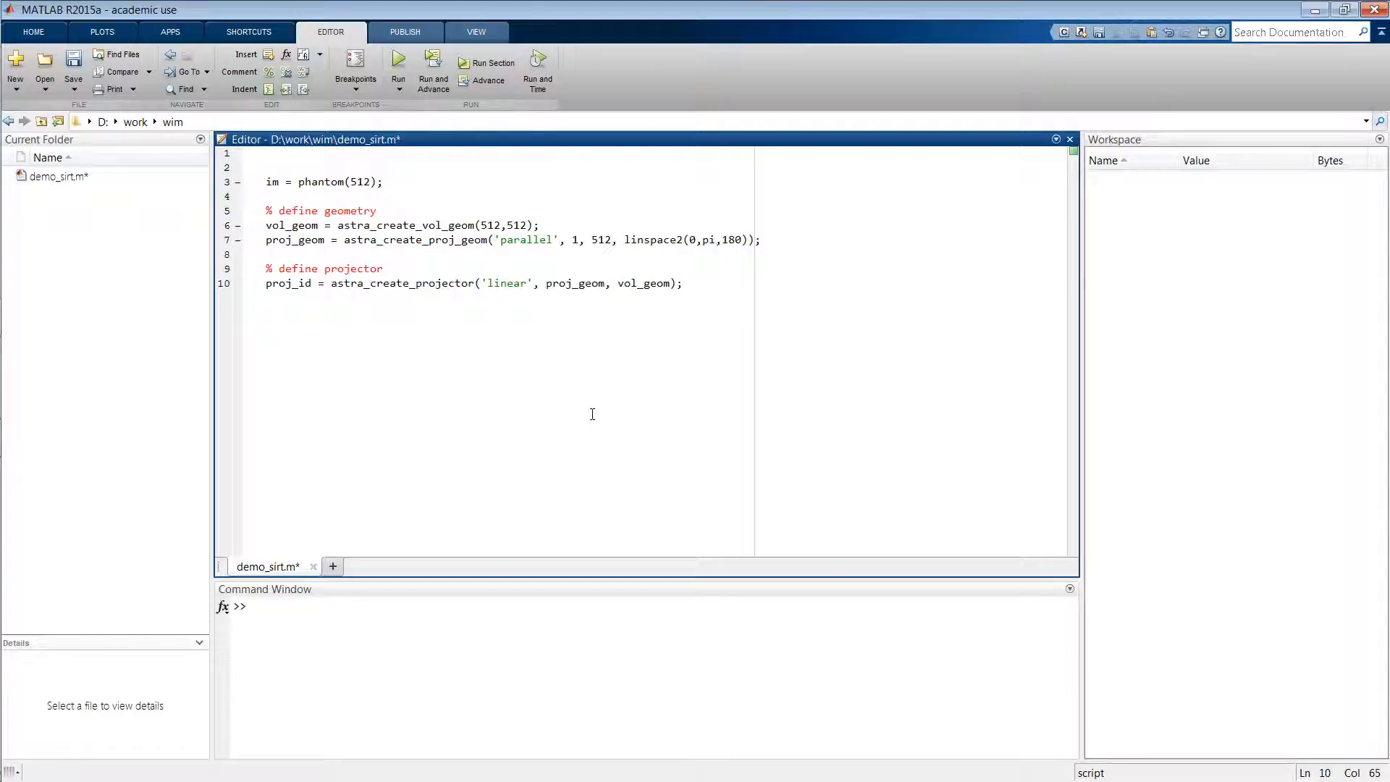
pyautogui.press('enter')
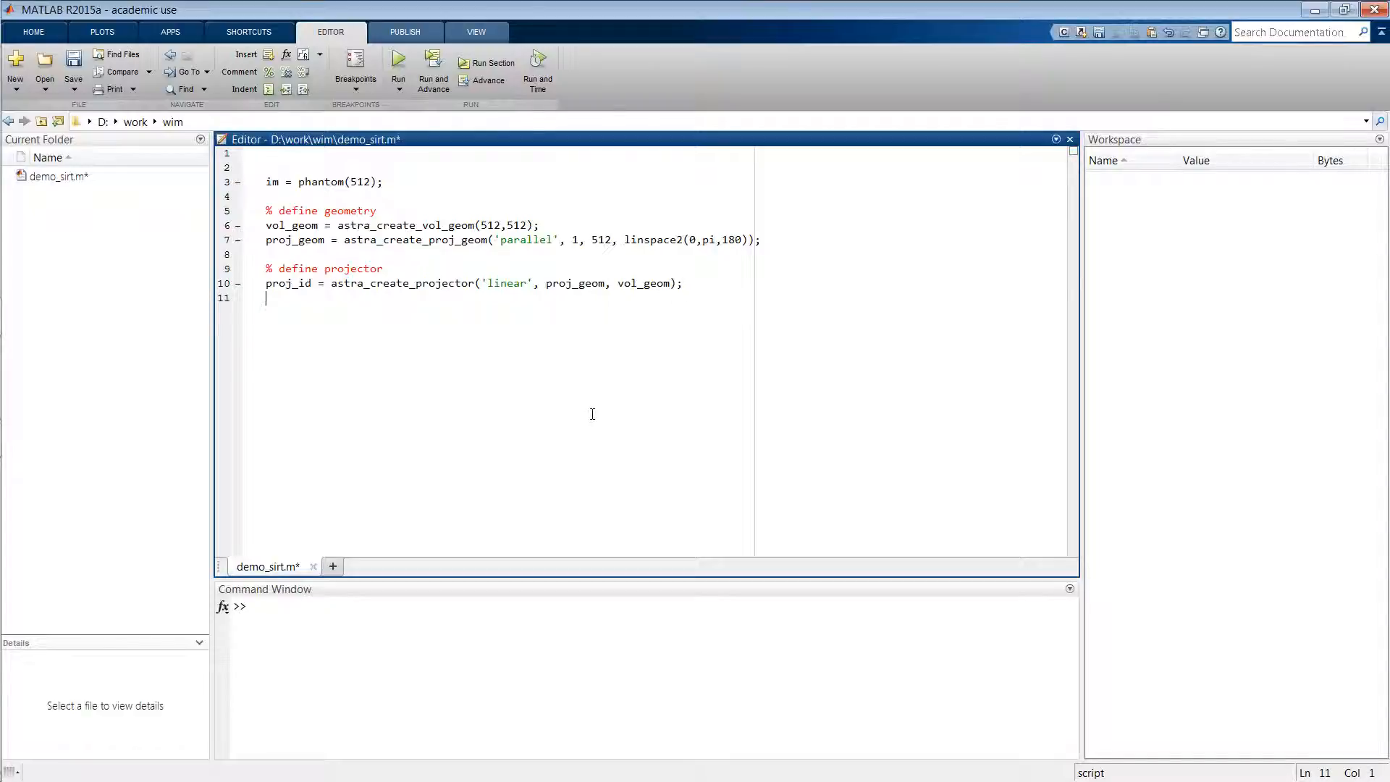
# Add a '% simulate forward projection' comment line
pyautogui.write('%')
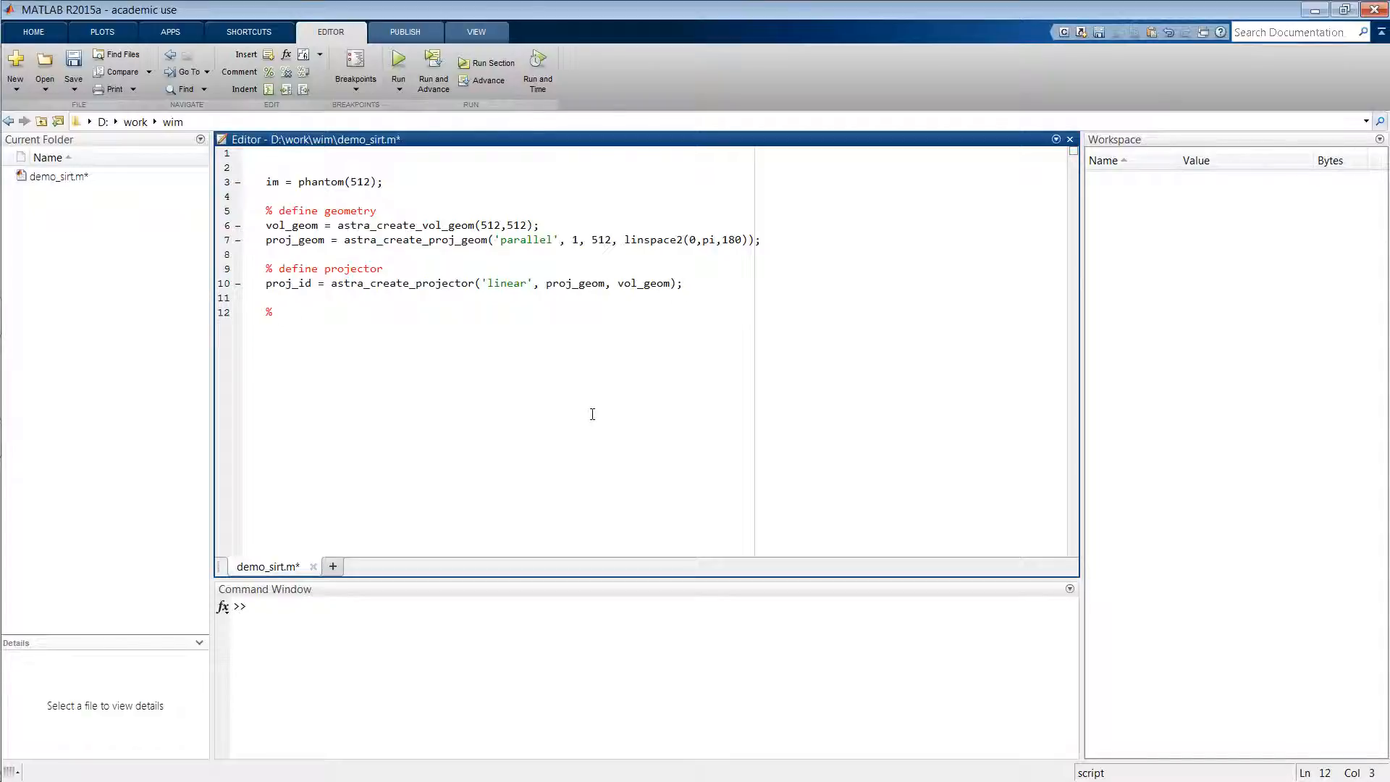
pyautogui.write('simulate for')
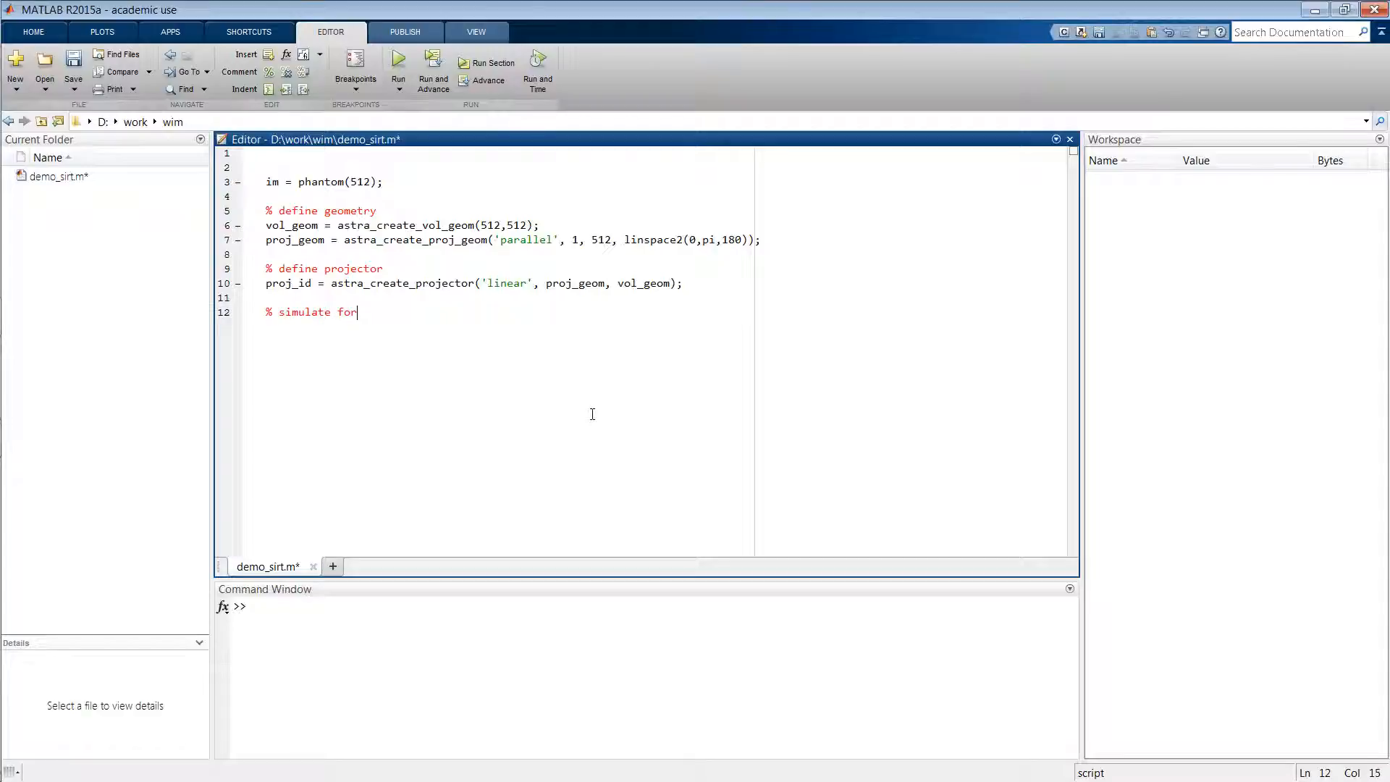
pyautogui.write('ward projec')
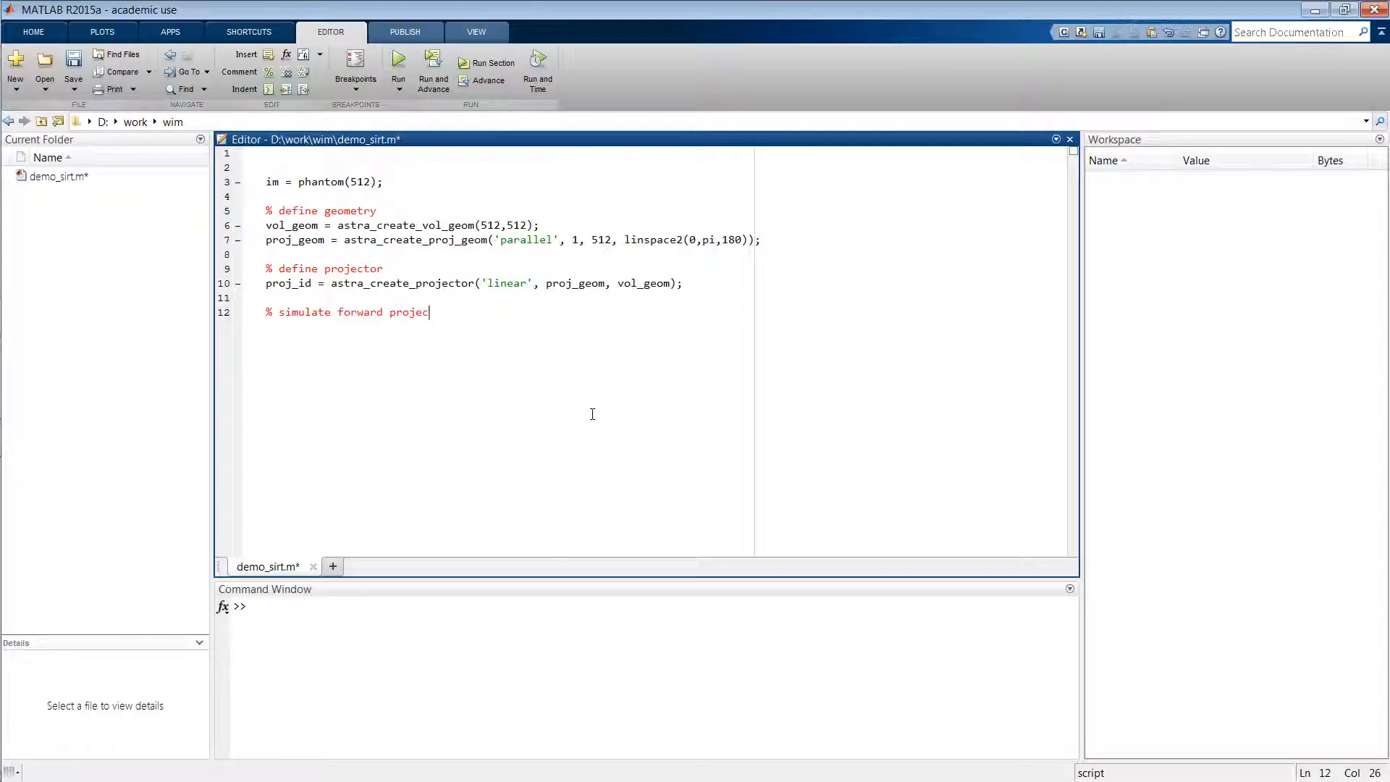
pyautogui.write('tion')
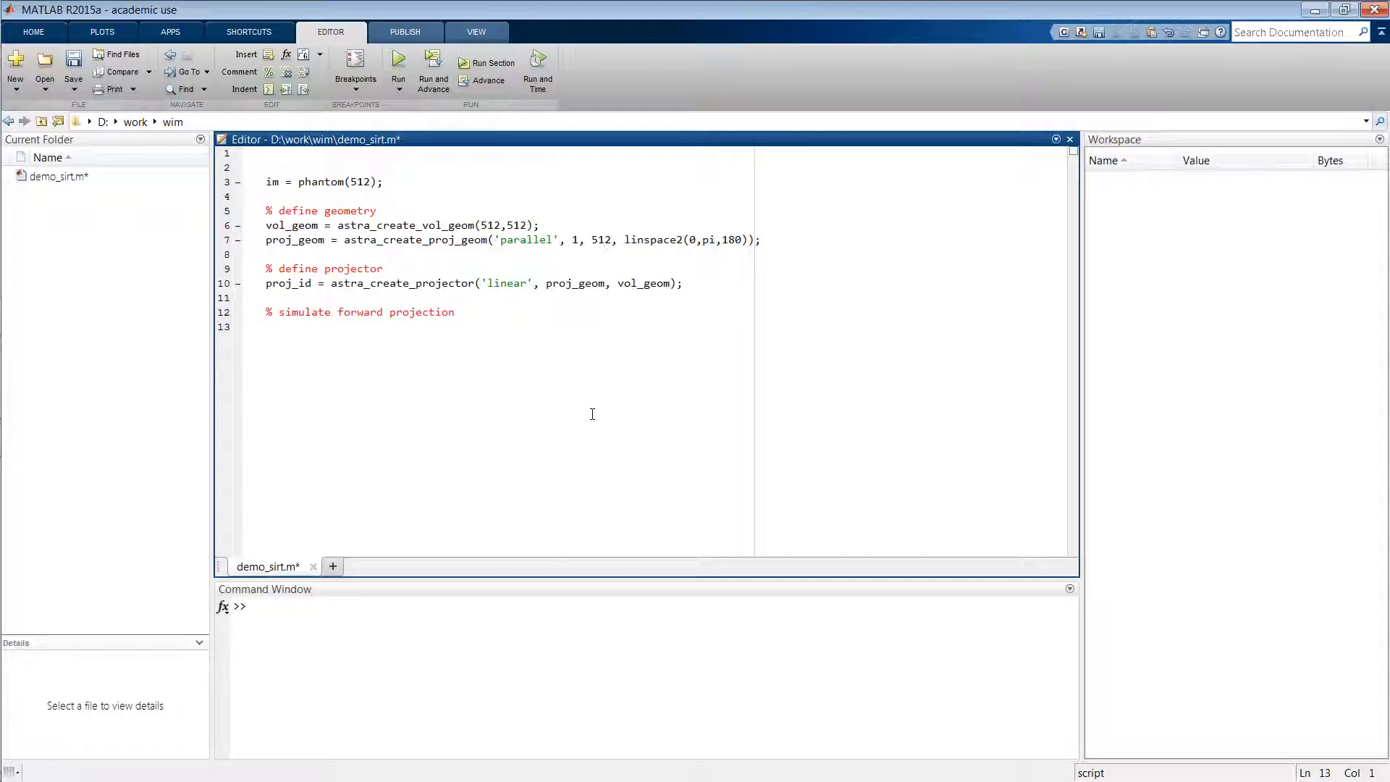
# Write [sino_id, sino] = astra_create_sino(im, proj_id); under the comment
pyautogui.write('astra')
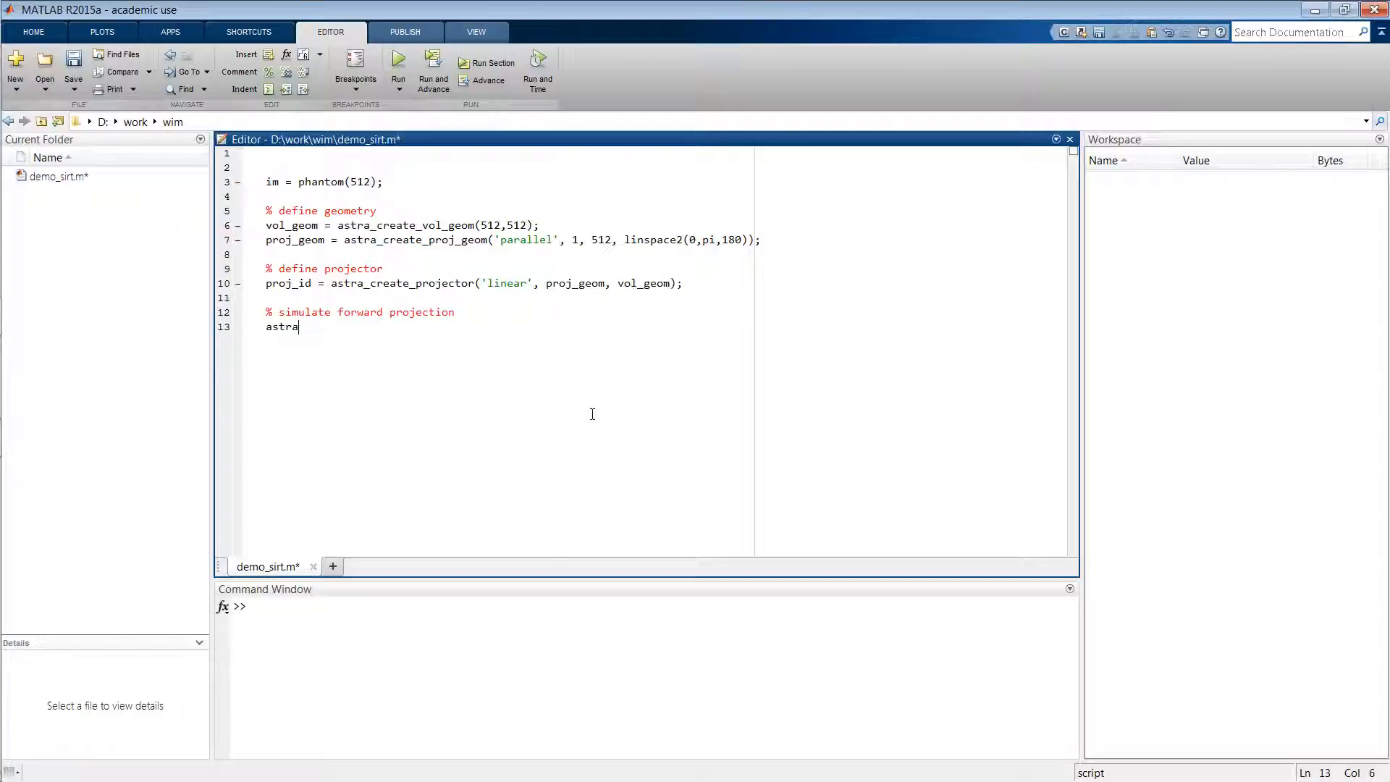
pyautogui.write('_')
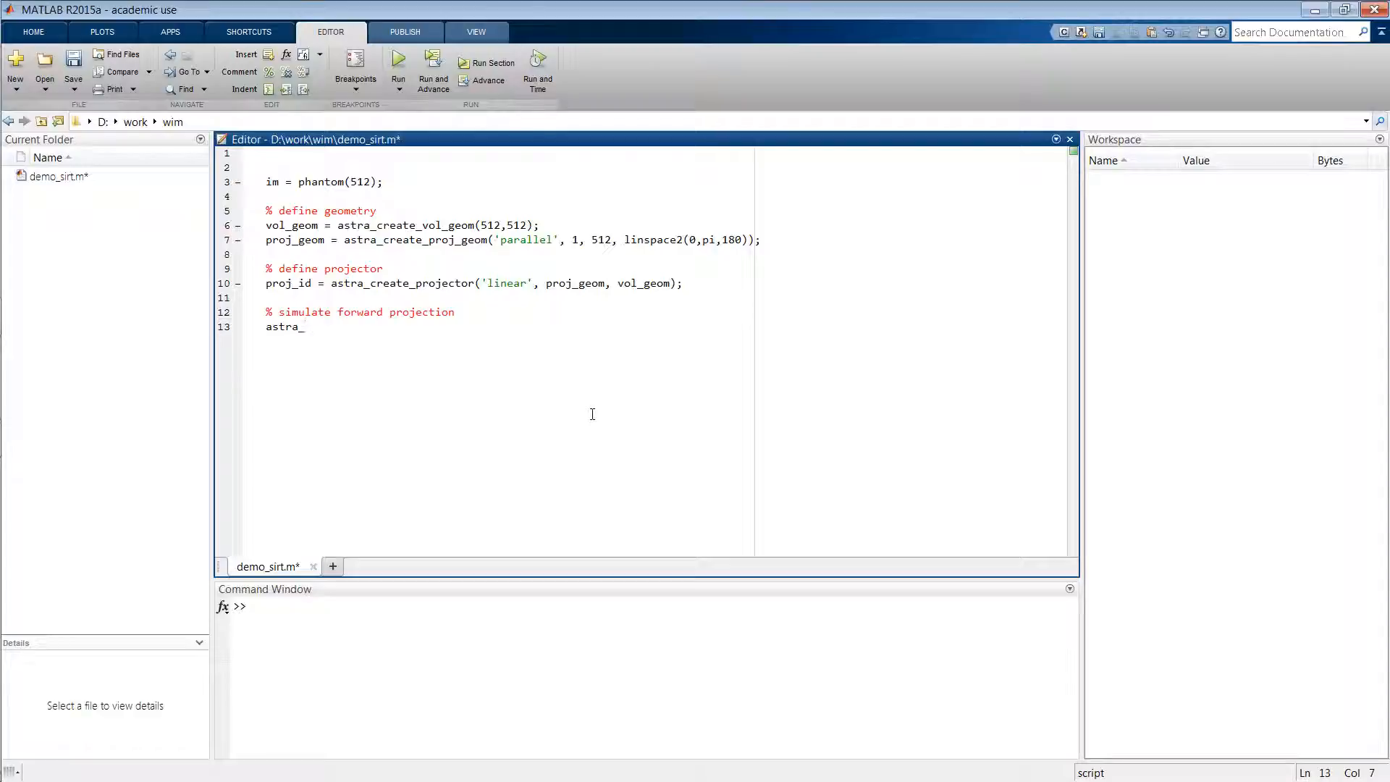
pyautogui.write('create_')
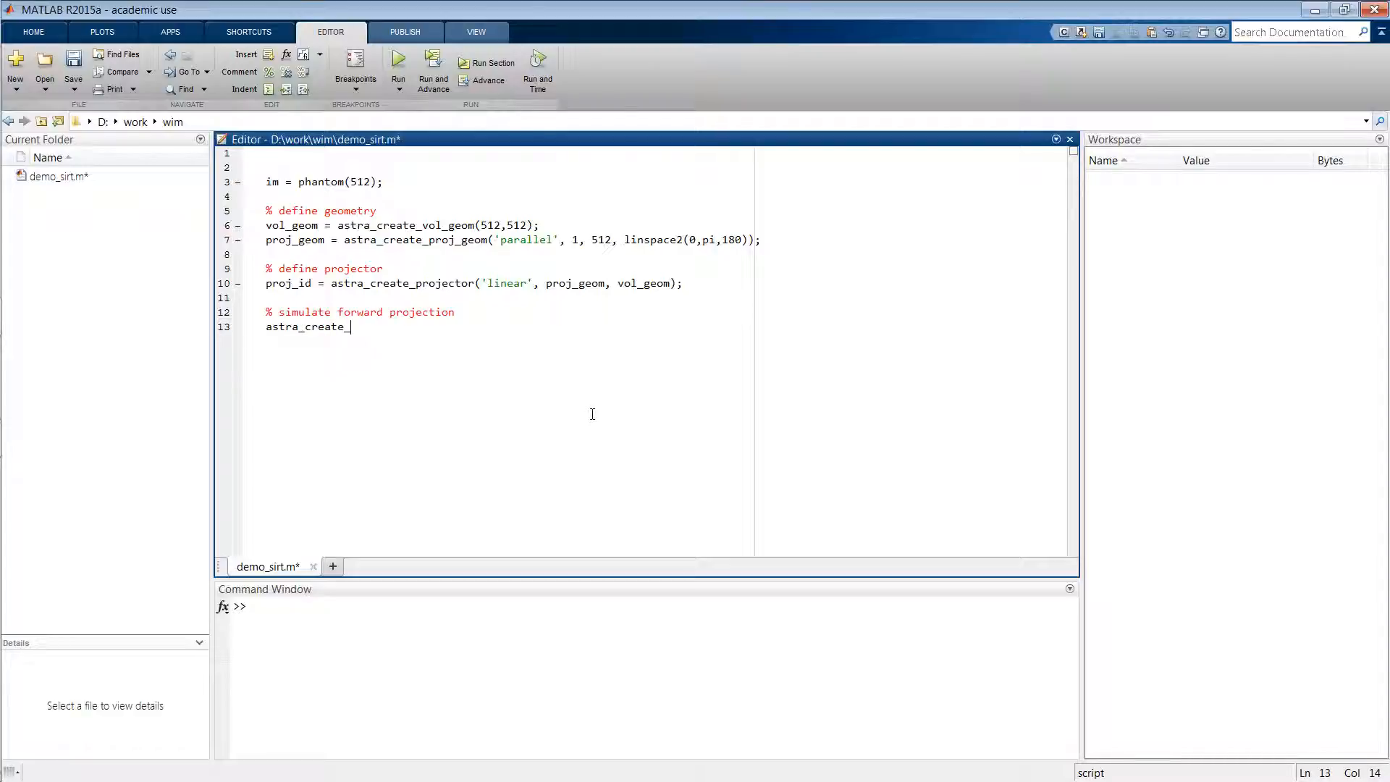
pyautogui.write('sino(')
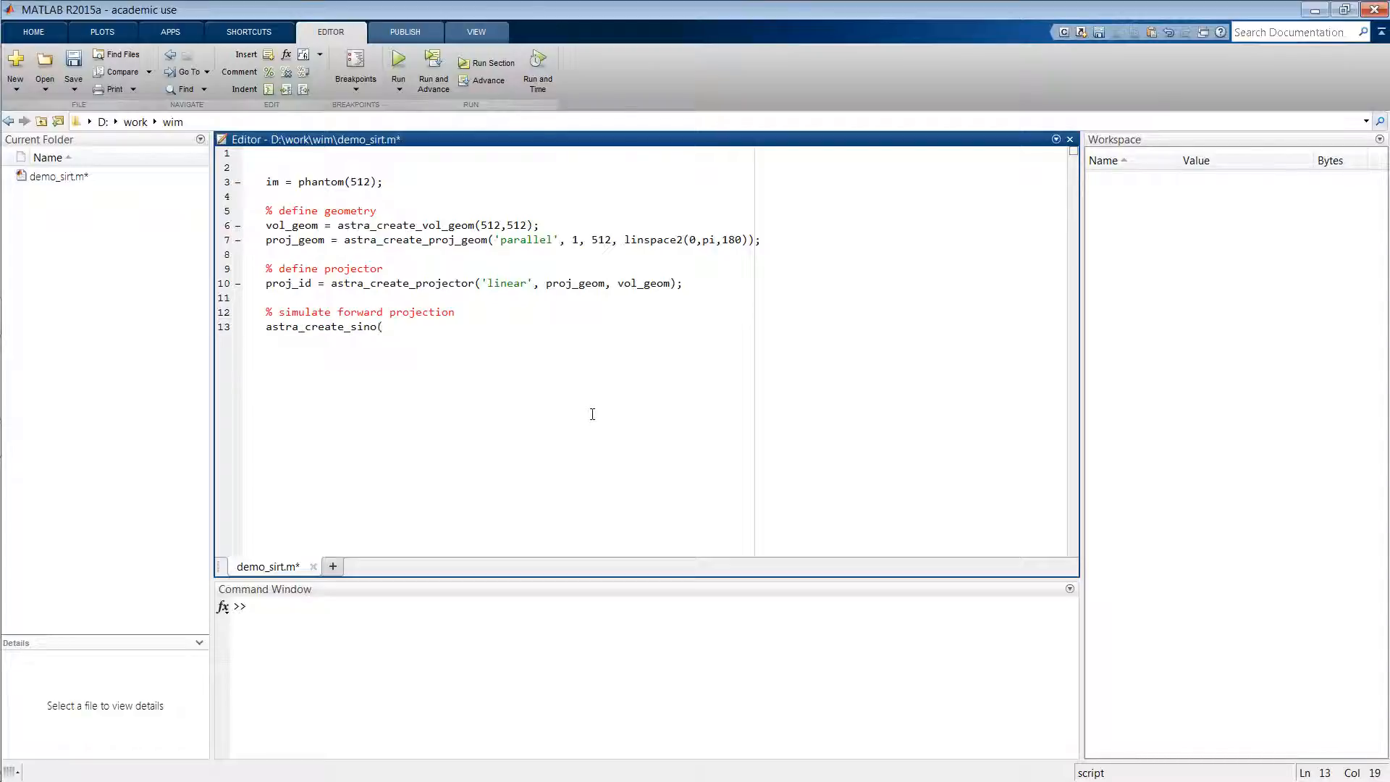
pyautogui.write('im')
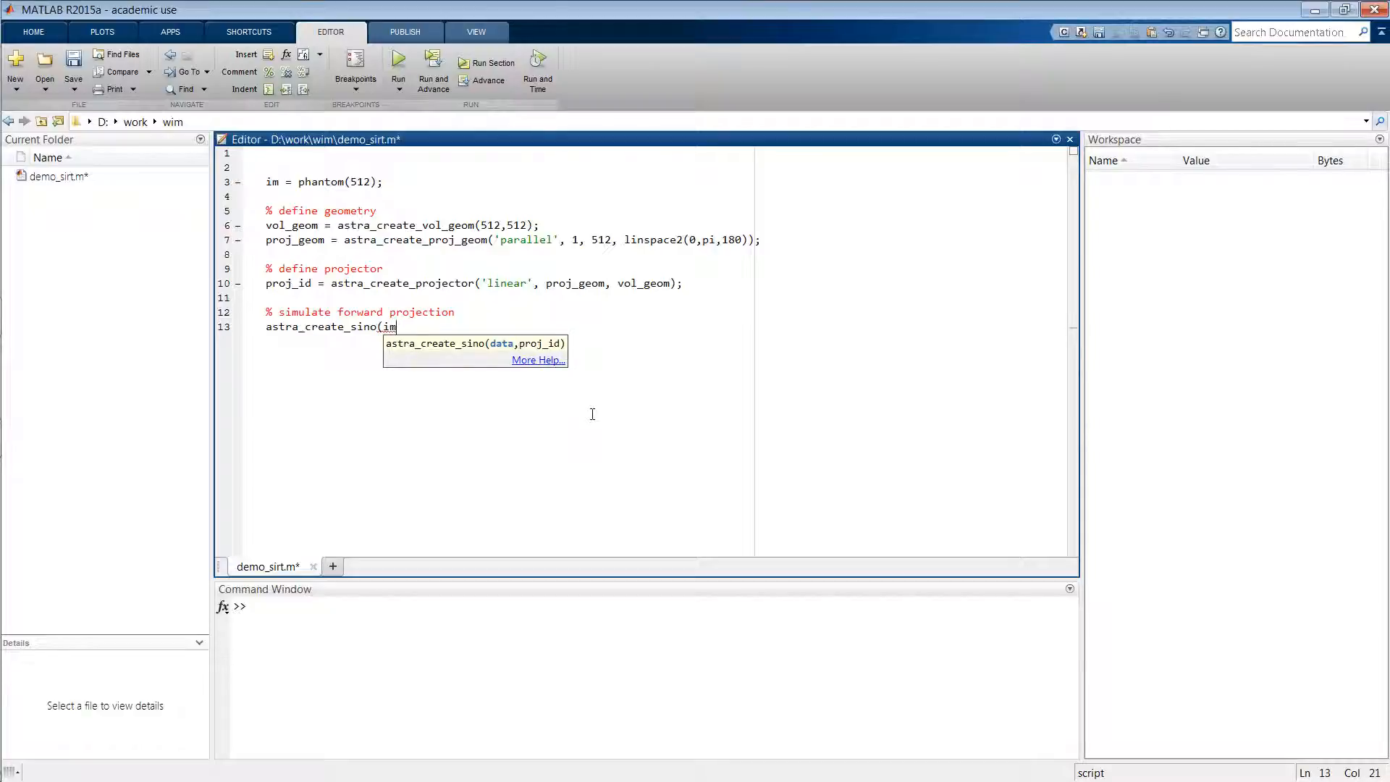
pyautogui.write(', pro')
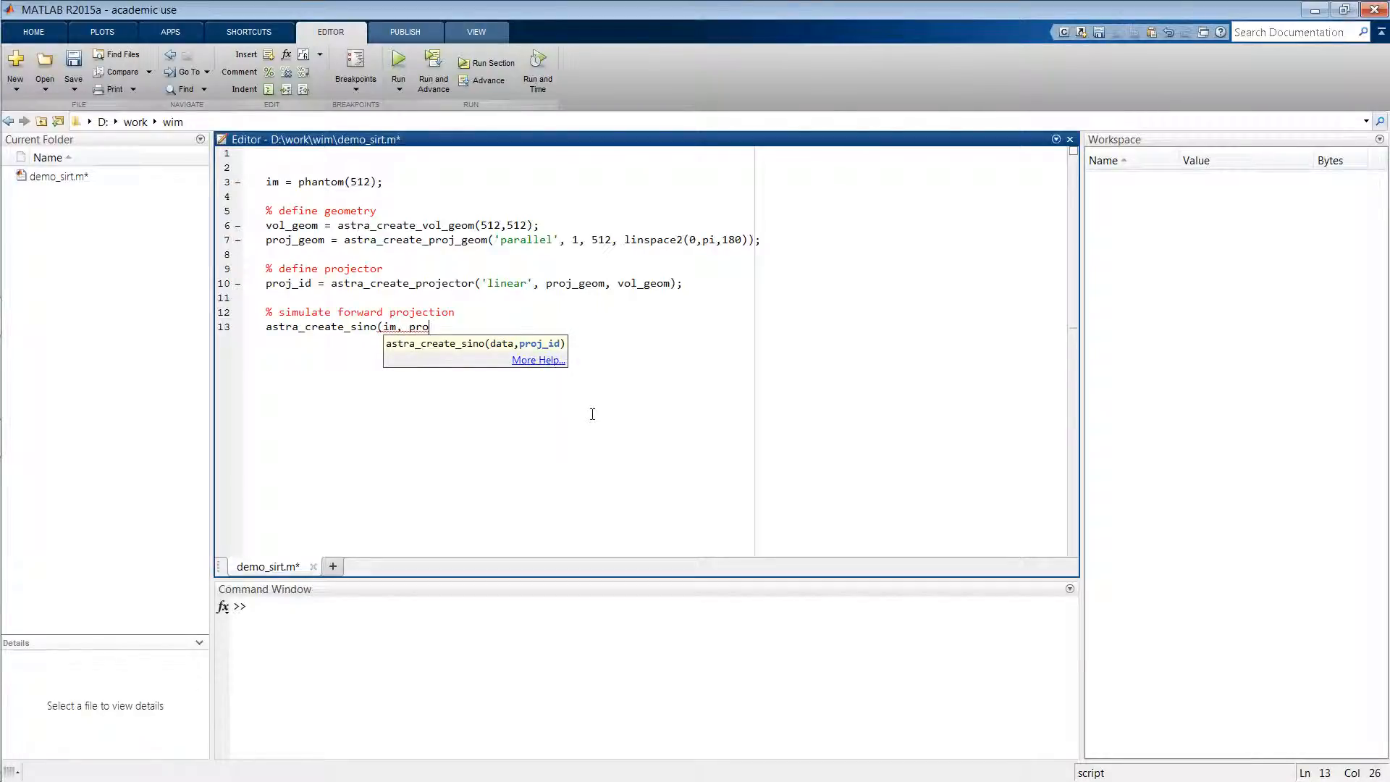
pyautogui.write('id')
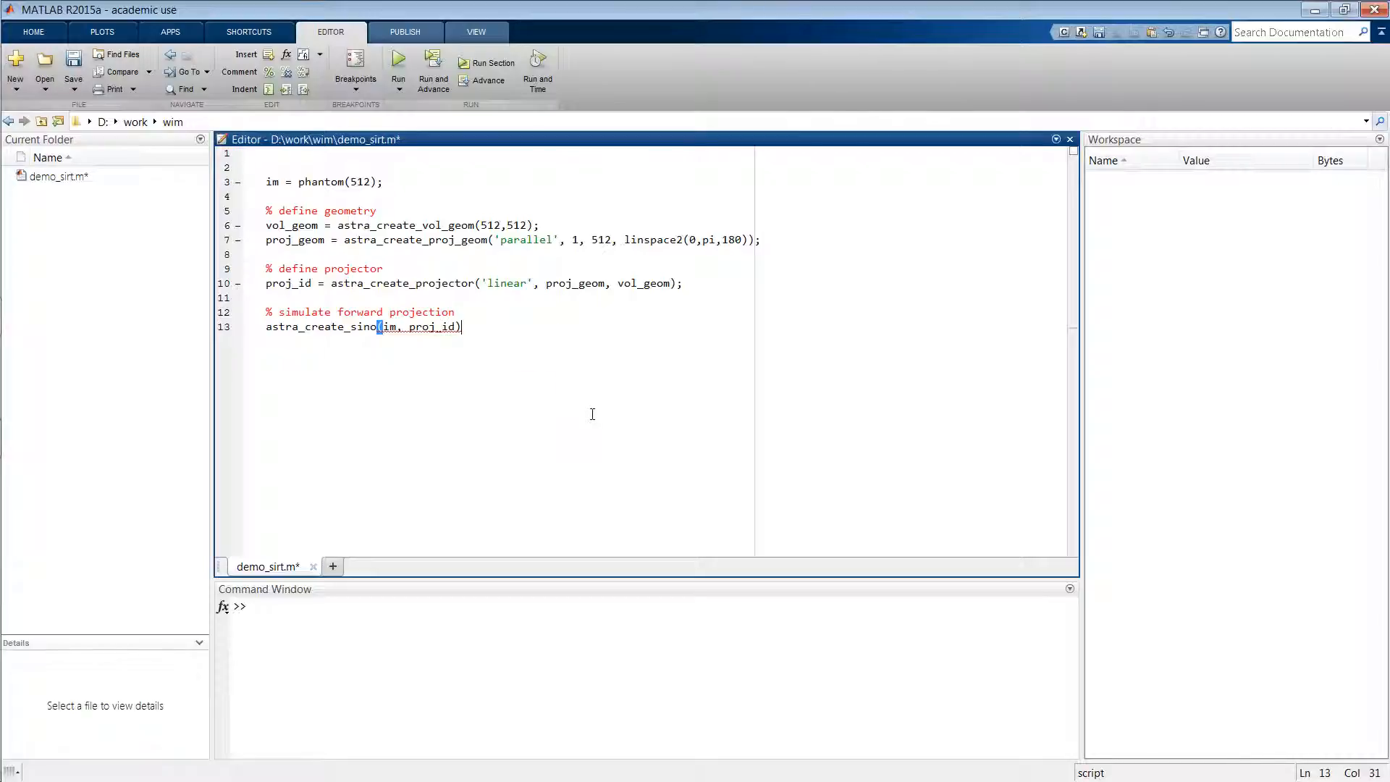
pyautogui.write('[')
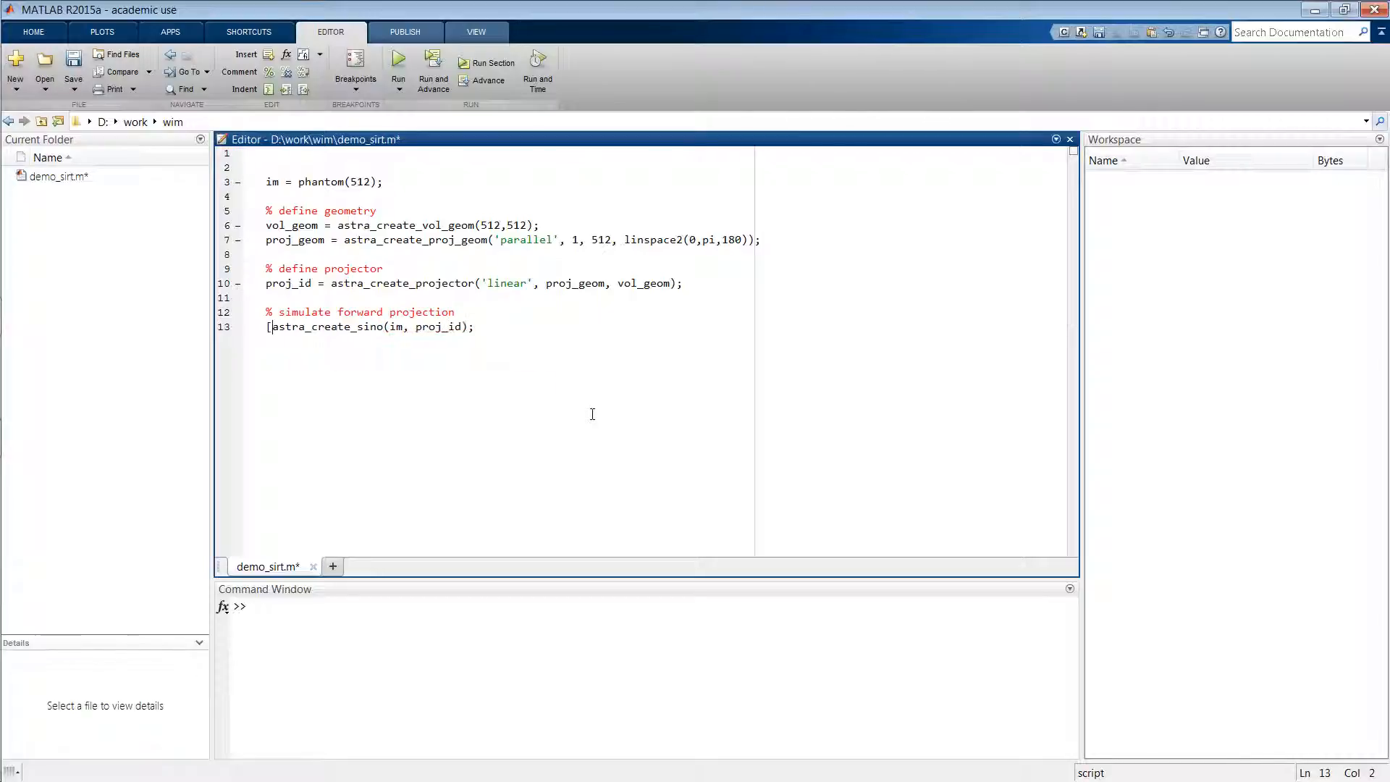
pyautogui.write('sino_')
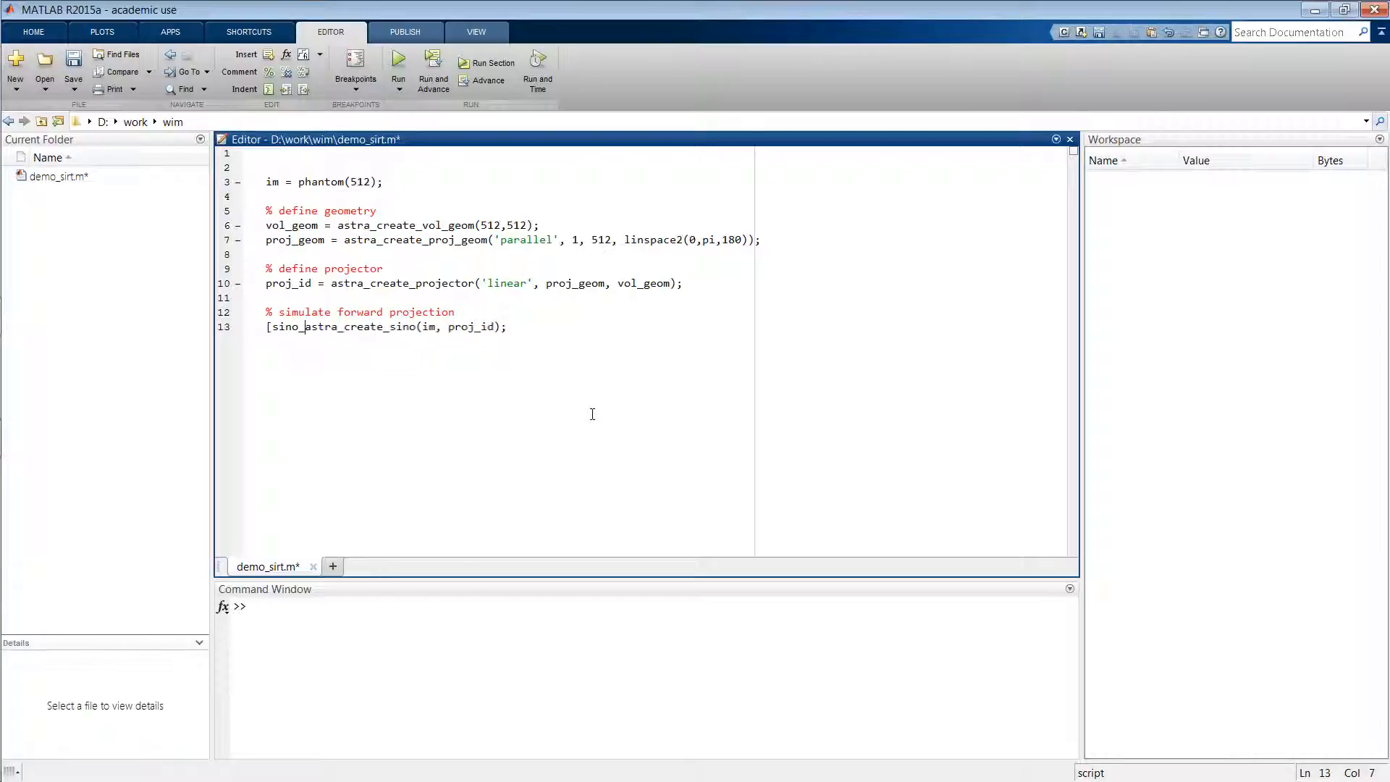
pyautogui.write('id, sino] =')
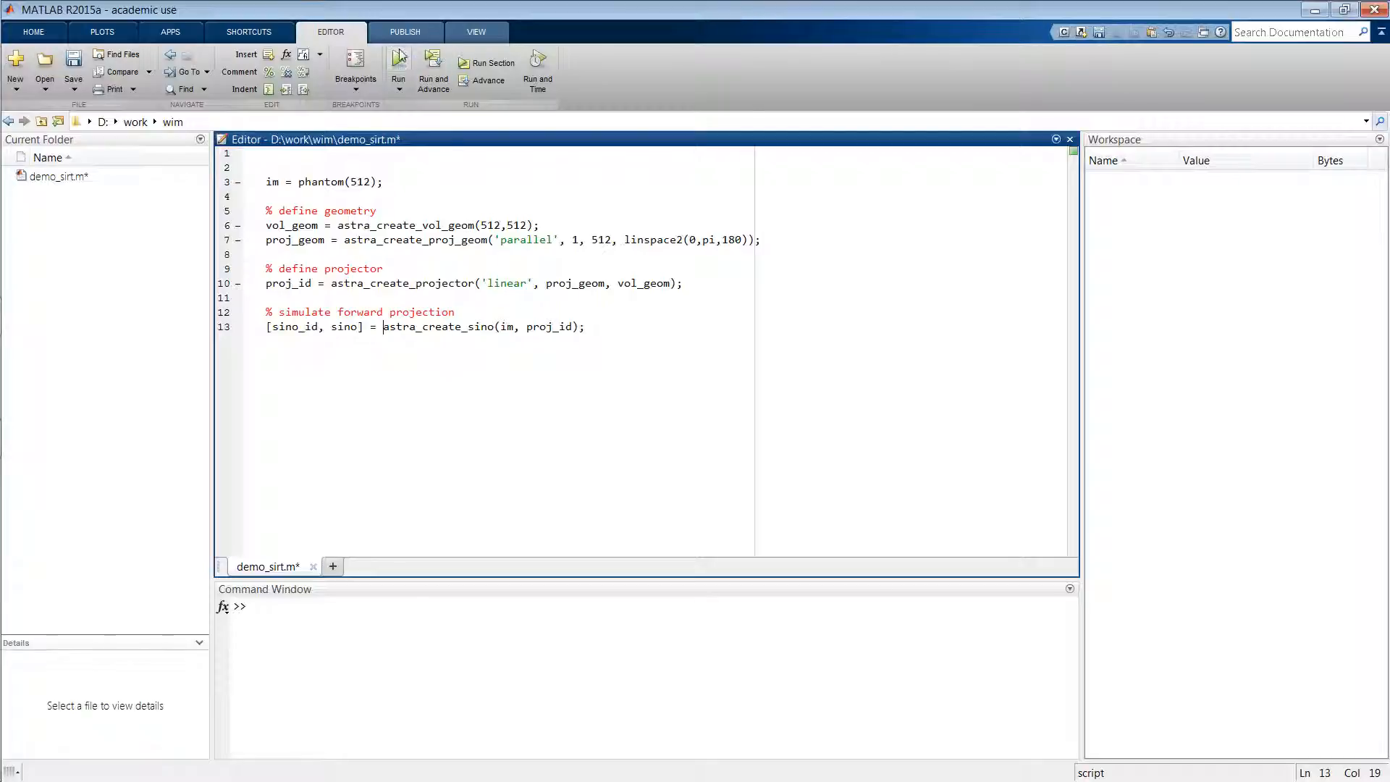
# Run the script, show the sinogram with imshow(sino,[]), then close the figure
pyautogui.click(396, 62)
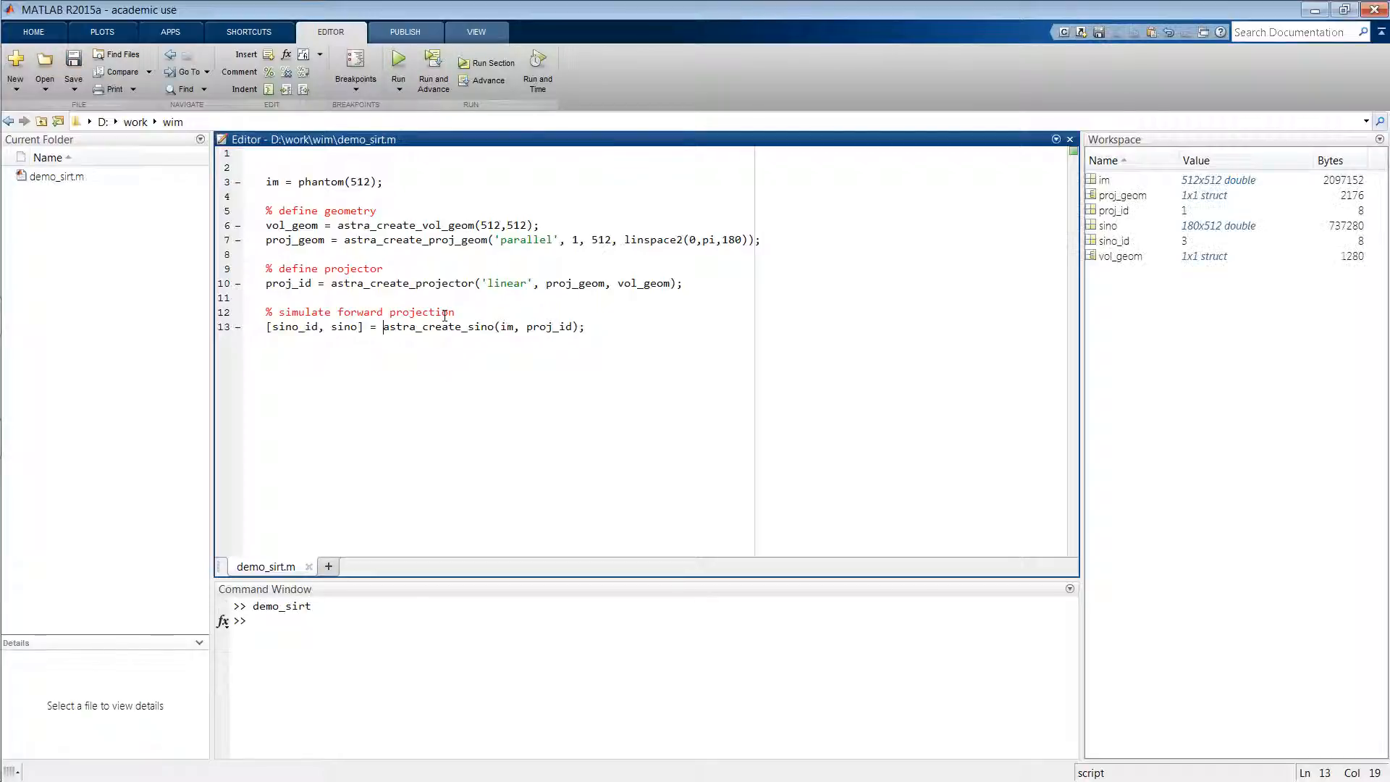
pyautogui.write('imshow(')
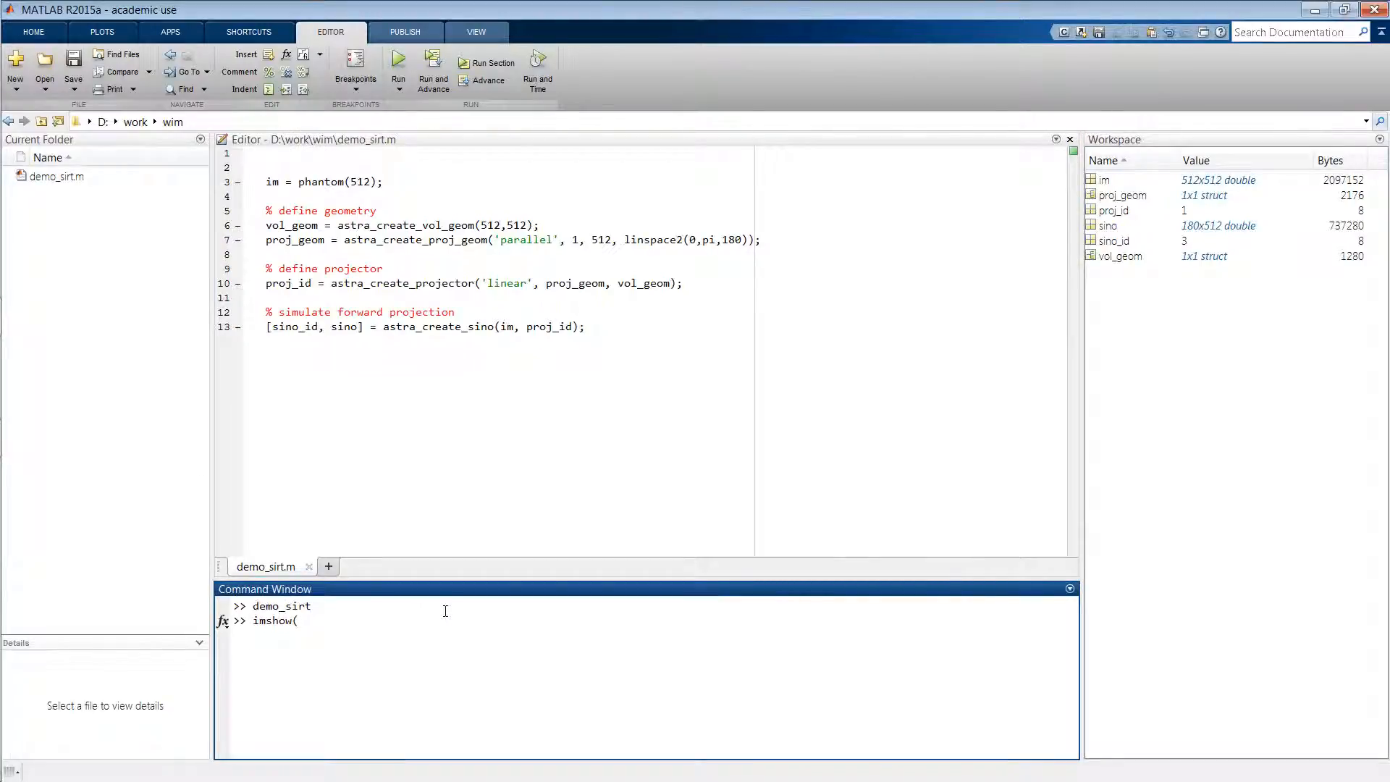
pyautogui.write('sino,[])')
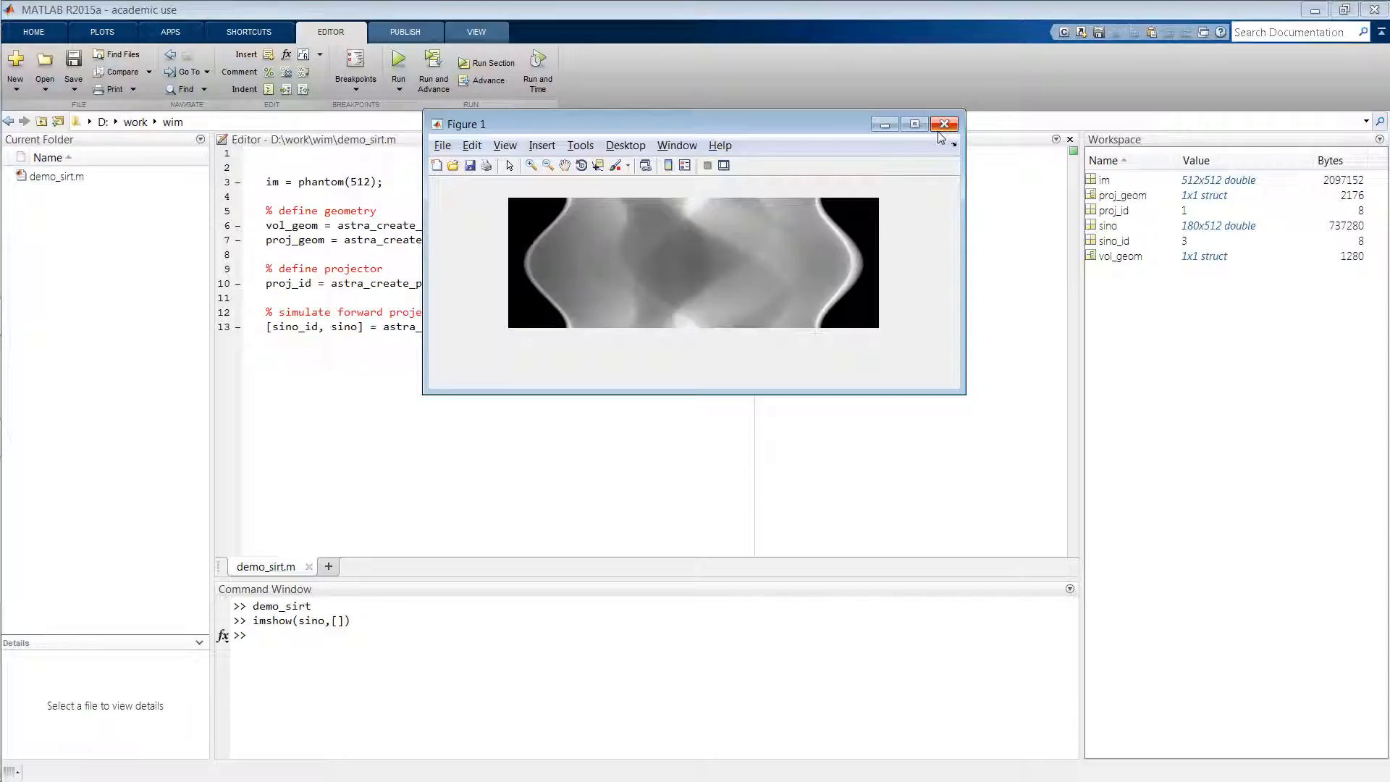
pyautogui.moveTo(942, 123)
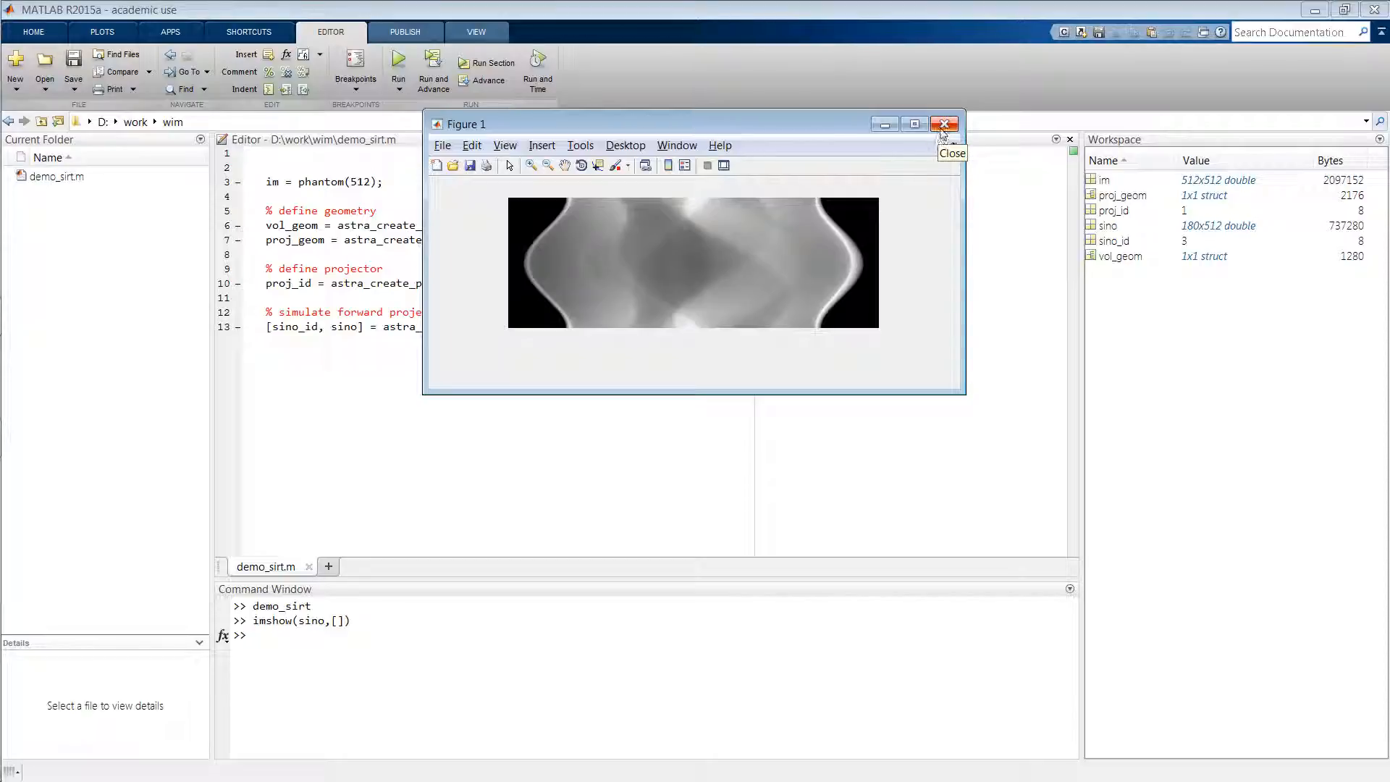
pyautogui.click(942, 123)
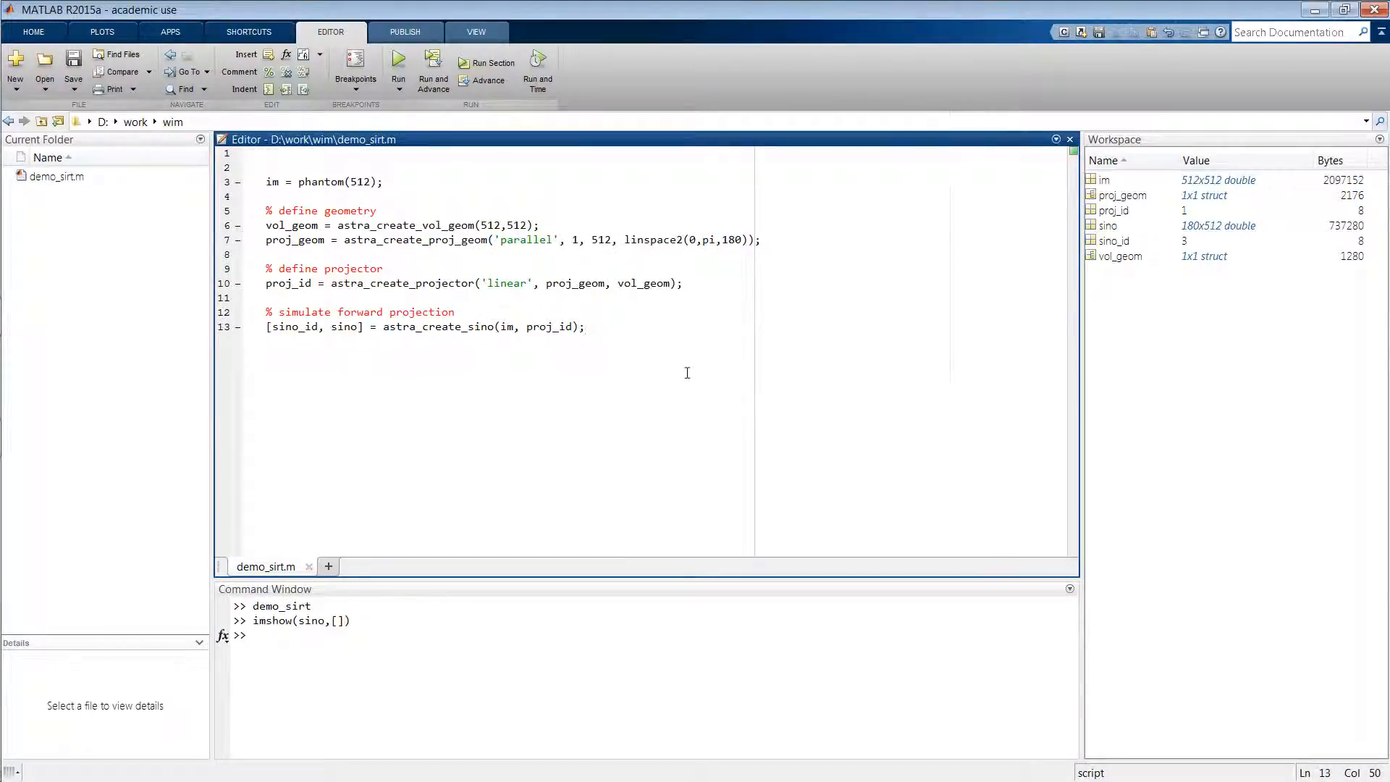
# Add an '% allocate data' comment after a blank line
pyautogui.press('Enter')
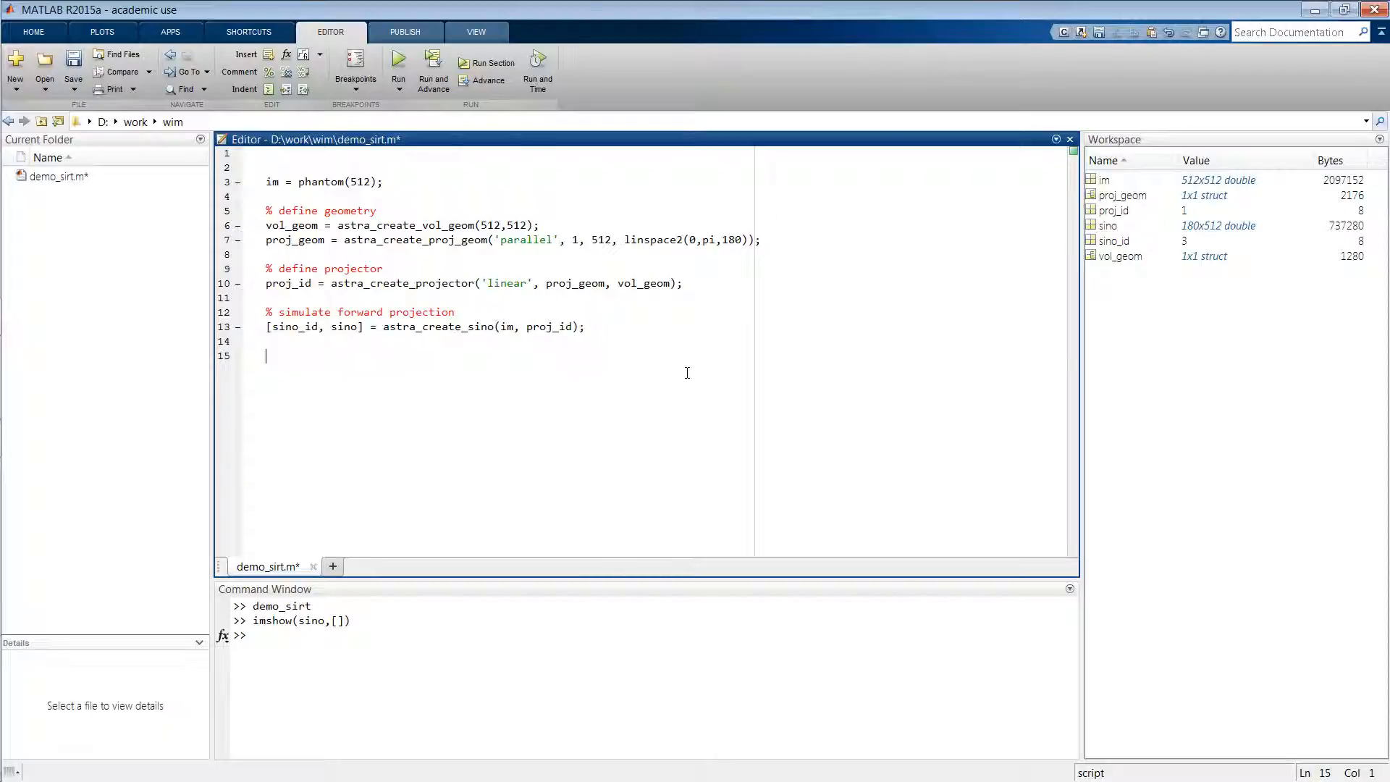
pyautogui.write('%')
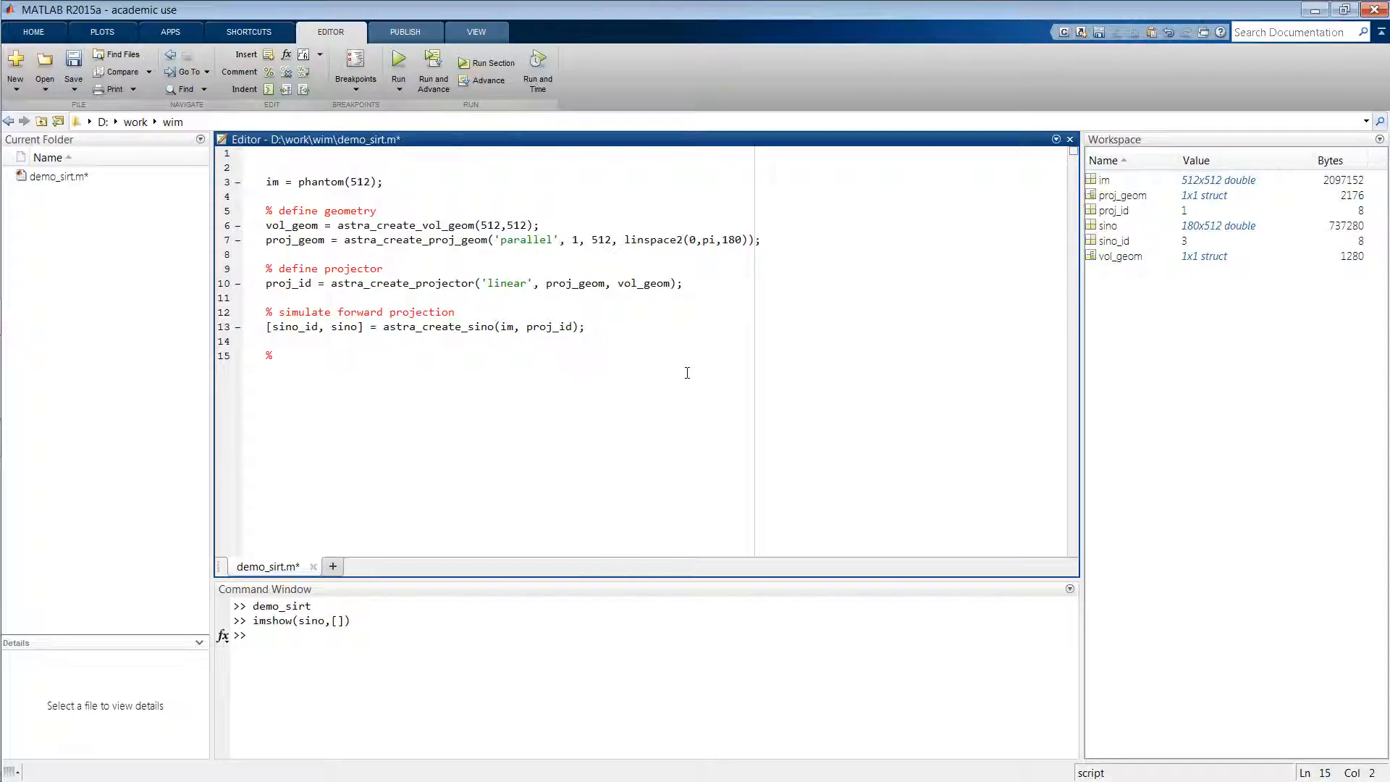
pyautogui.write('allocate')
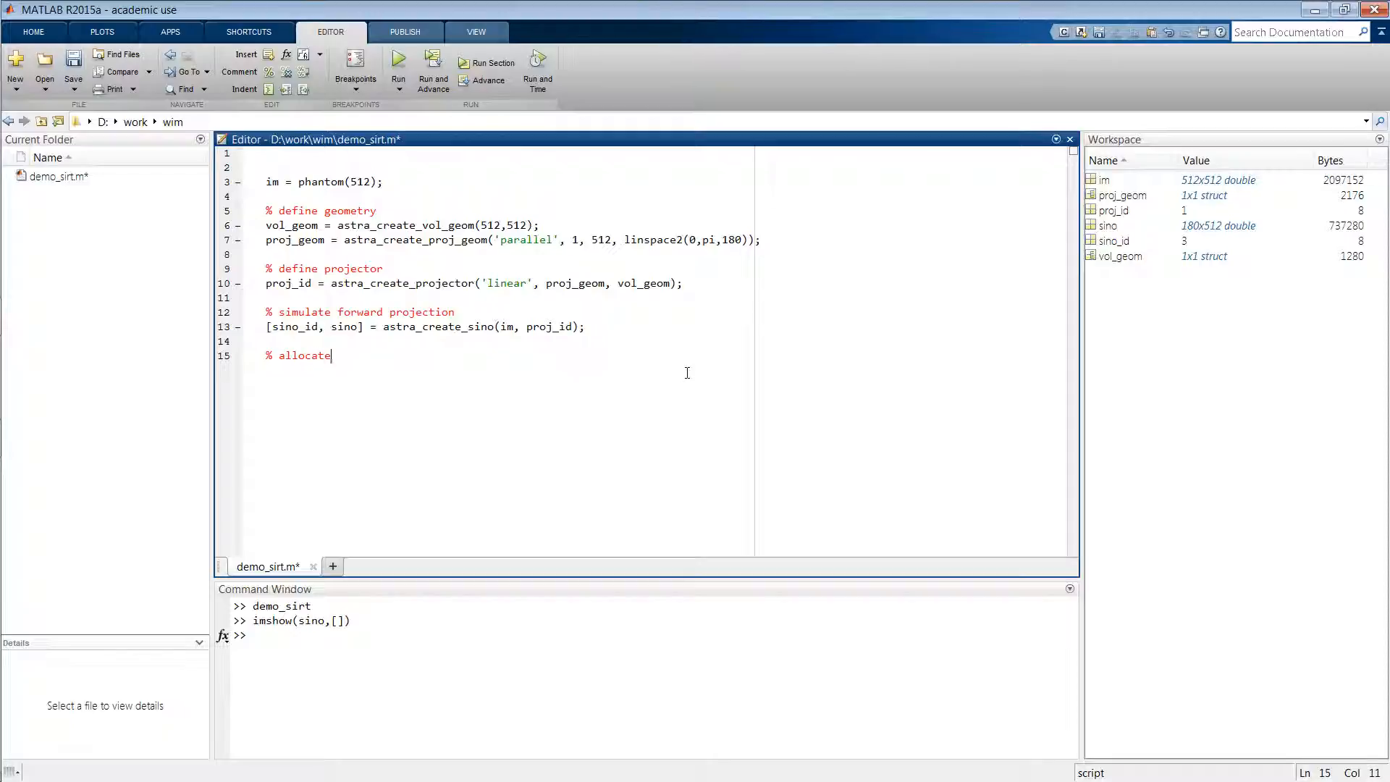
pyautogui.write('data')
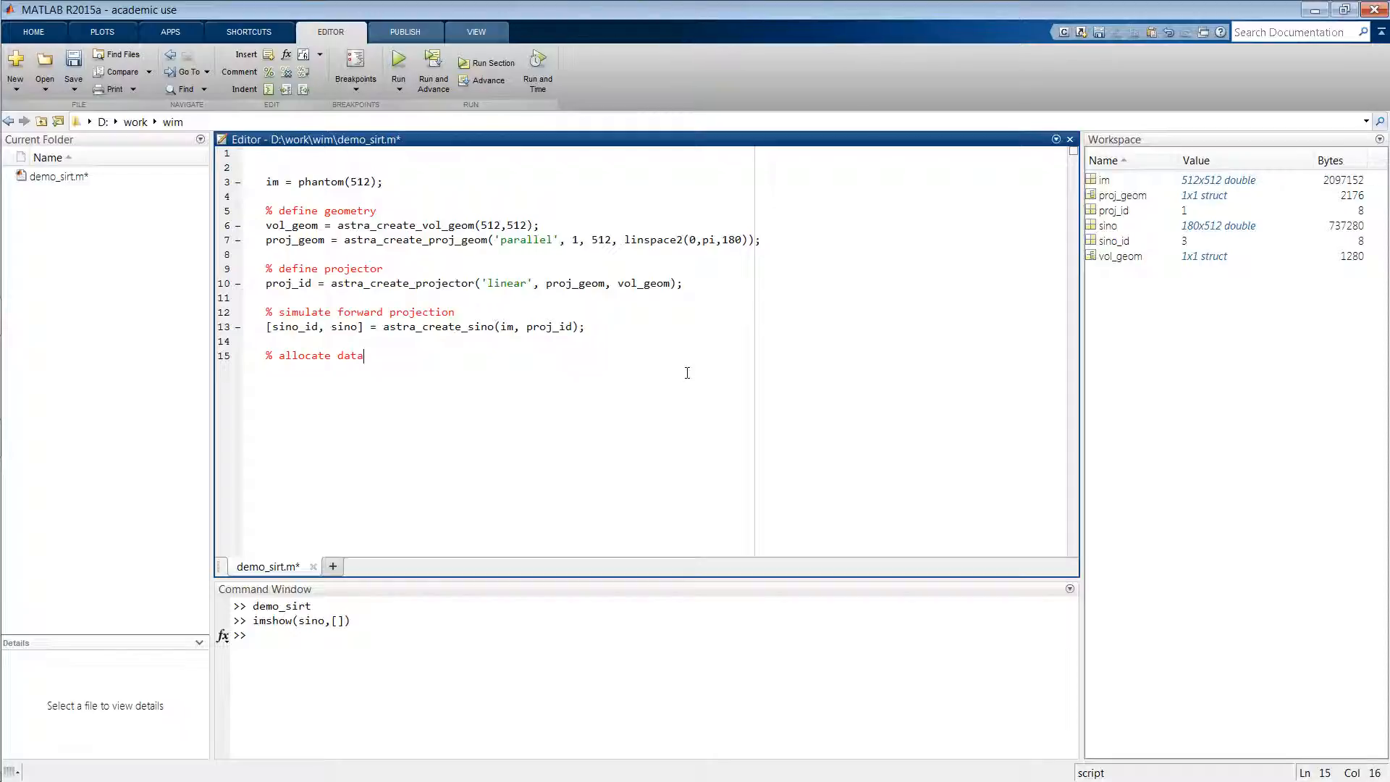
pyautogui.press('enter')
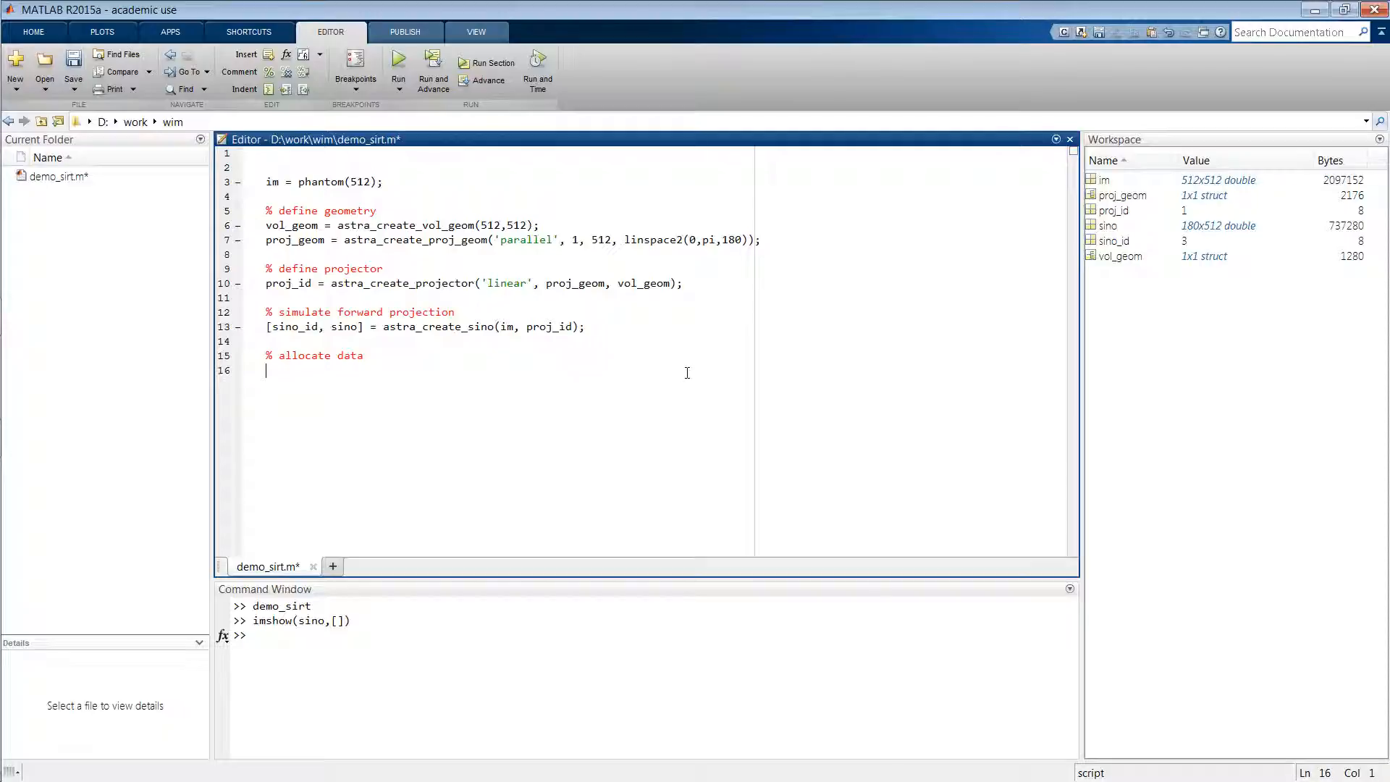
# Write rec_id = astra_mex_data2d('create', '-vol', vol_geom, 0);
pyautogui.write('astra_')
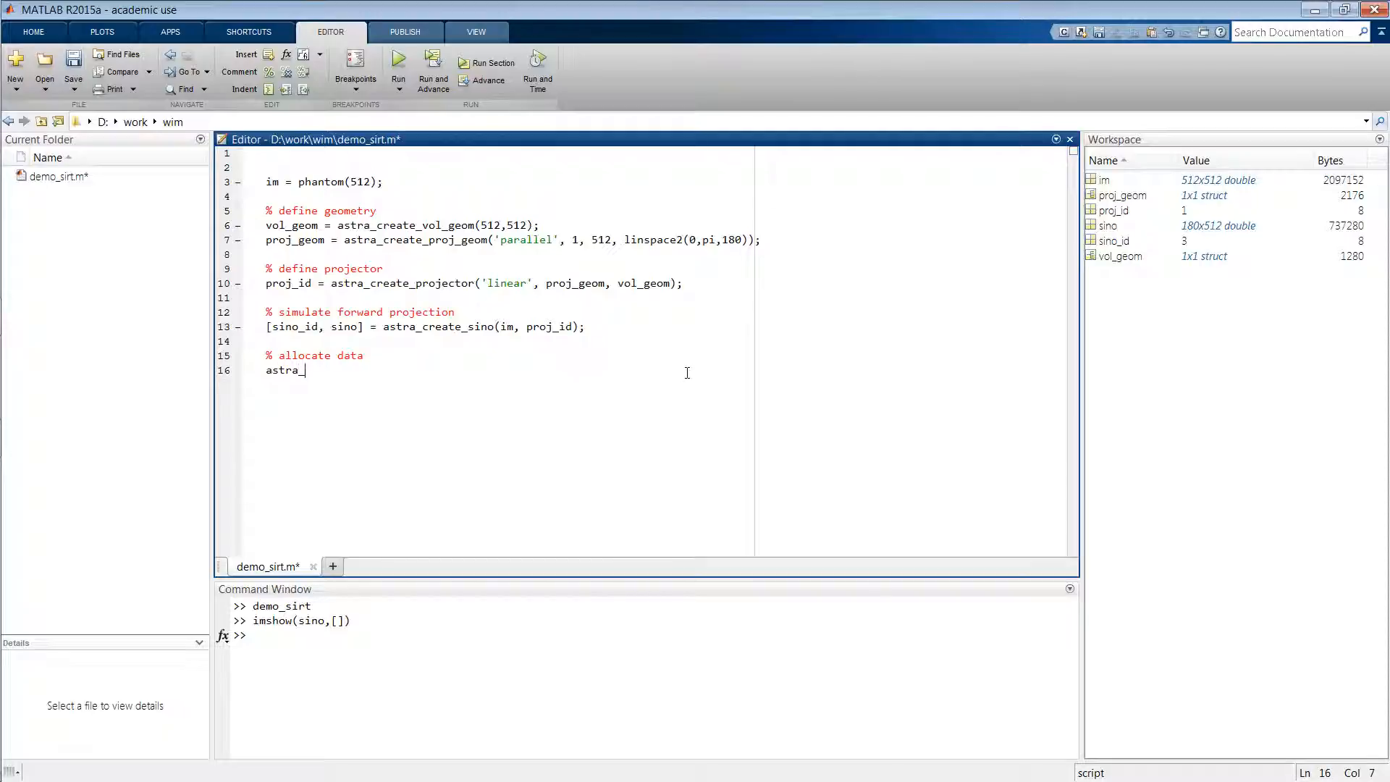
pyautogui.write('mex_data')
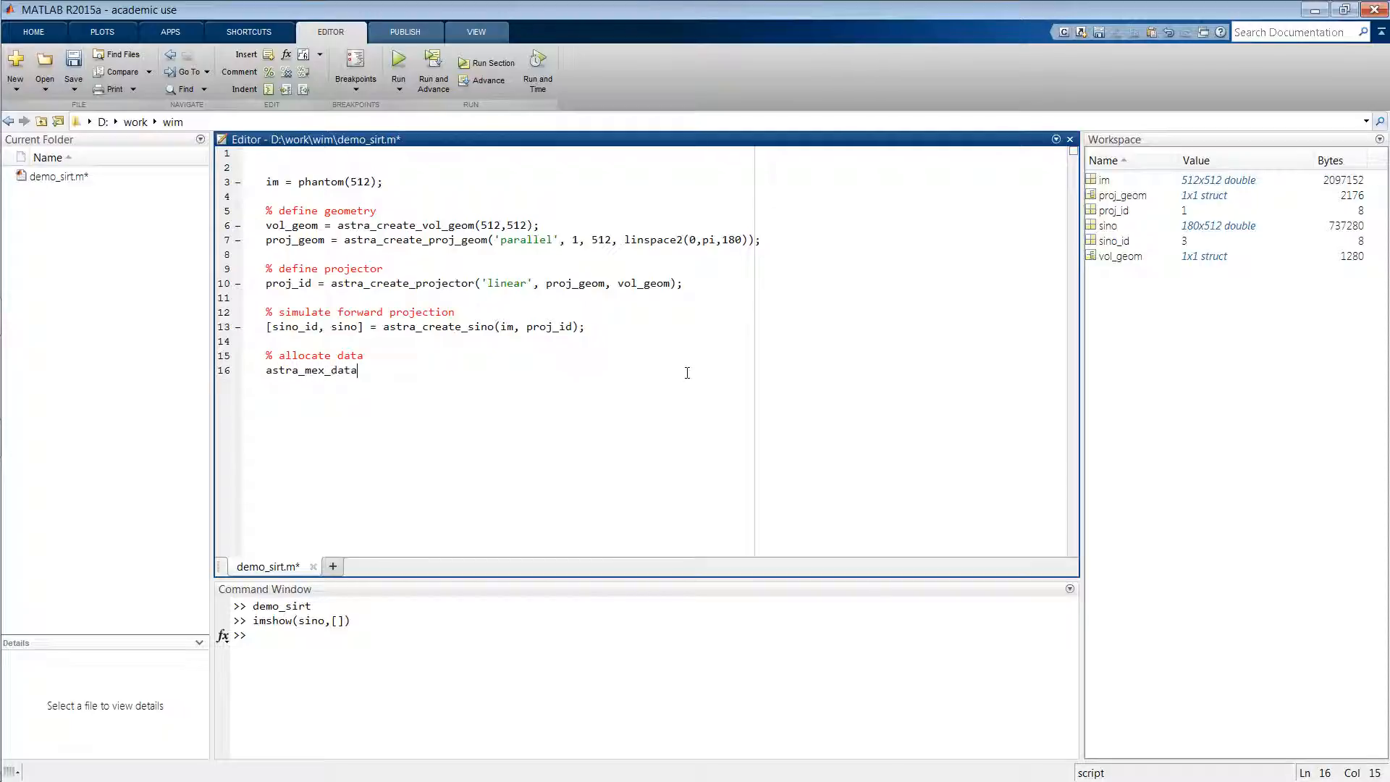
pyautogui.write("2d('create")
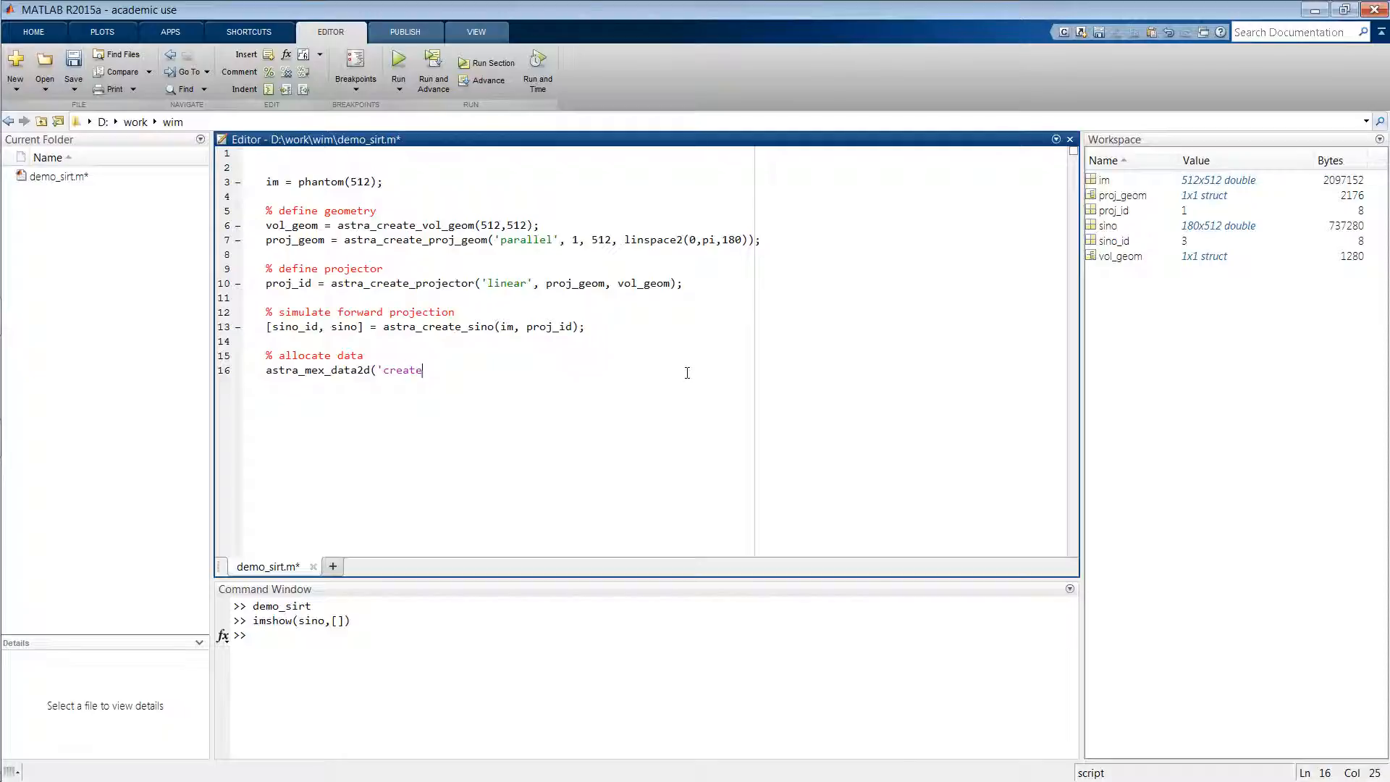
pyautogui.write("', '-v")
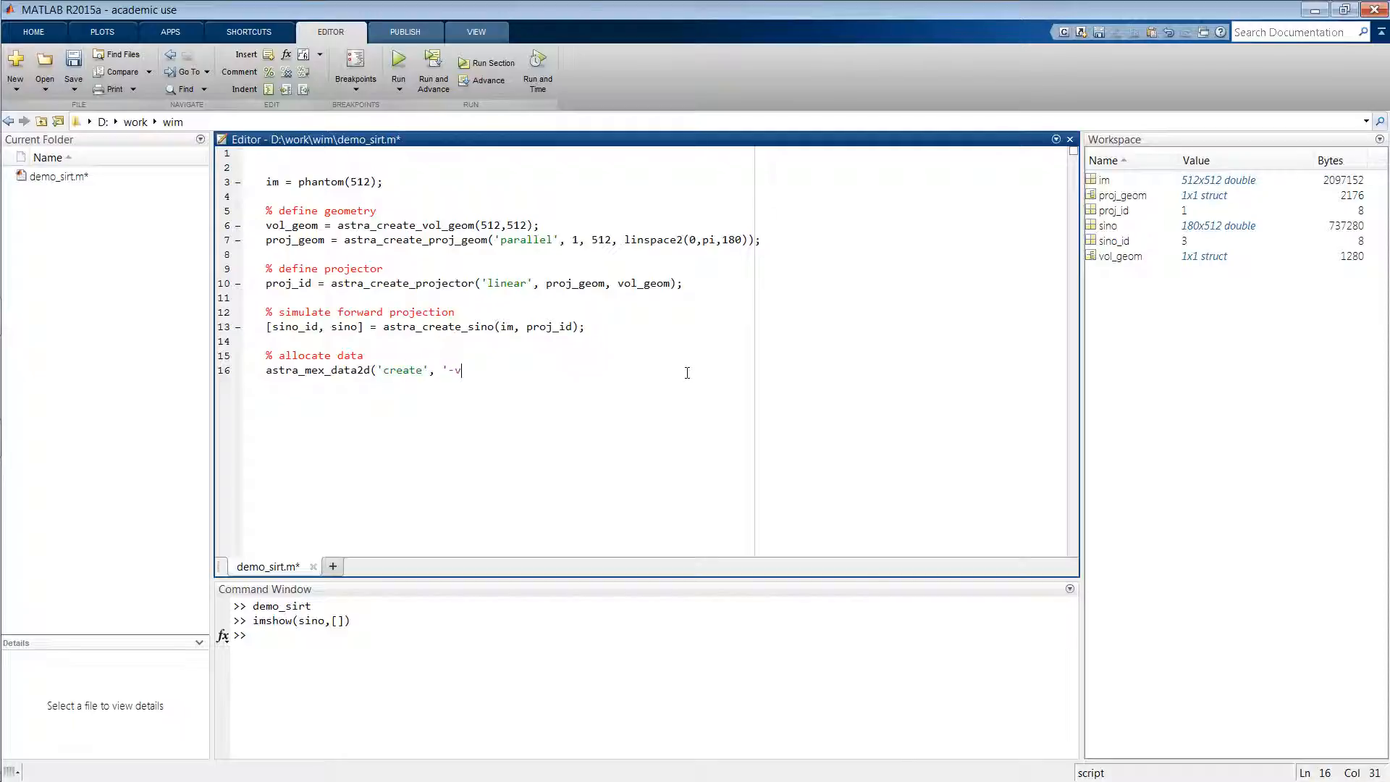
pyautogui.write("ol',")
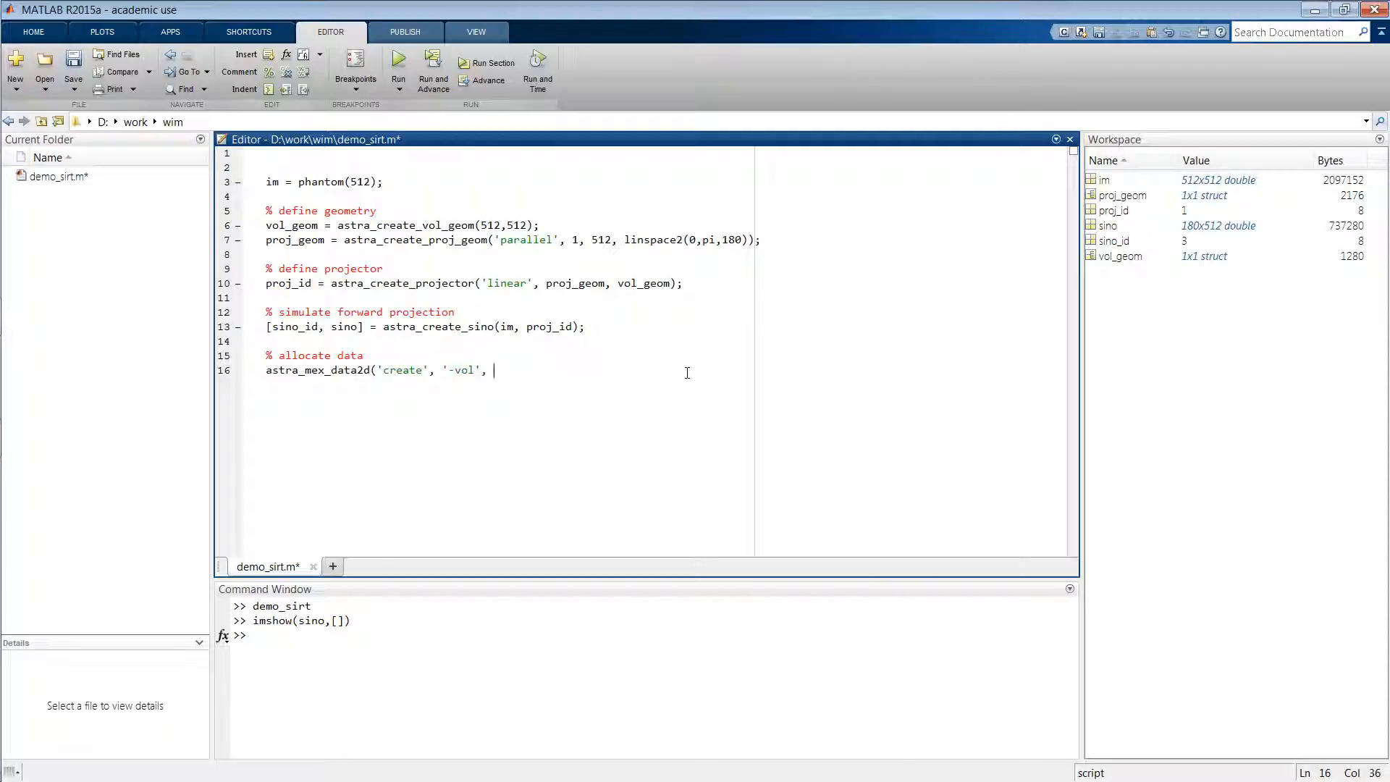
pyautogui.write('vol_geom')
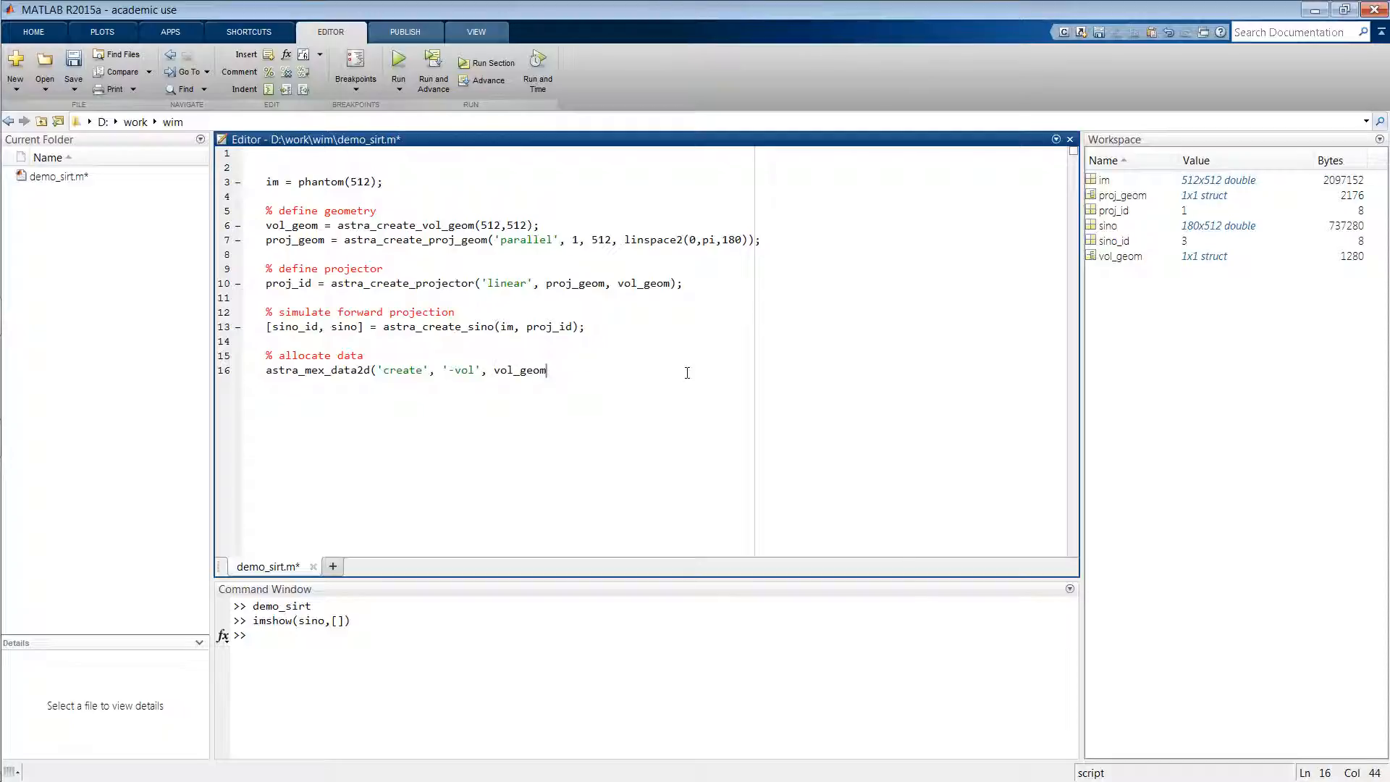
pyautogui.write(',')
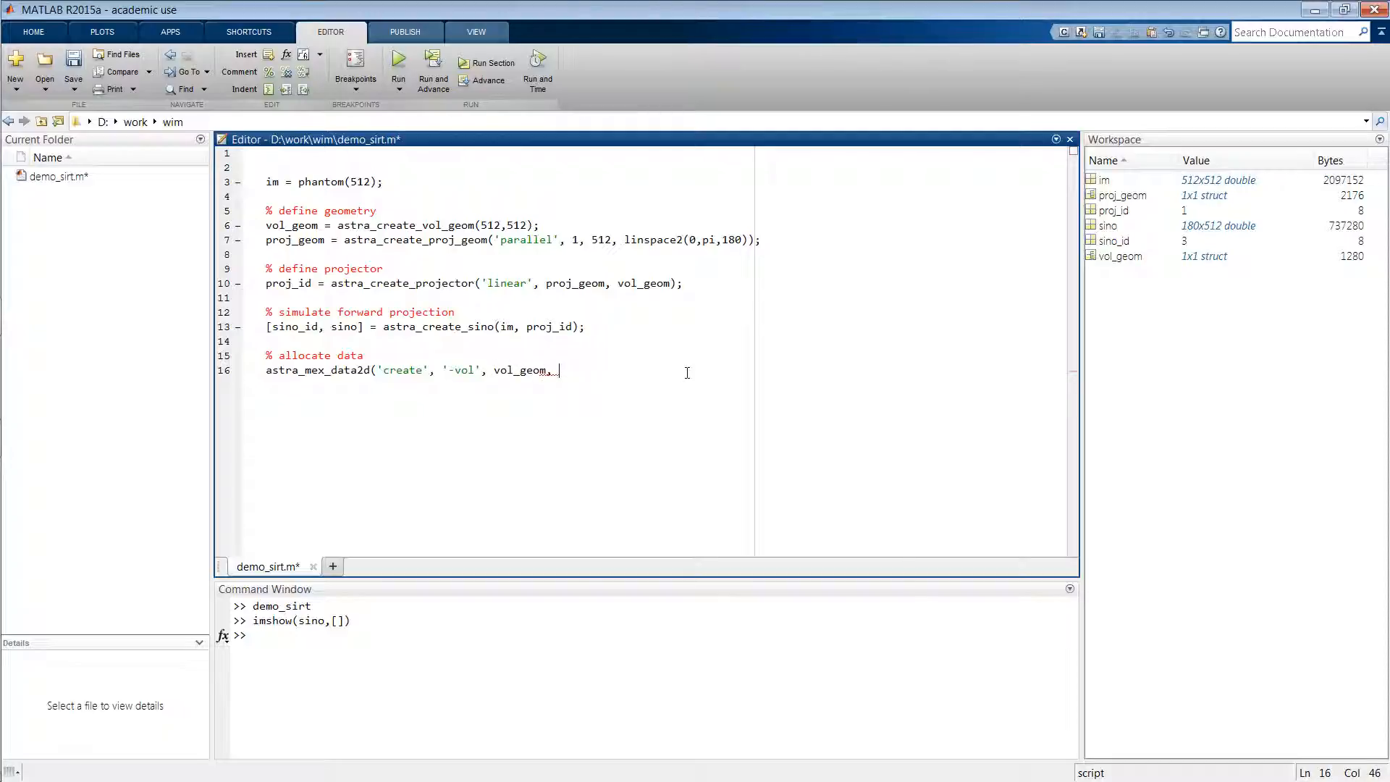
pyautogui.write('0)')
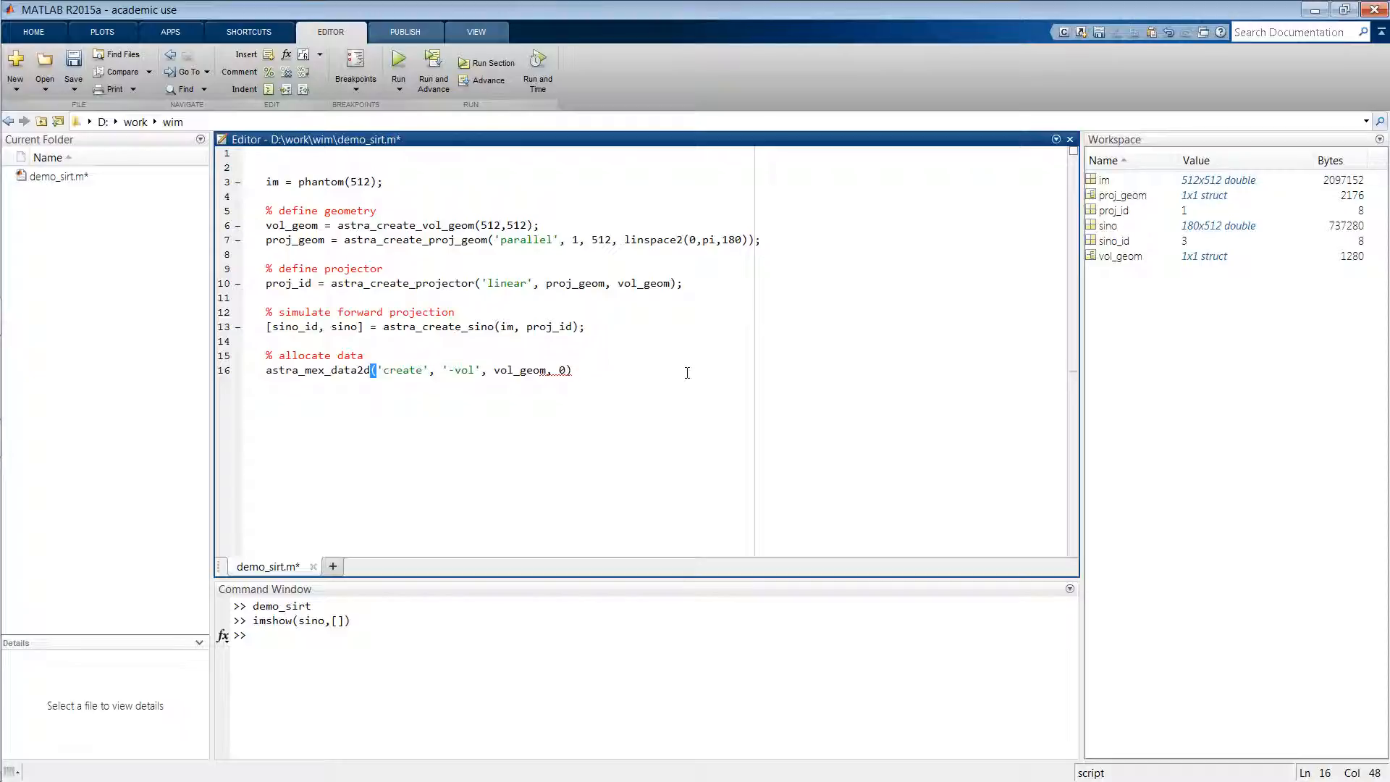
pyautogui.write(';')
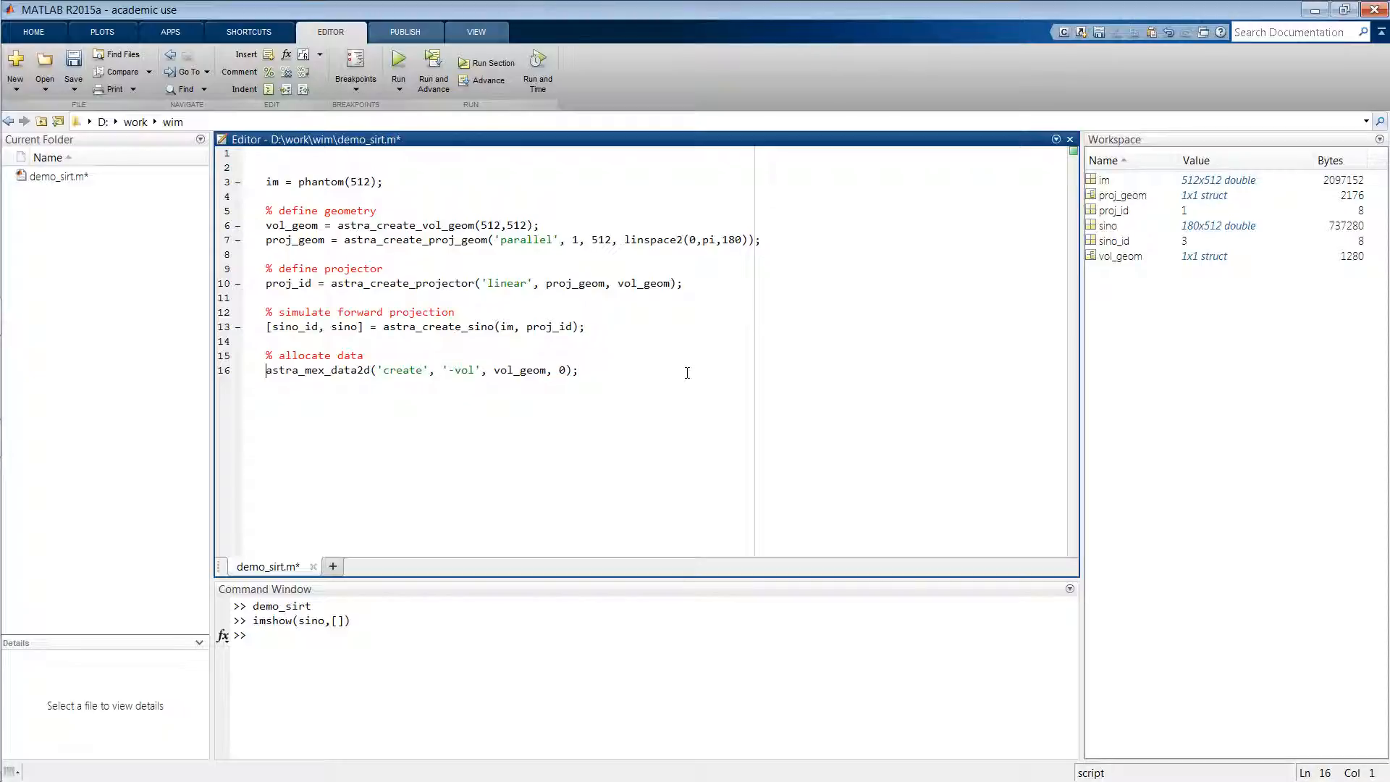
pyautogui.write('rec_id =')
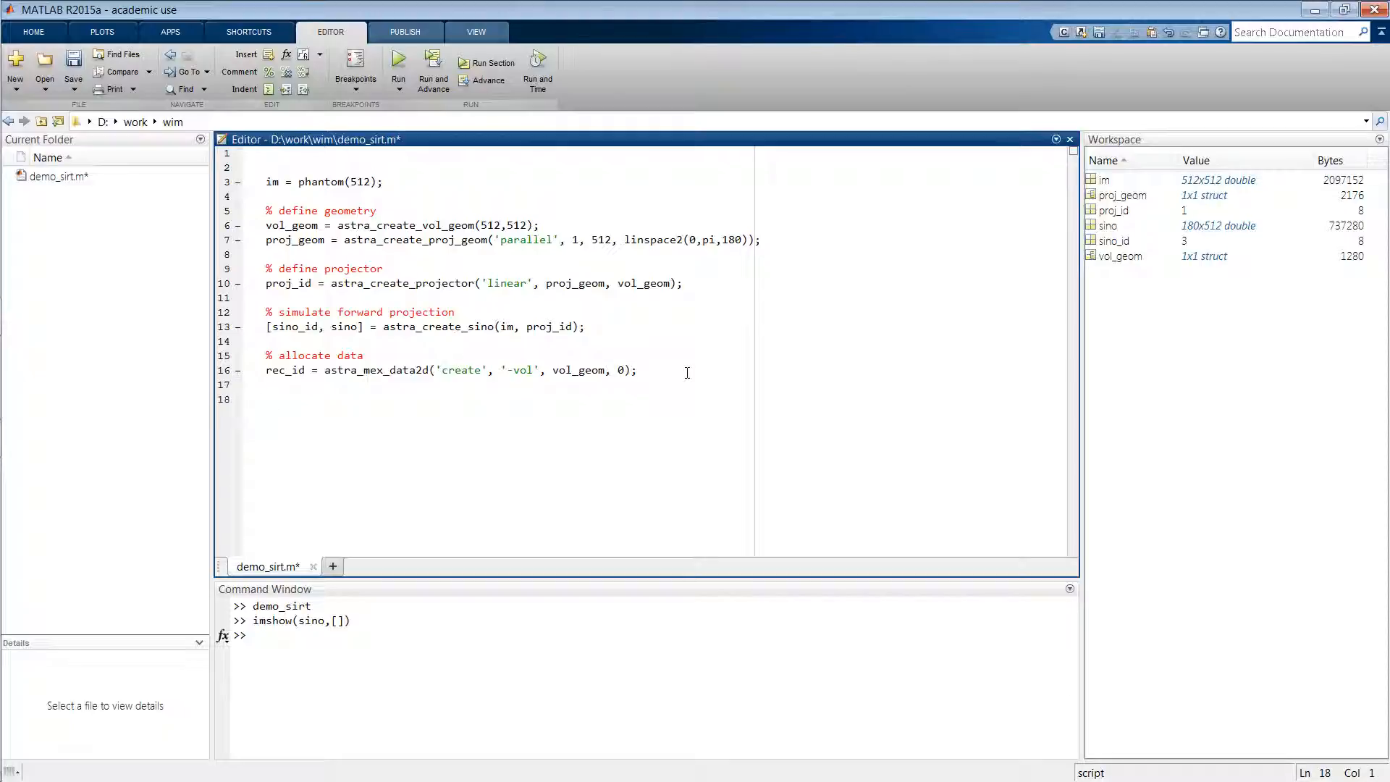
# Add a '% configure algorithm' comment and cfg = astra_struct('SIRT');
pyautogui.write('% co')
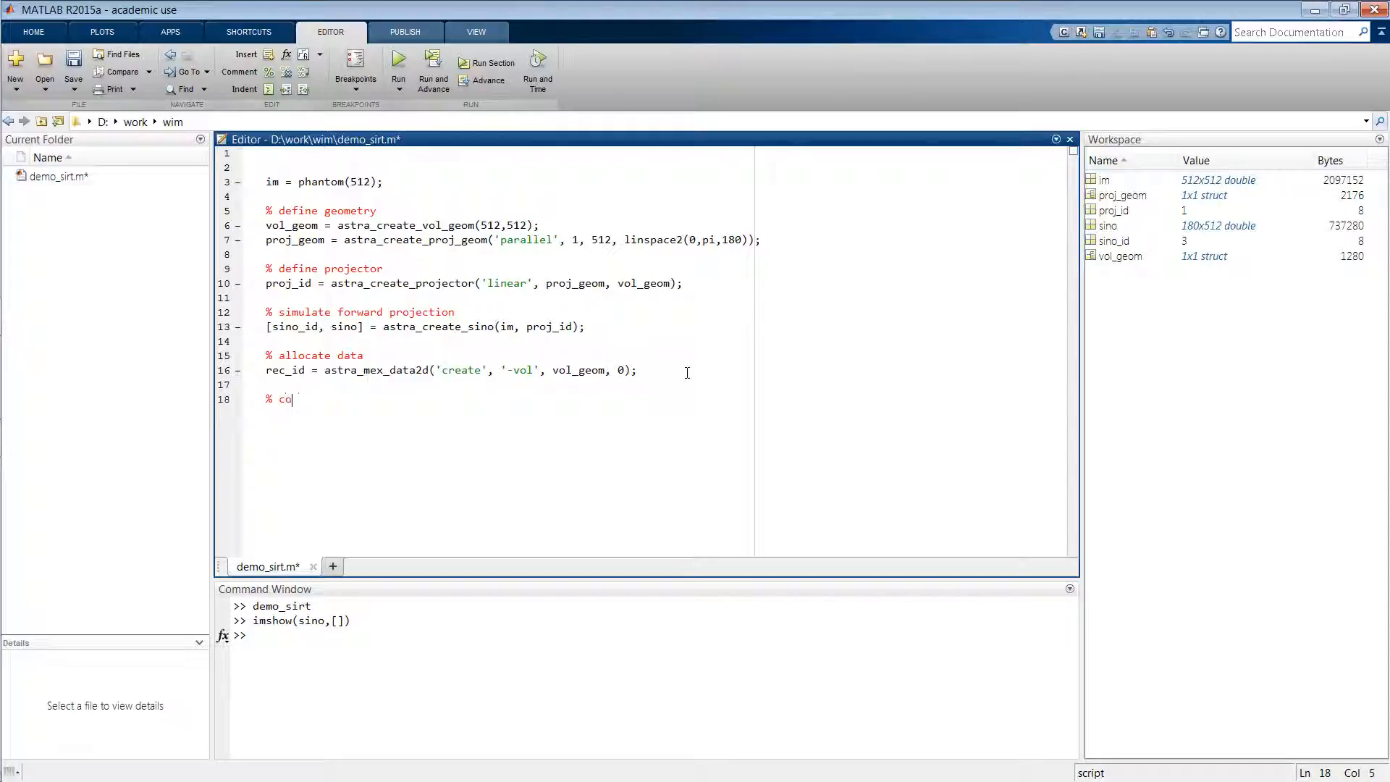
pyautogui.write('nfigure')
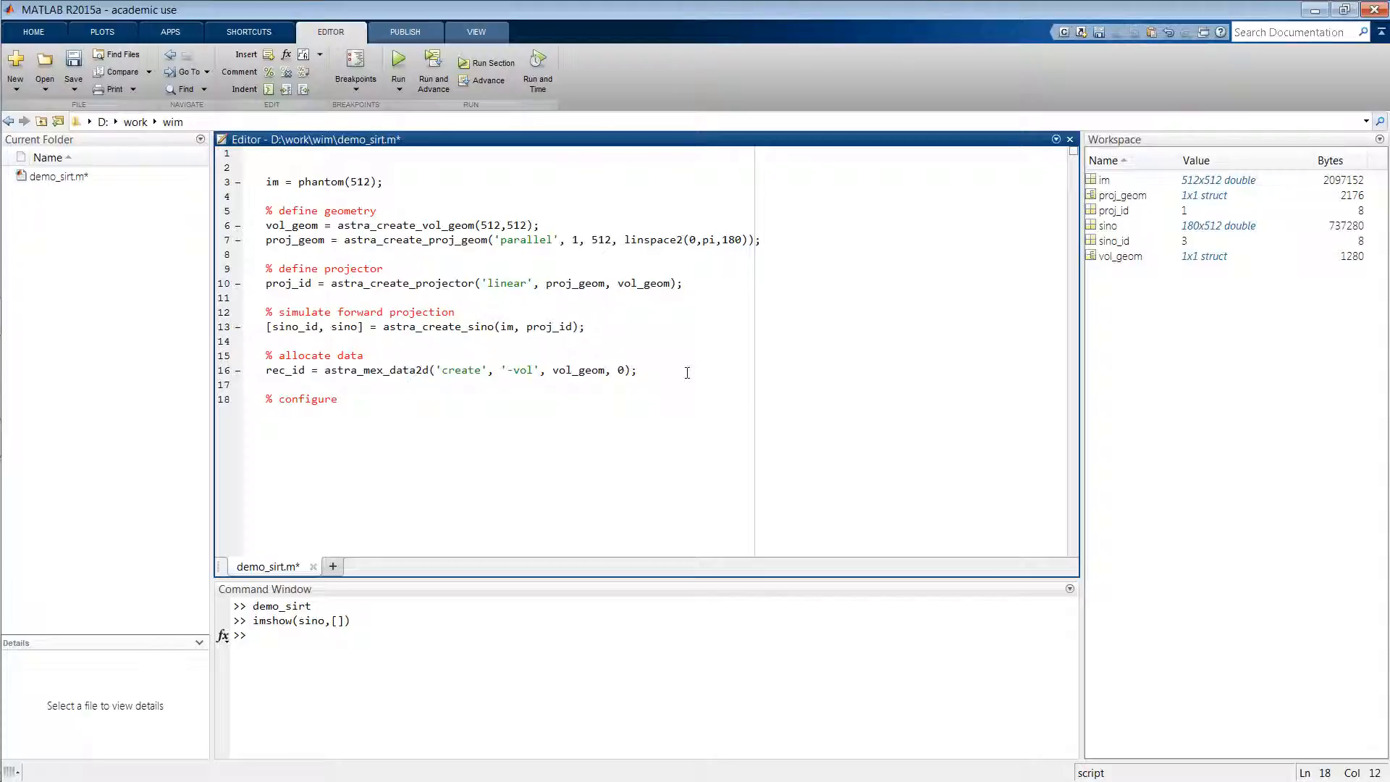
pyautogui.write('algorithm')
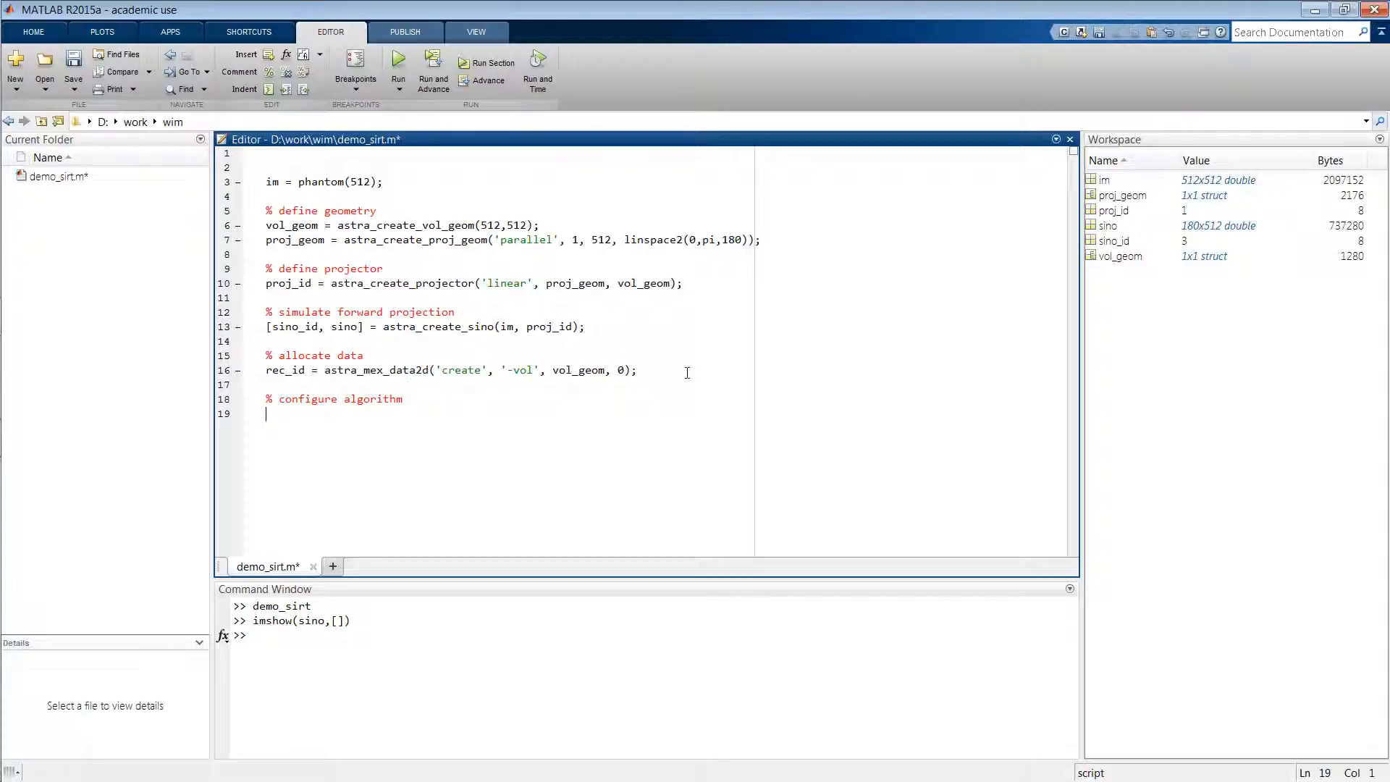
pyautogui.write('cfg')
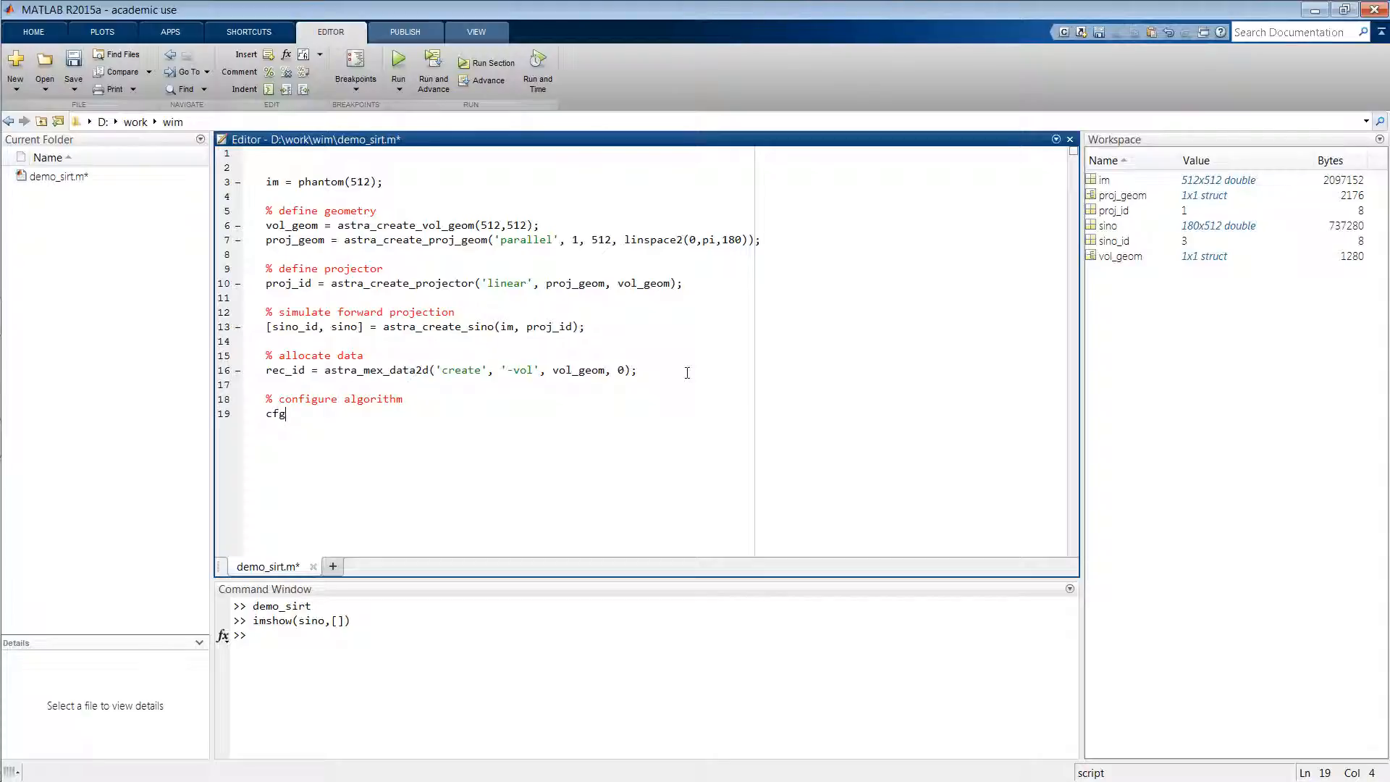
pyautogui.write('=')
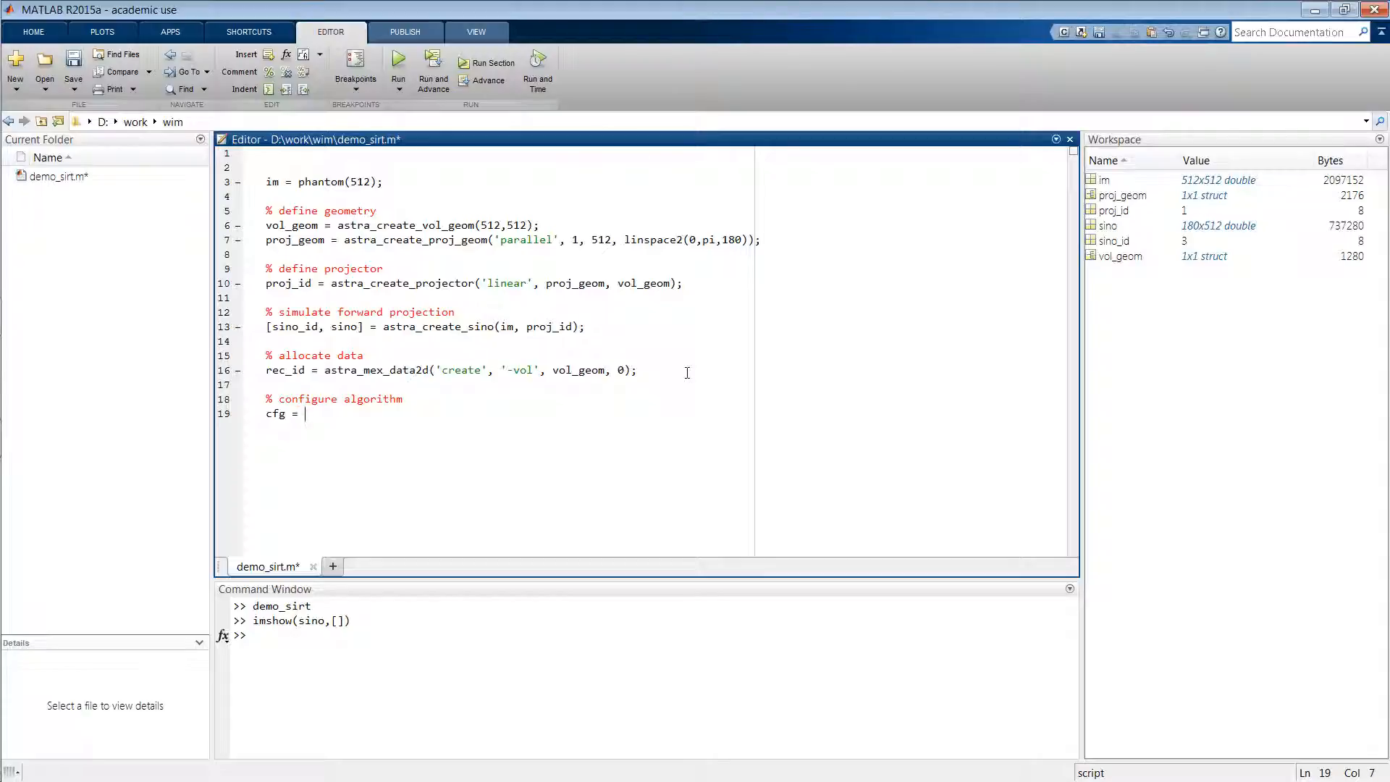
pyautogui.write('astra_')
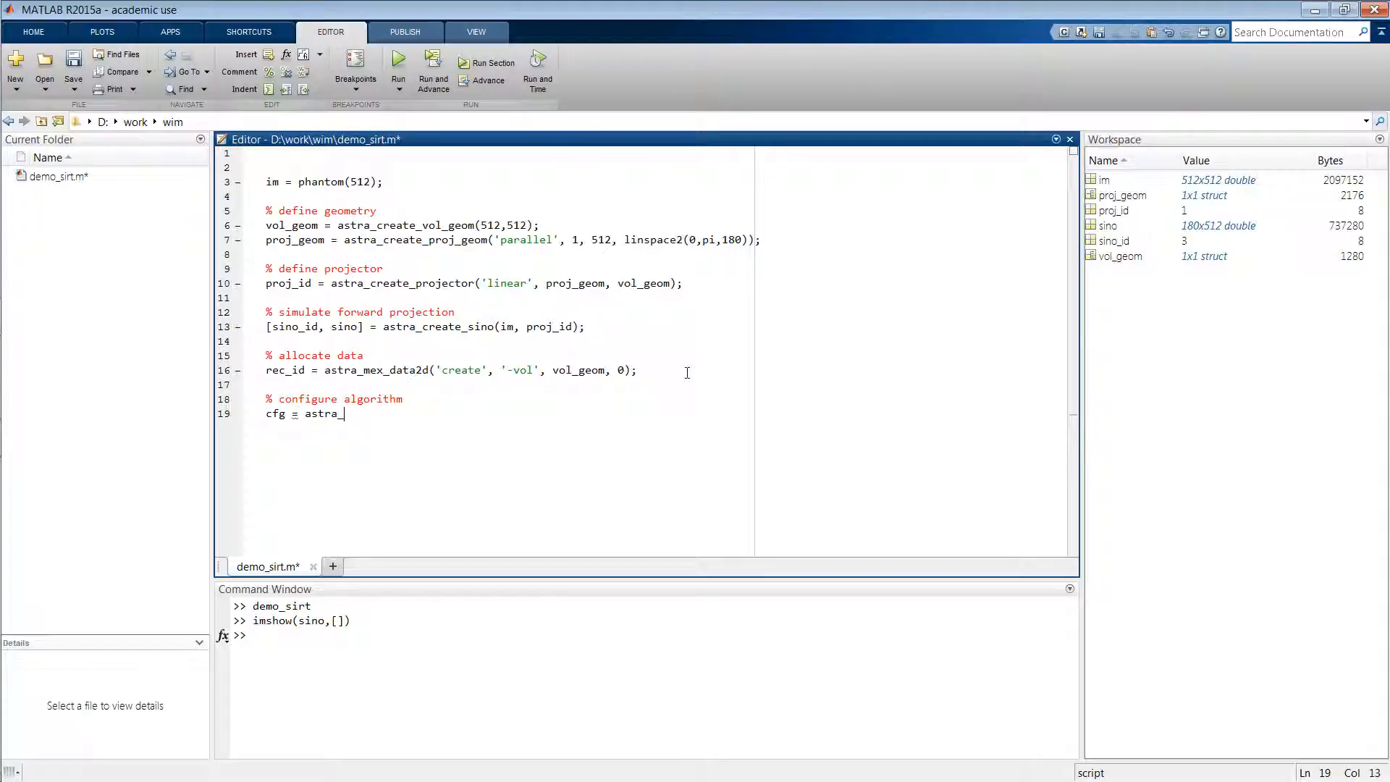
pyautogui.write('struct(')
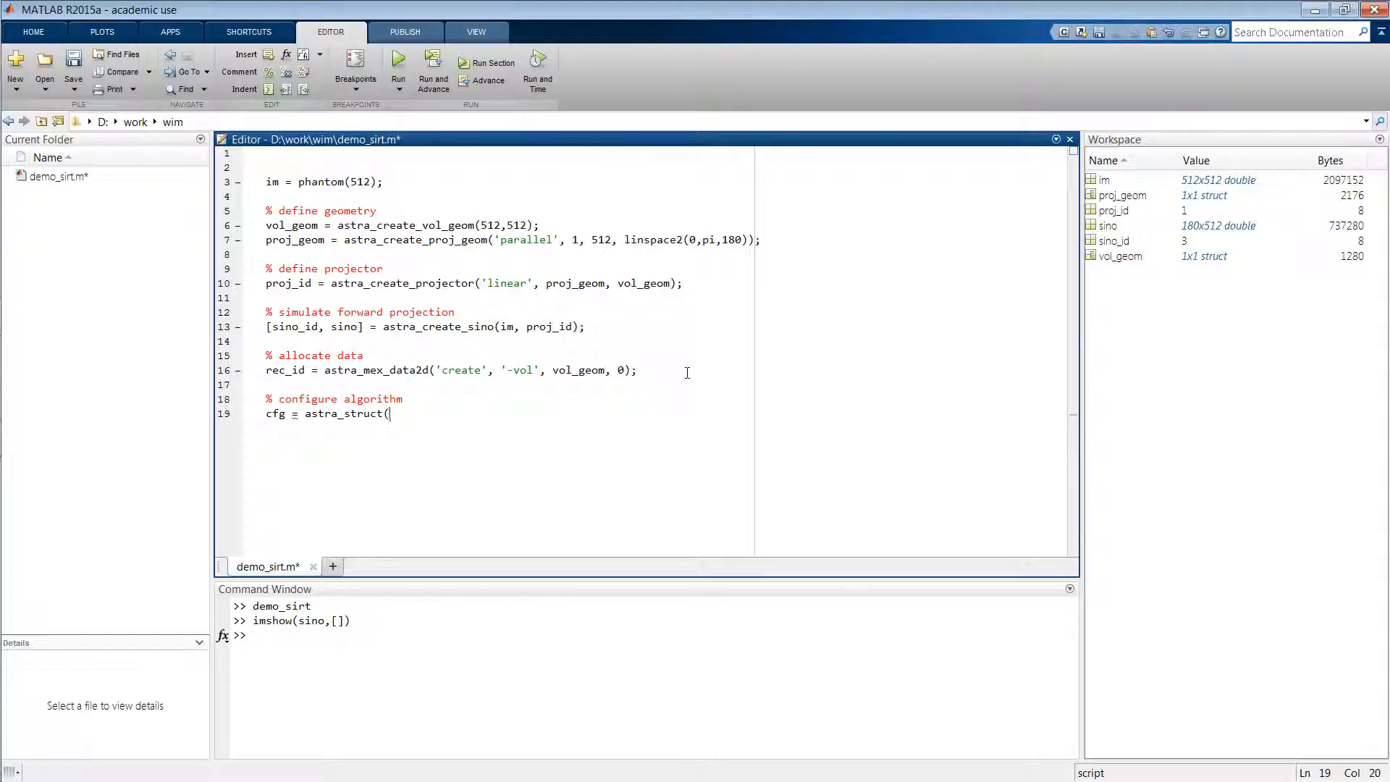
pyautogui.write('(')
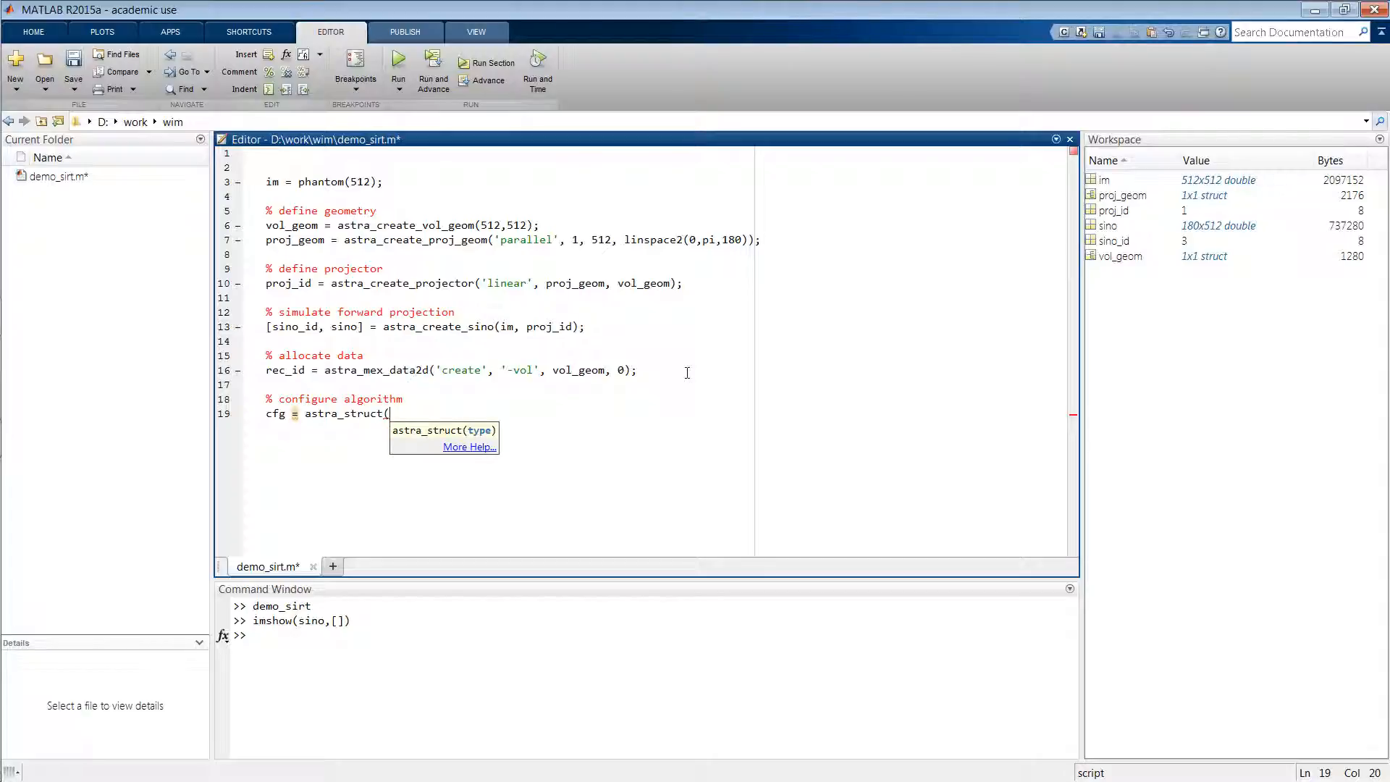
pyautogui.write("'SI")
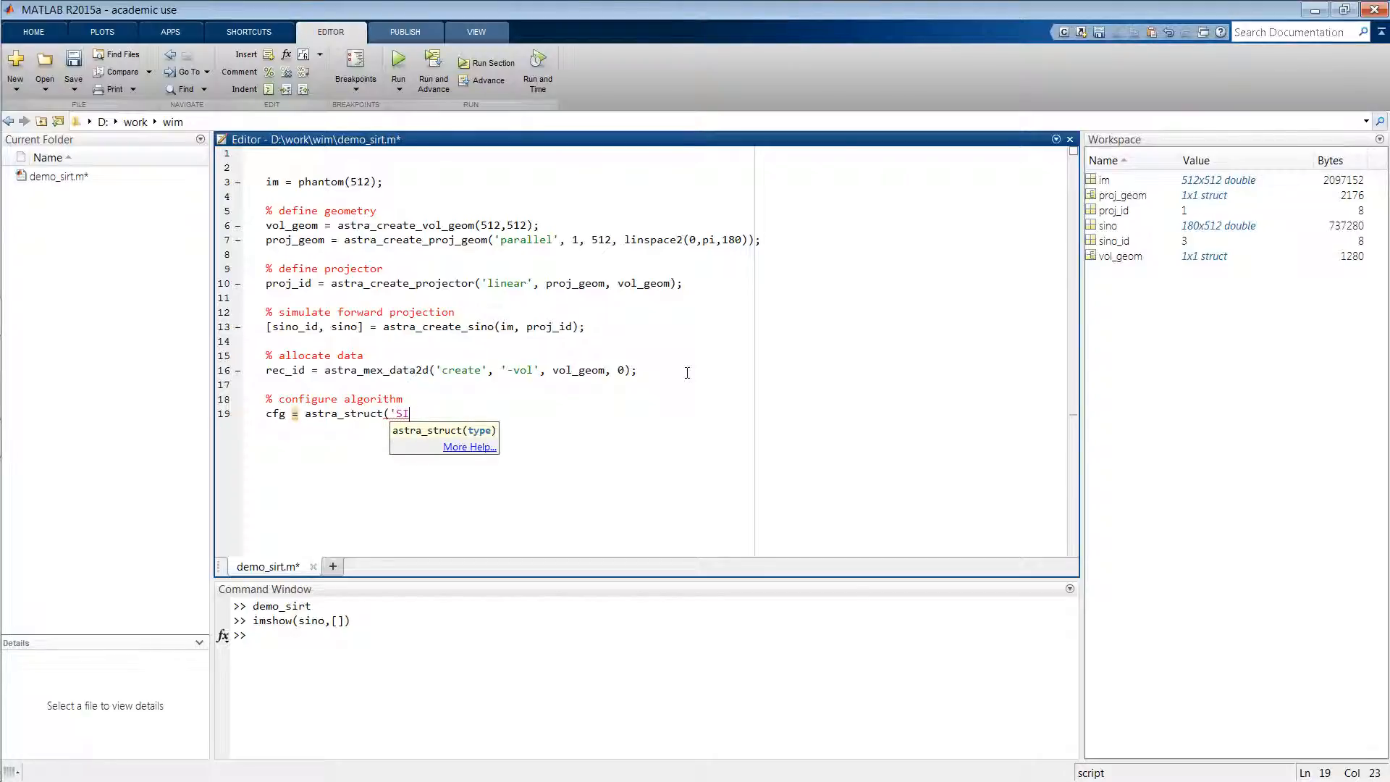
pyautogui.write("RT'")
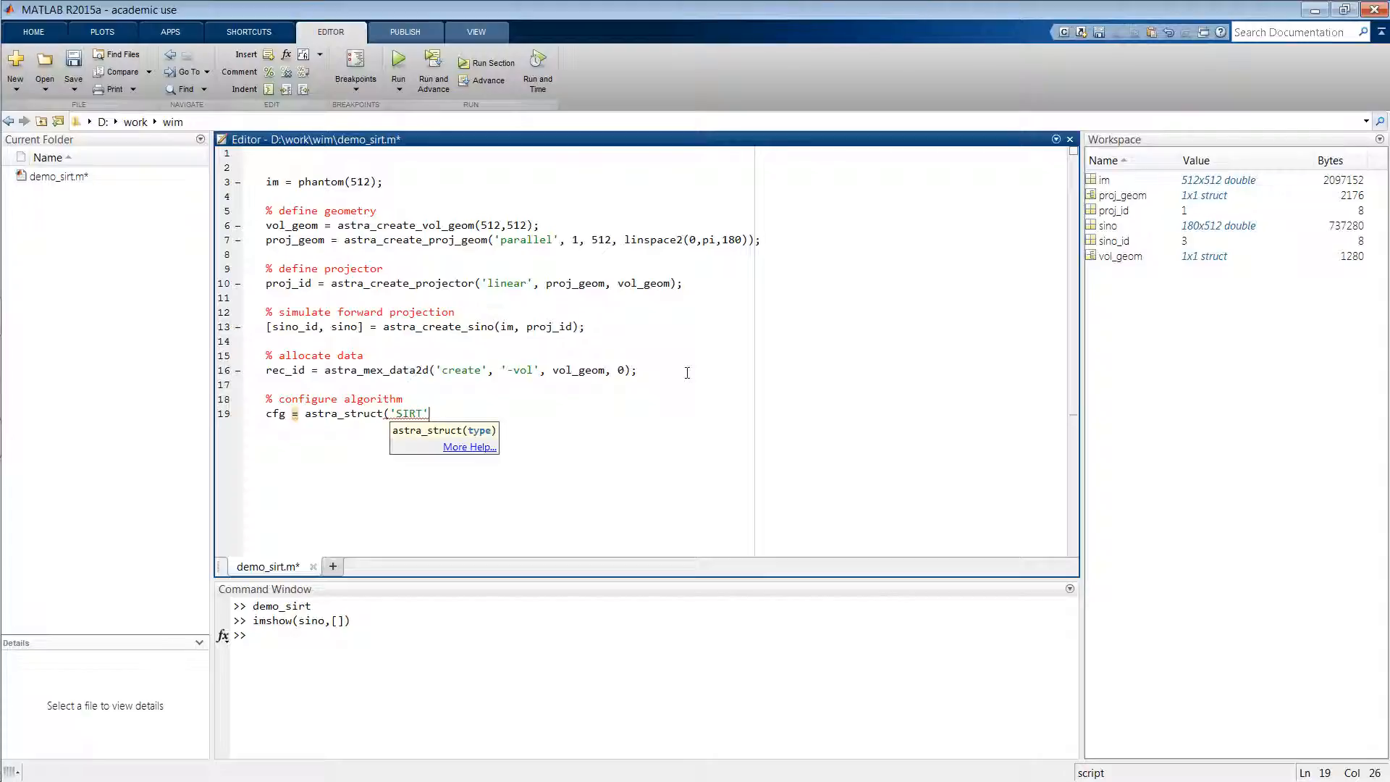
pyautogui.write(');')
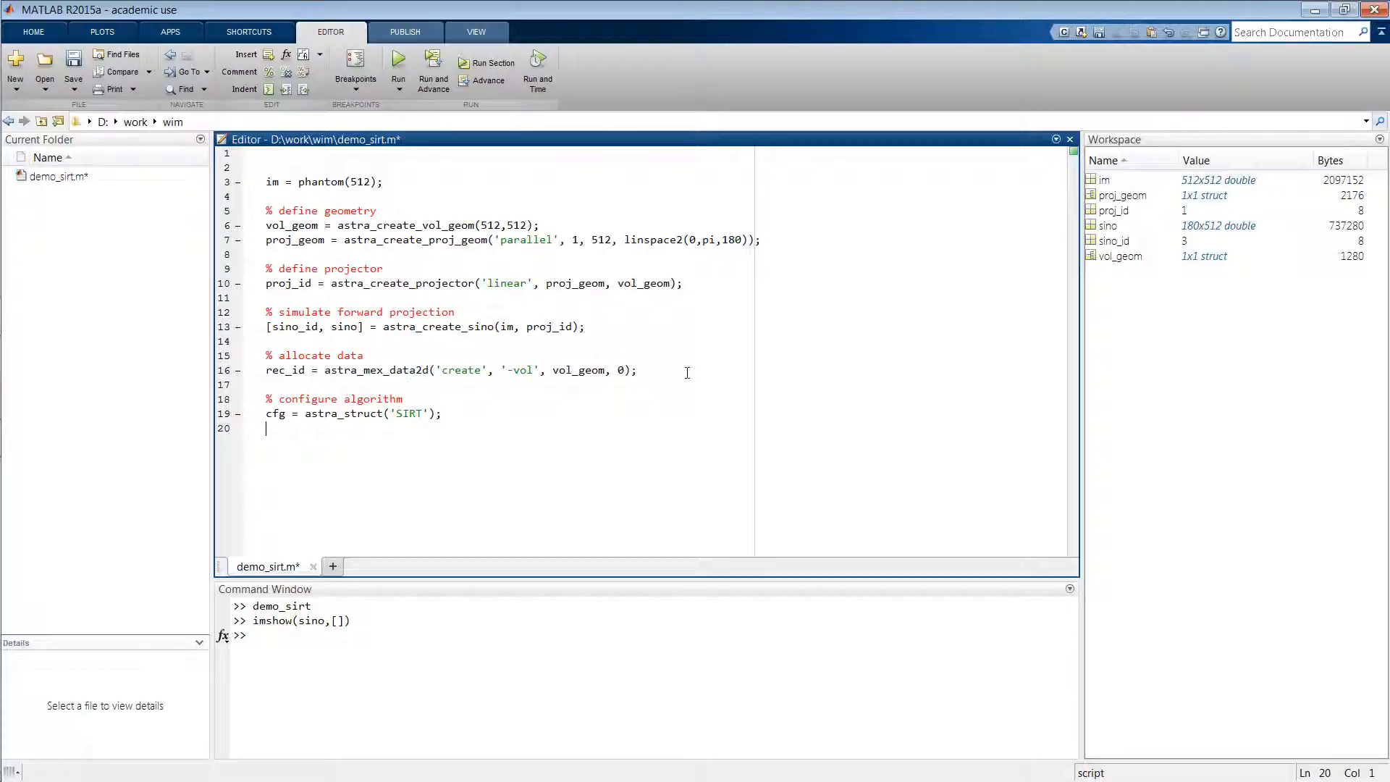
# Set cfg.ProjectionDataId = sino_id and cfg.ReconstructionDataId = rec_id
pyautogui.write('cfg.')
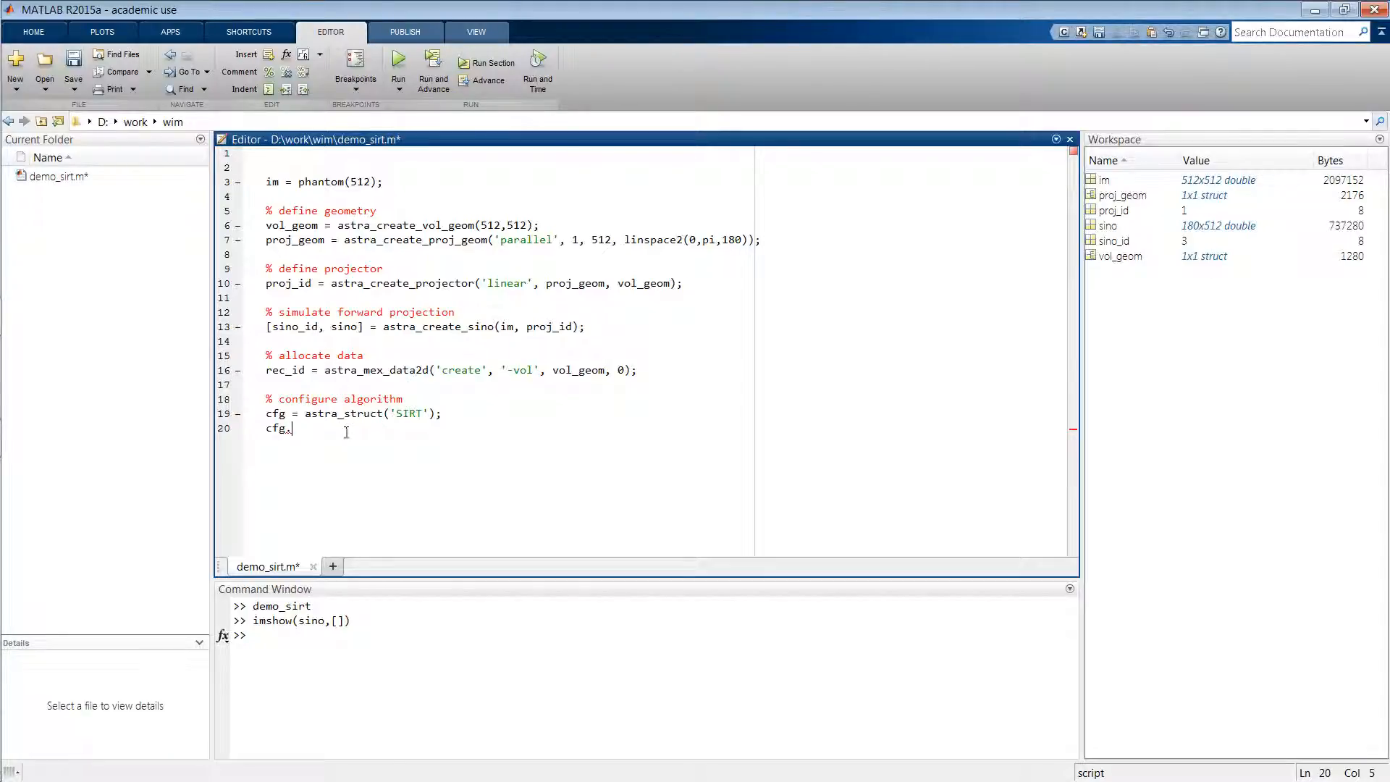
pyautogui.write('Projec')
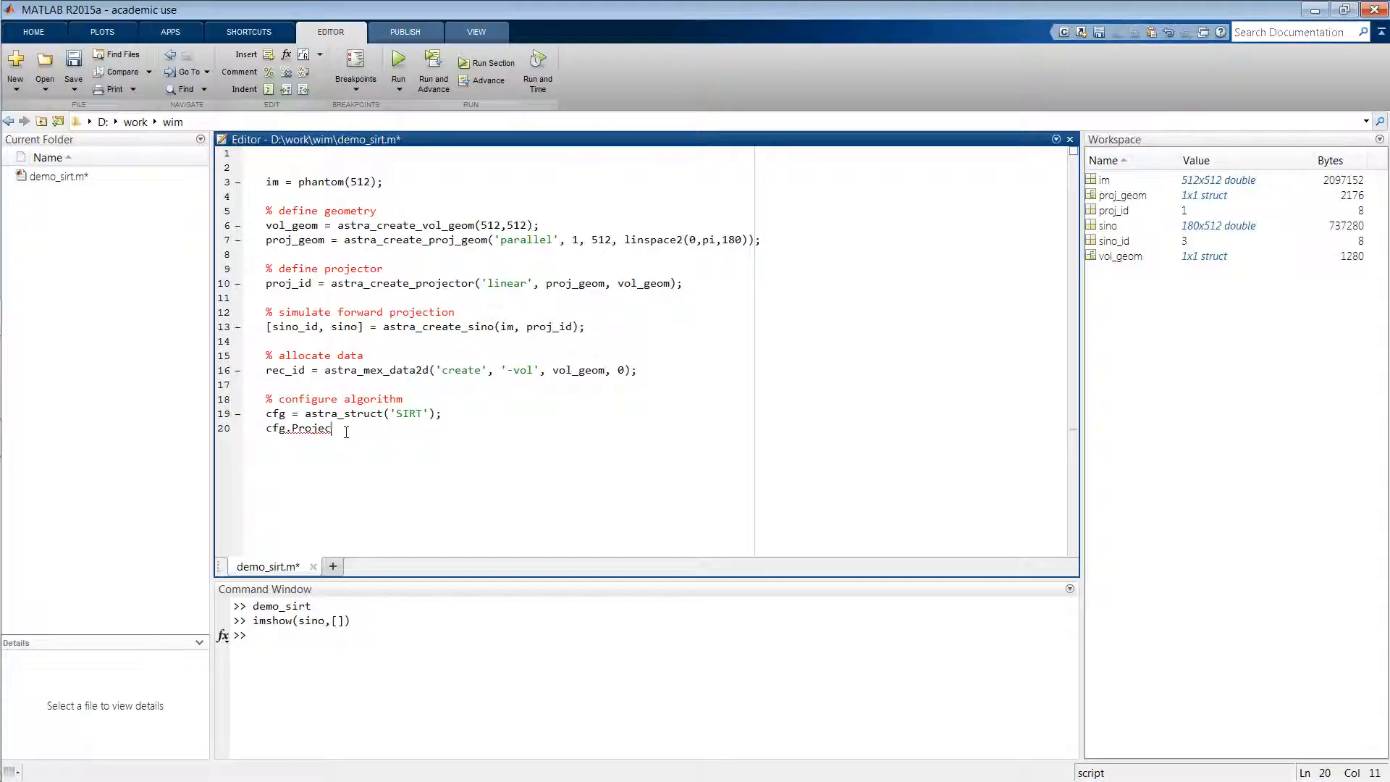
pyautogui.write('tionData')
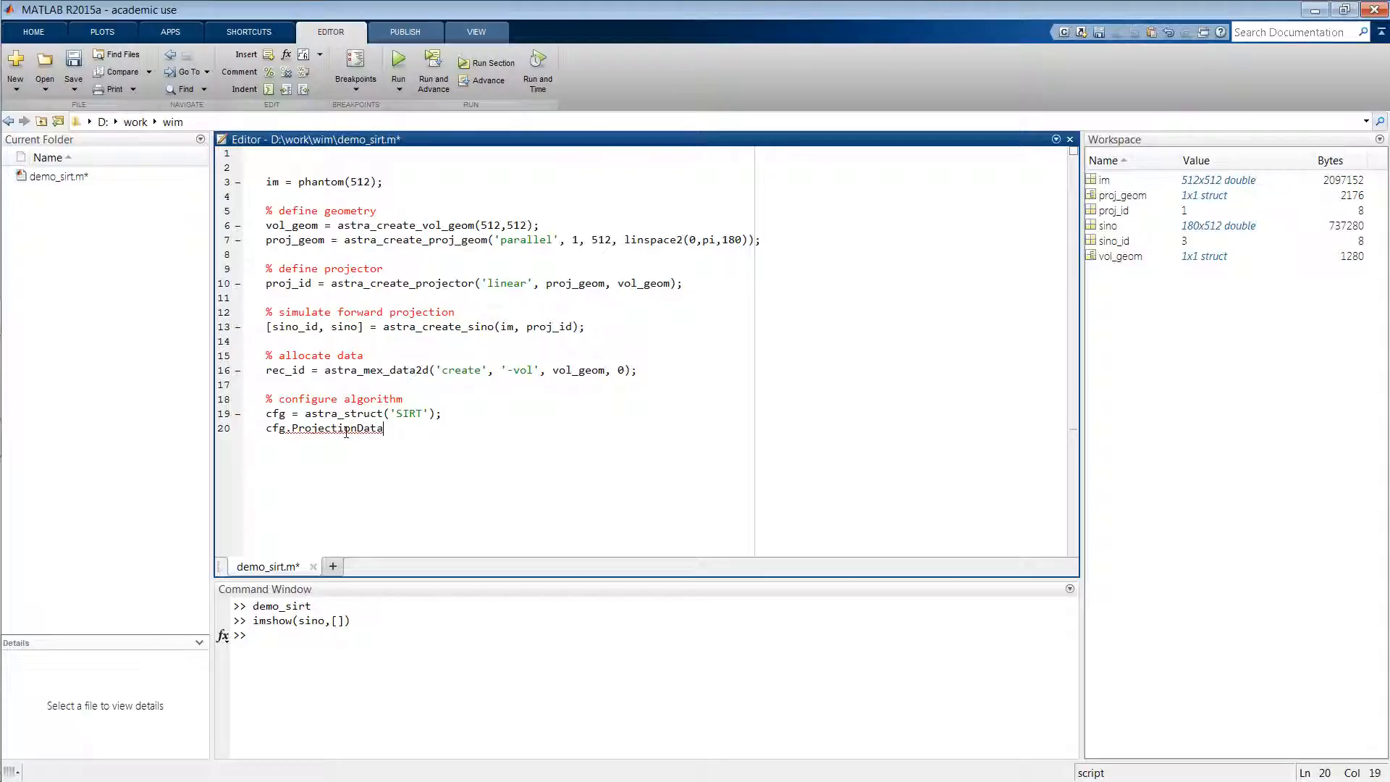
pyautogui.write('Id =')
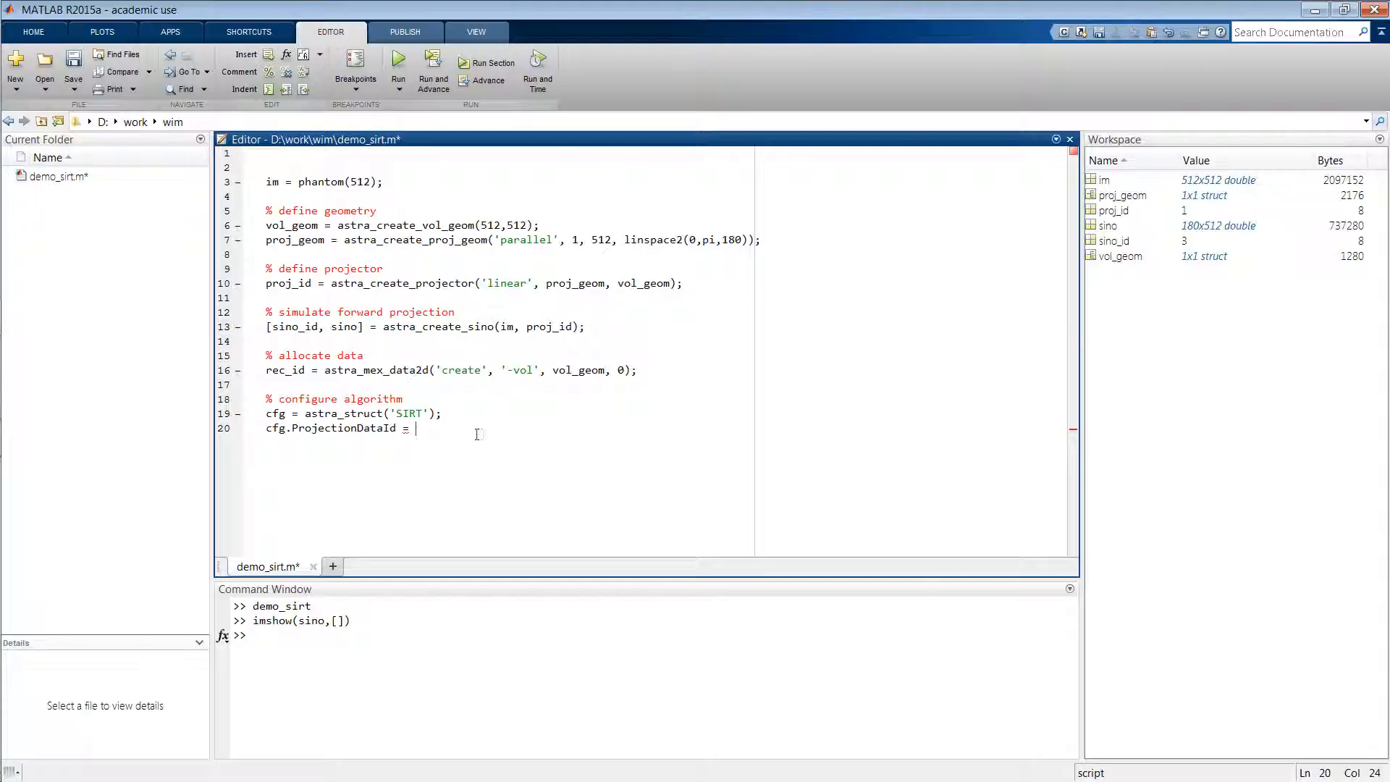
pyautogui.write('sino_id;')
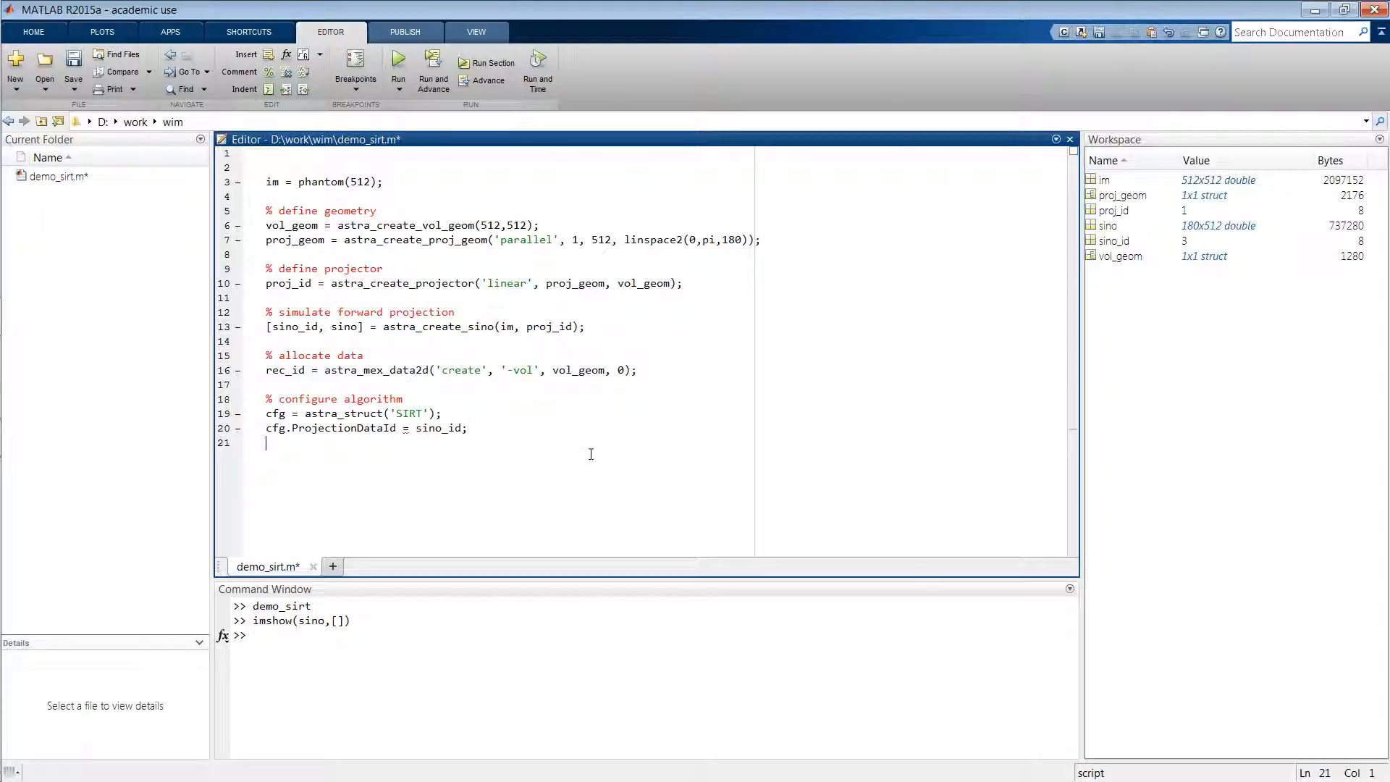
pyautogui.write('cfg.Rec')
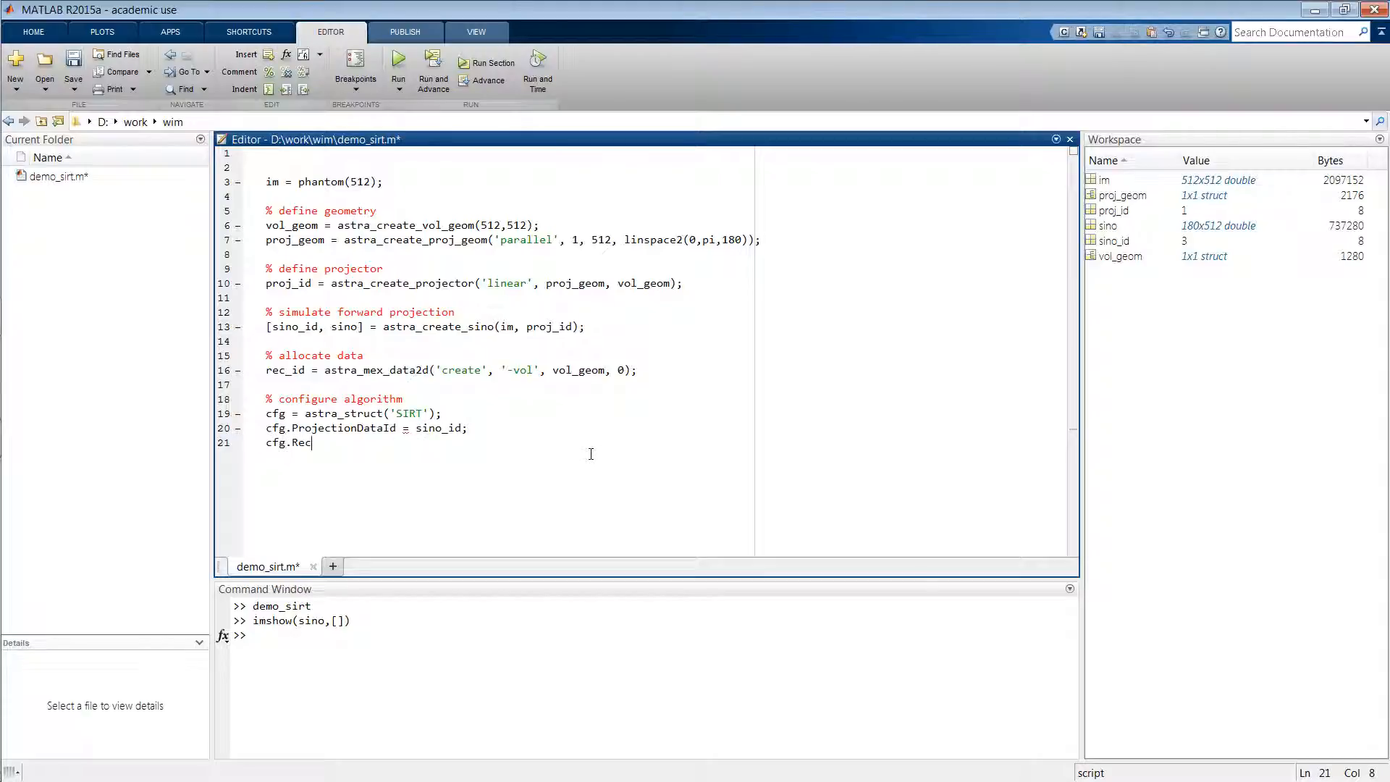
pyautogui.write('onstru')
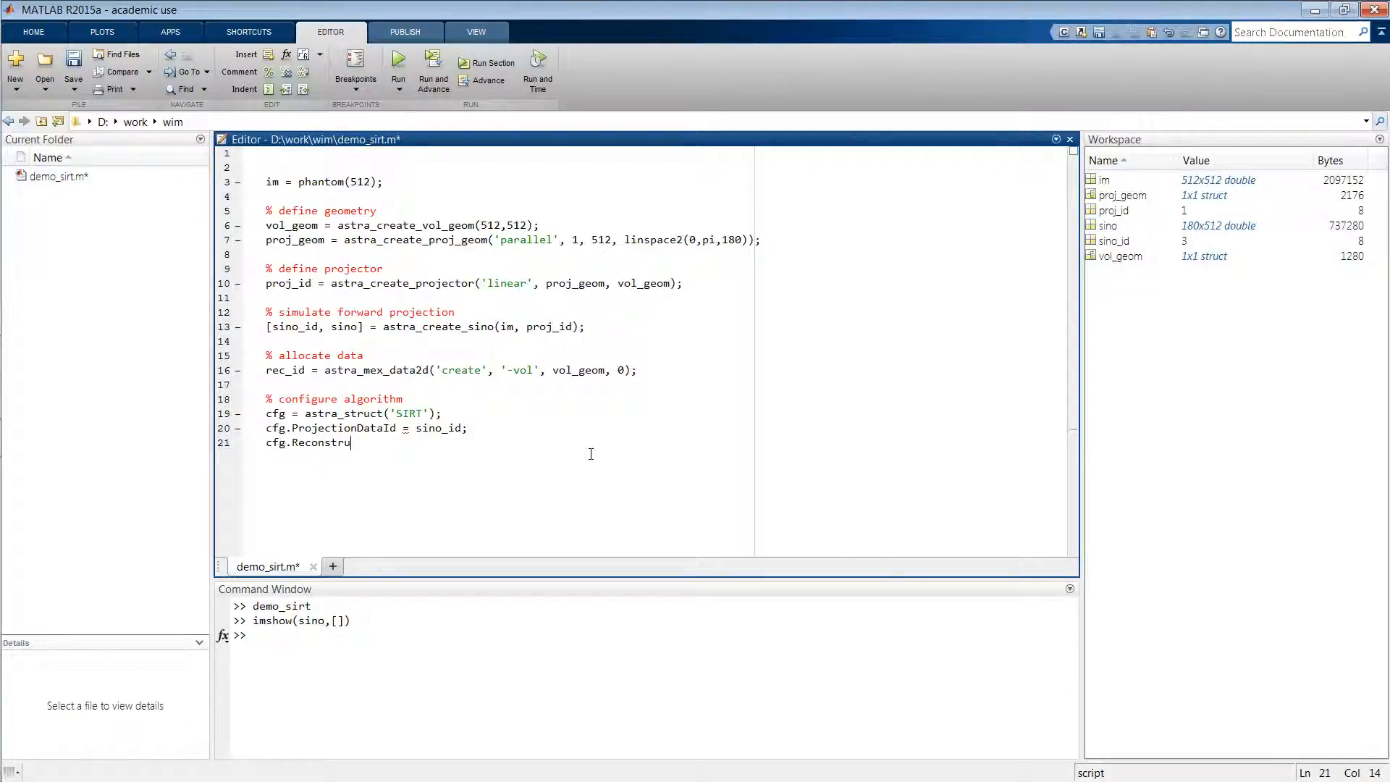
pyautogui.write('ction')
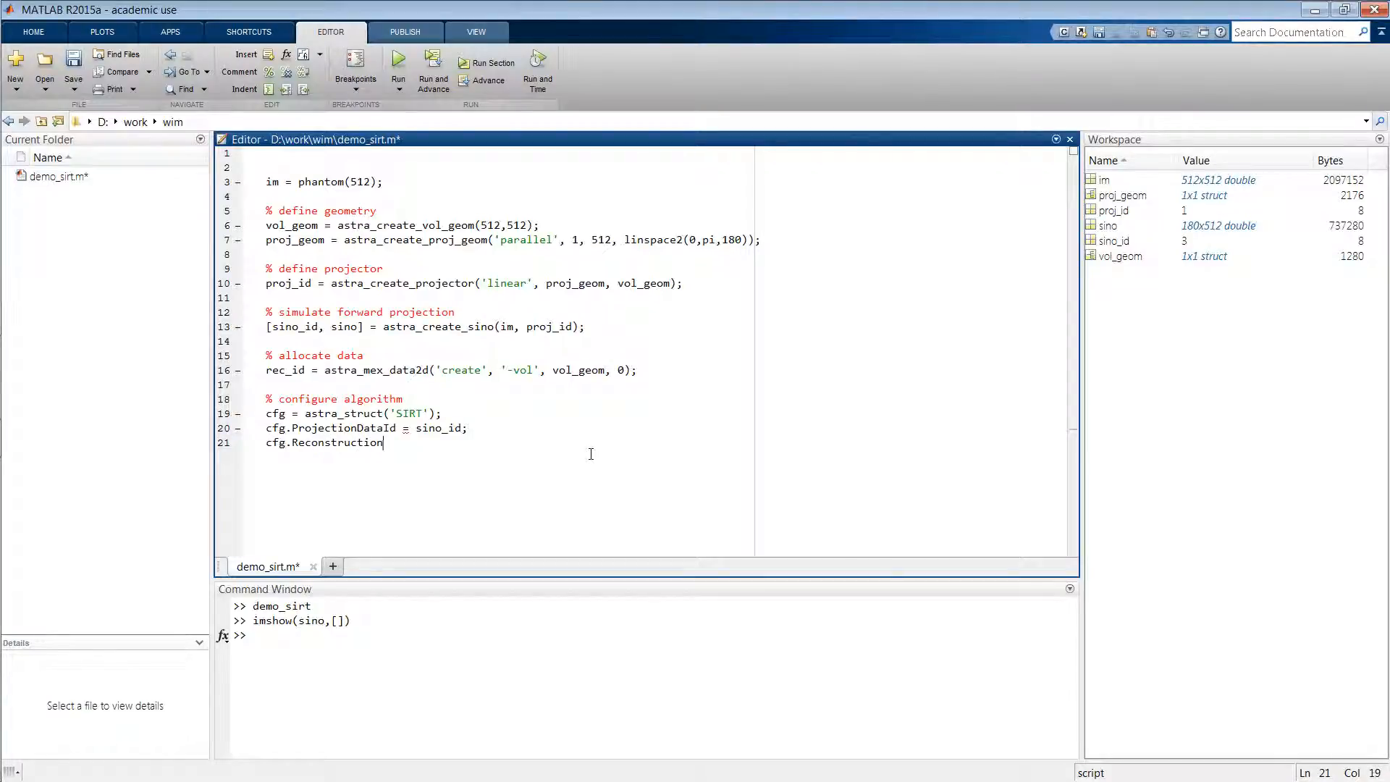
pyautogui.write('DataId =')
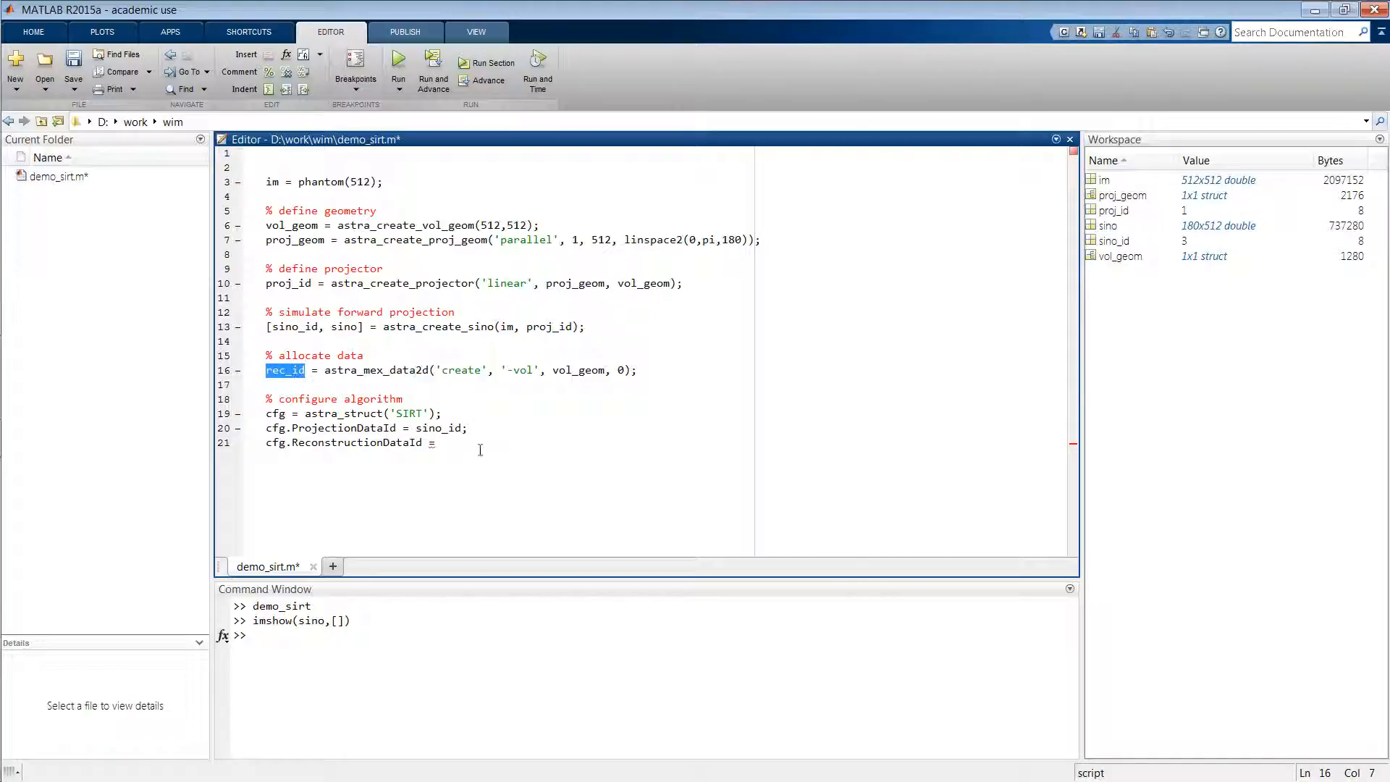
pyautogui.write('rec_id;')
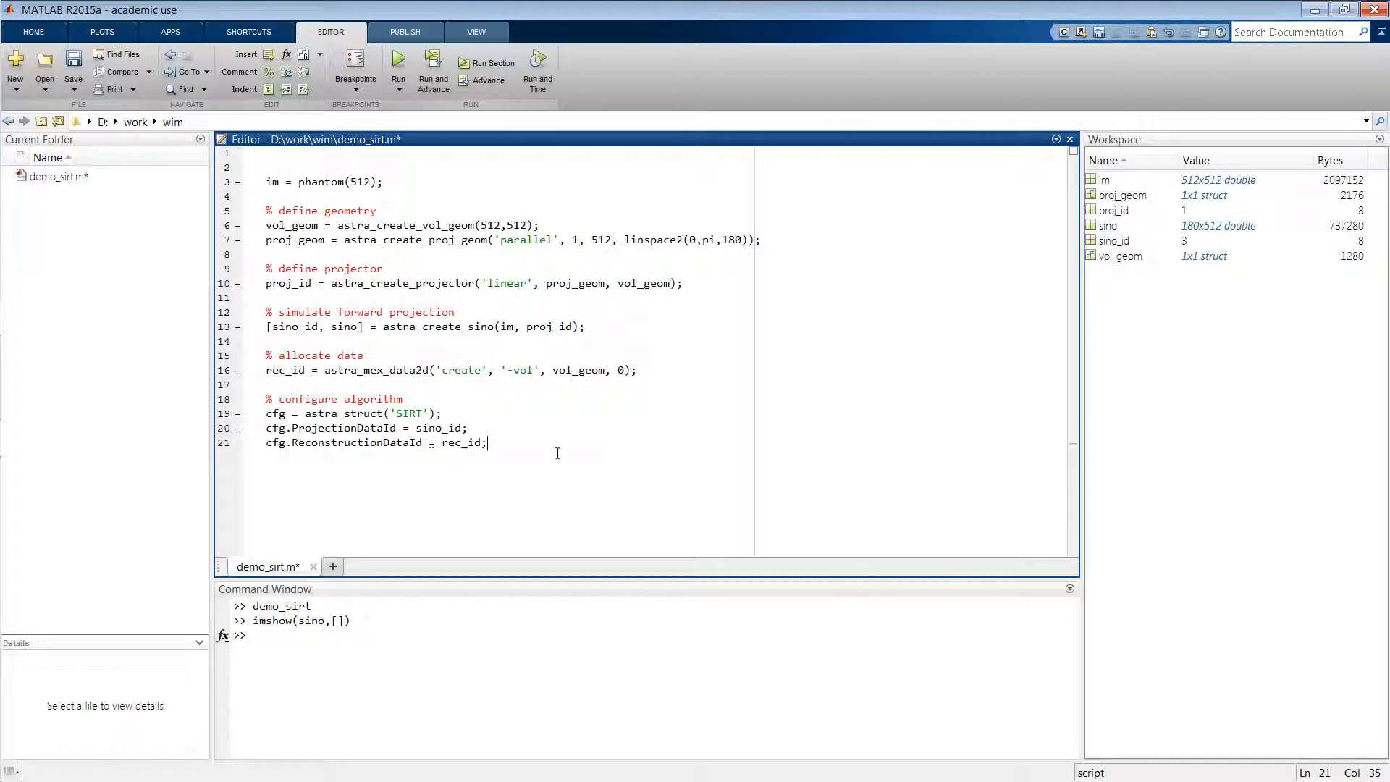
# Set cfg.ProjectorId = proj_id; on the next line
pyautogui.write('cfg.')
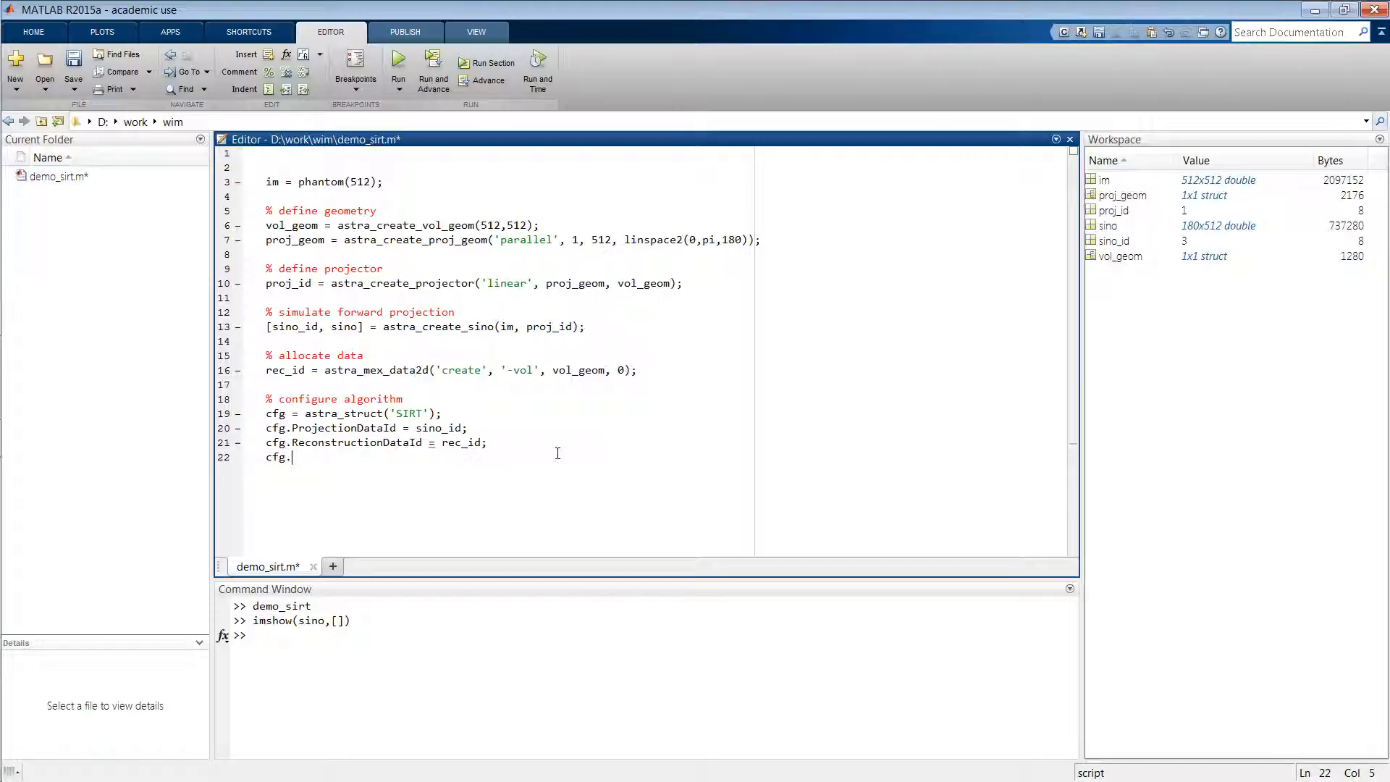
pyautogui.write('Projecto')
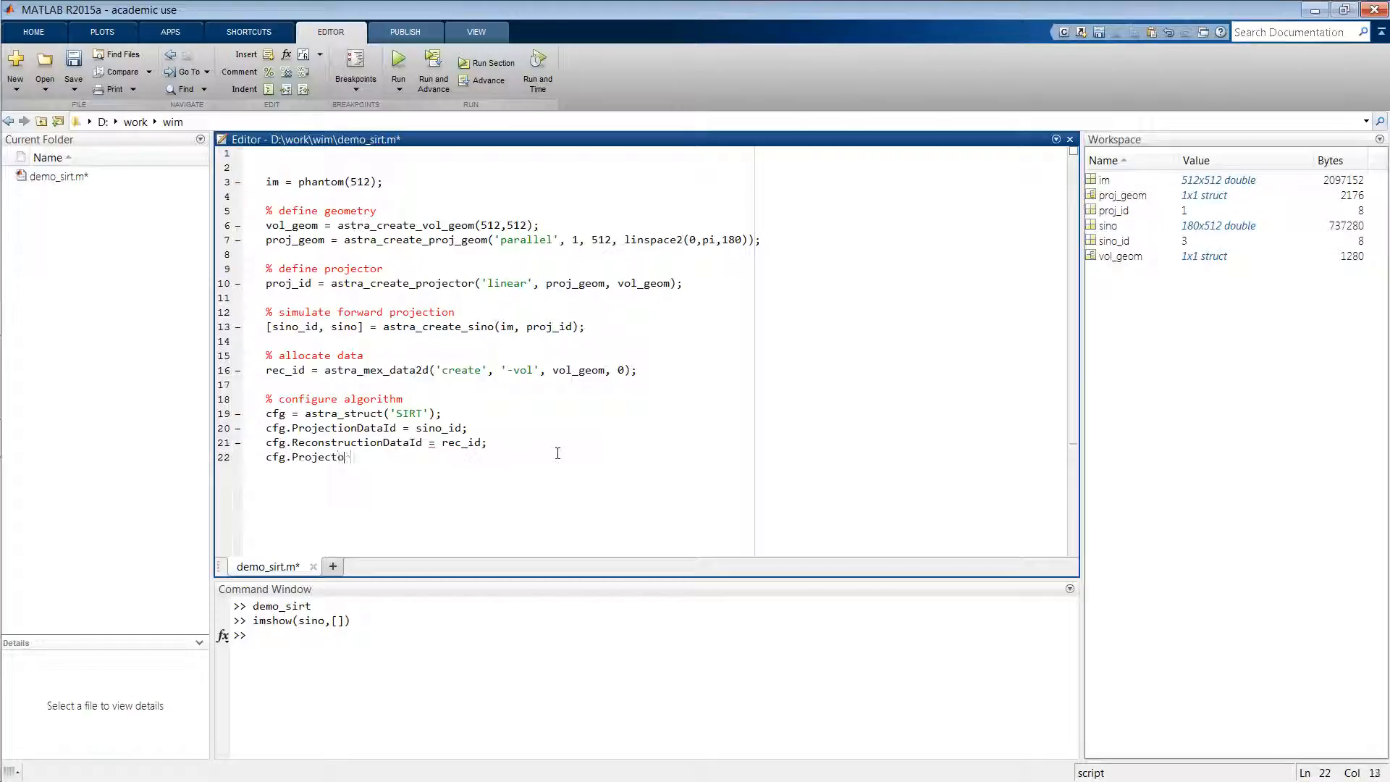
pyautogui.write('rId =')
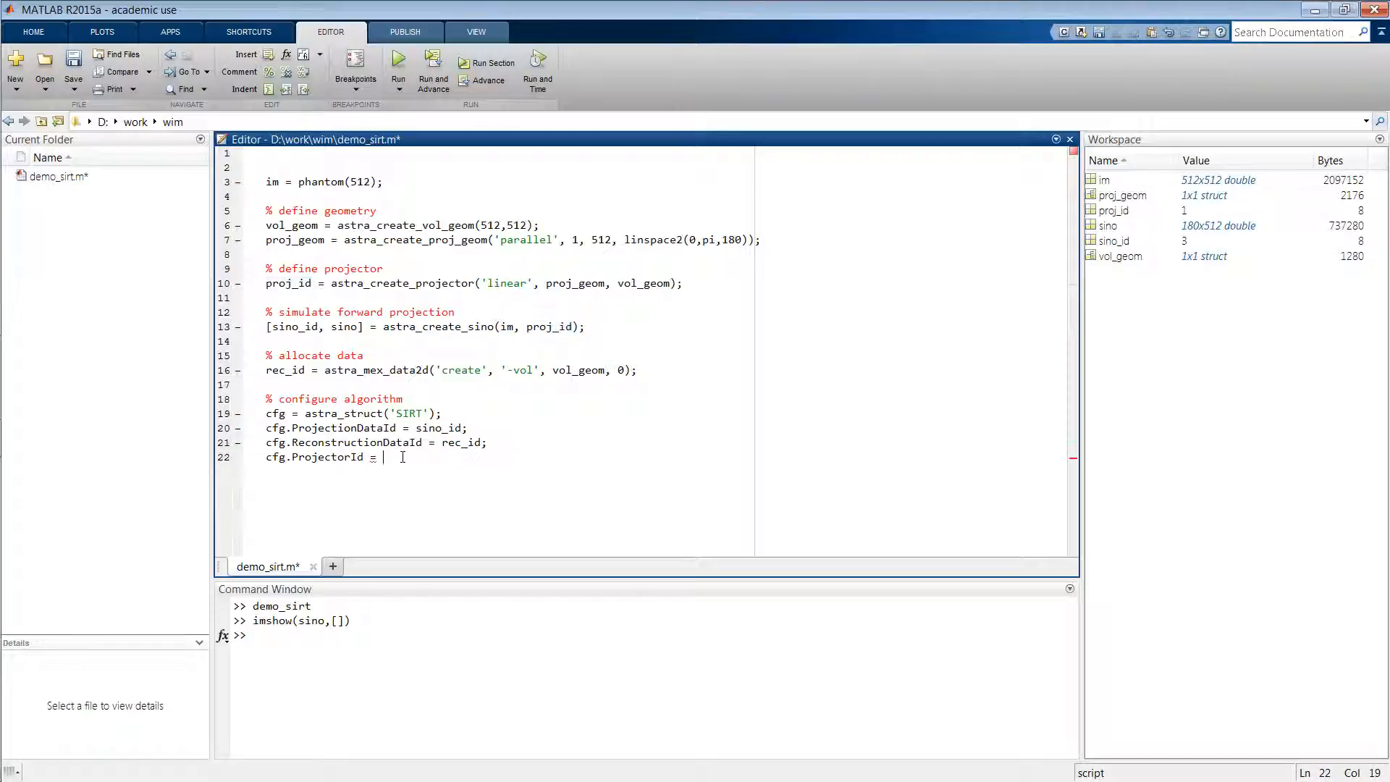
pyautogui.write('proj_id;')
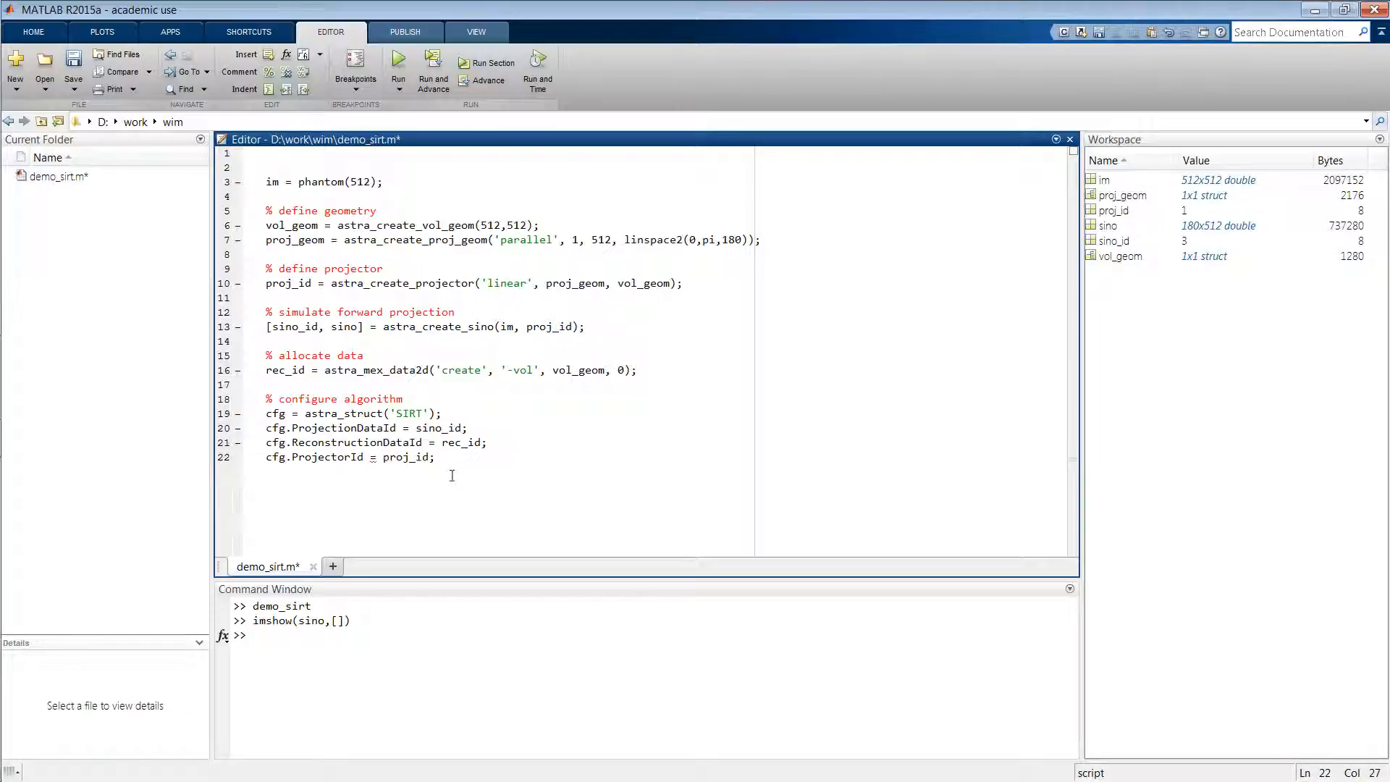
pyautogui.press('enter')
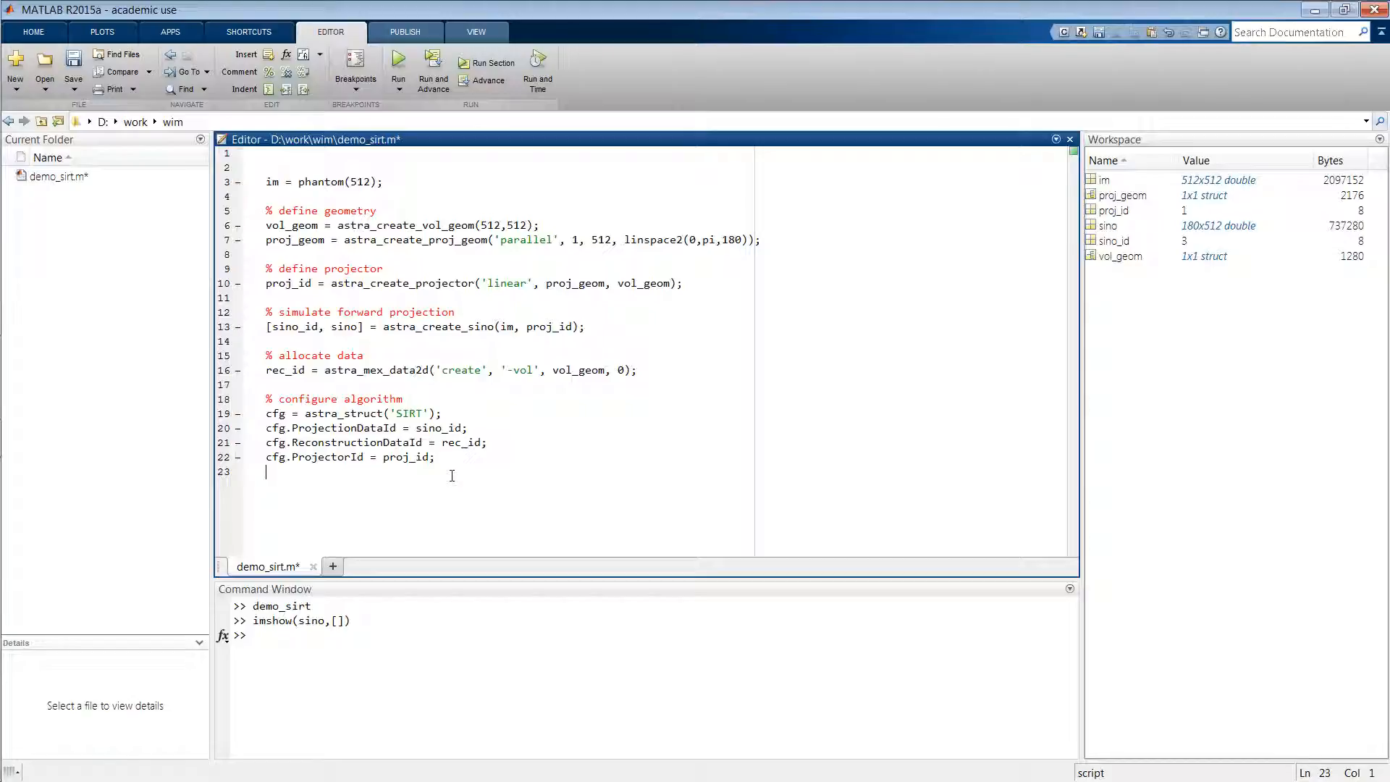
# Write alg_id = astra_mex_algorithm('create', cfg);
pyautogui.write('astra')
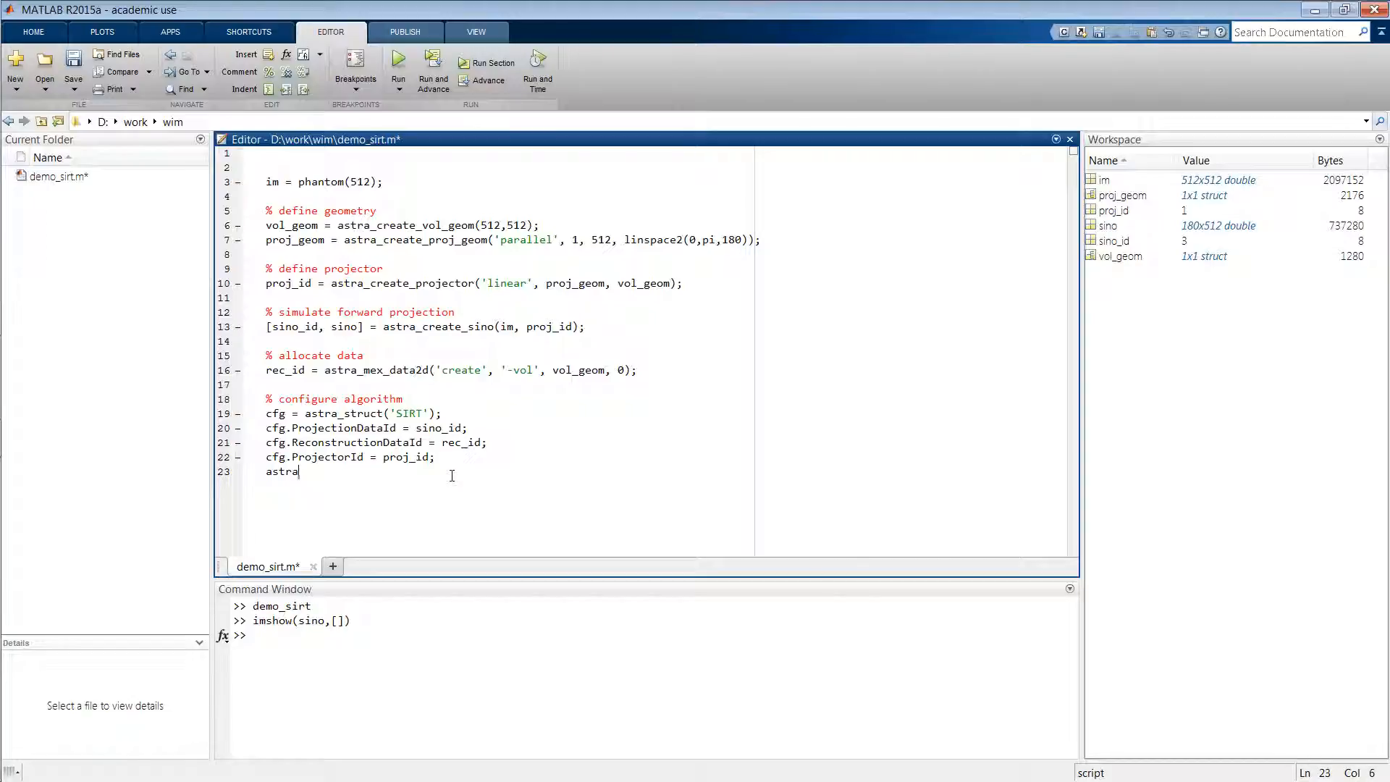
pyautogui.write('_mex_')
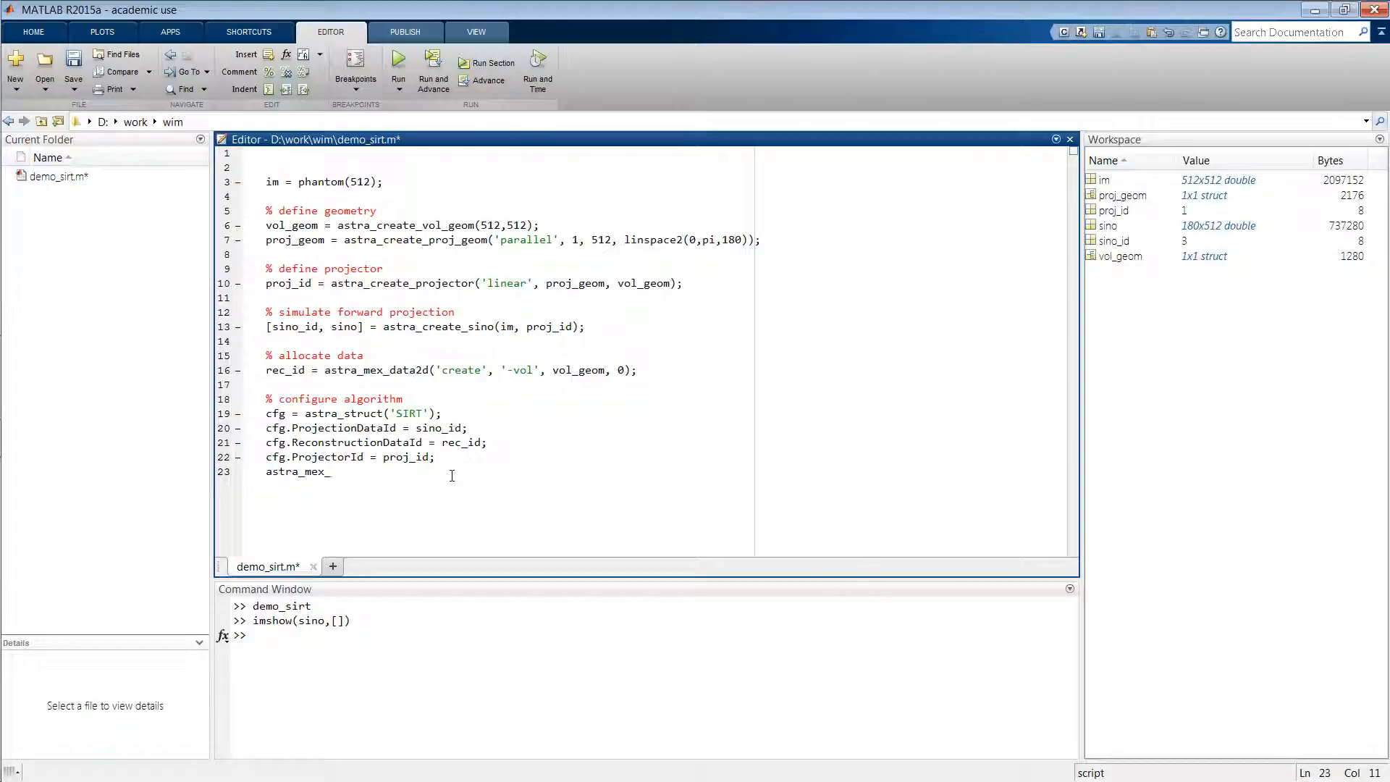
pyautogui.write("algorithm('create',")
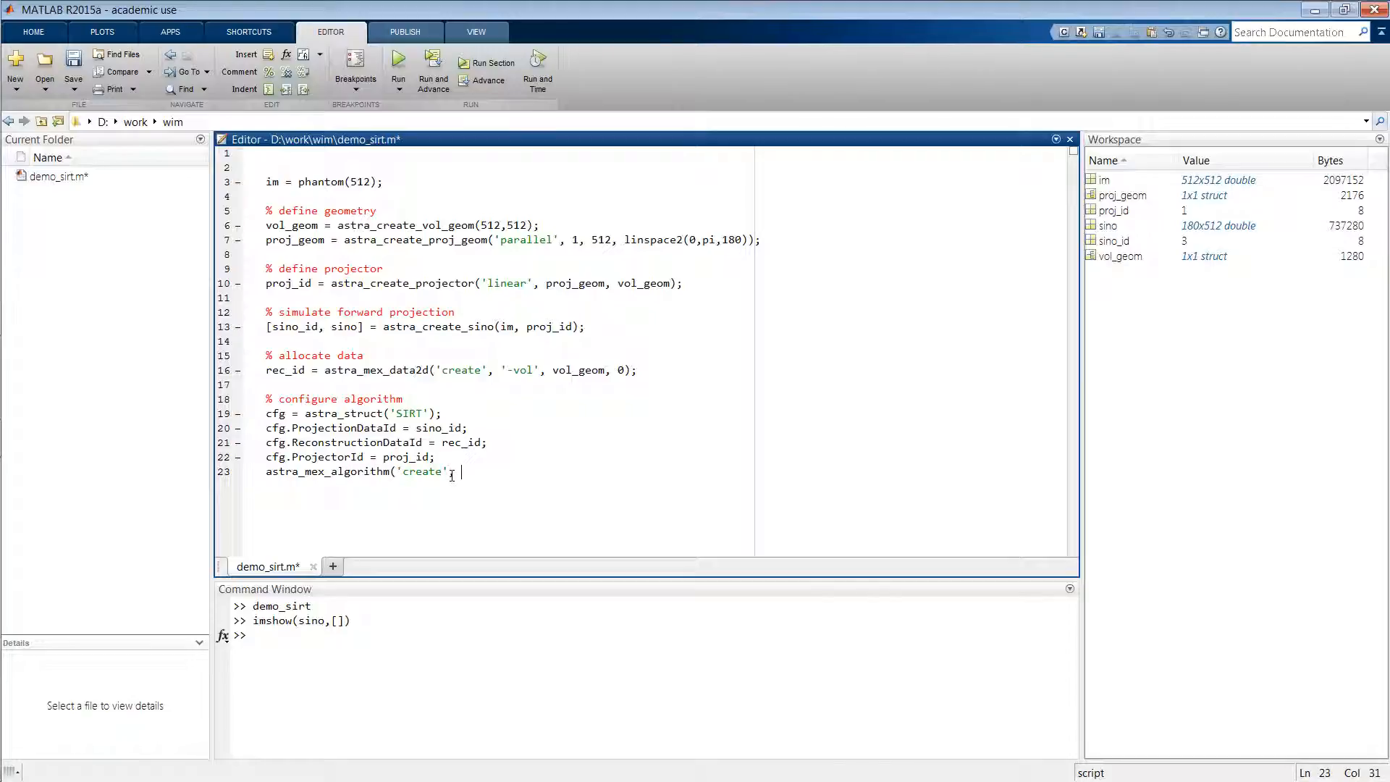
pyautogui.write('cfg);')
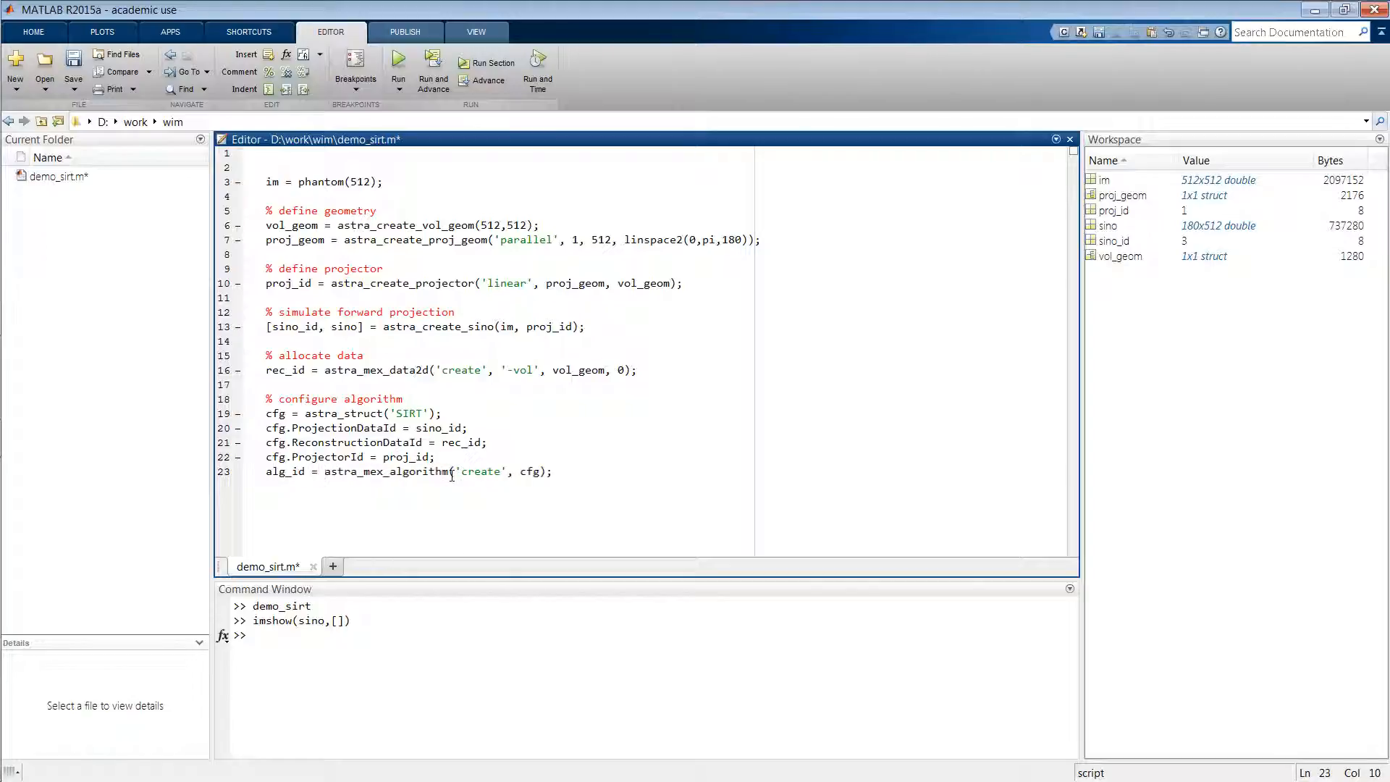
pyautogui.press('enter')
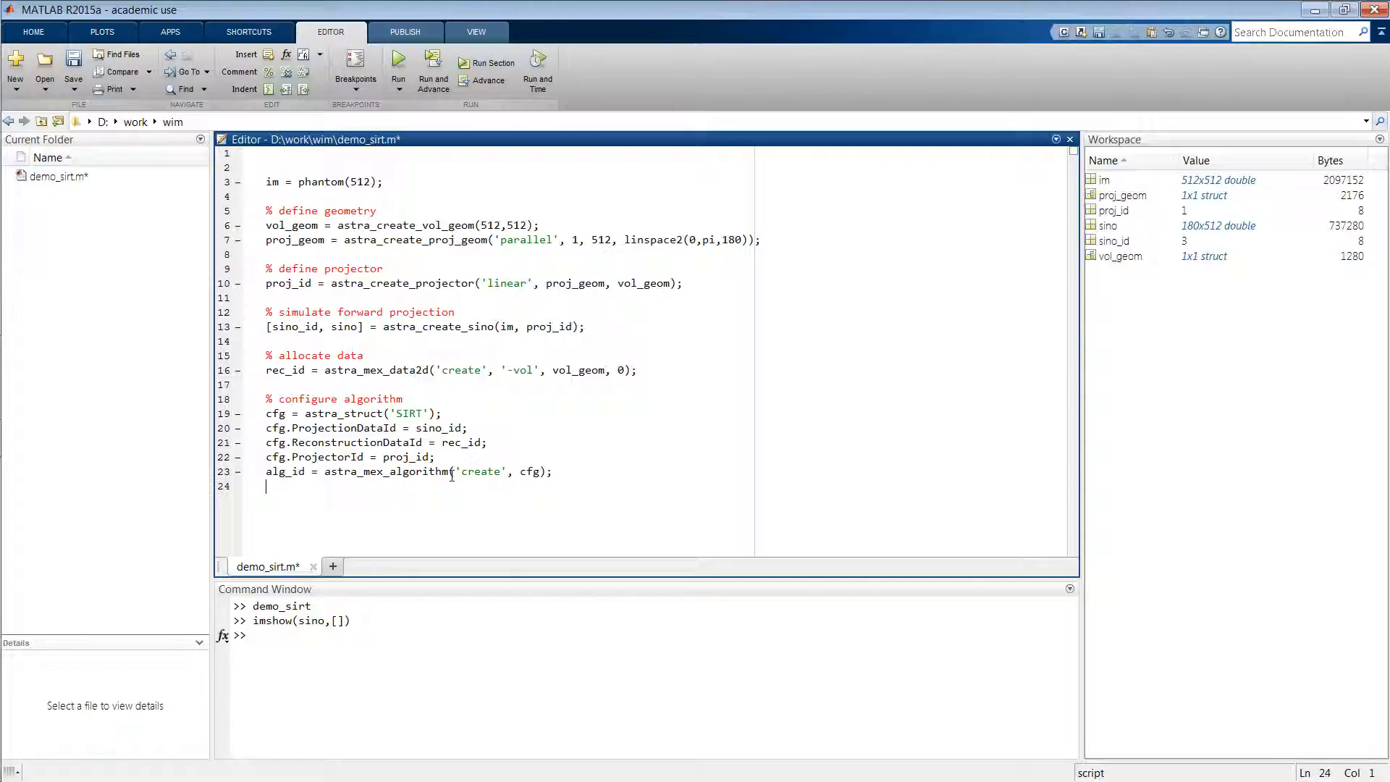
# Add an '% iterate' comment, tic, and start astra_mex_algorithm('iterate', ..
pyautogui.write('%')
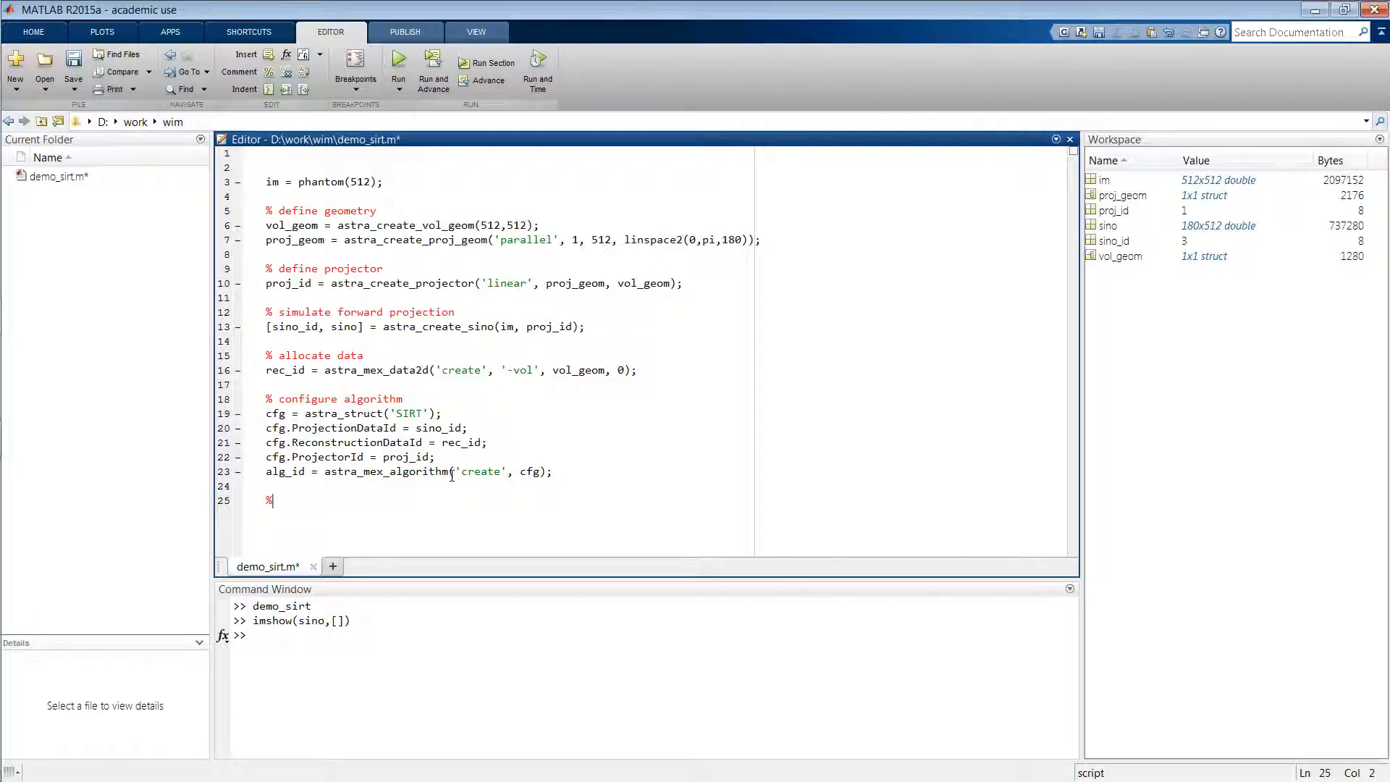
pyautogui.write('iterate')
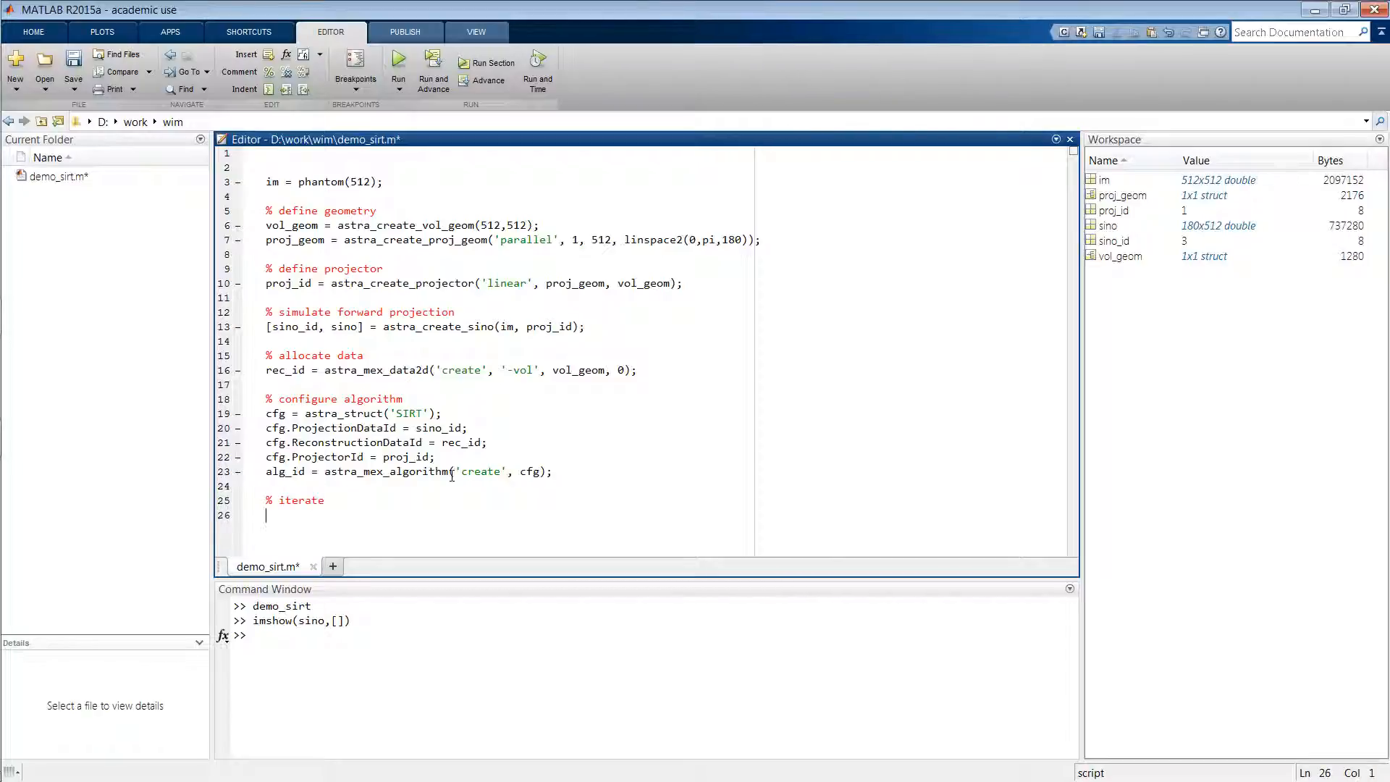
pyautogui.write('astra_e')
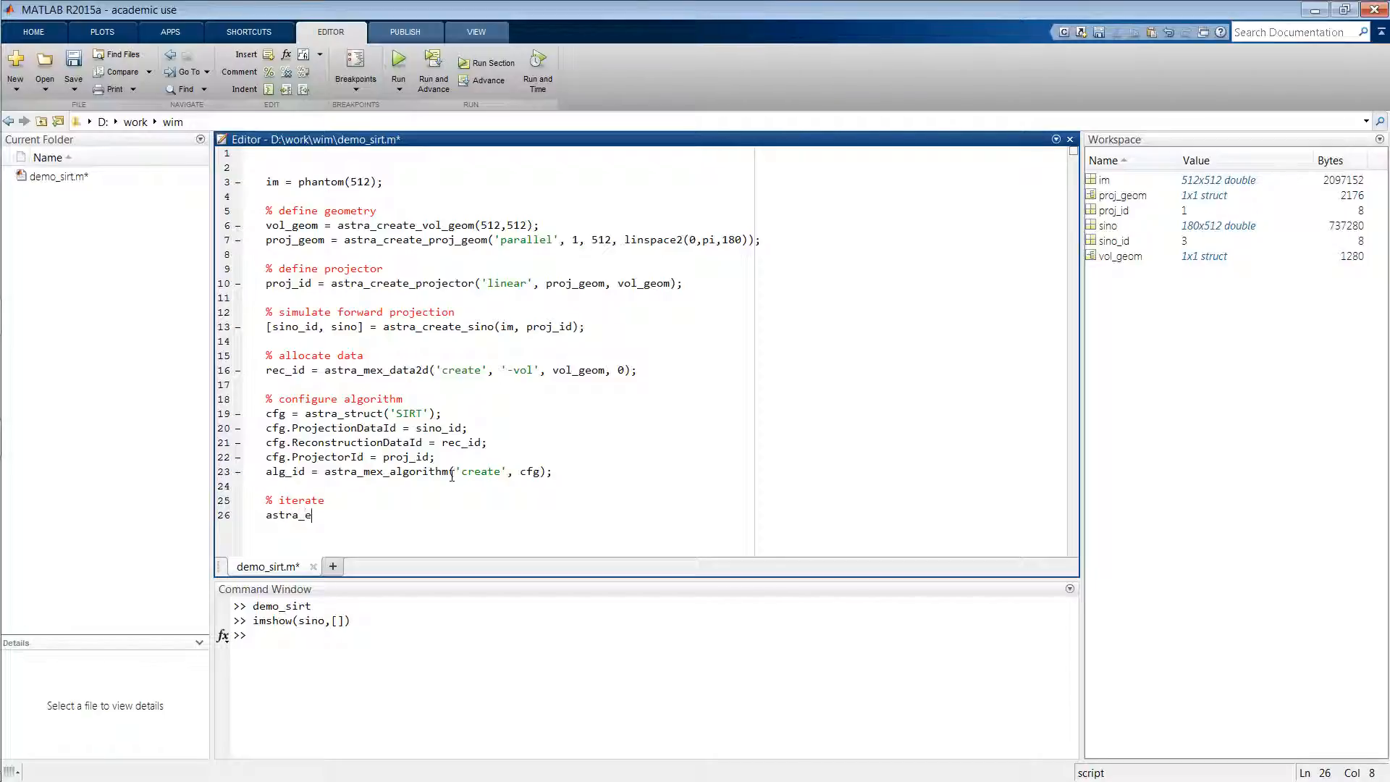
pyautogui.write('mex_a')
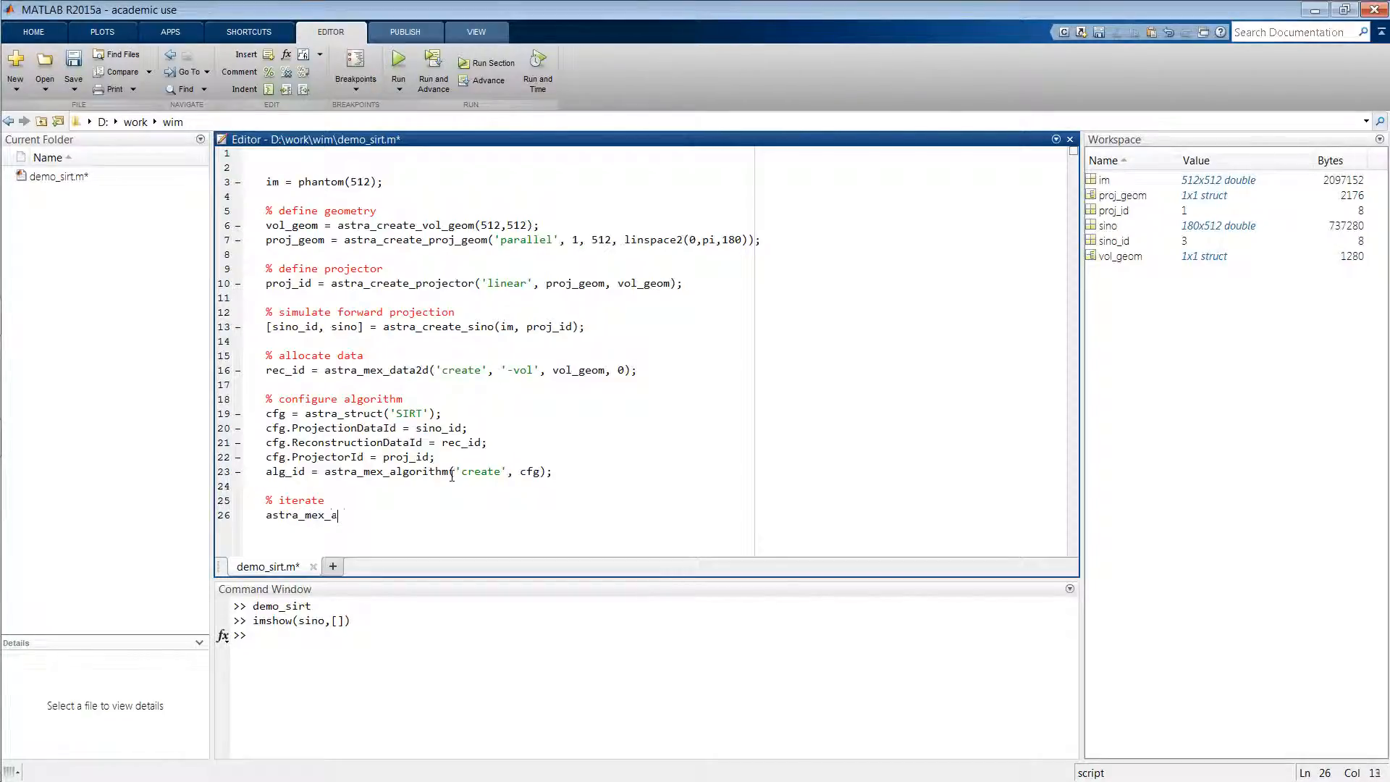
pyautogui.write('lgorithm(')
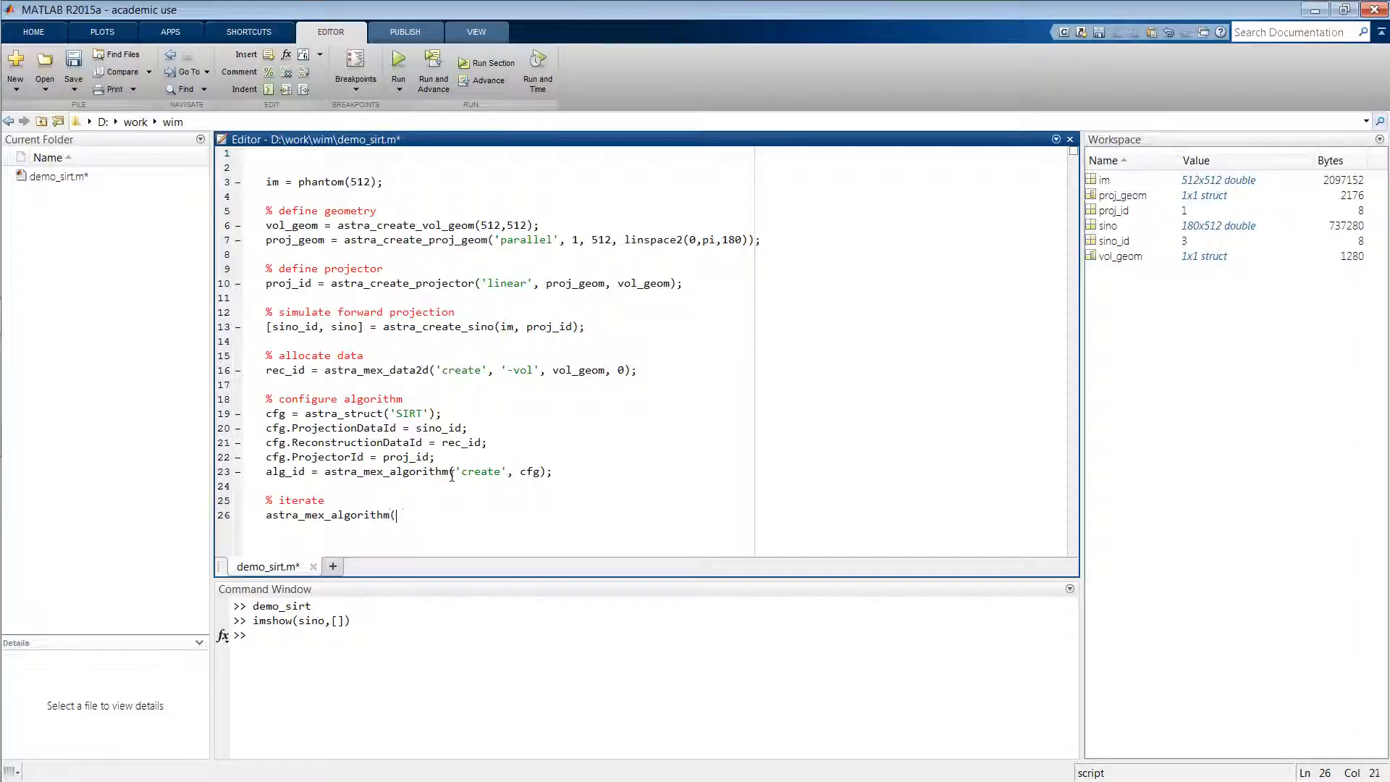
pyautogui.write("'iterate")
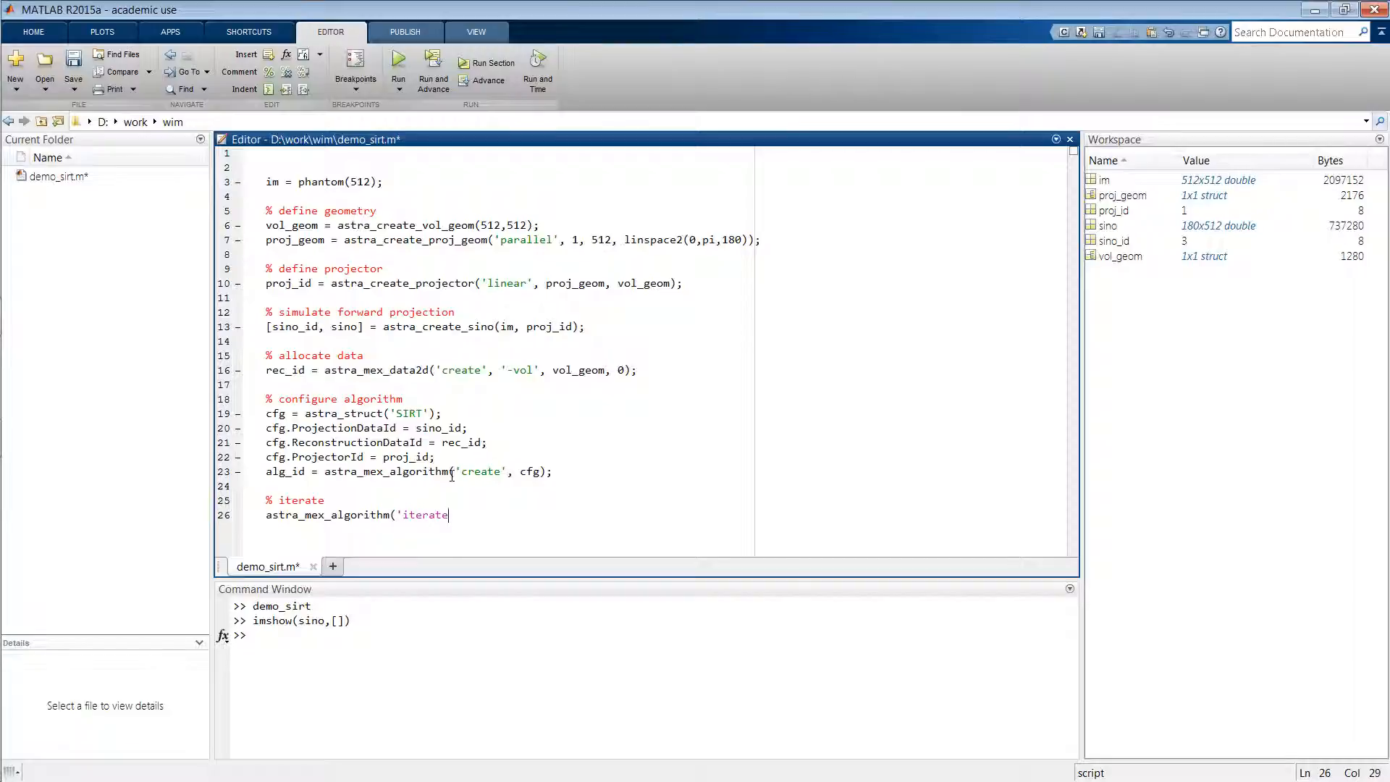
pyautogui.write("',")
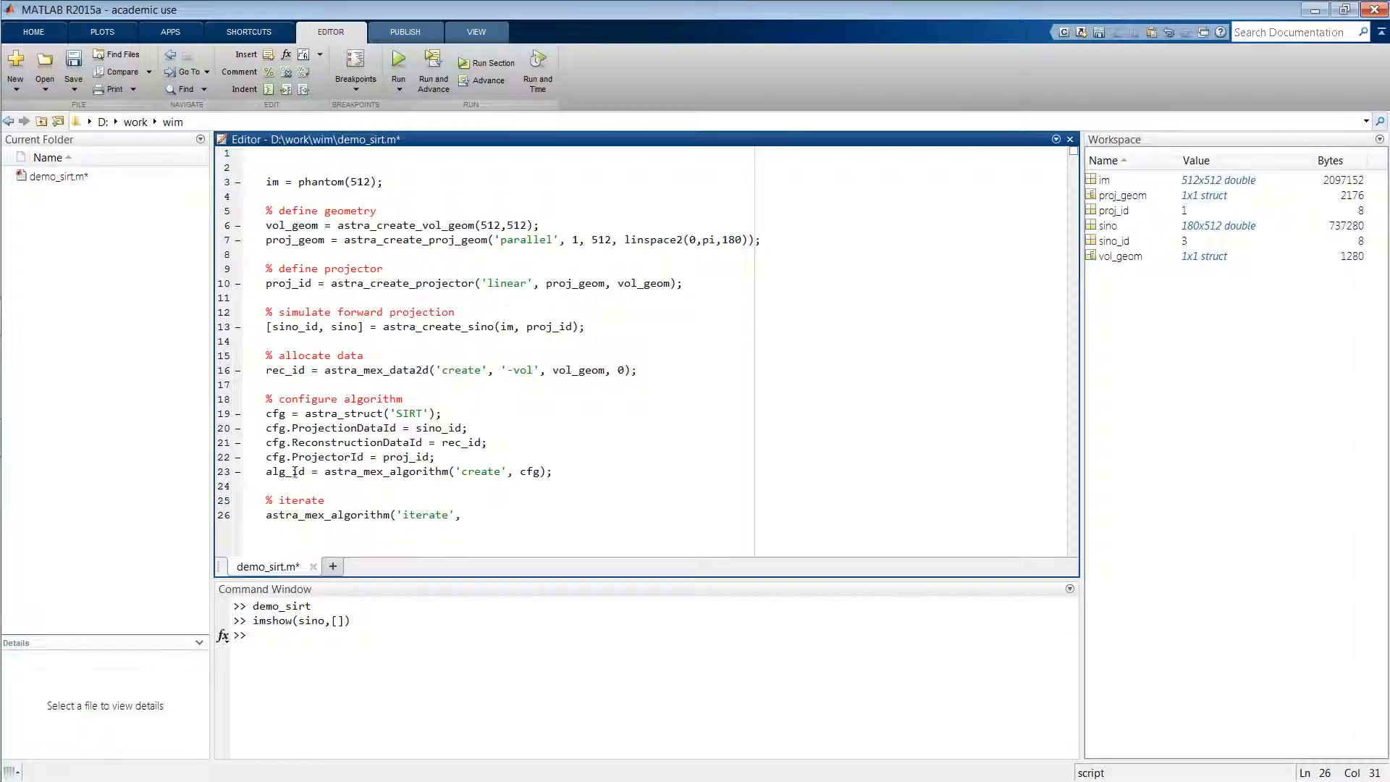
# Complete the call with alg_id and 50 iterations, followed by toc
pyautogui.write(',')
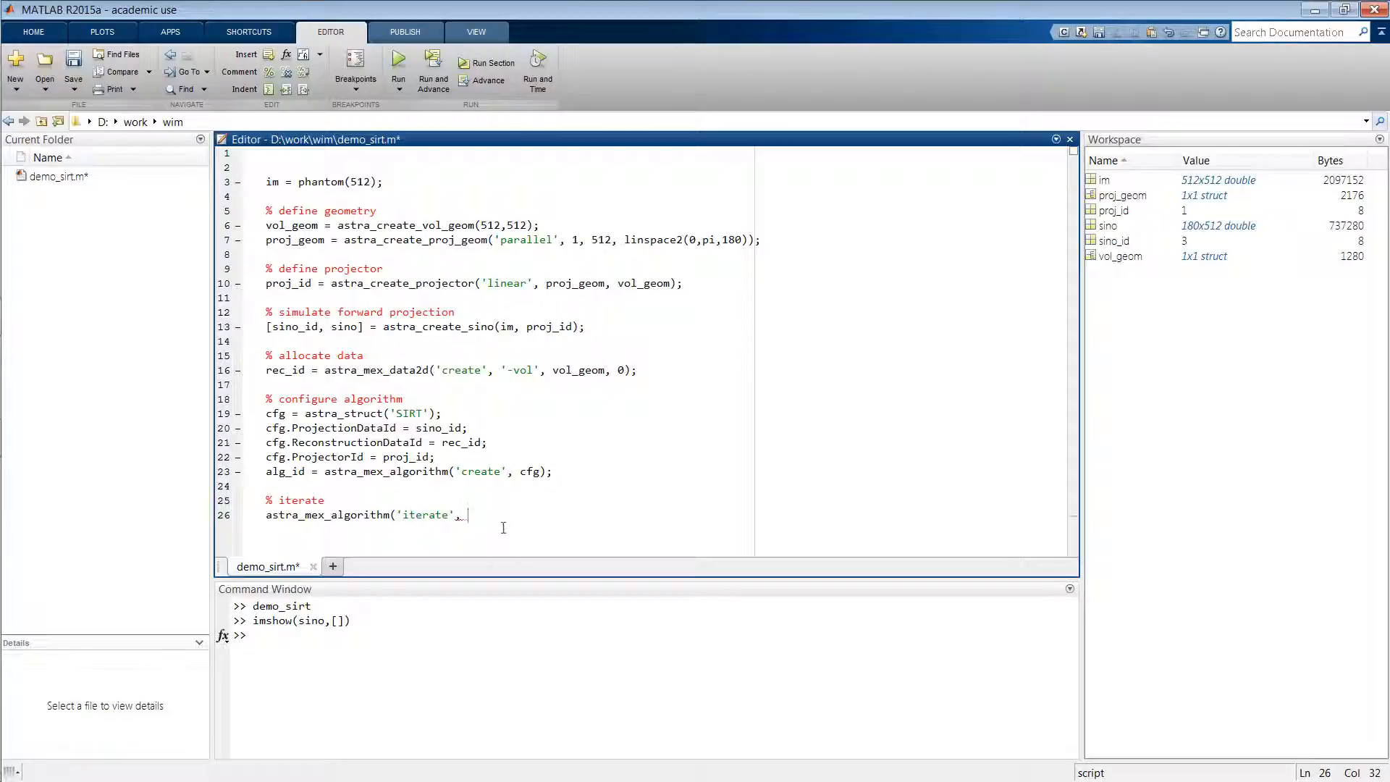
pyautogui.write('alg_id')
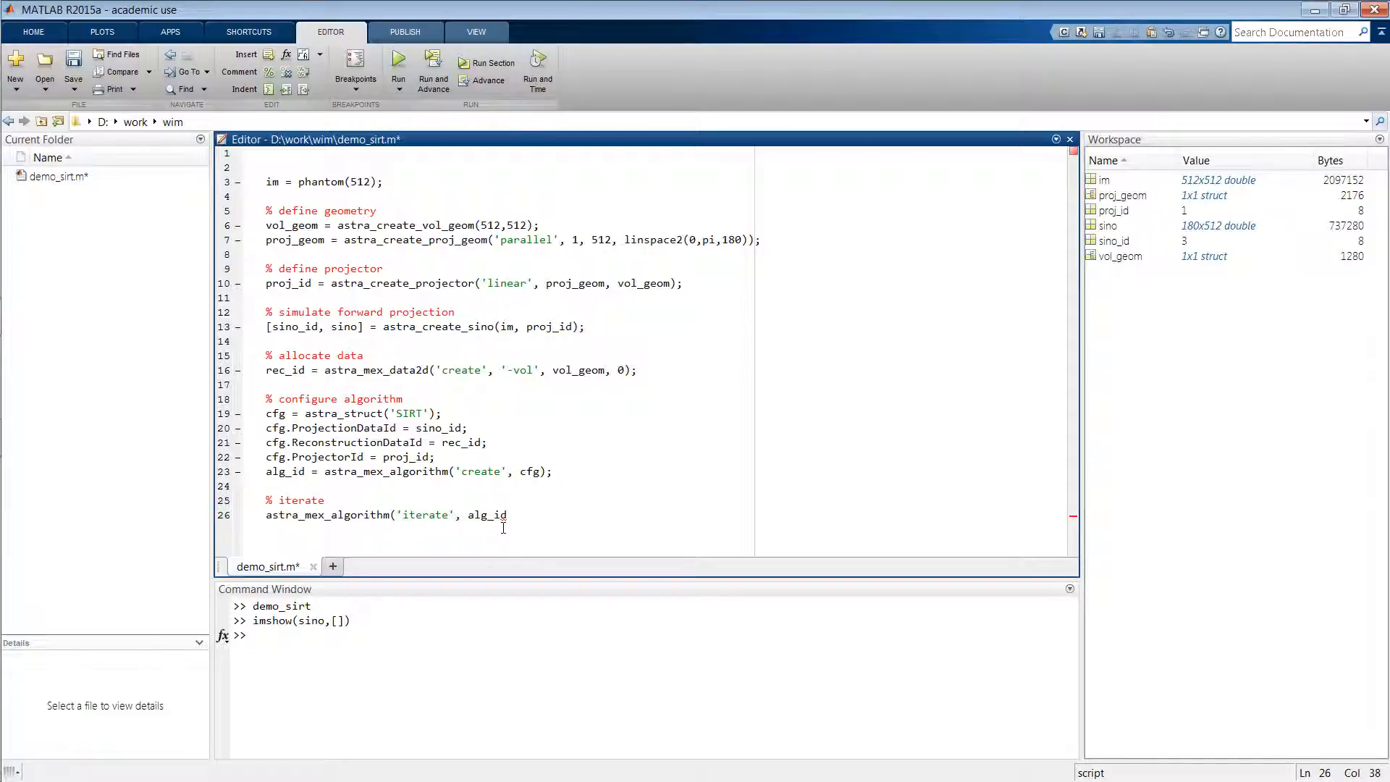
pyautogui.write(', 50')
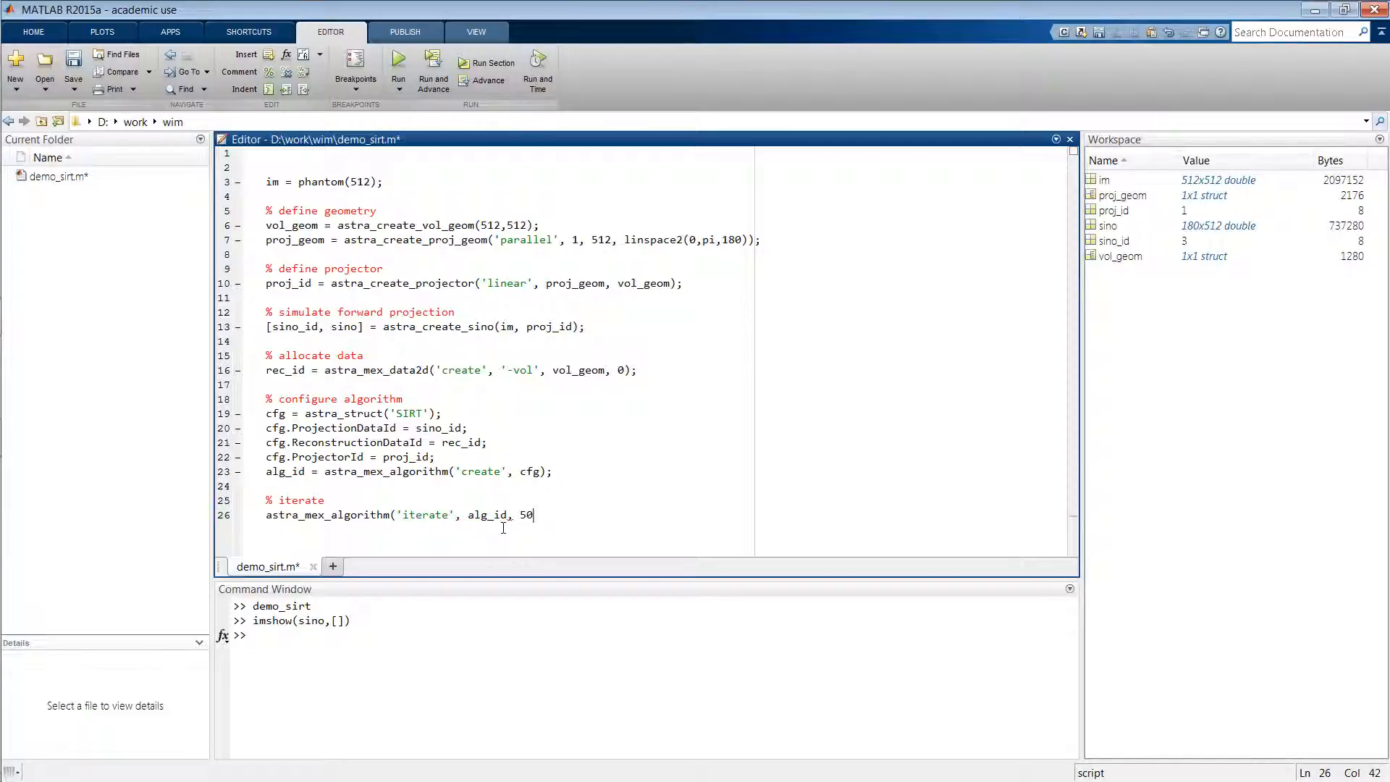
pyautogui.write(');')
pyautogui.write('tic')
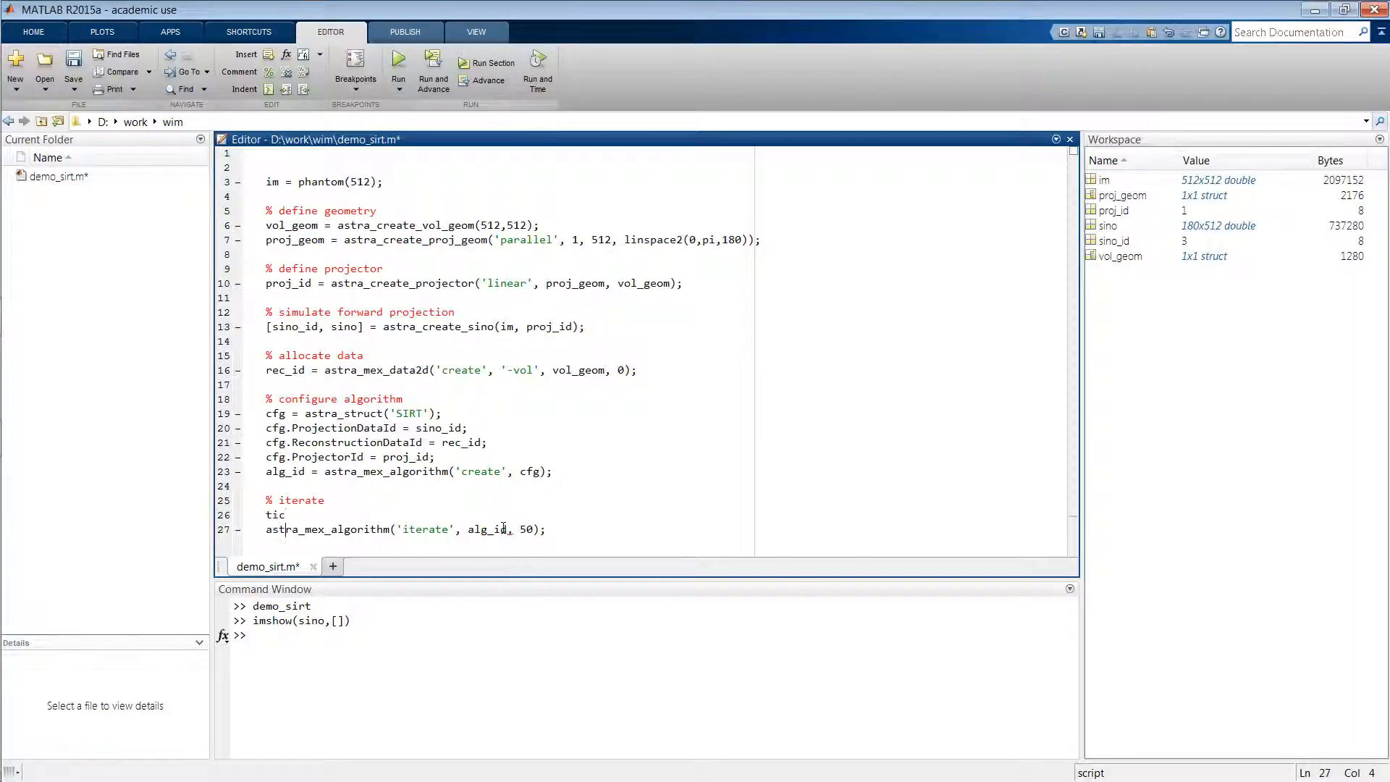
pyautogui.write('toc')
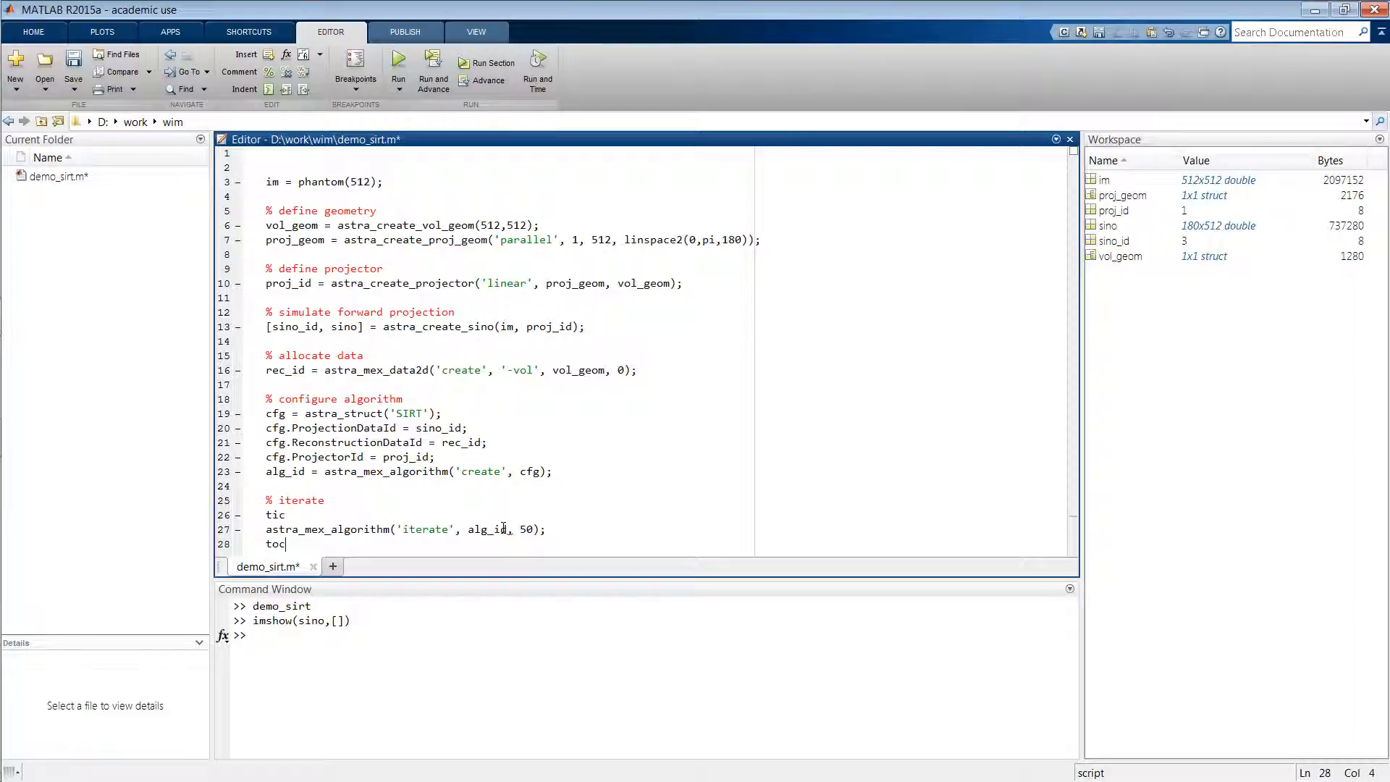
pyautogui.press('enter')
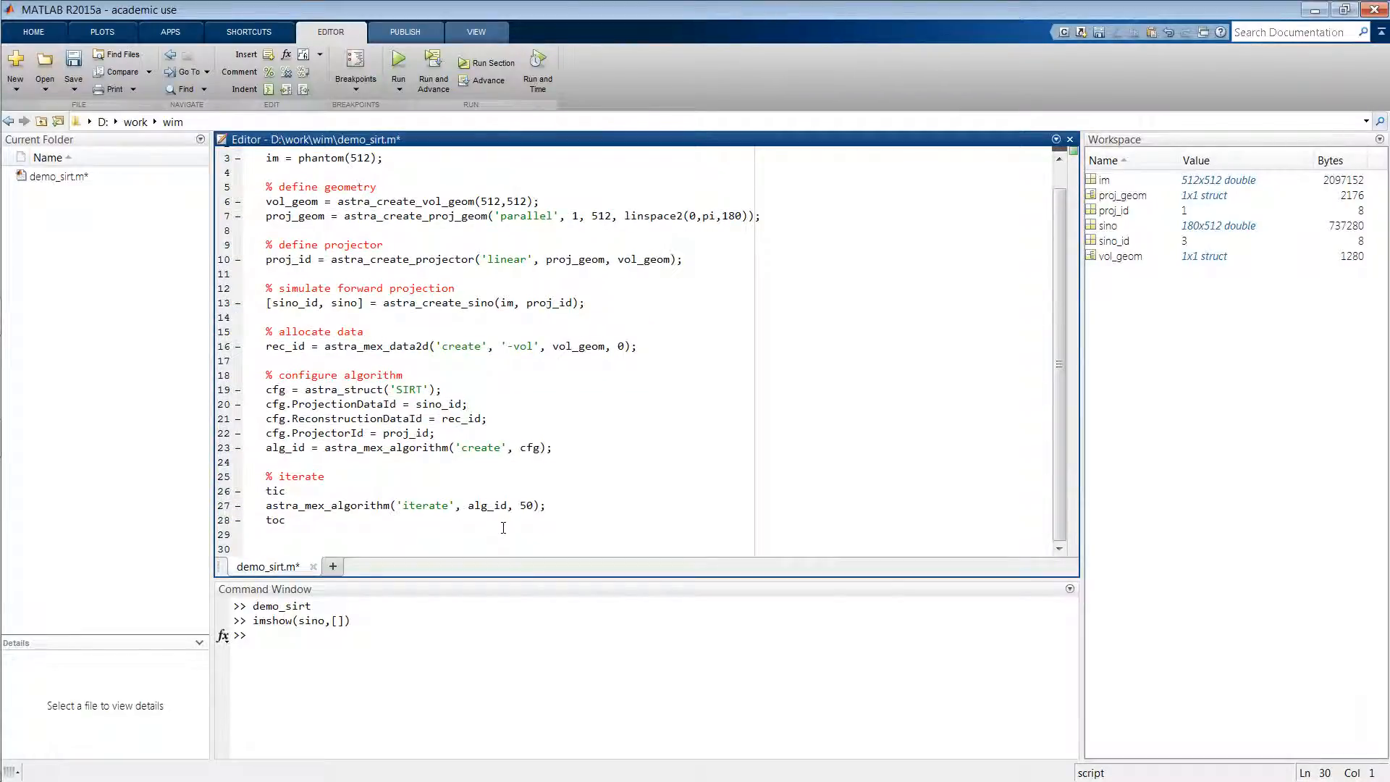
# Write a '% retrieve data' comment and rec = astra_mex_data2d('get', rec_id); on line 31
pyautogui.write('%')
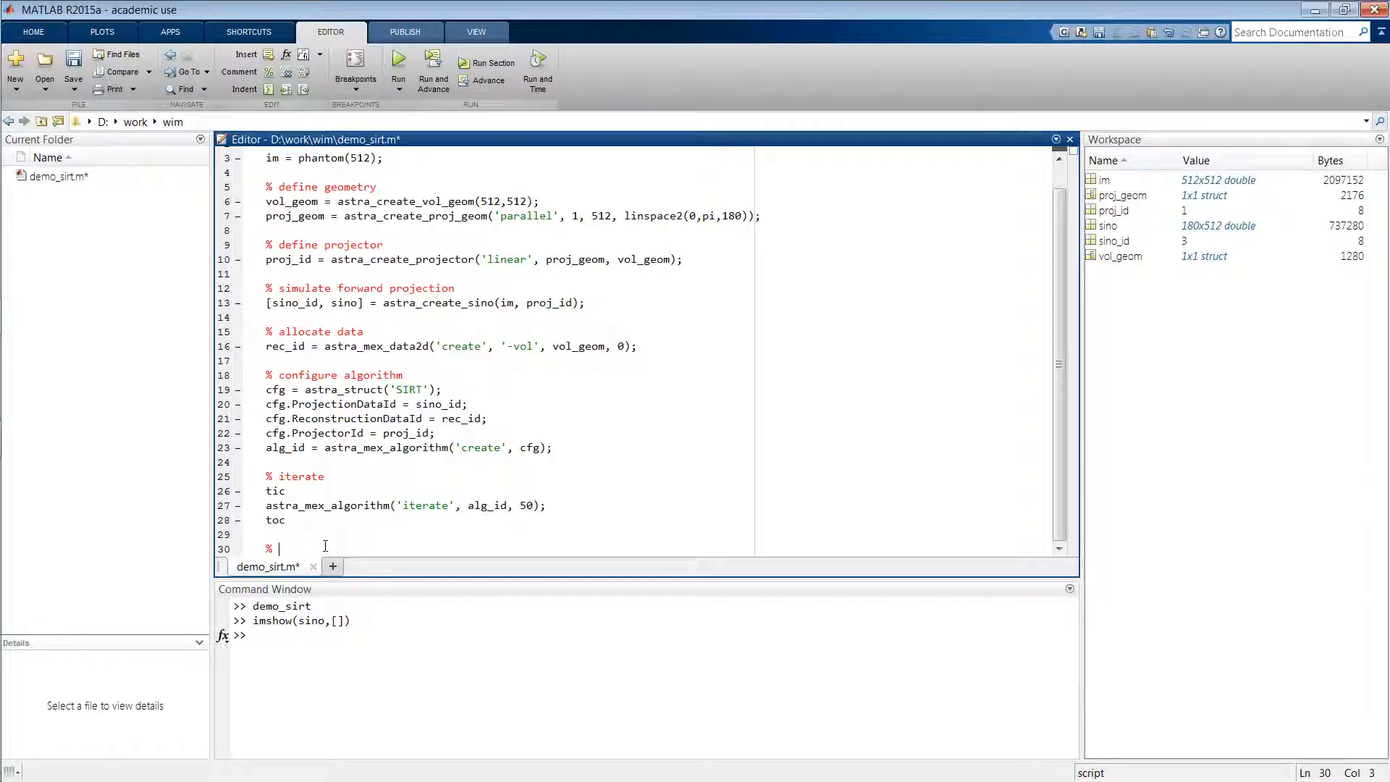
pyautogui.write('retrieve data')
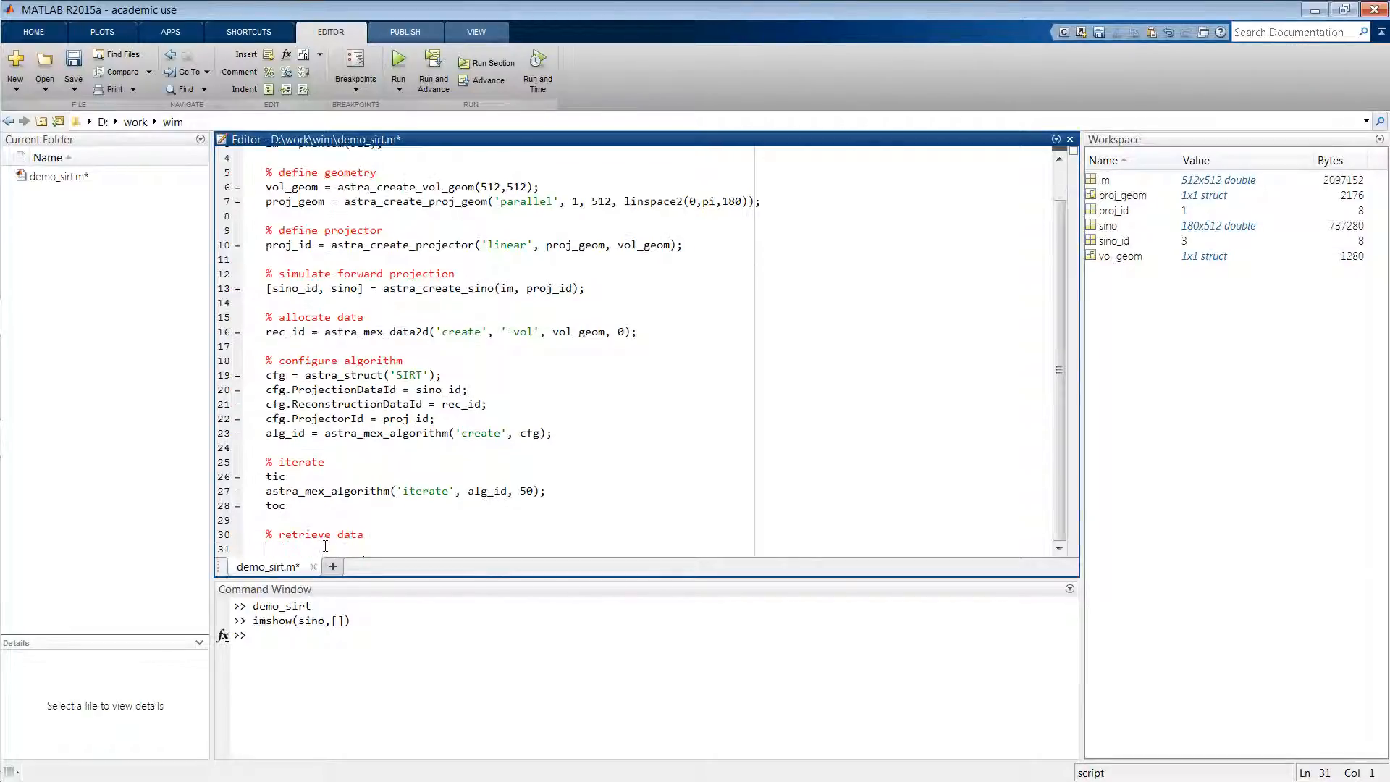
pyautogui.write('rec =')
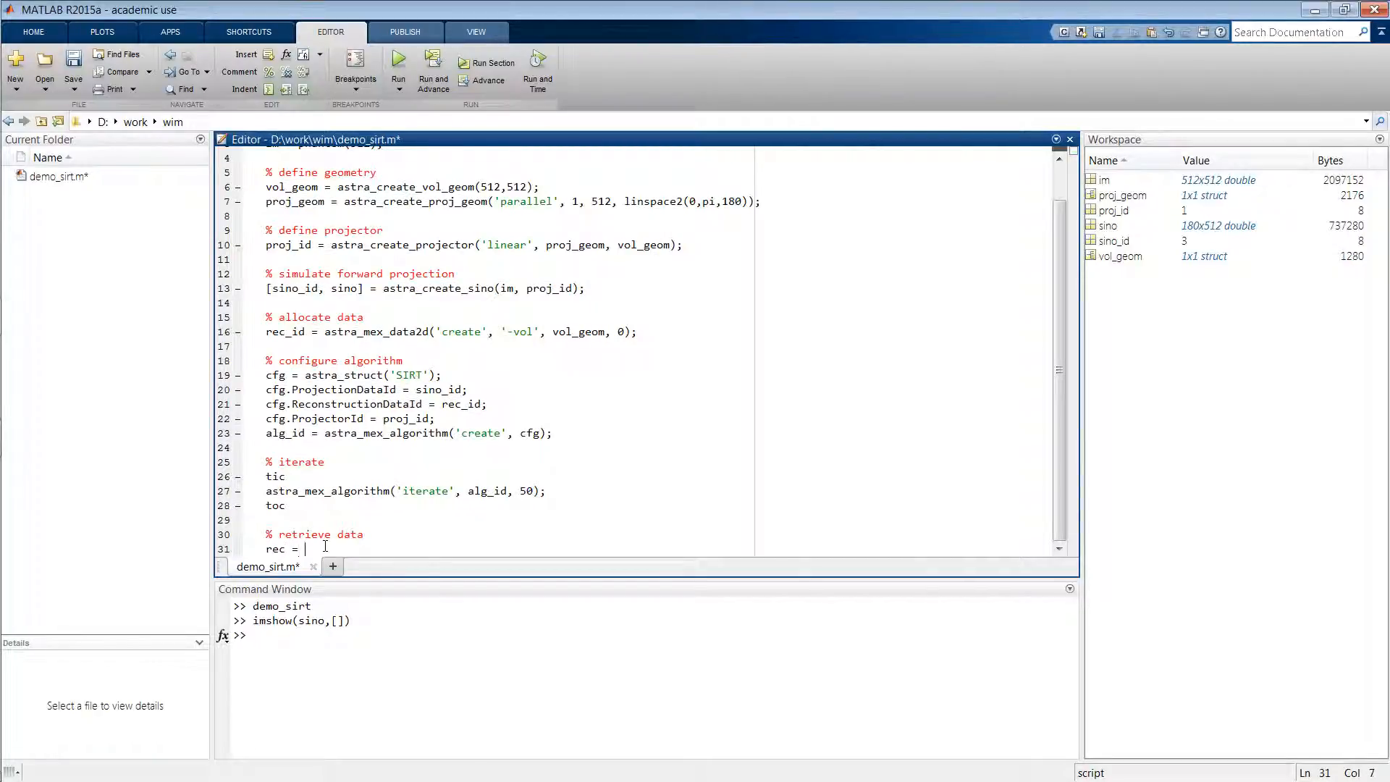
pyautogui.write('astra_me')
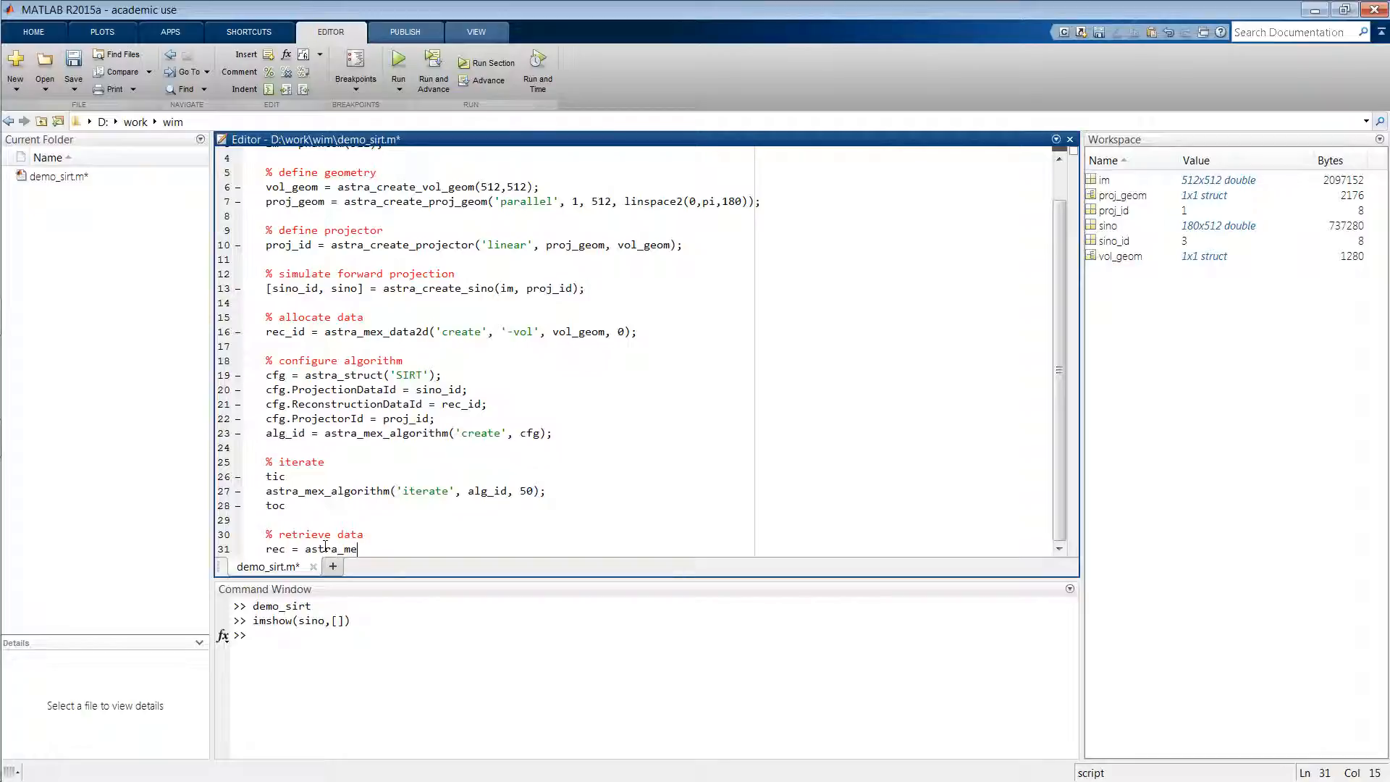
pyautogui.write('x_data2d')
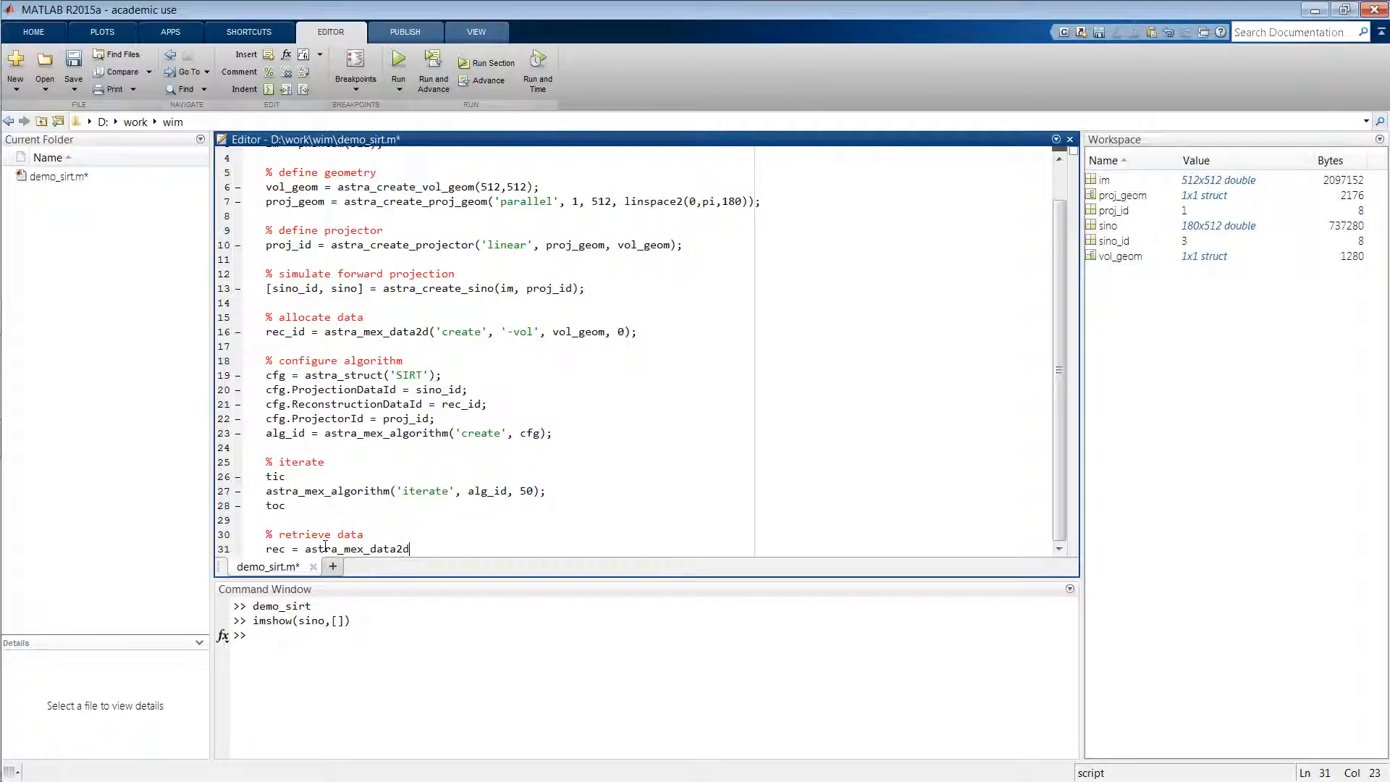
pyautogui.write("('get', rec_id")
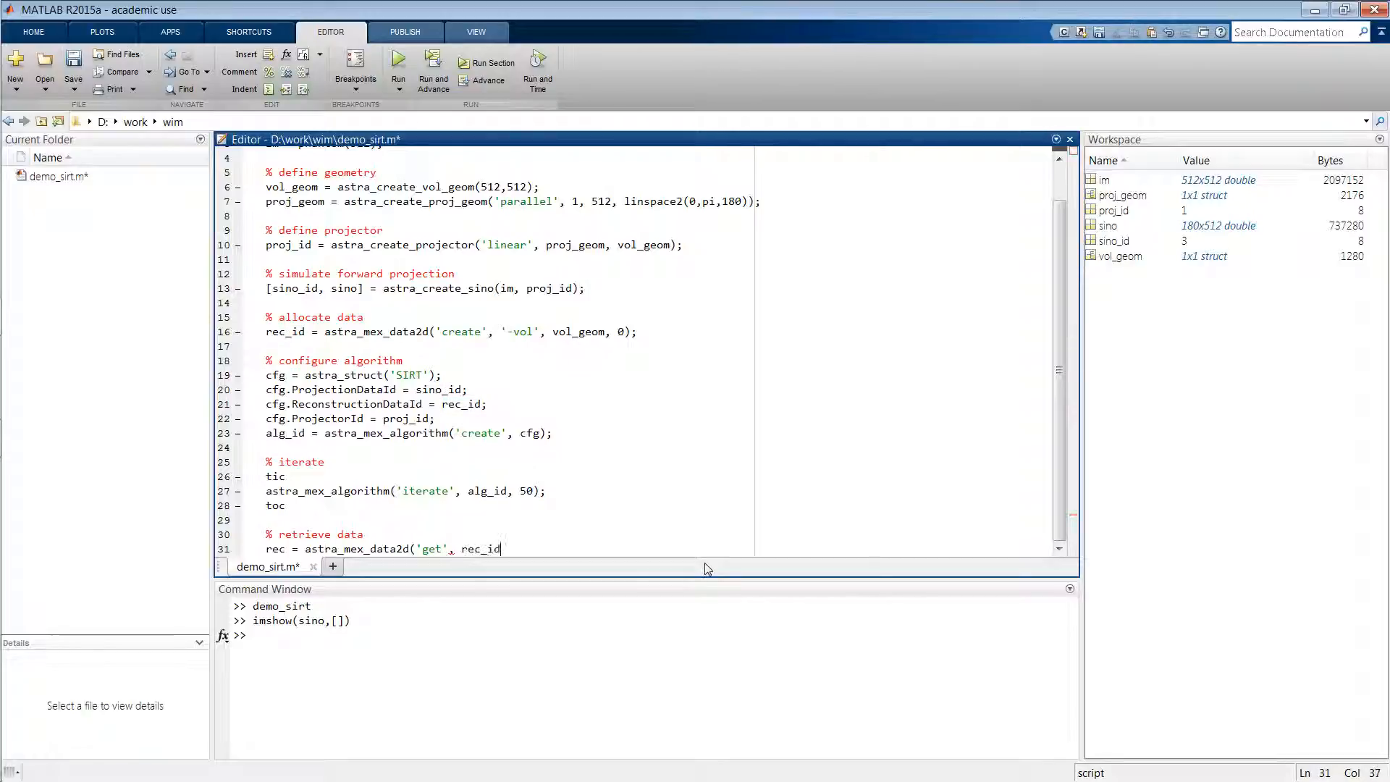
pyautogui.write(');')
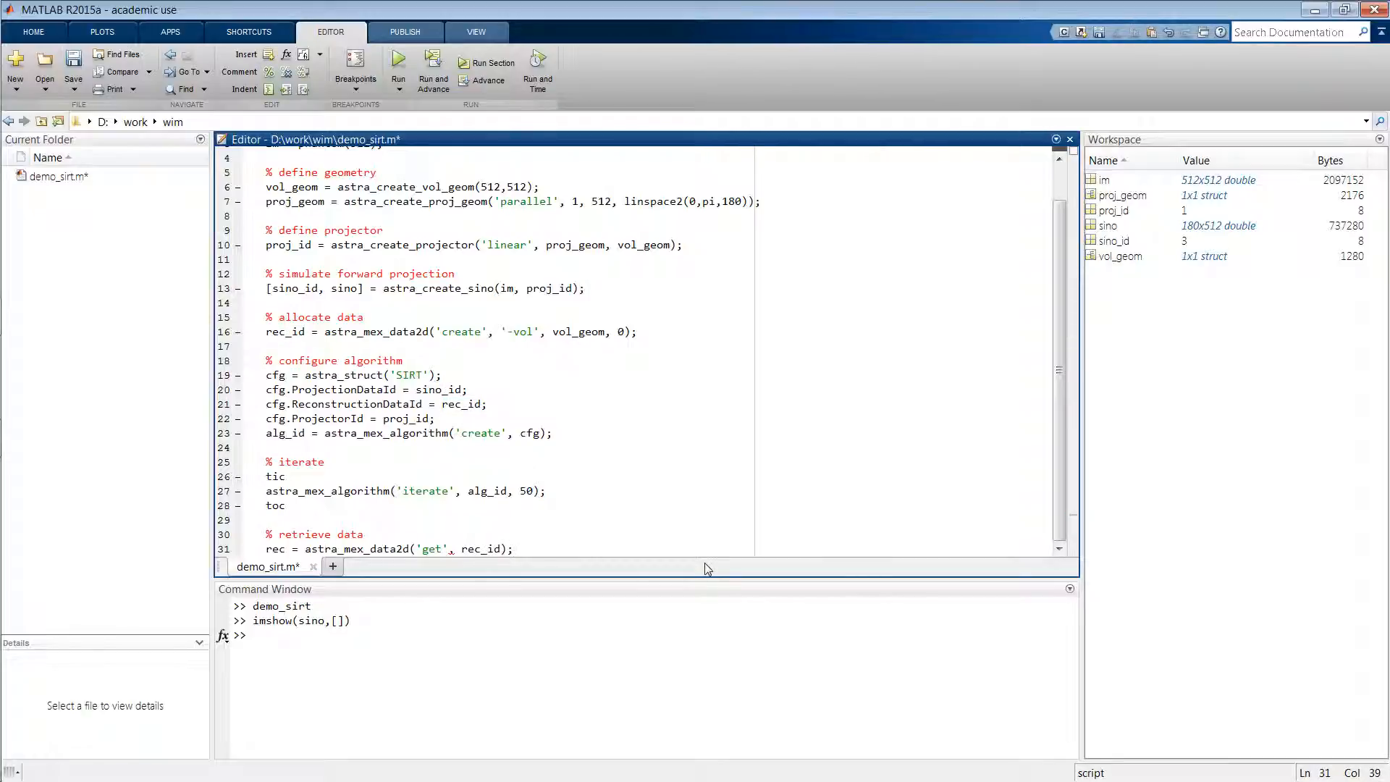
# Start a '% delete astra objects' section with an initial astra clear line
pyautogui.write('%')
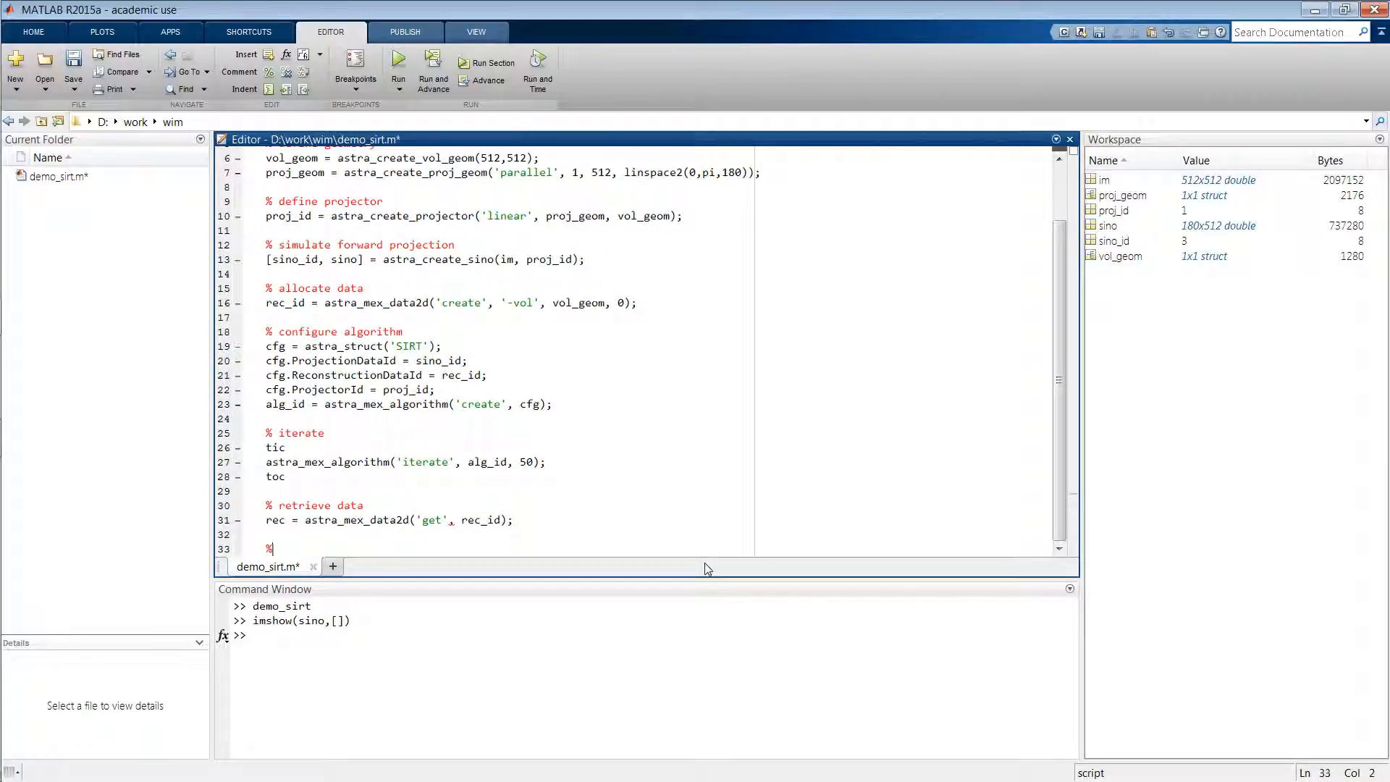
pyautogui.write('delete')
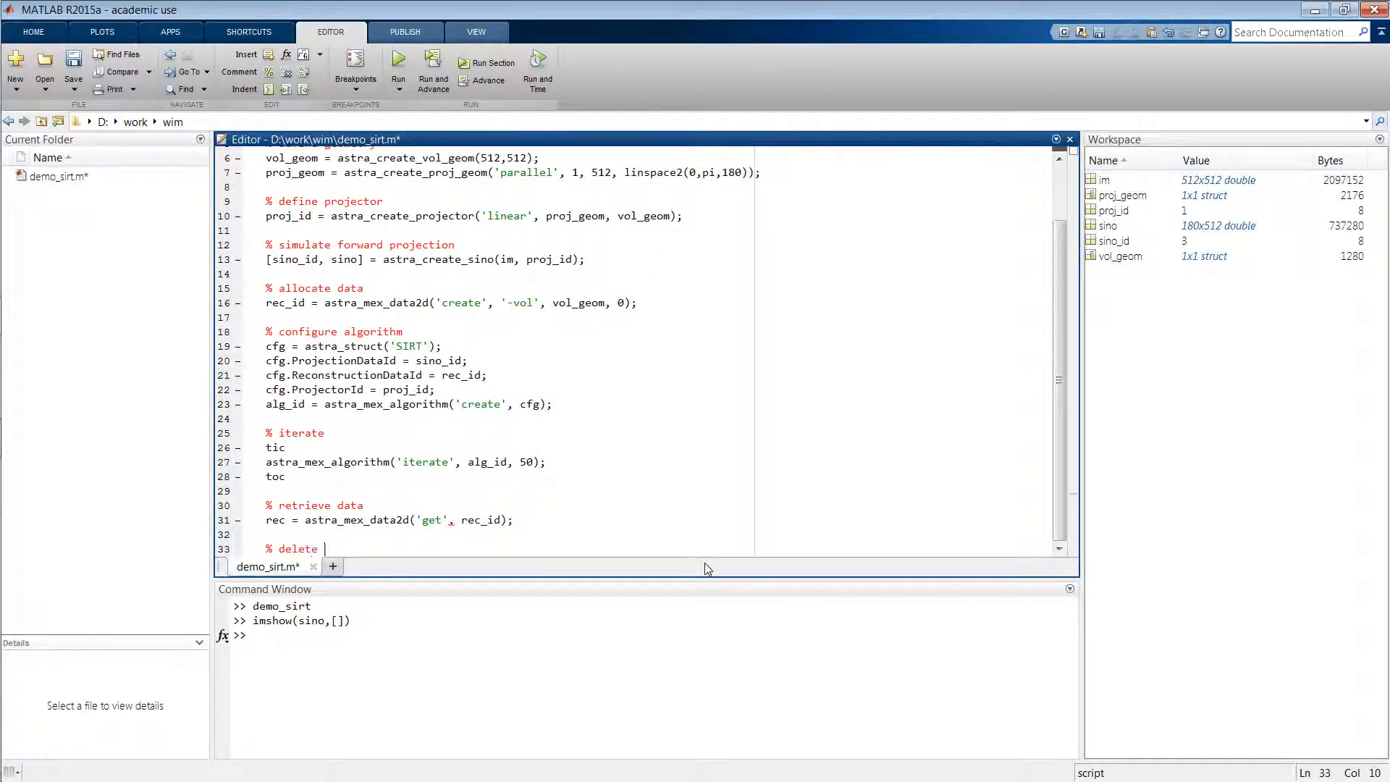
pyautogui.write('astra objects')
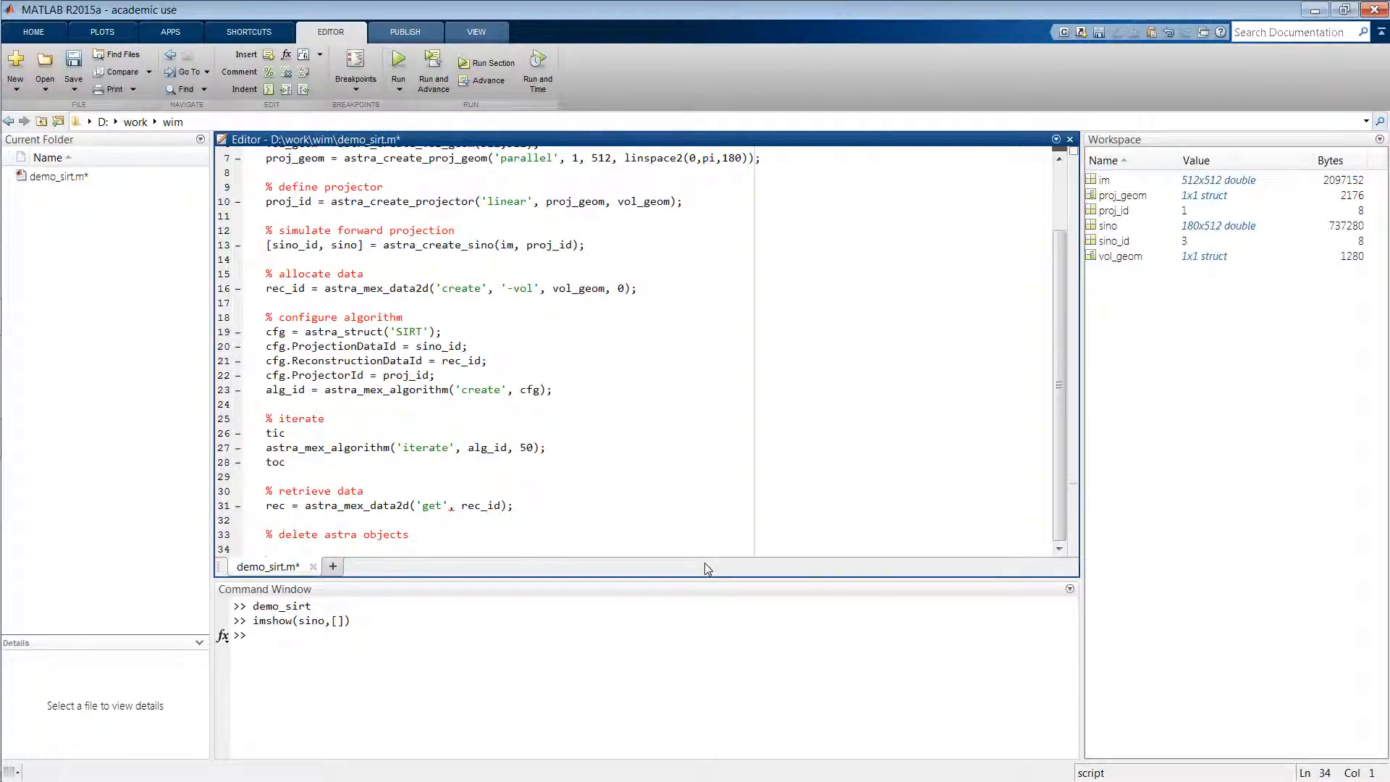
pyautogui.write('astrea_')
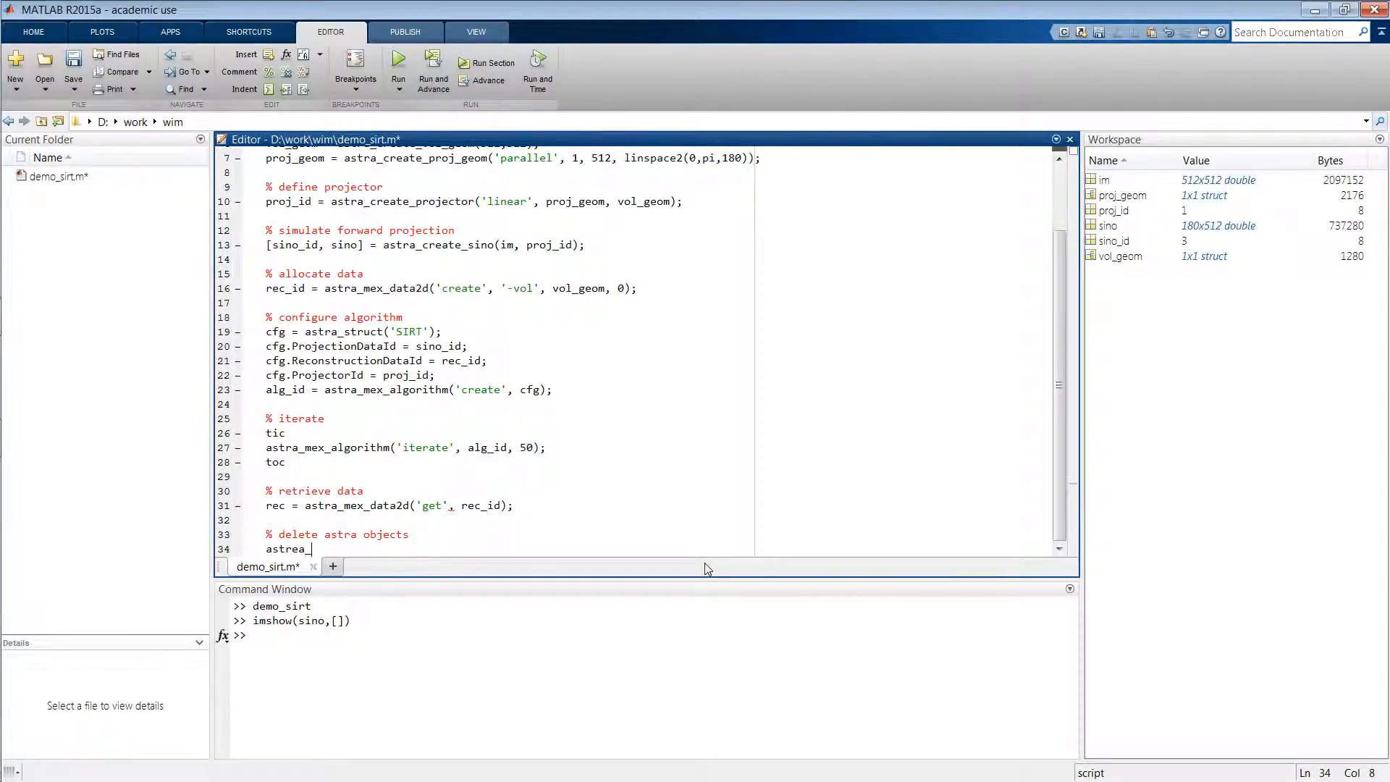
pyautogui.write('clear')
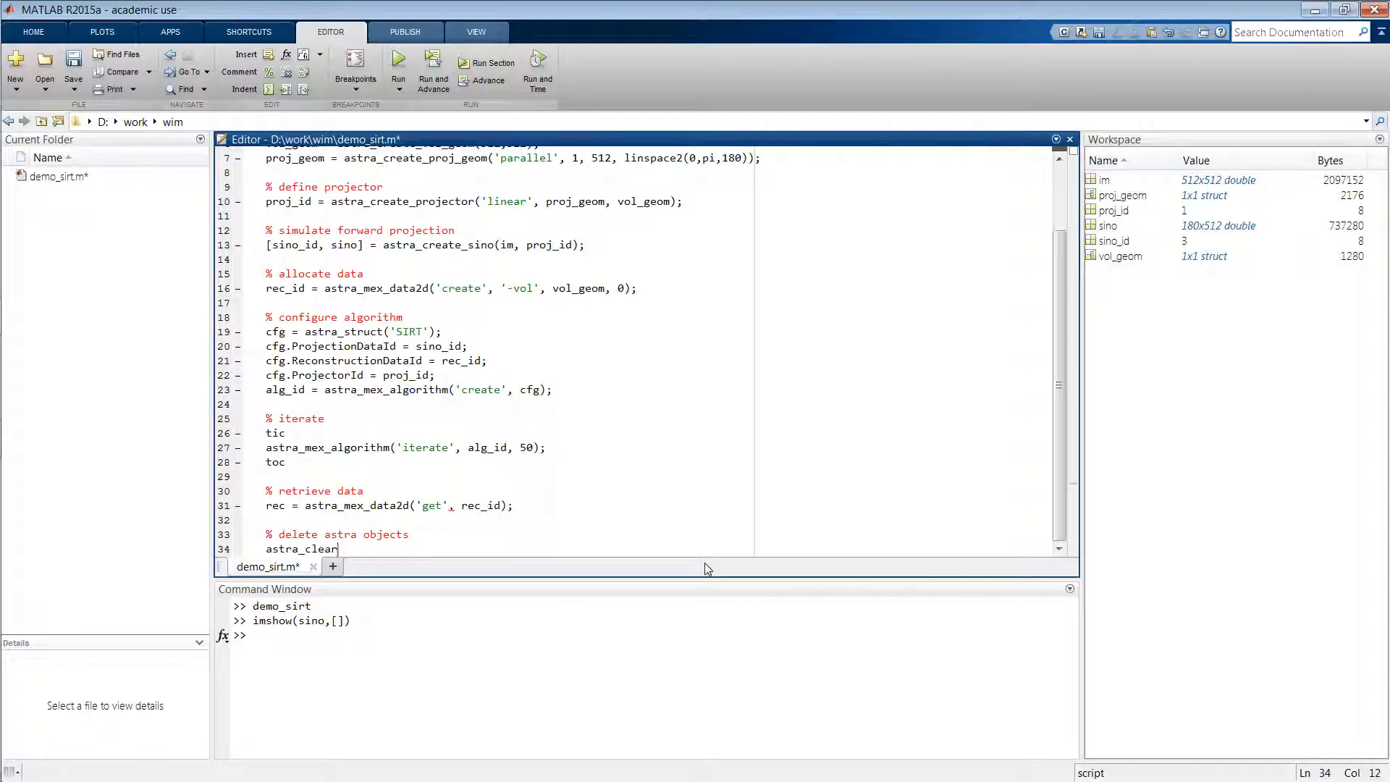
pyautogui.write(';')
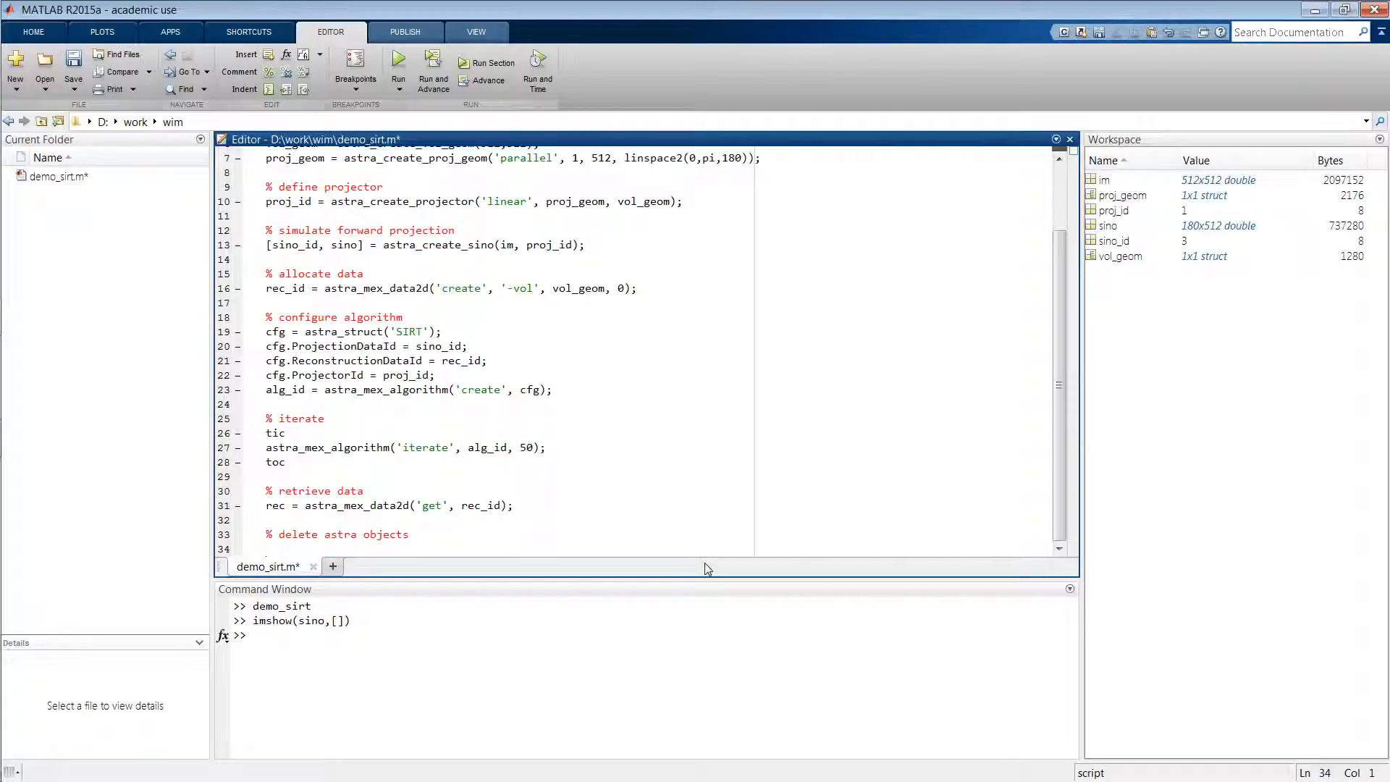
# Add astra_mex_data2d('delete', sino_id, rec_id); to free the data objects
pyautogui.write('astra_mex_')
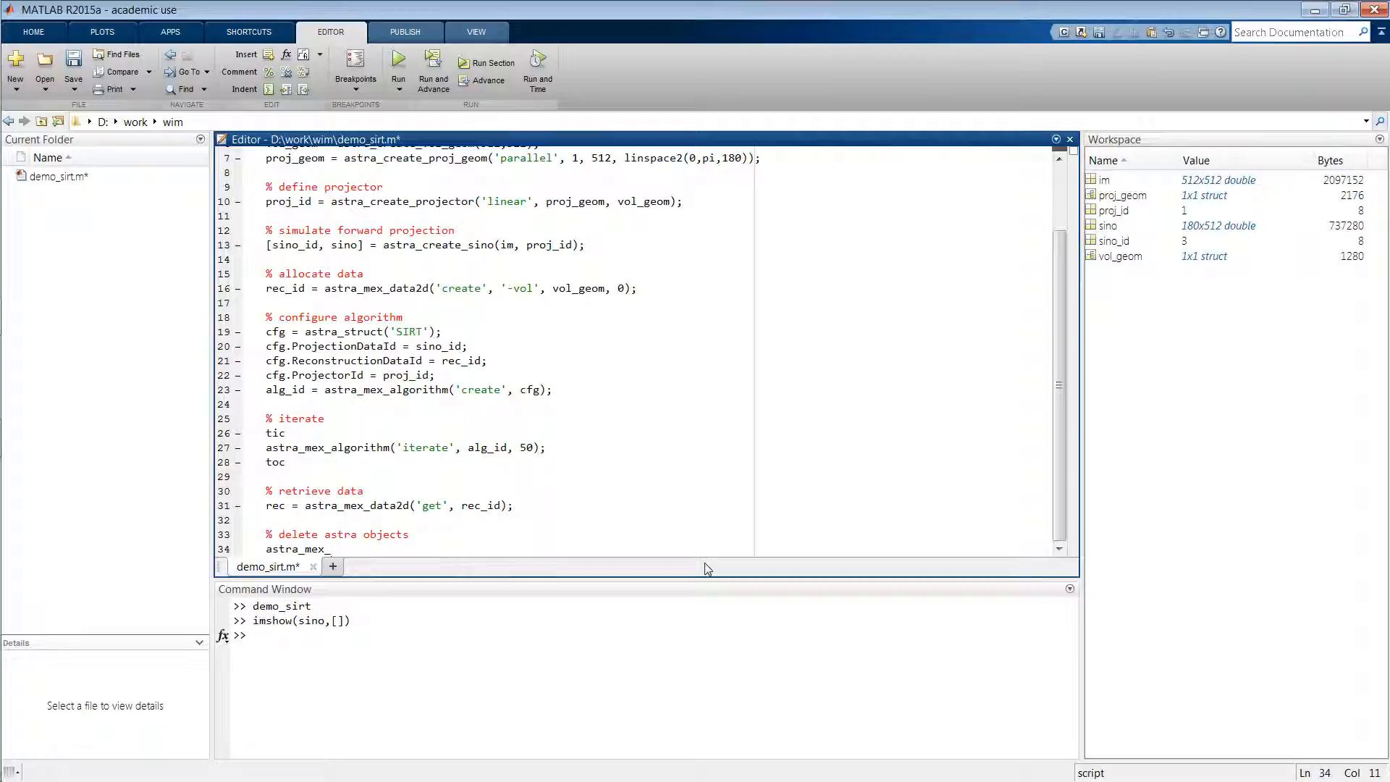
pyautogui.write('data2d')
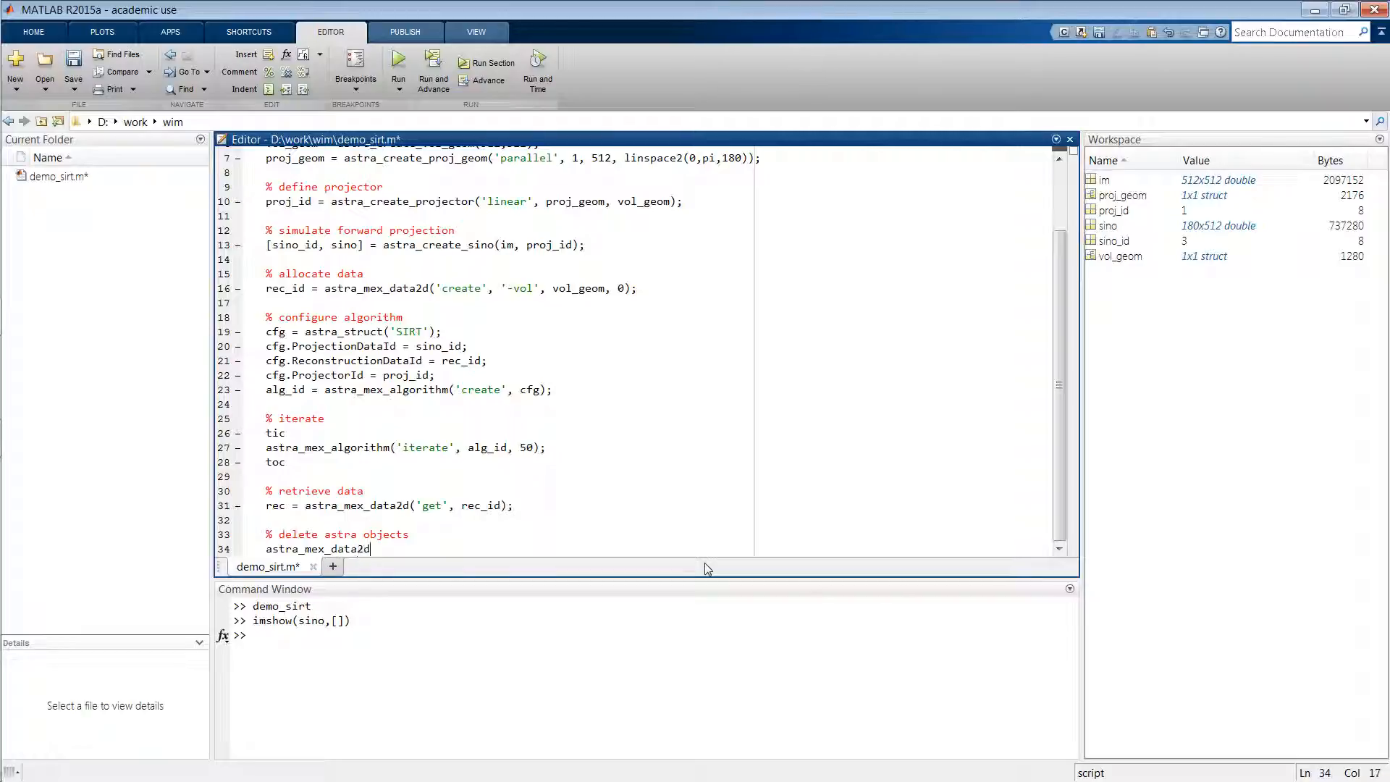
pyautogui.write("('delete")
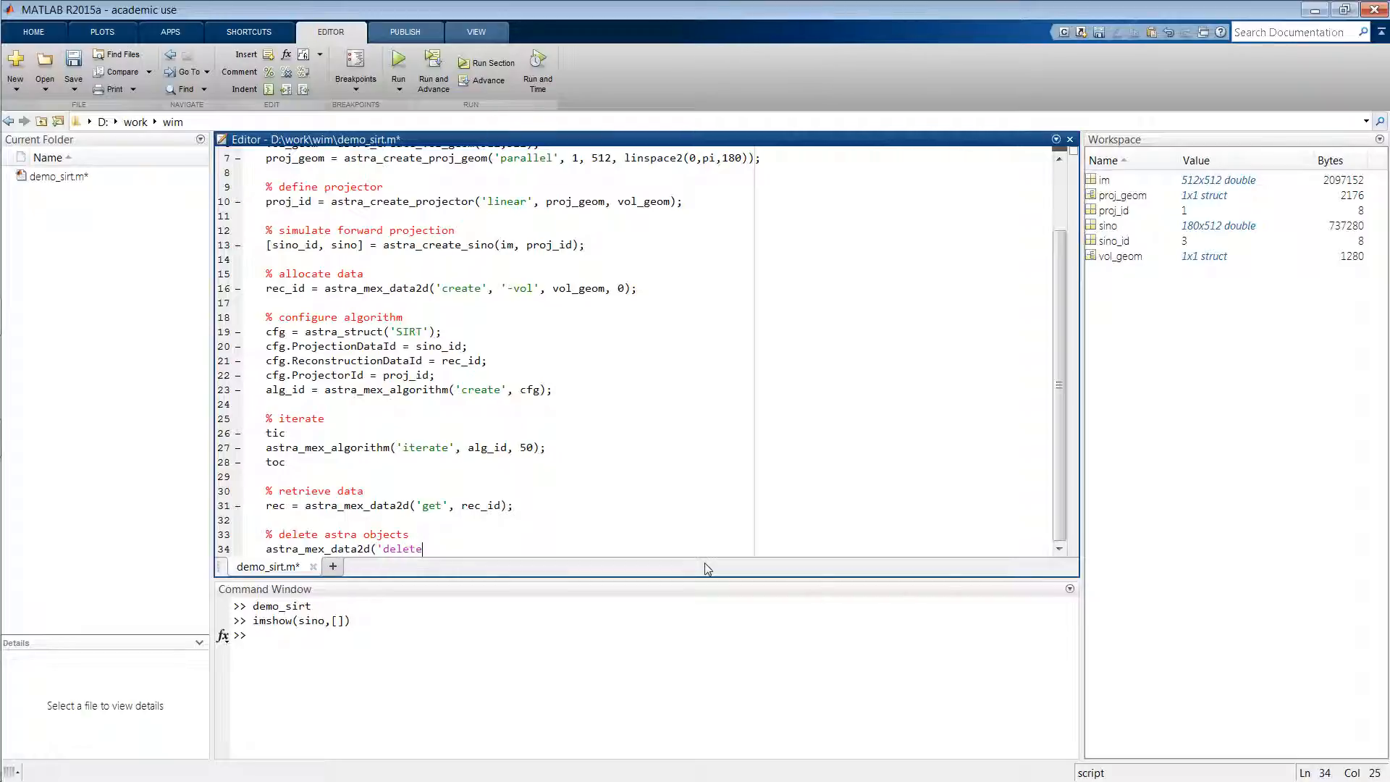
pyautogui.write("',")
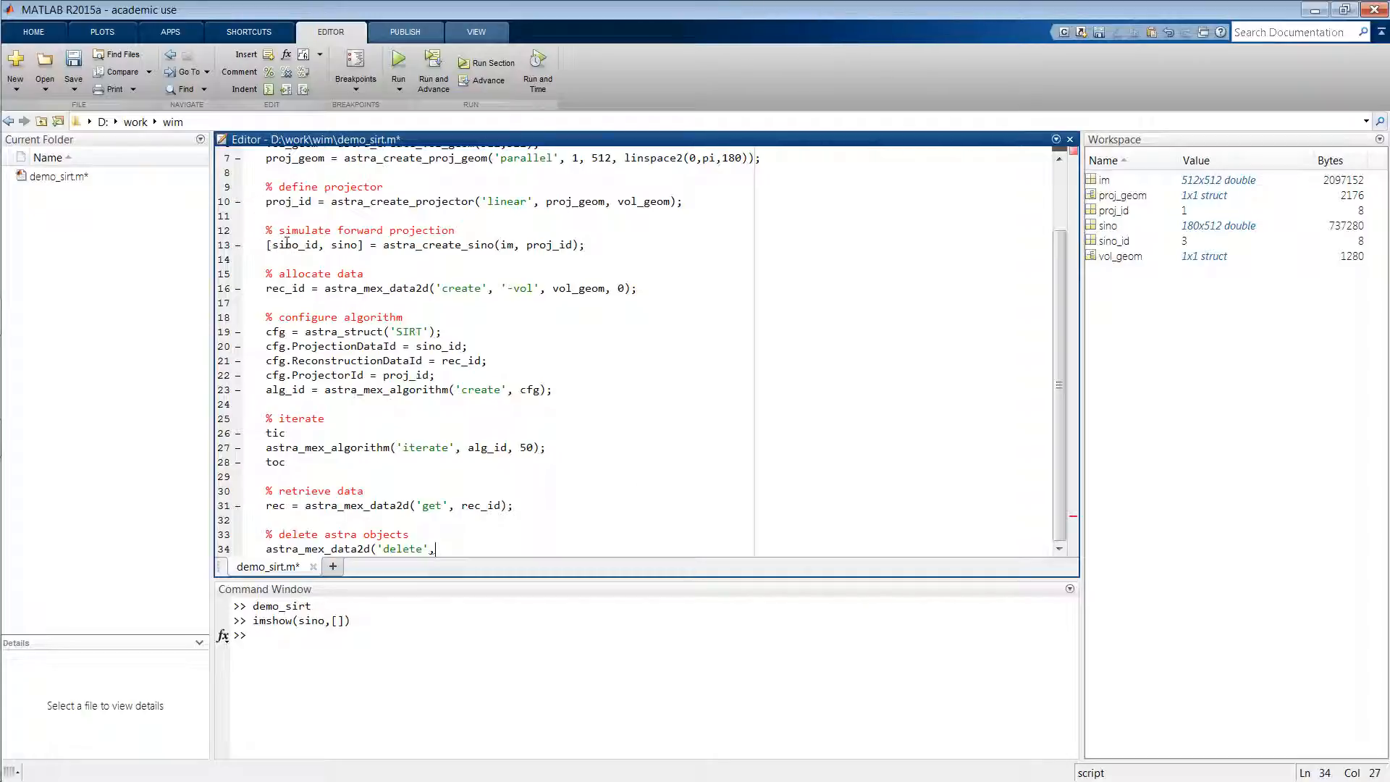
pyautogui.write('sino_id,')
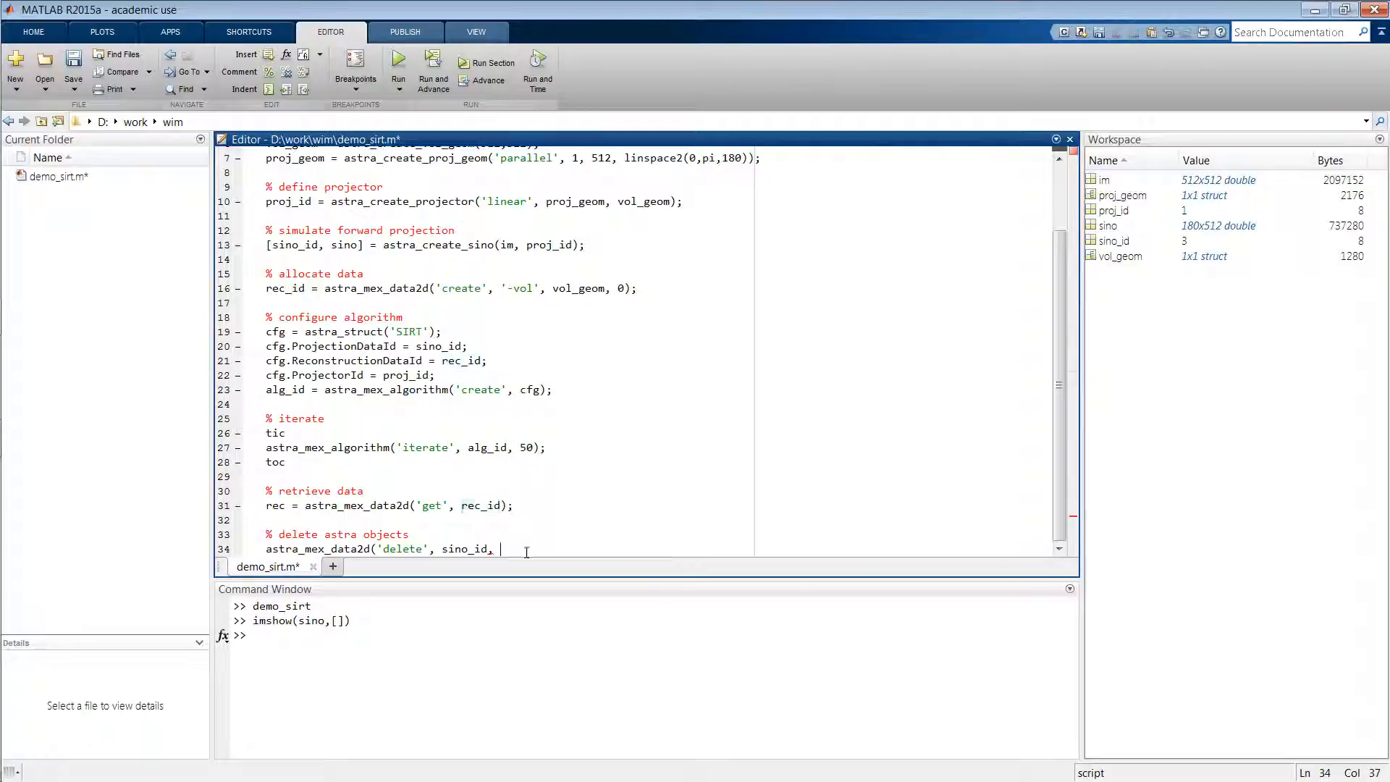
pyautogui.write('rec_id);')
pyautogui.write('astra_mex_al')
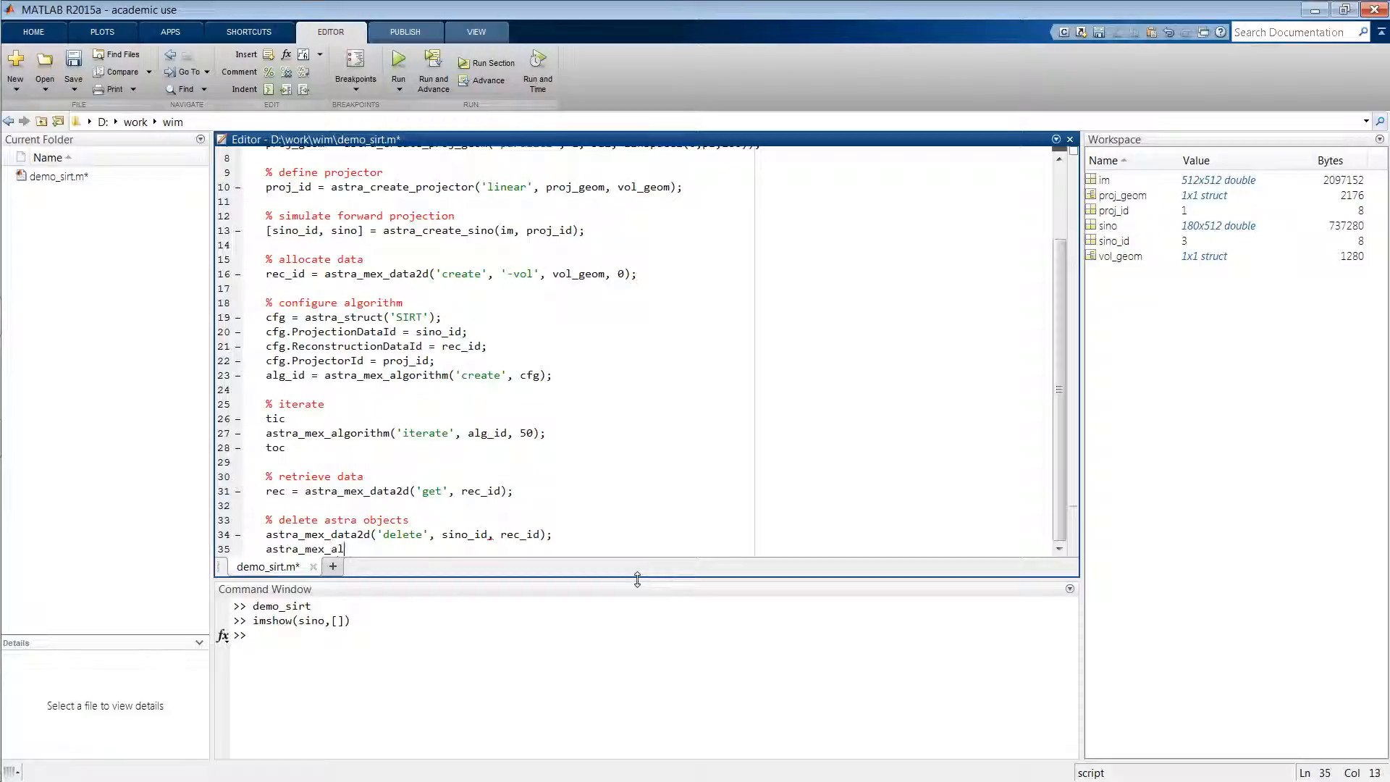
# Add astra_mex_algorithm('delete', alg_id); and astra_mex_projector('delete', proj_id);
pyautogui.write('gorithm(')
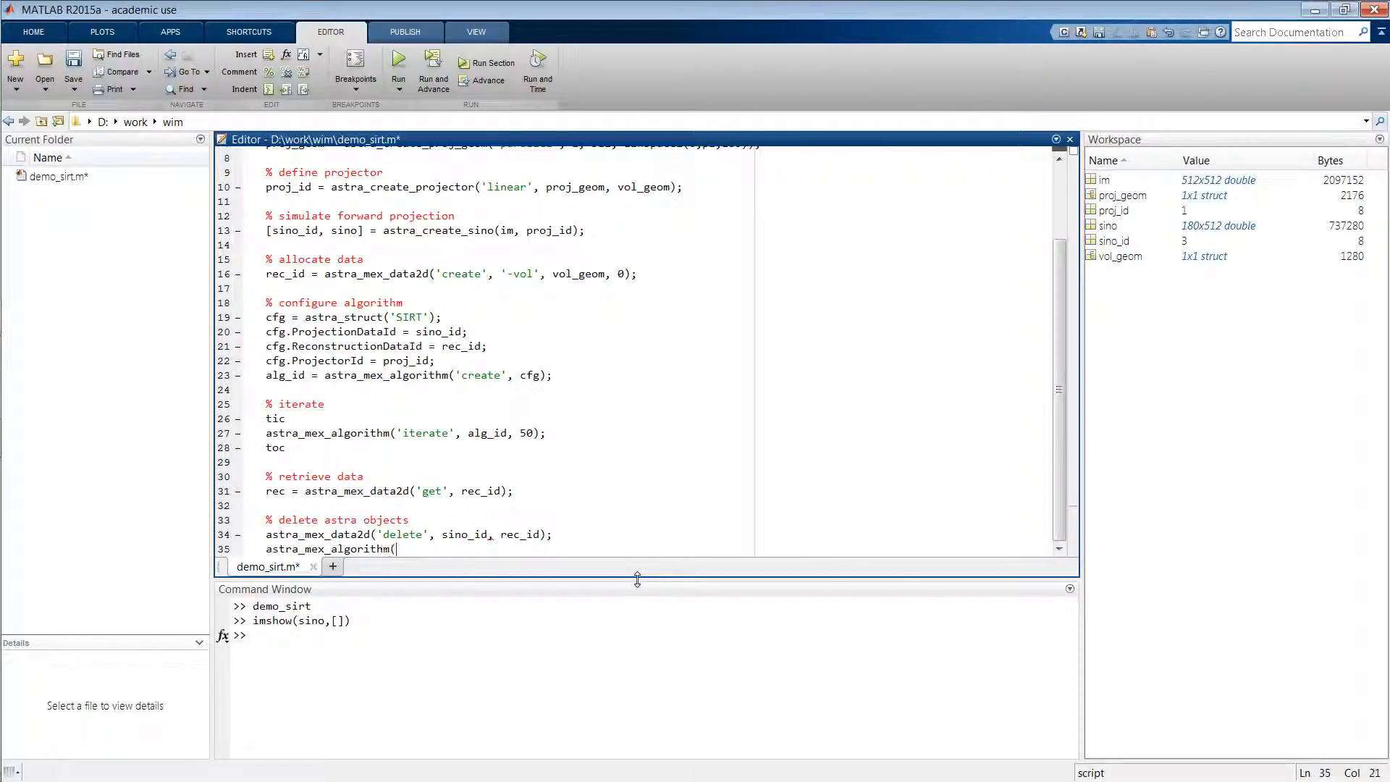
pyautogui.write("'delete', a")
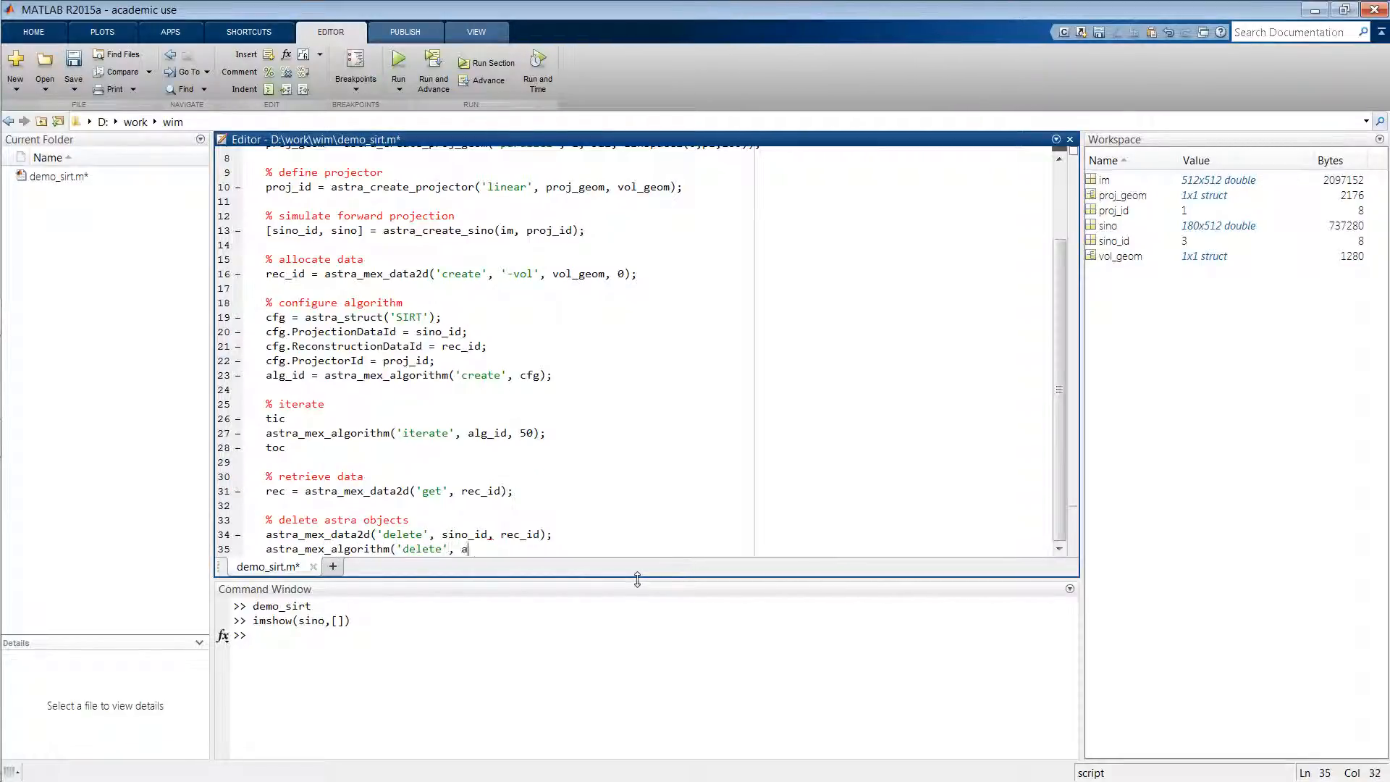
pyautogui.write('lg_id);')
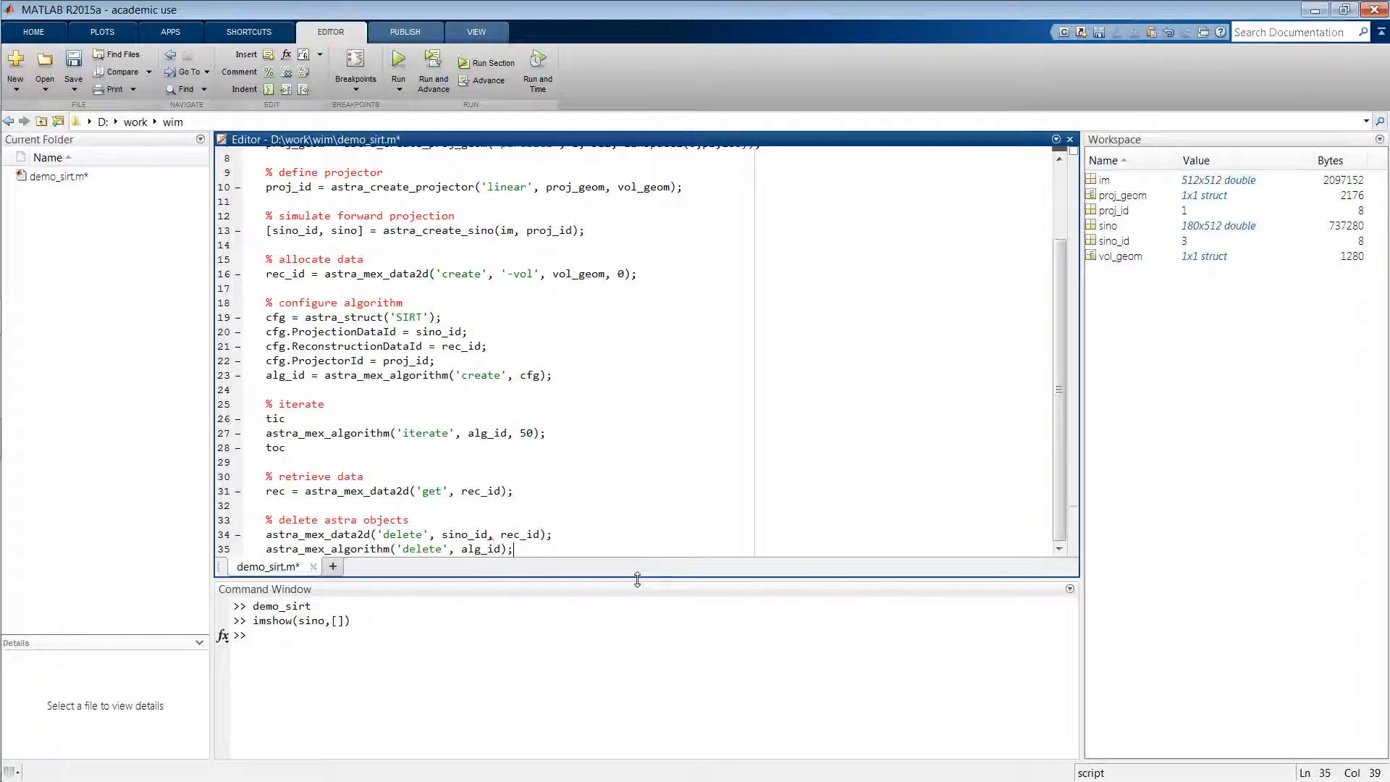
pyautogui.write('astra_')
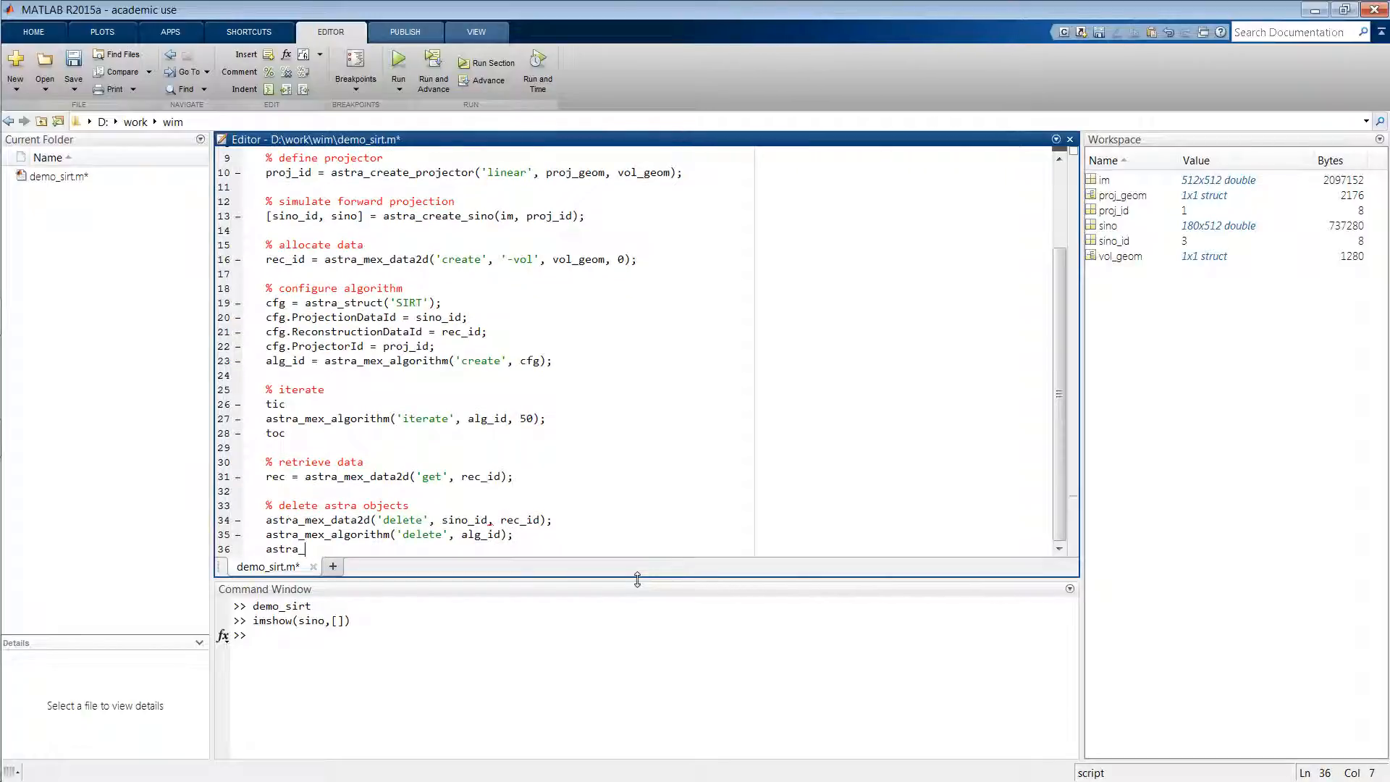
pyautogui.write('mex_project')
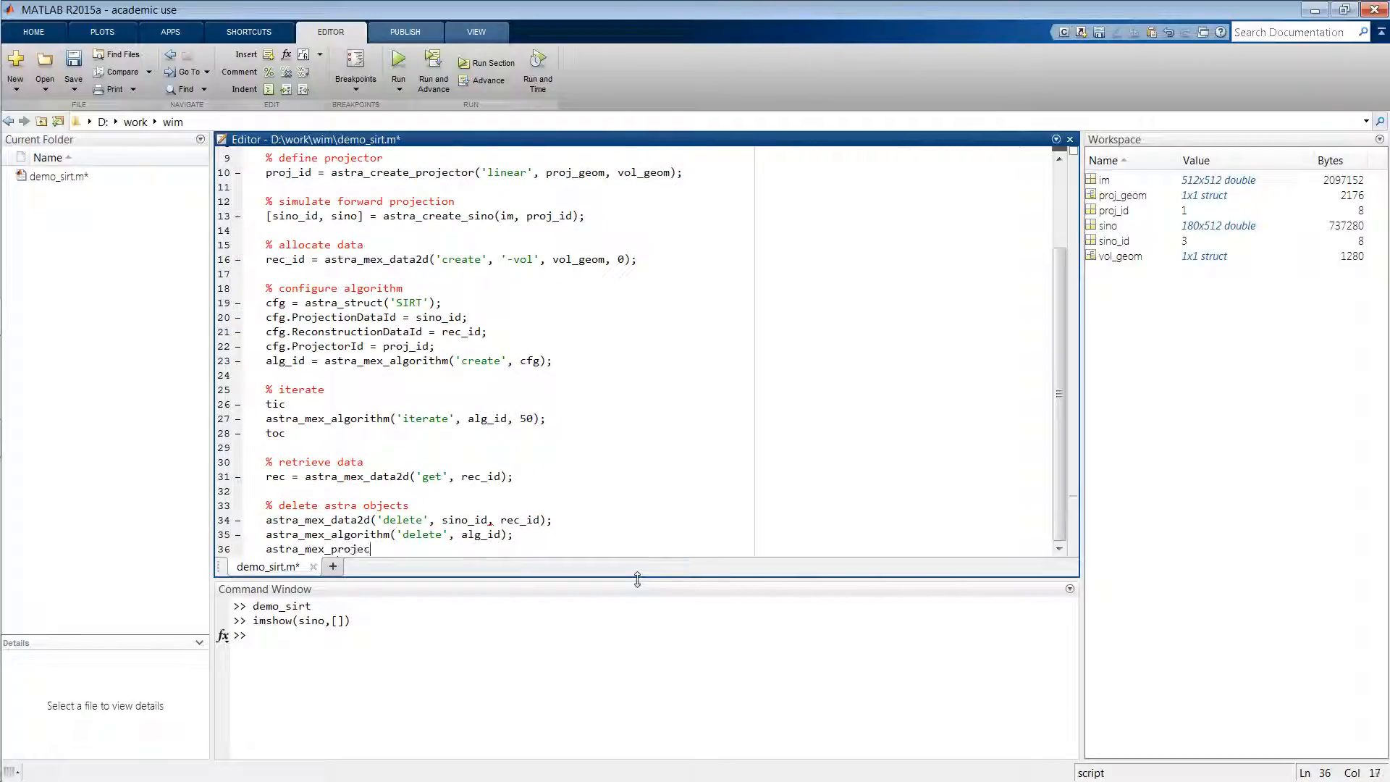
pyautogui.write("tor('delete', proj")
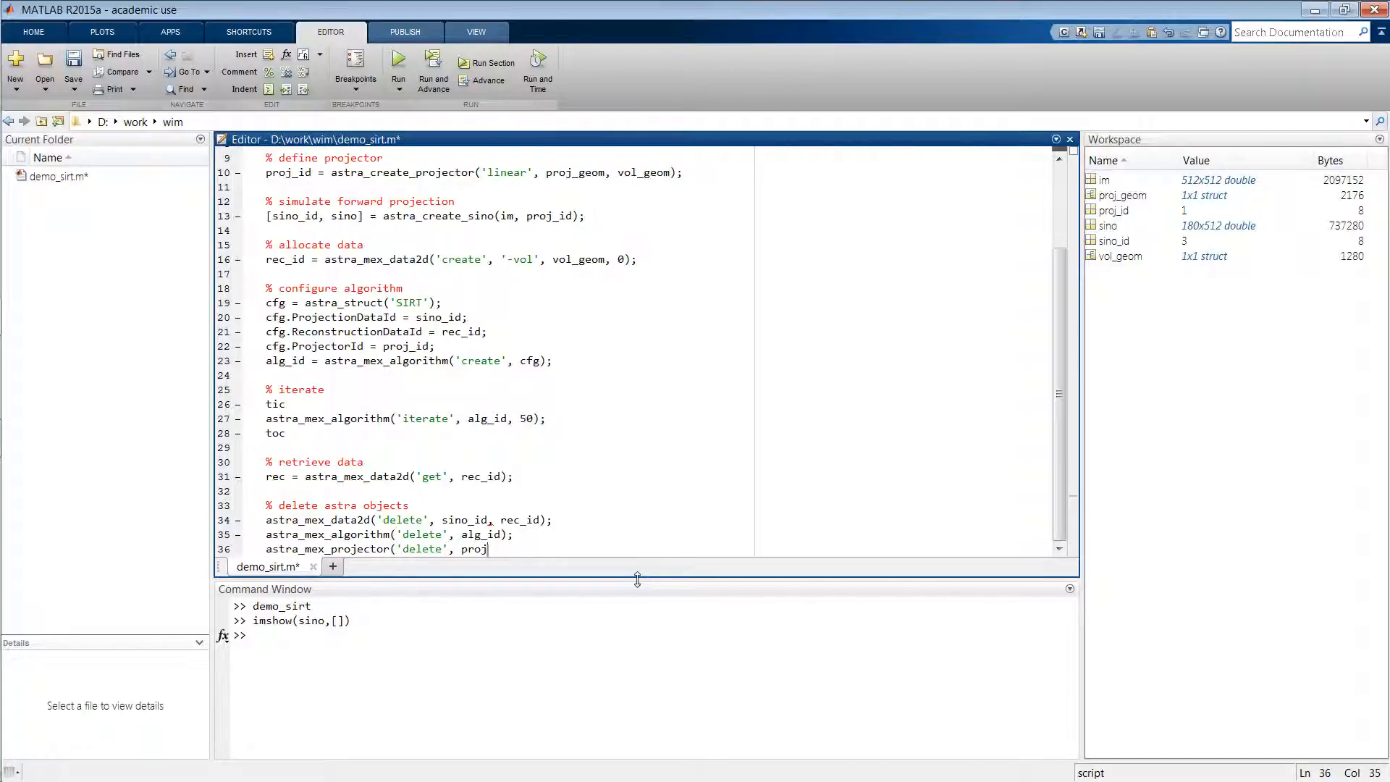
pyautogui.write('_id);')
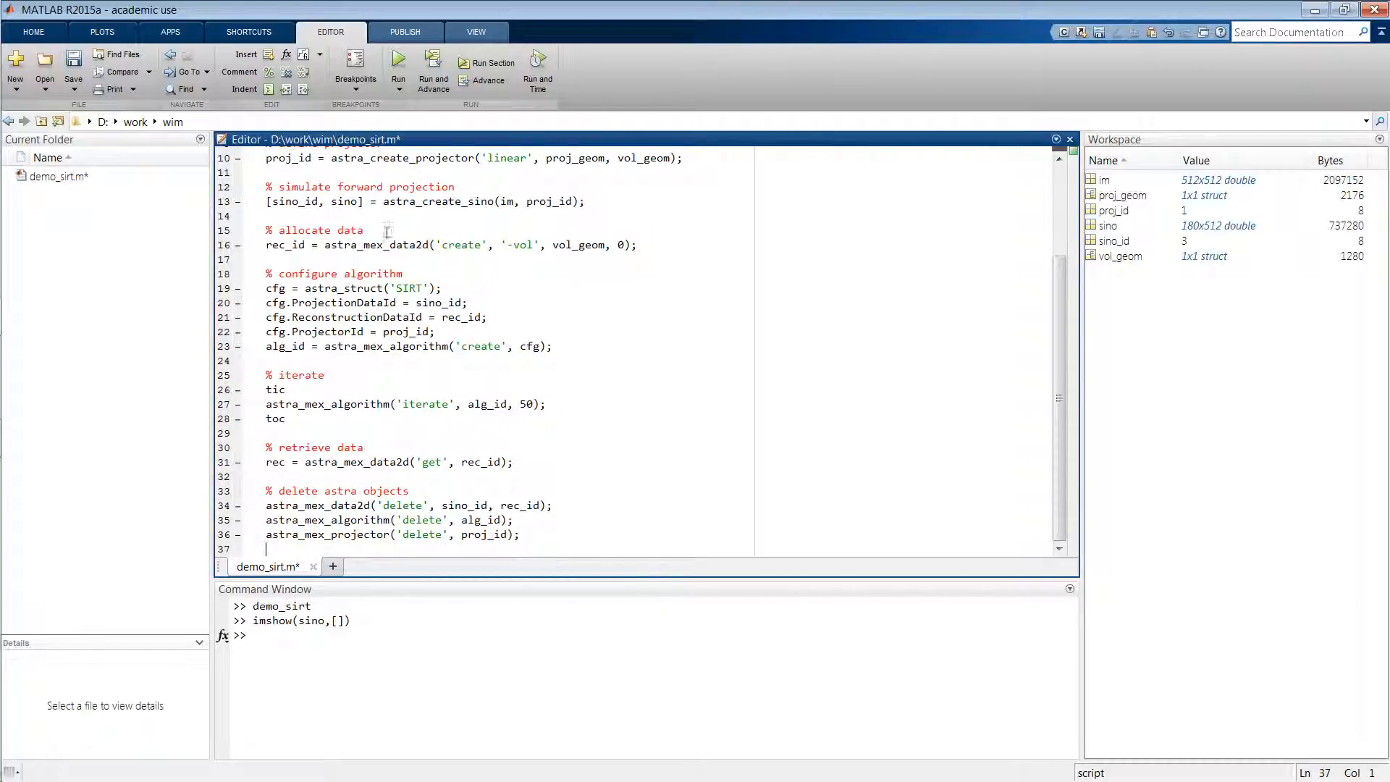
# Run demo_sirt (about 65.76 s elapsed) and start entering imshow(rec,[]) in the Command Window
pyautogui.click(398, 68)
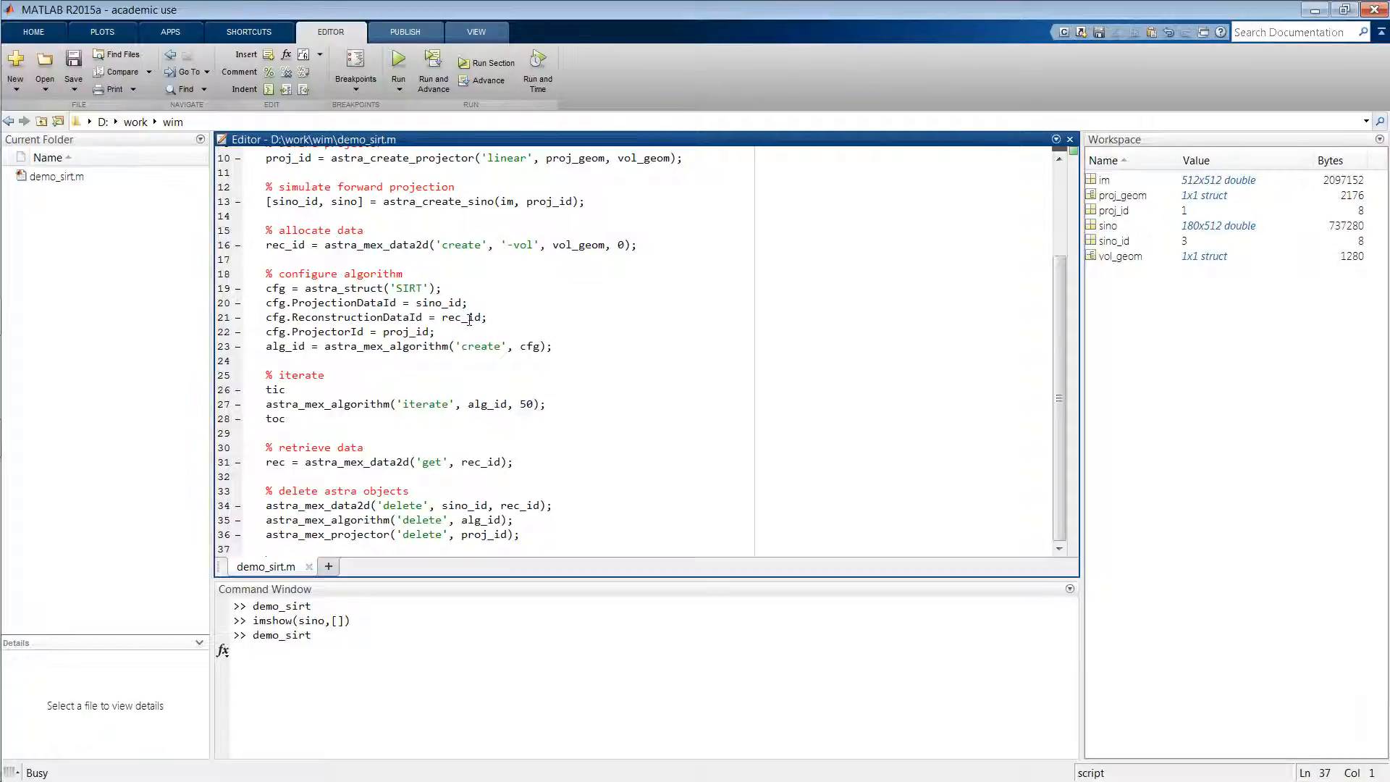
pyautogui.click(267, 548)
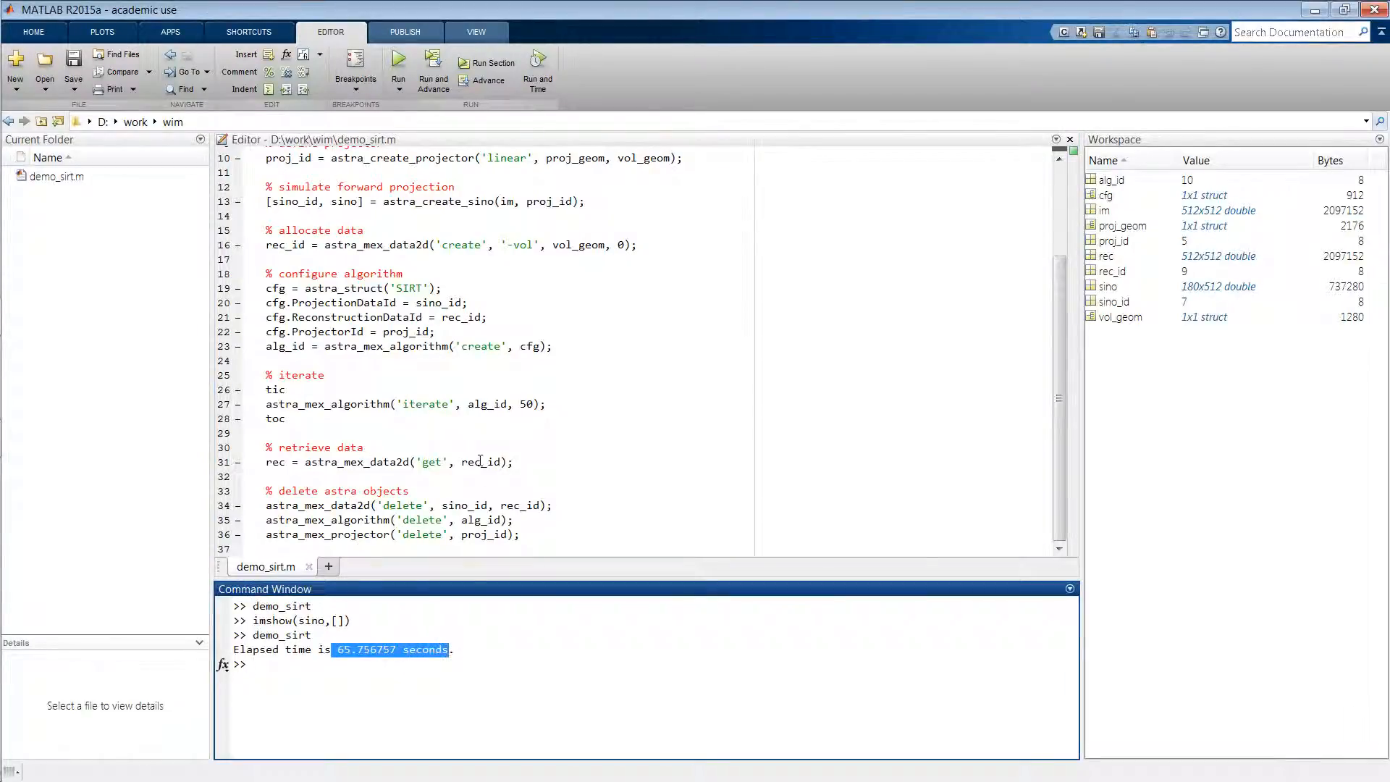
pyautogui.write('imshow(rec,[')
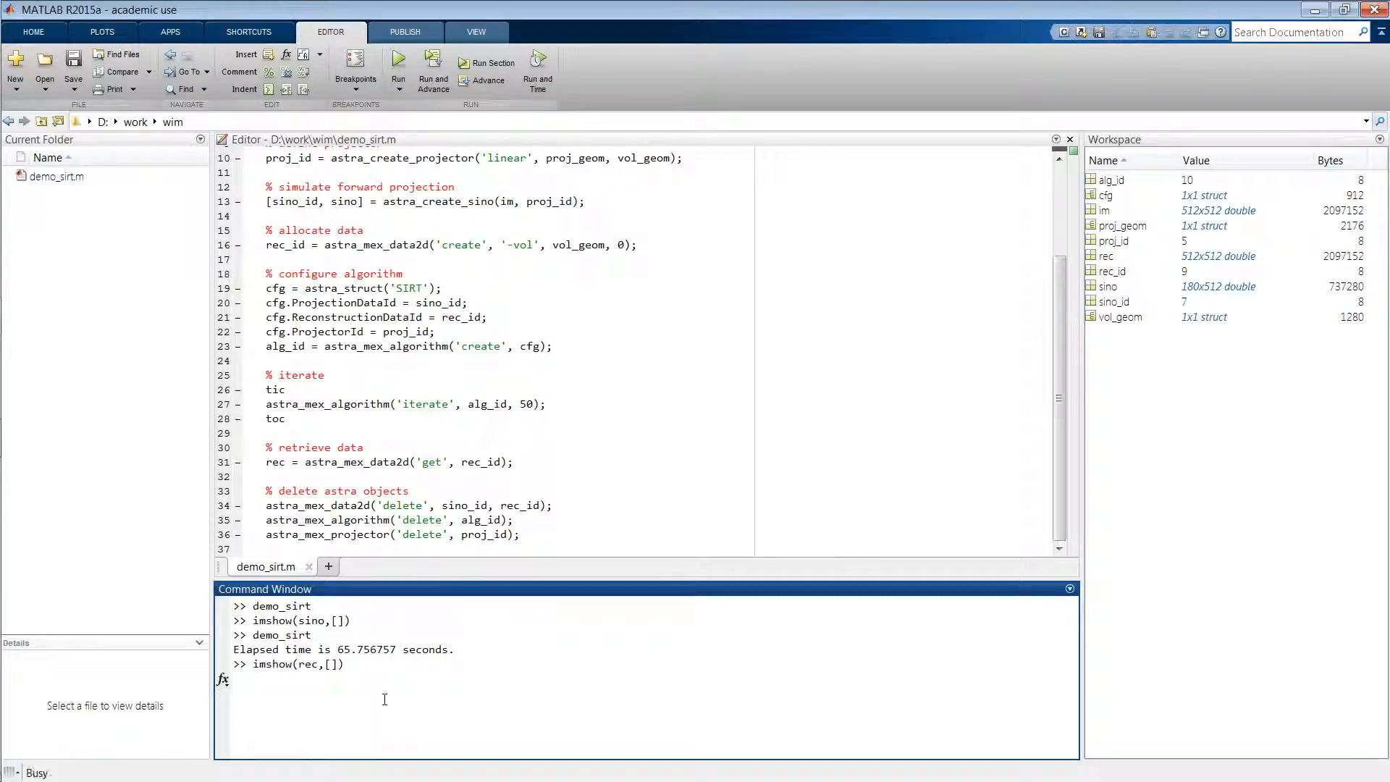
# Show the SIRT reconstruction with imshow(rec,[]), inspect Figure 1, then close it
pyautogui.press('Return')
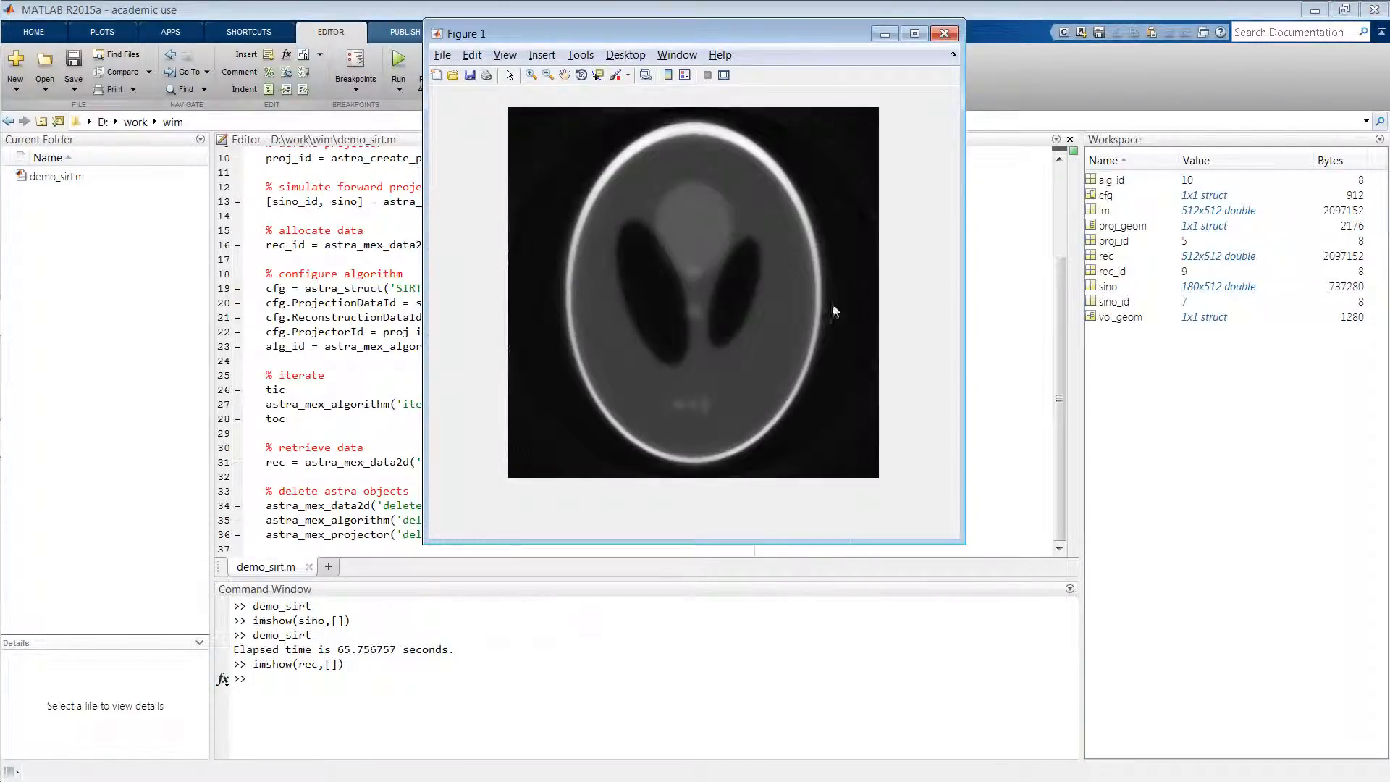
pyautogui.moveTo(807, 145)
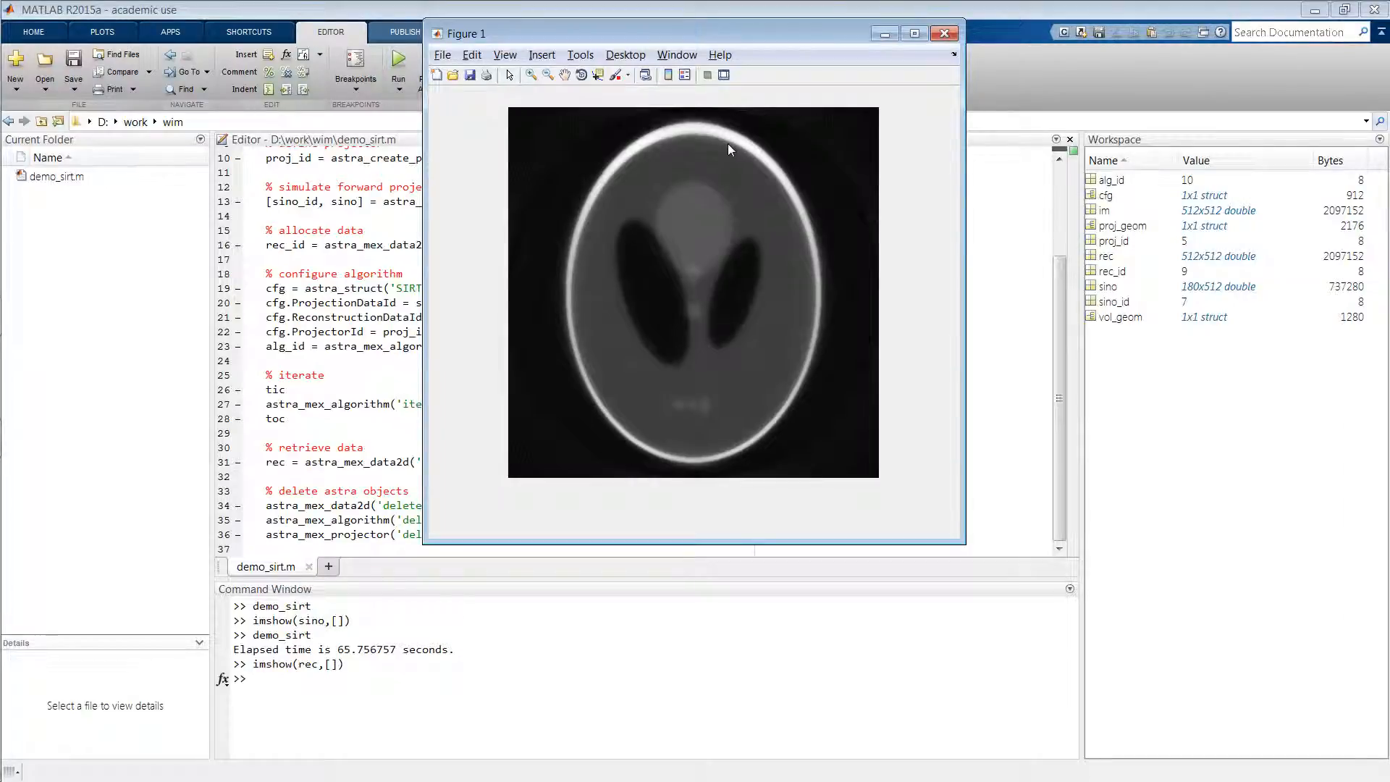
pyautogui.click(944, 33)
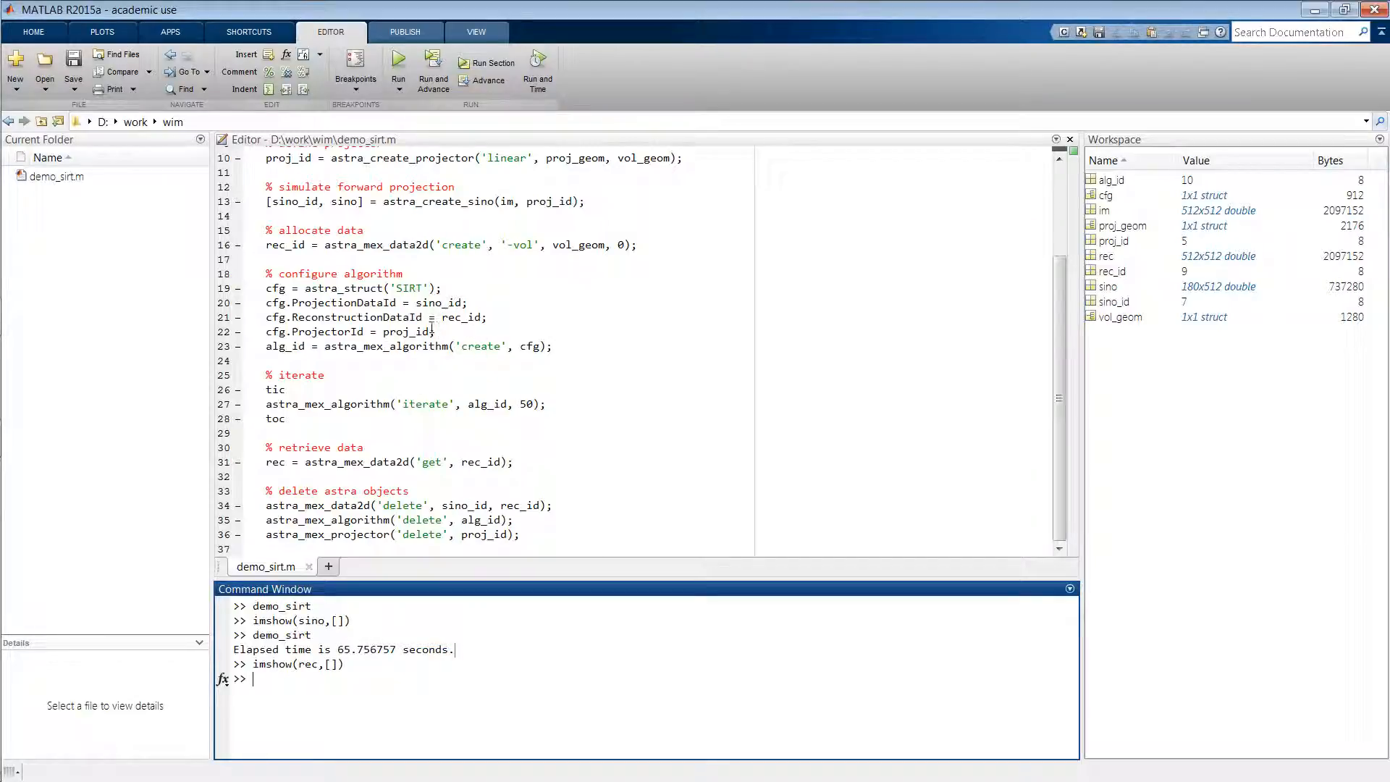
# Change the algorithm to 'SIRT_CUDA' and select the cfg.ProjectorId line for removal
pyautogui.doubleClick(410, 288)
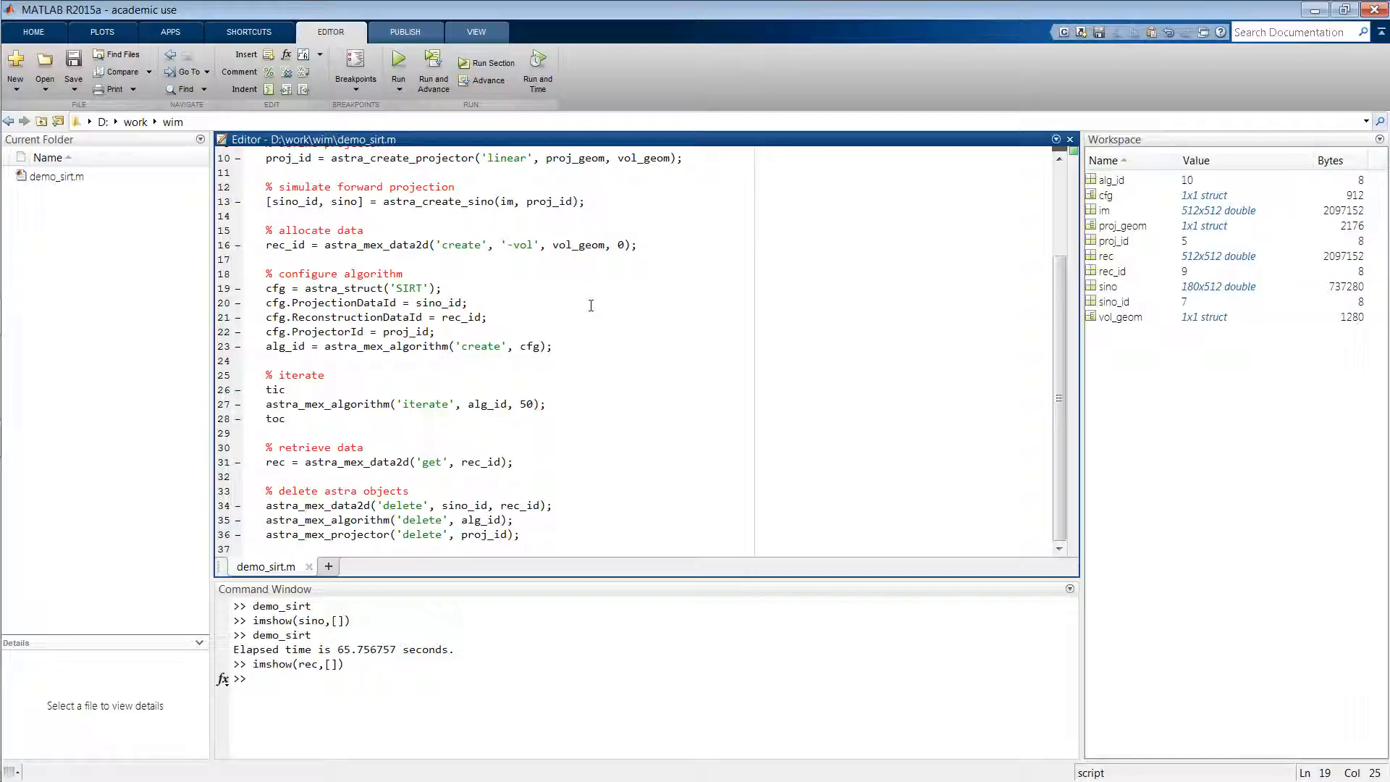
pyautogui.doubleClick(408, 289)
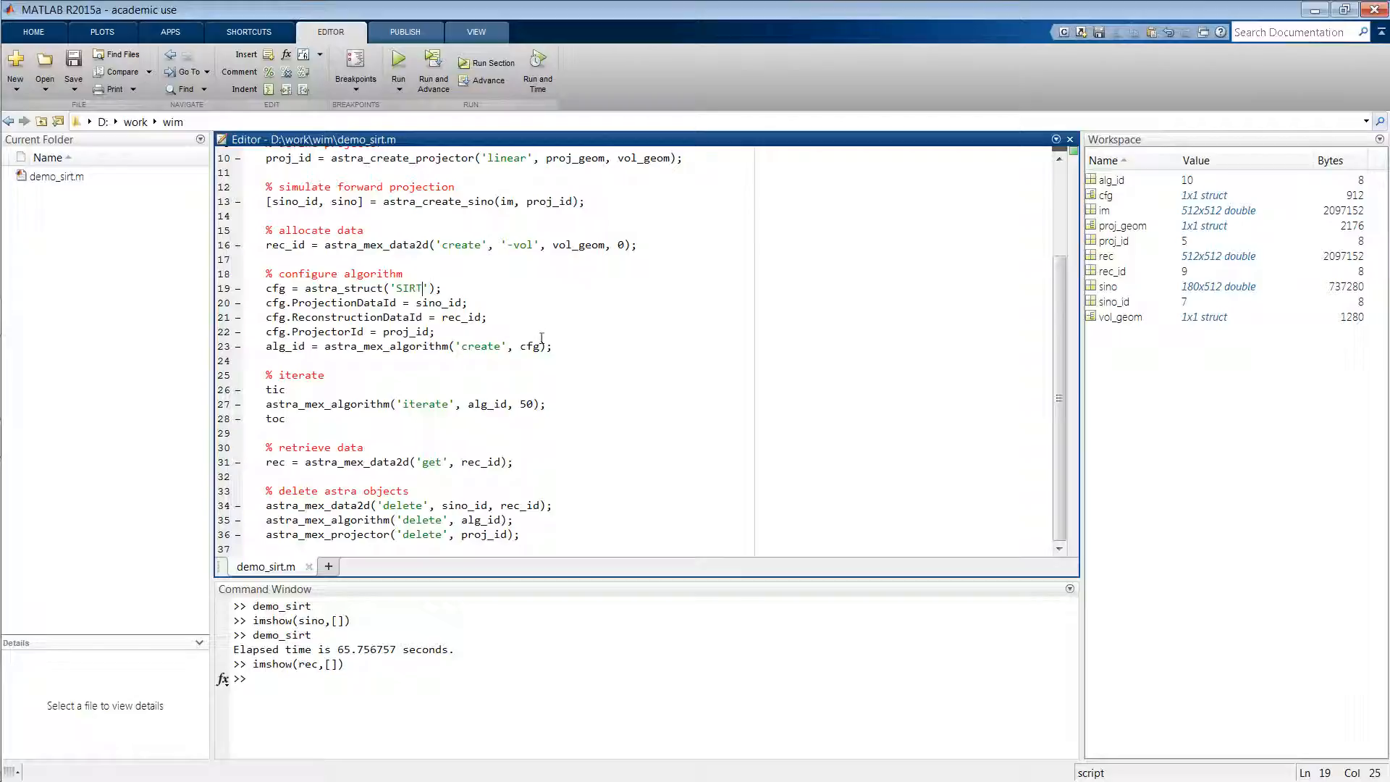
pyautogui.write('_')
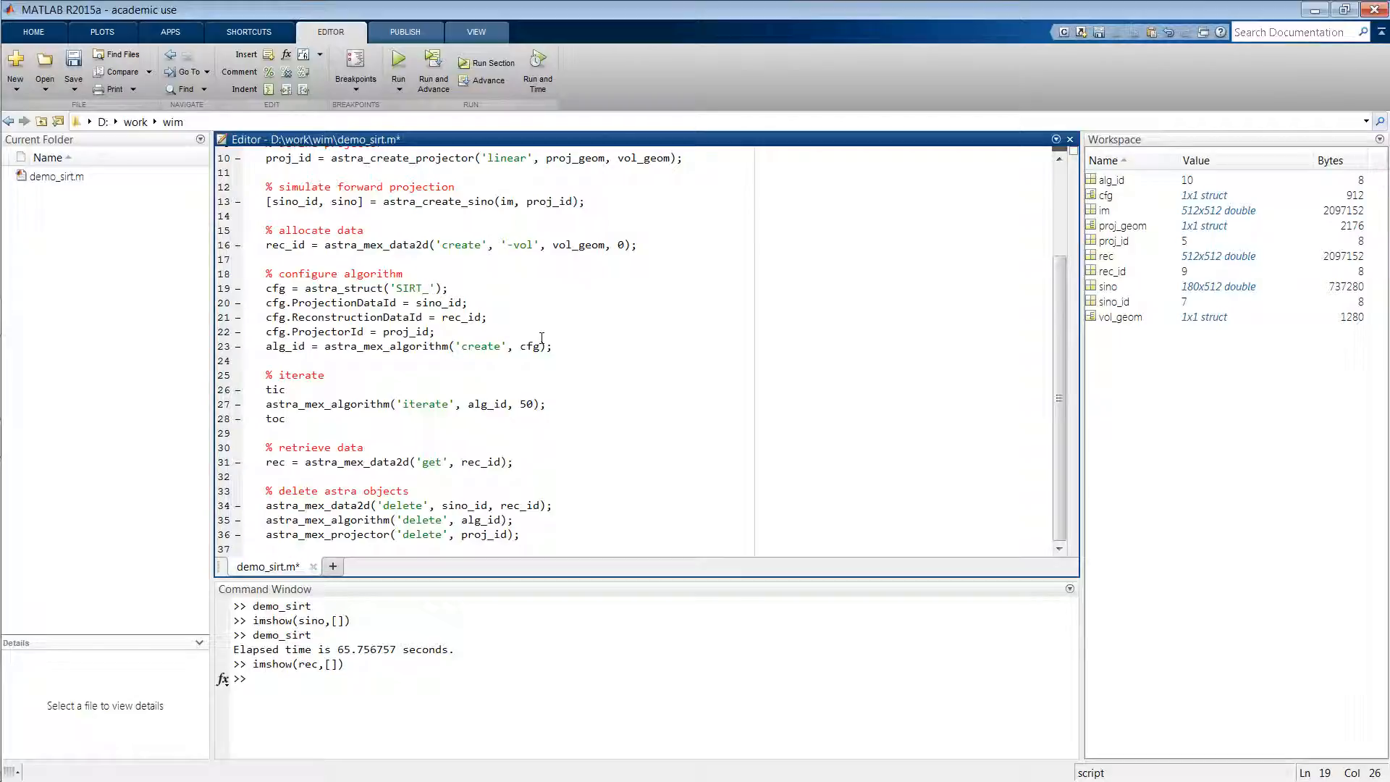
pyautogui.write('CUDA')
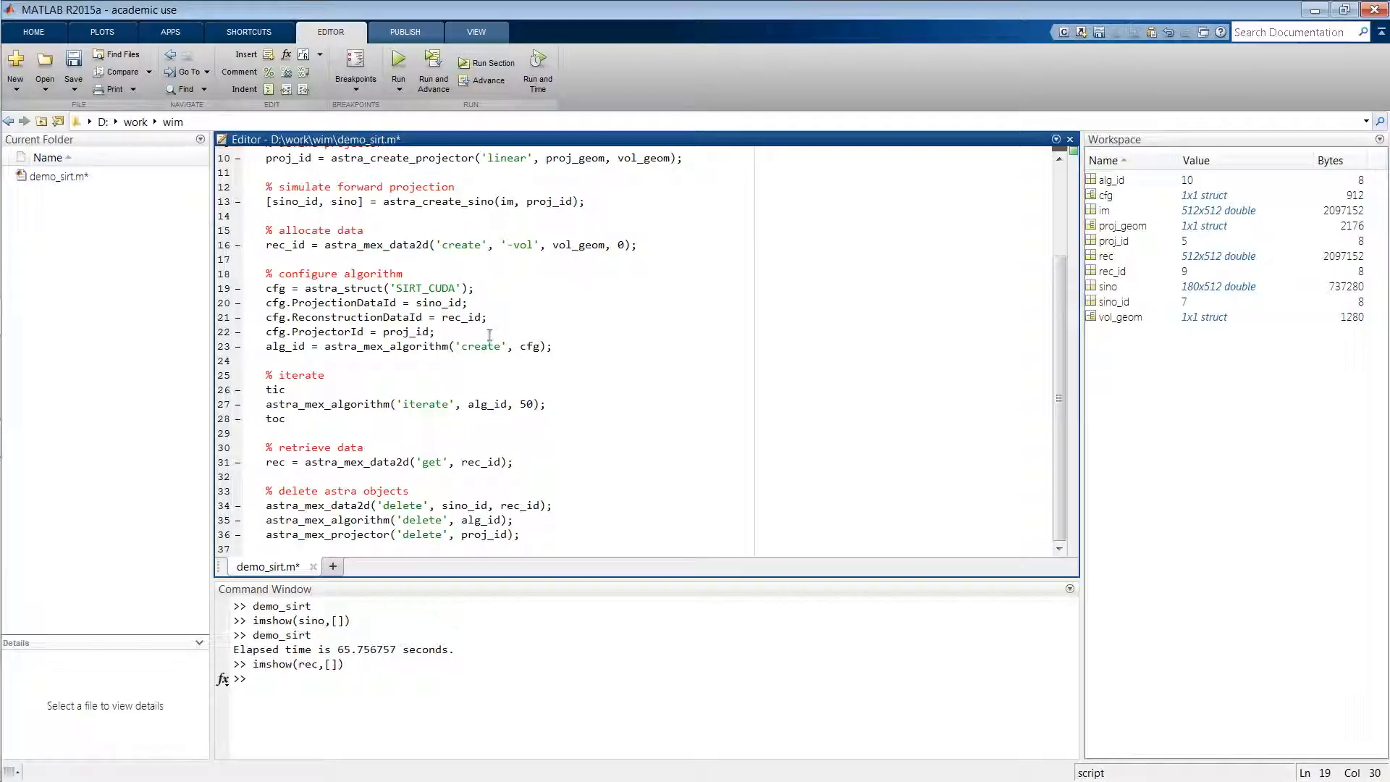
pyautogui.moveTo(266, 302); pyautogui.dragTo(434, 331)
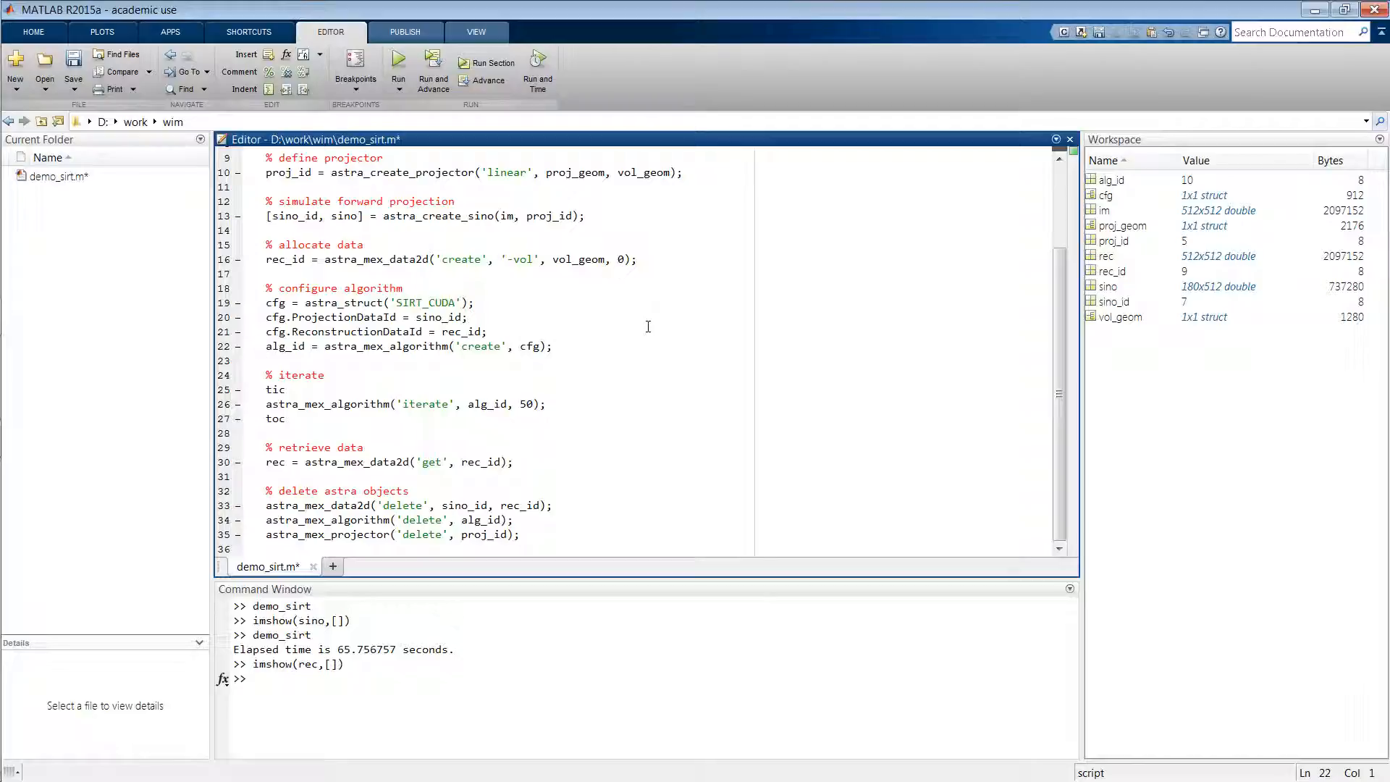
pyautogui.moveTo(515, 188)
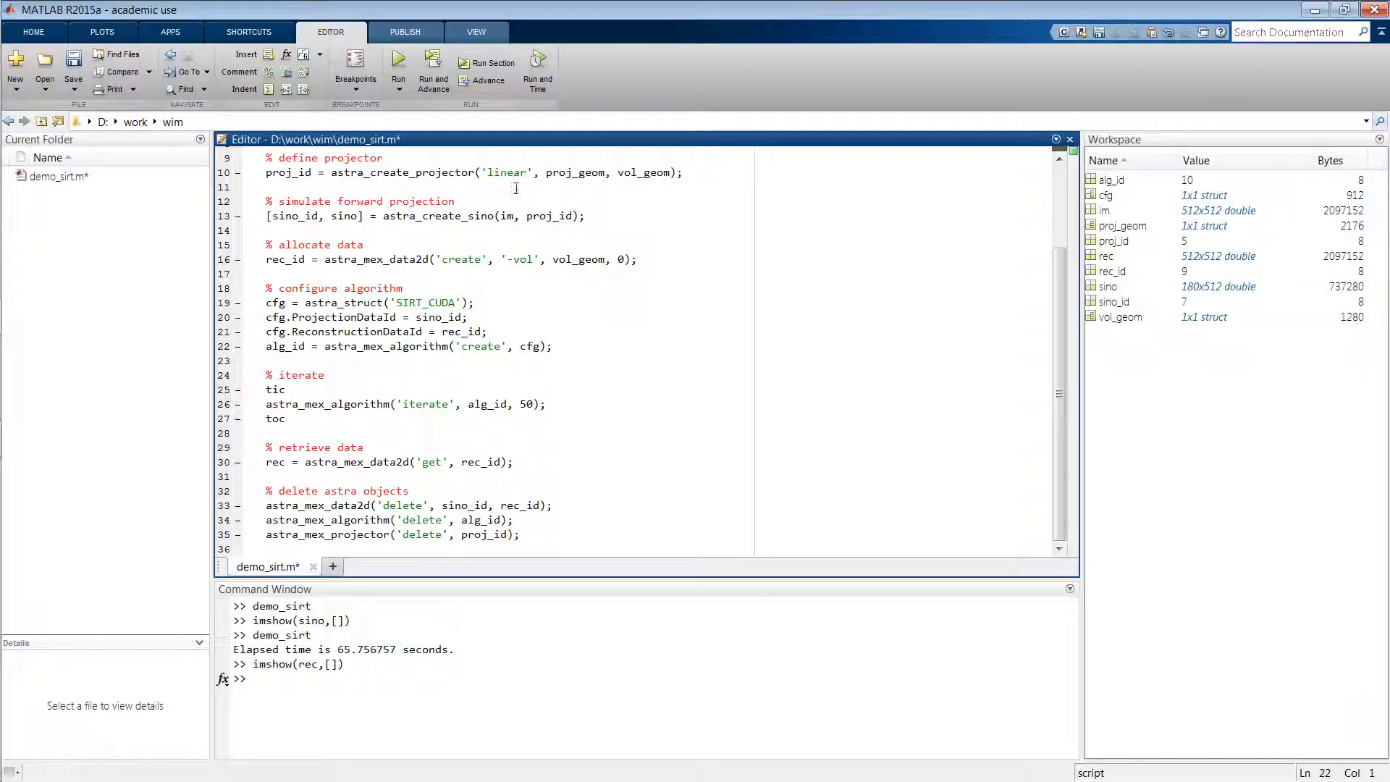
# Rerun the SIRT_CUDA script (about 0.735 s) and recall imshow(rec,[]) at the prompt
pyautogui.click(397, 68)
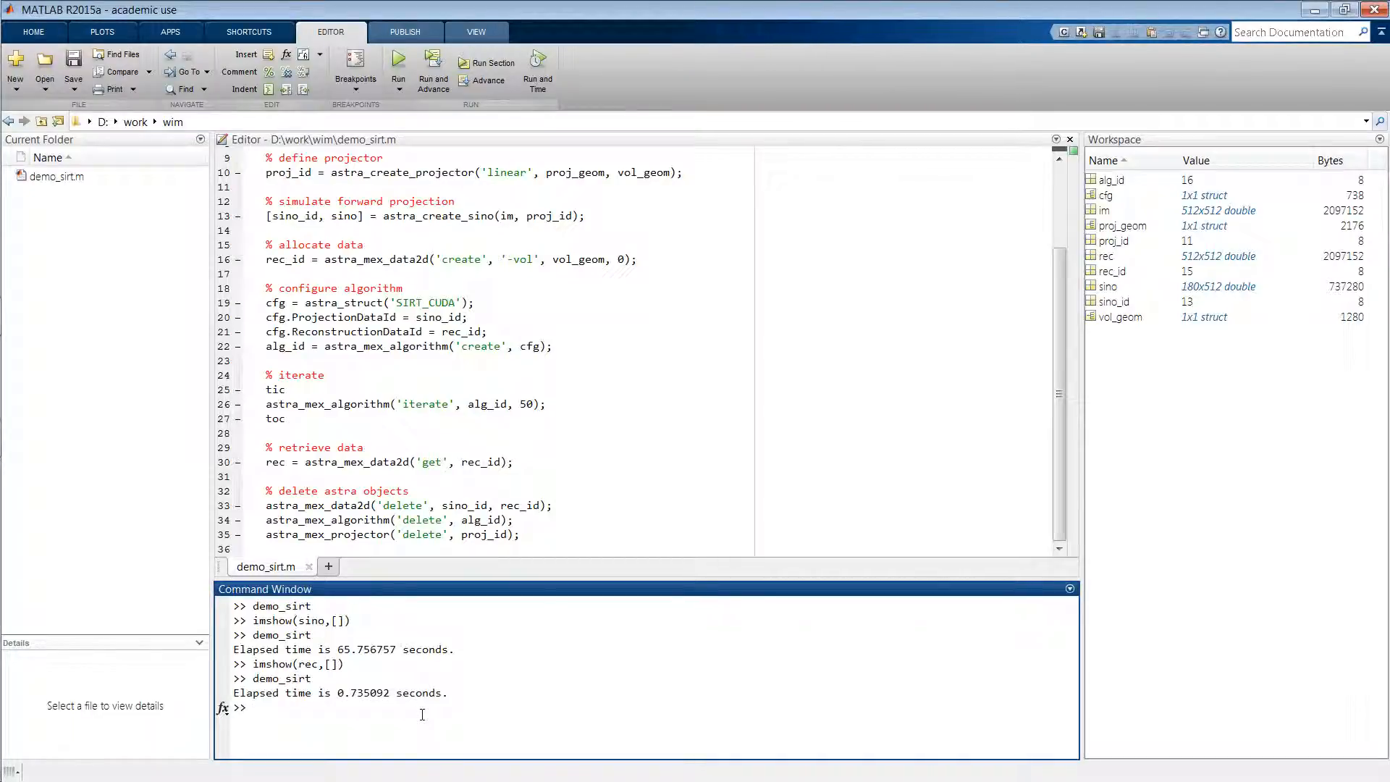
pyautogui.write('imshow(rec,[])')
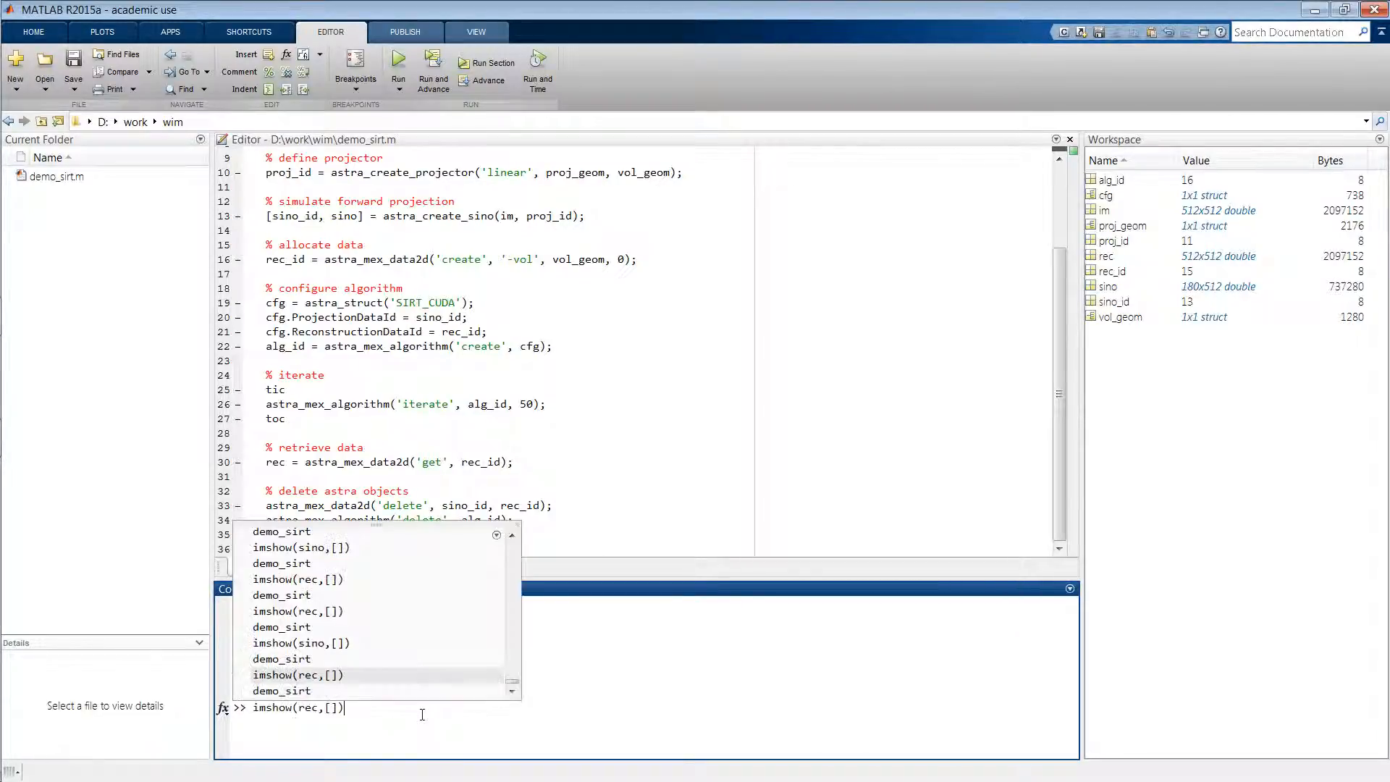